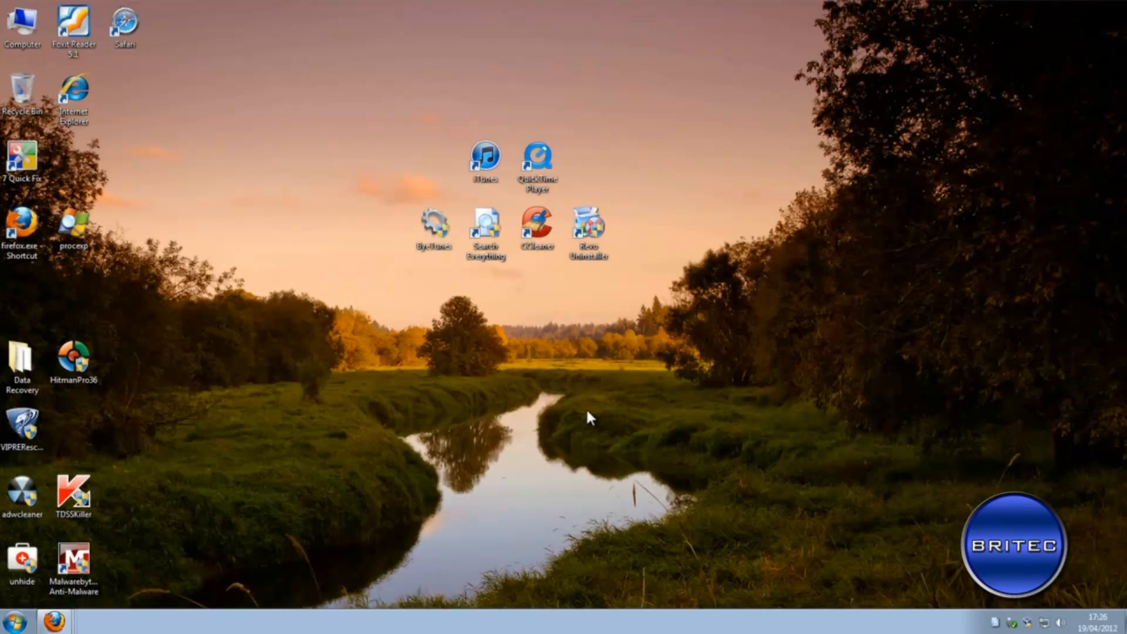
{"action": "mouse_move", "coordinate": [590, 417]}
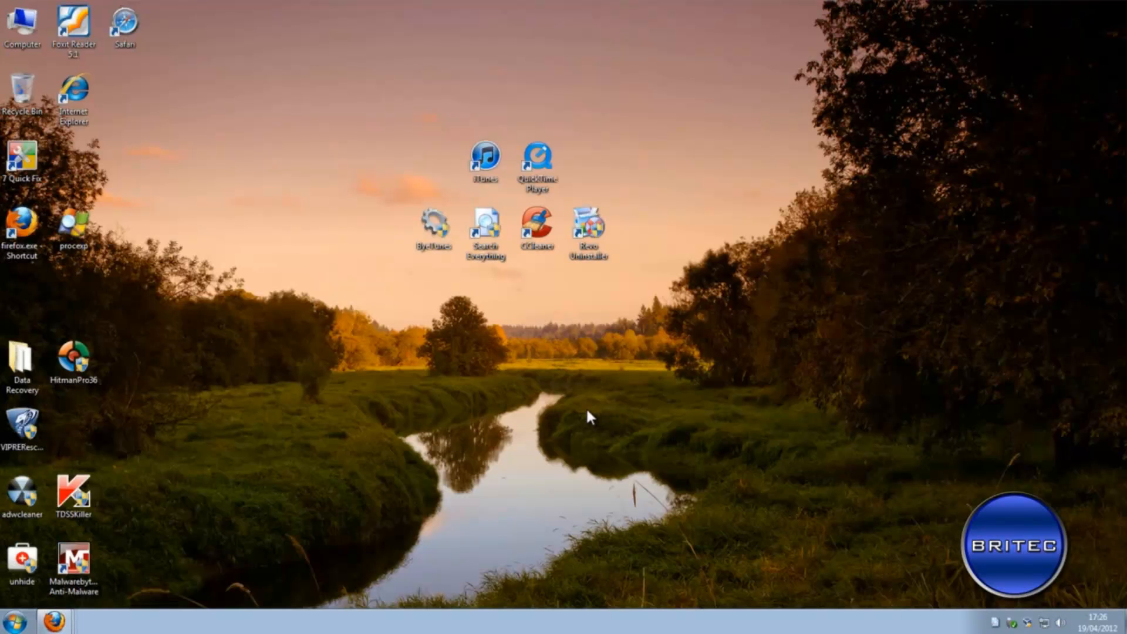
{"action": "mouse_move", "coordinate": [589, 415]}
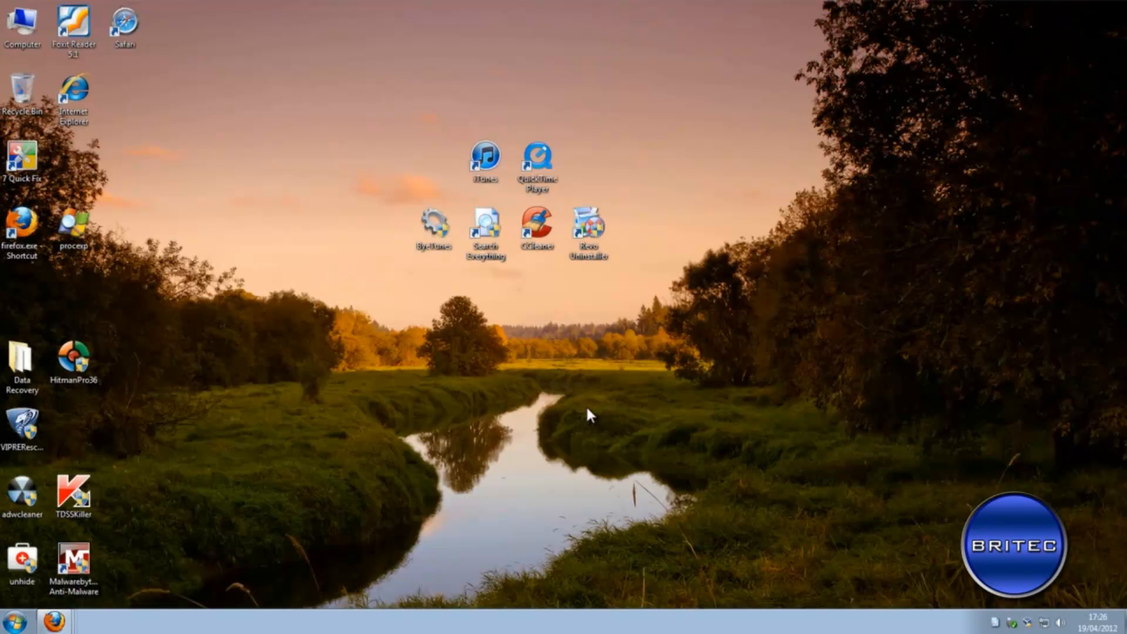
{"action": "mouse_move", "coordinate": [644, 208]}
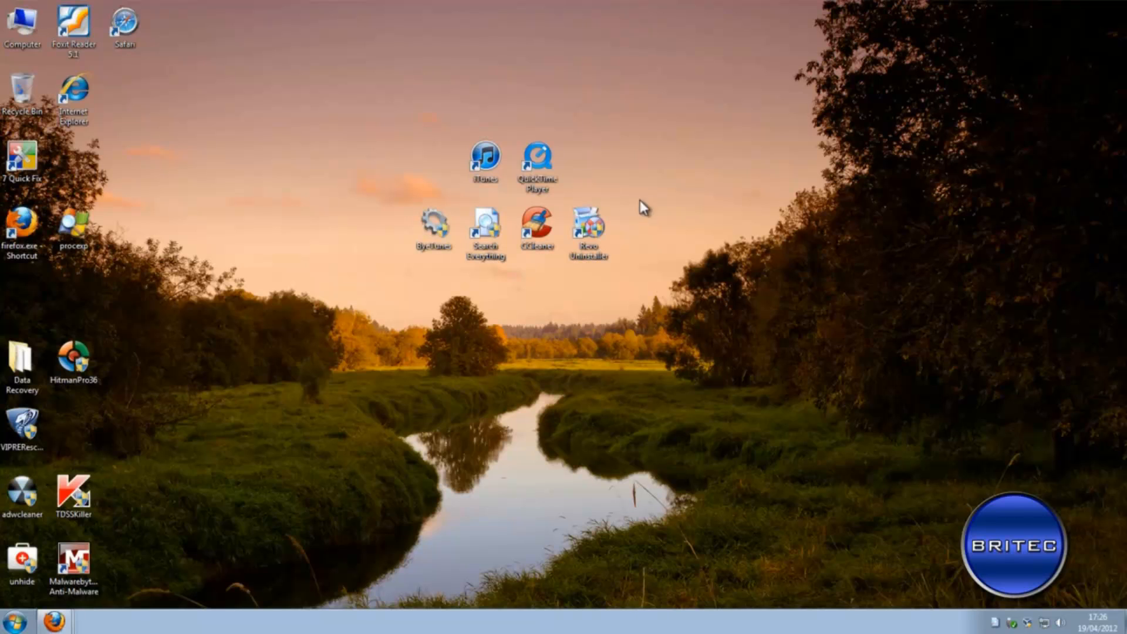
{"action": "mouse_move", "coordinate": [507, 218]}
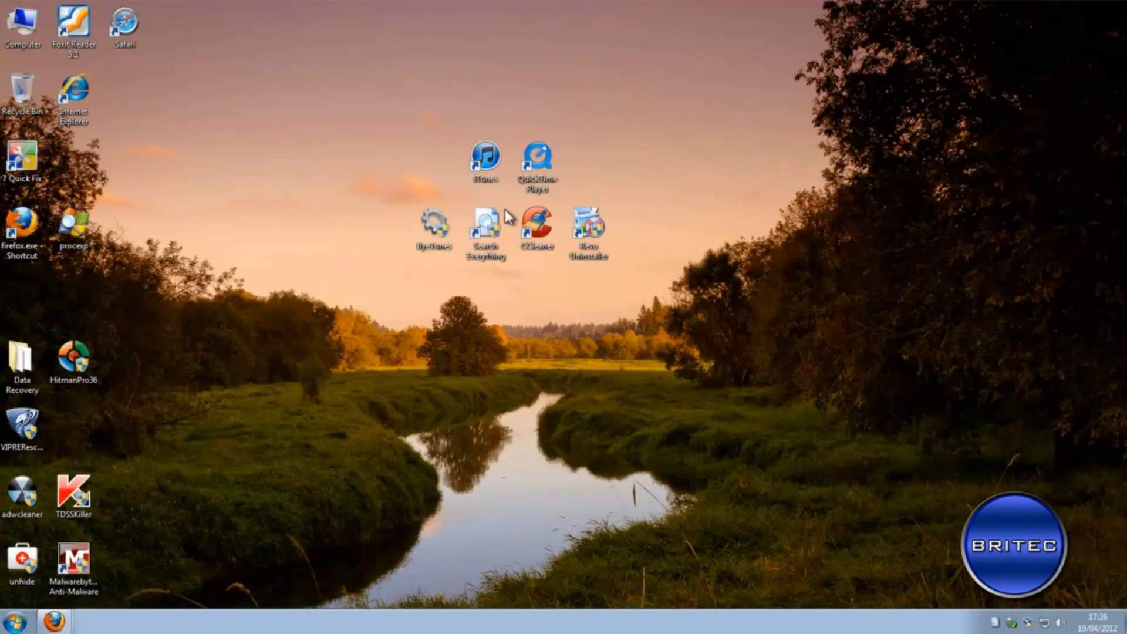
{"action": "mouse_move", "coordinate": [644, 334]}
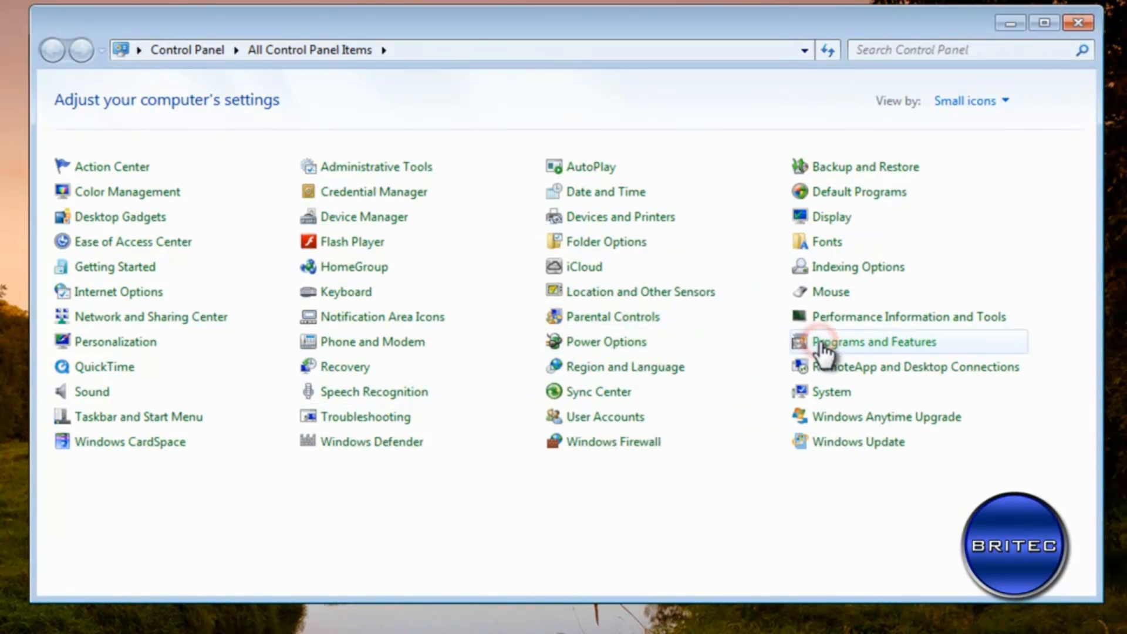
Step: Inspect Apple Application Support, Mobile Device Support, Bonjour and iTunes in Programs and Features, then close it
{"action": "left_click", "coordinate": [874, 342]}
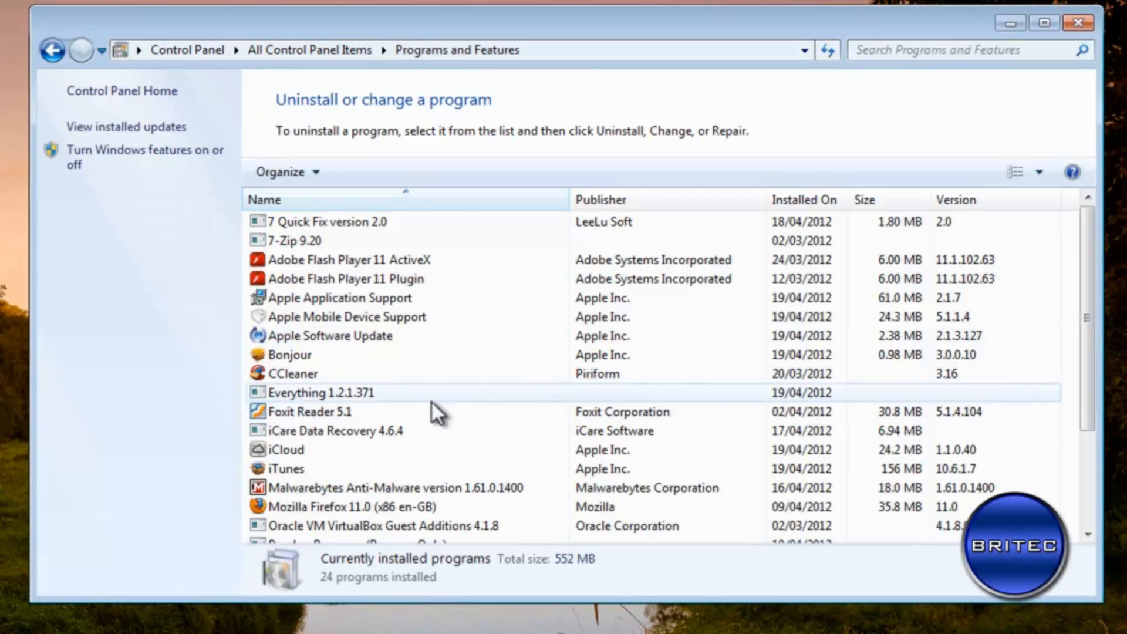
{"action": "left_click", "coordinate": [338, 298]}
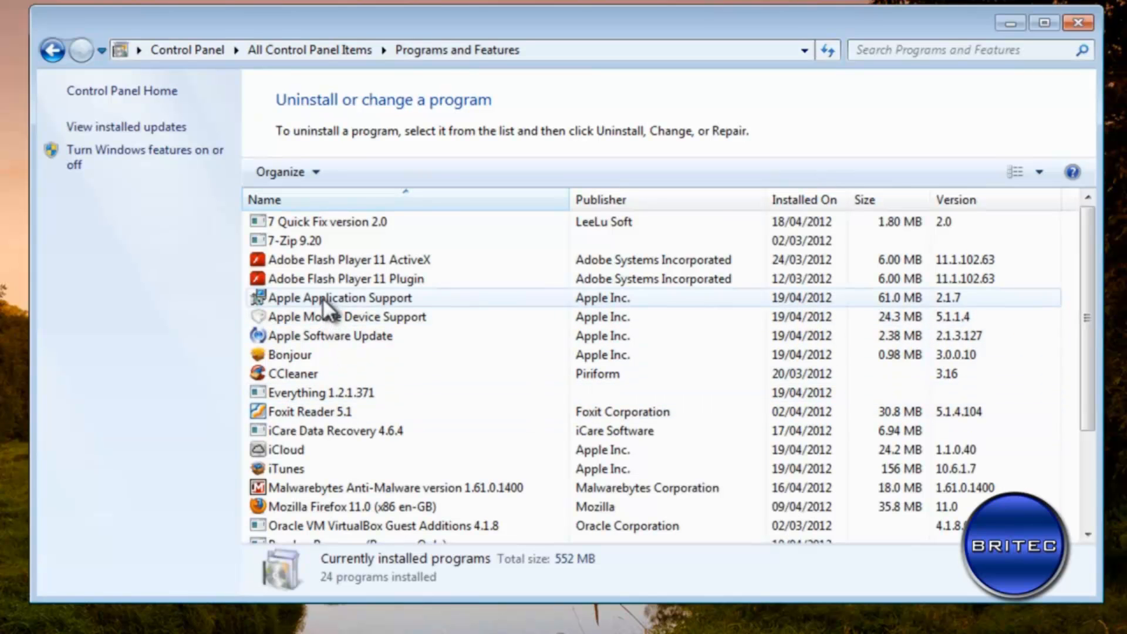
{"action": "left_click", "coordinate": [338, 298]}
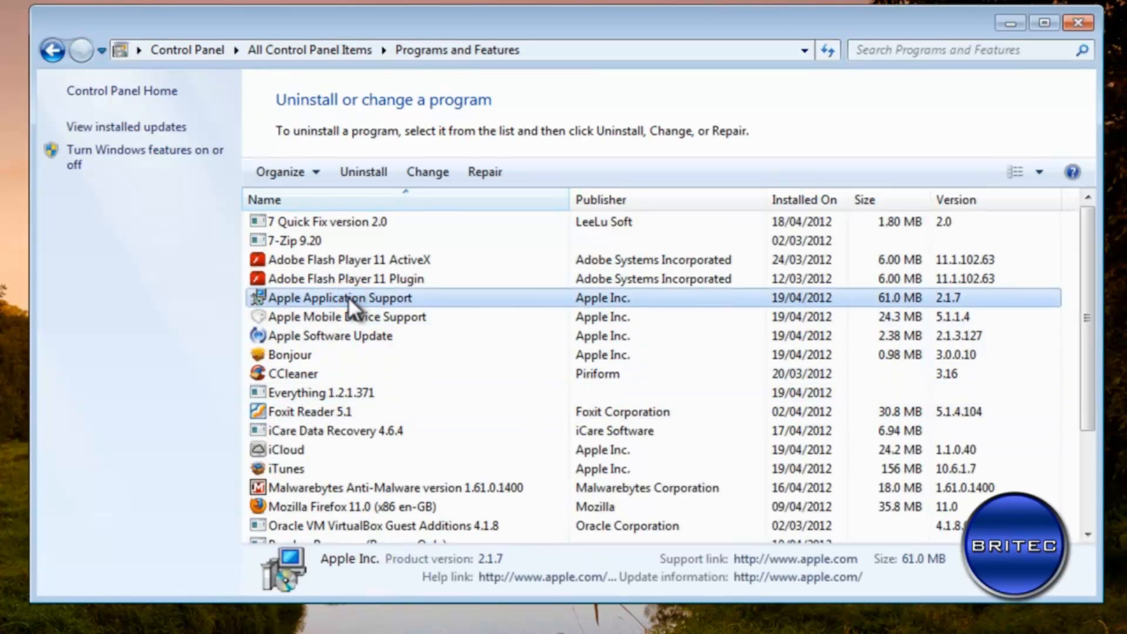
{"action": "left_click", "coordinate": [345, 316]}
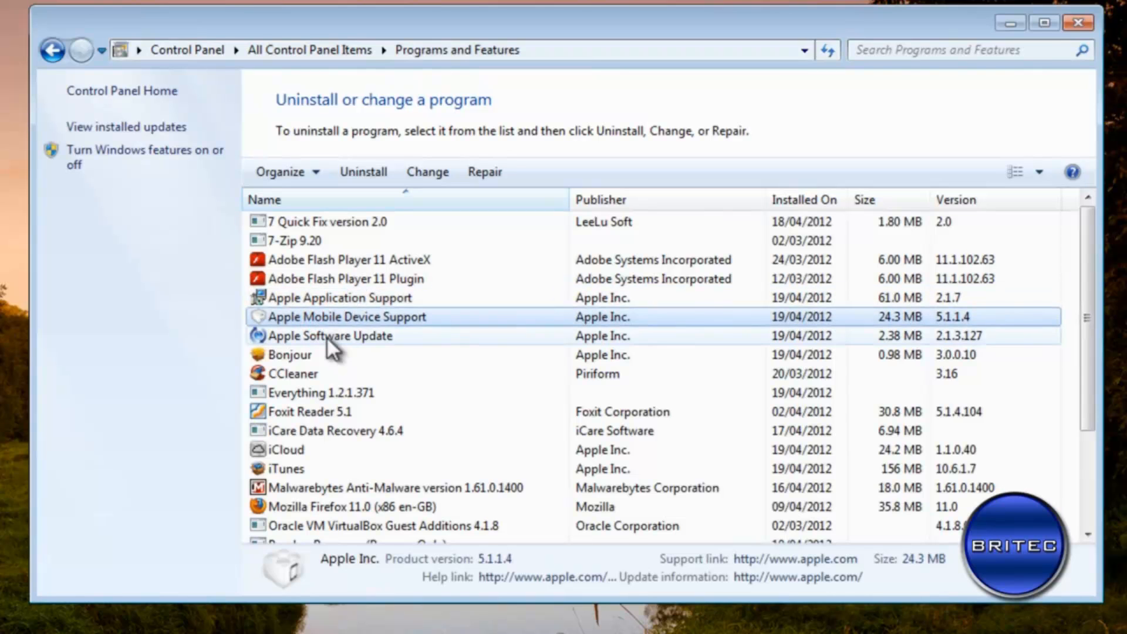
{"action": "left_click", "coordinate": [290, 355]}
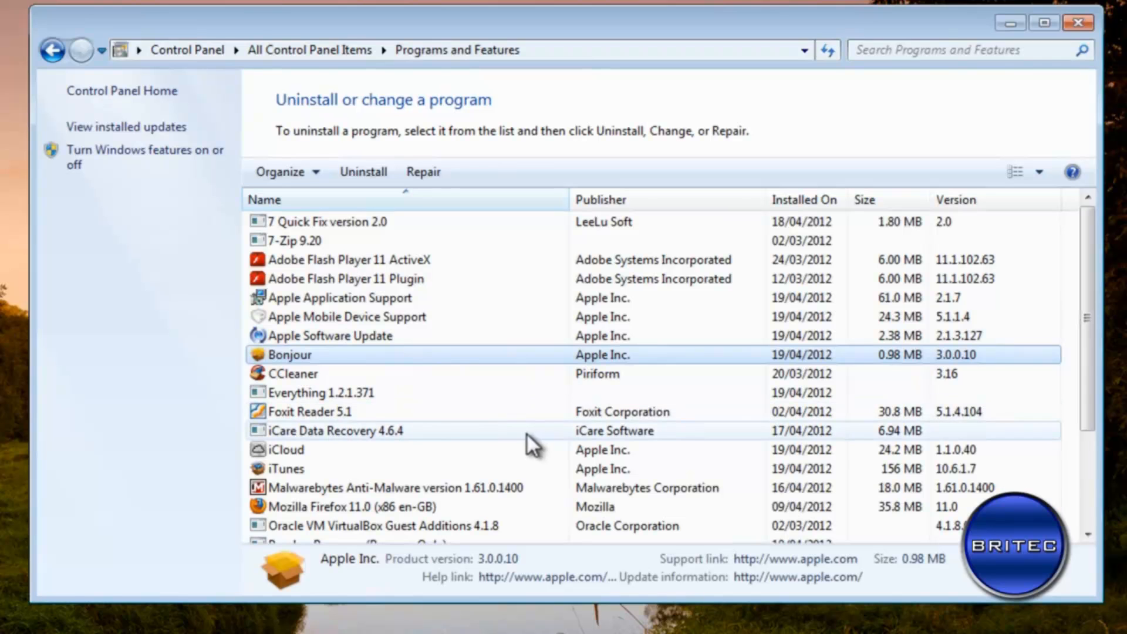
{"action": "left_click", "coordinate": [286, 468]}
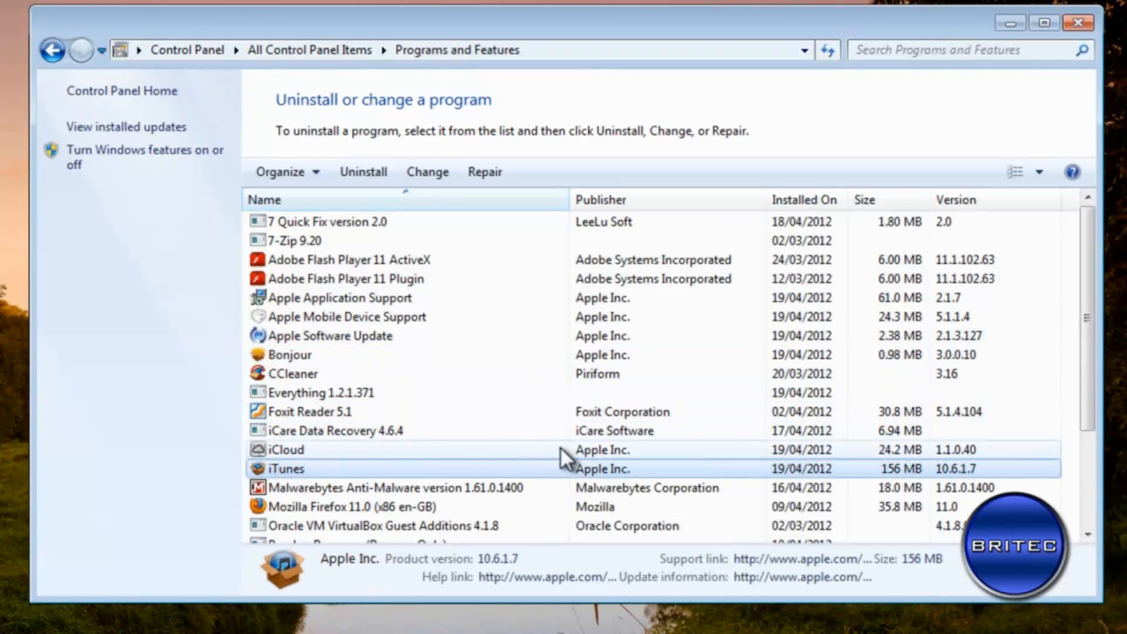
{"action": "scroll", "scroll_direction": "down", "scroll_amount": 3}
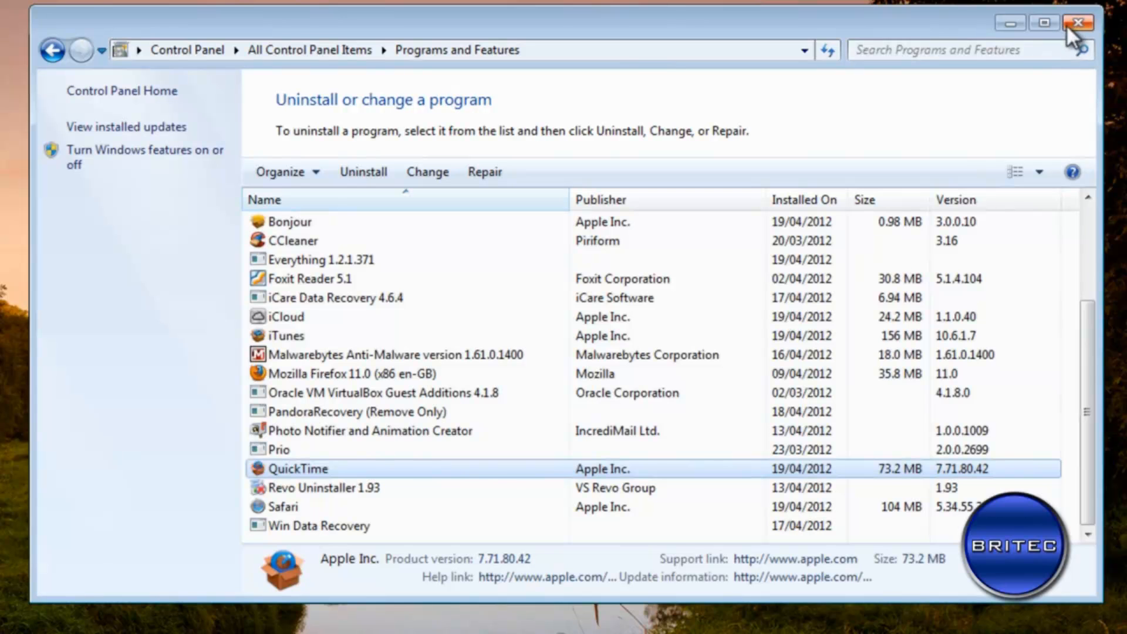
{"action": "left_click", "coordinate": [1077, 22]}
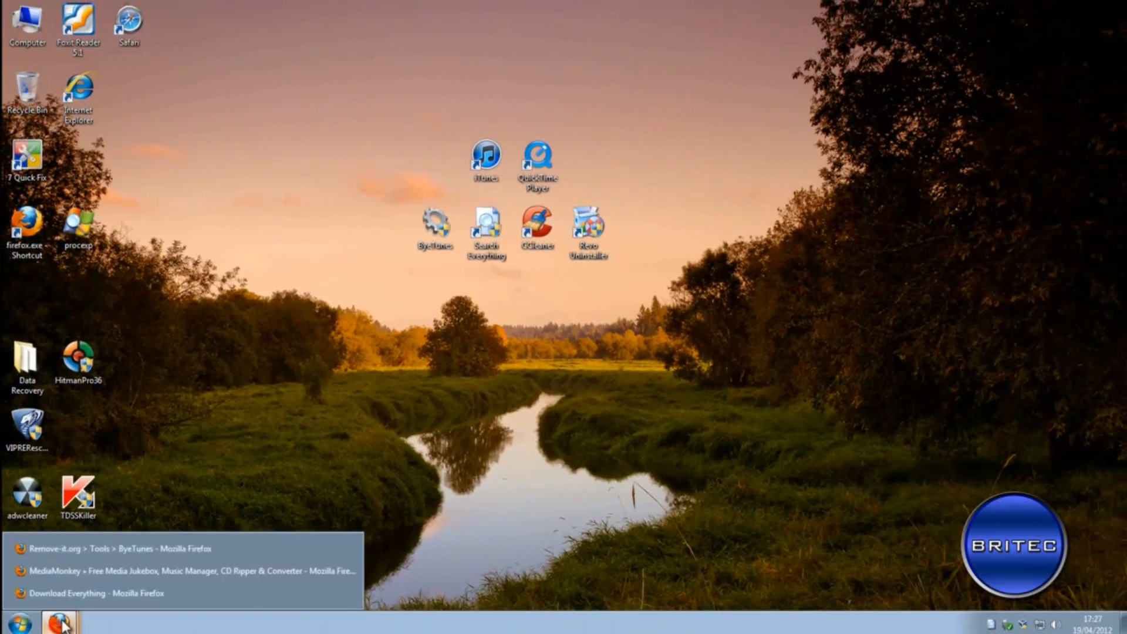
{"action": "mouse_move", "coordinate": [76, 571]}
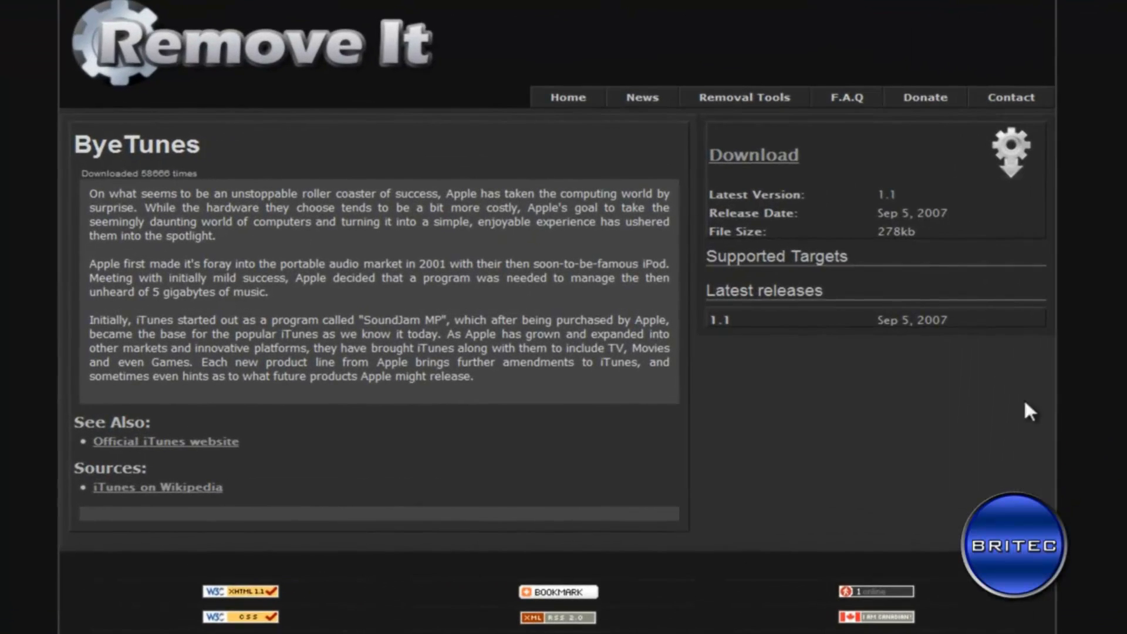
{"action": "mouse_move", "coordinate": [413, 441]}
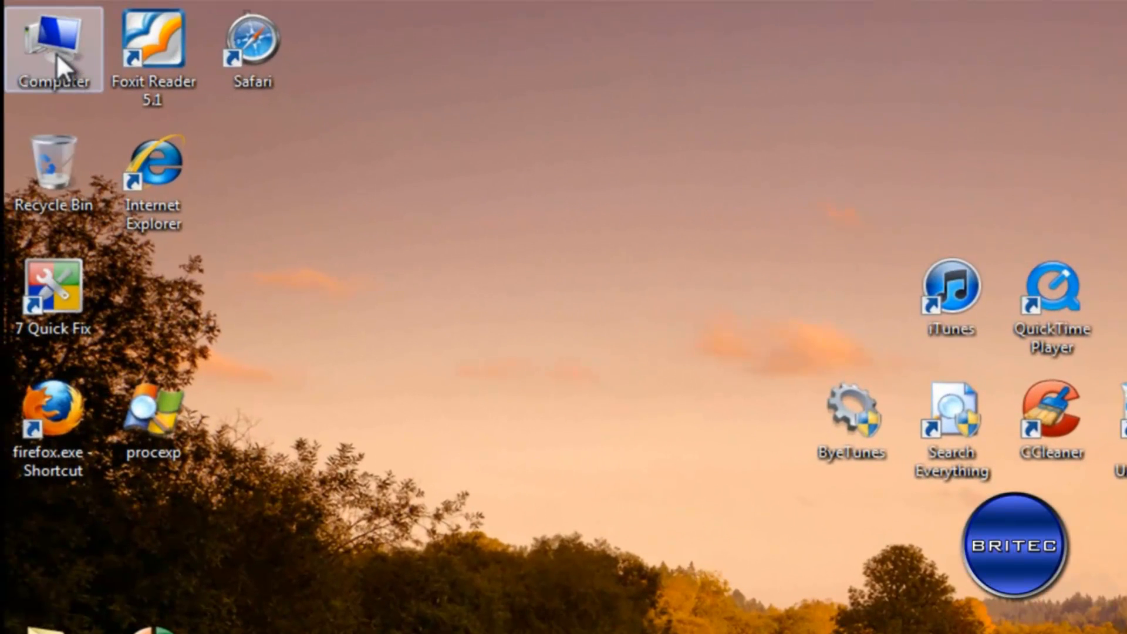
Step: Turn on hidden files, folders and drives, turn off hiding known extensions, then close Computer
{"action": "double_click", "coordinate": [52, 49]}
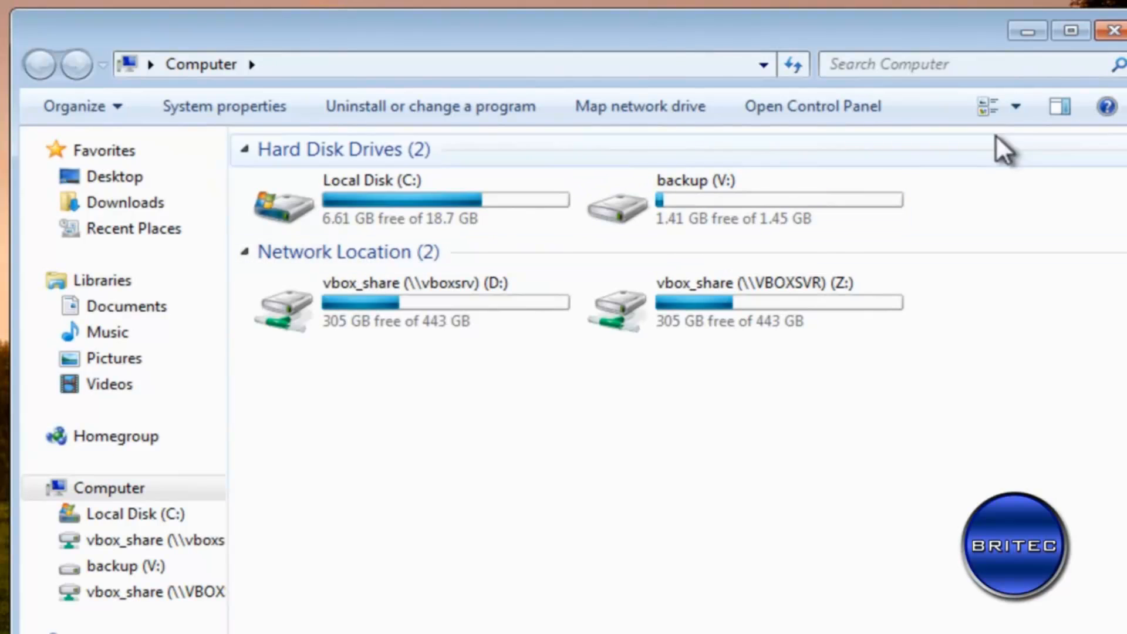
{"action": "left_click", "coordinate": [75, 106]}
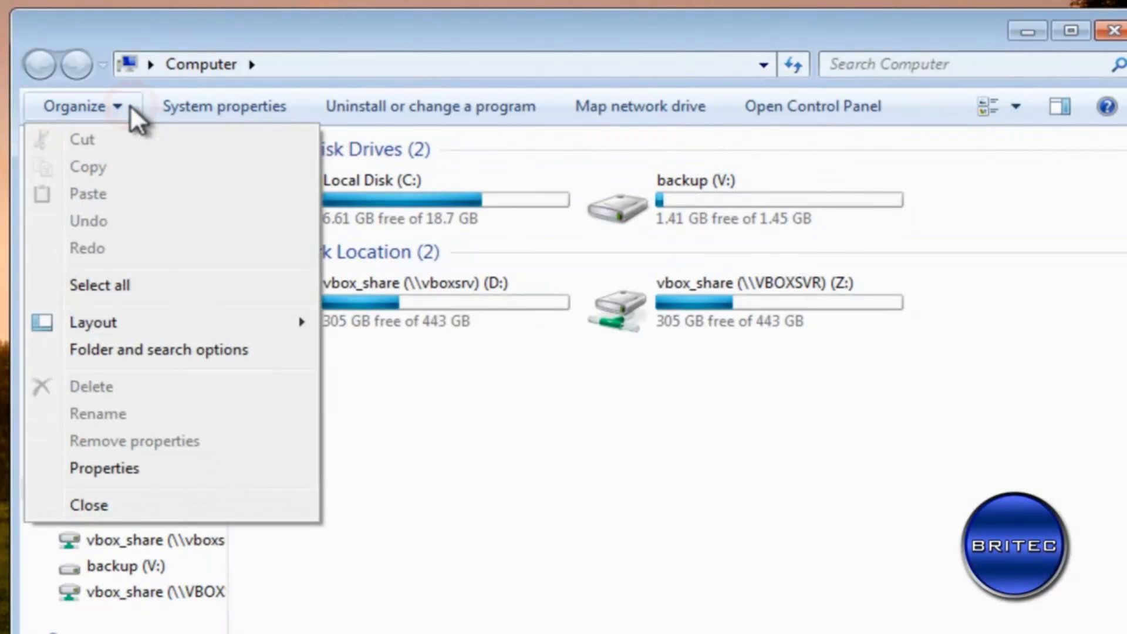
{"action": "left_click", "coordinate": [159, 349]}
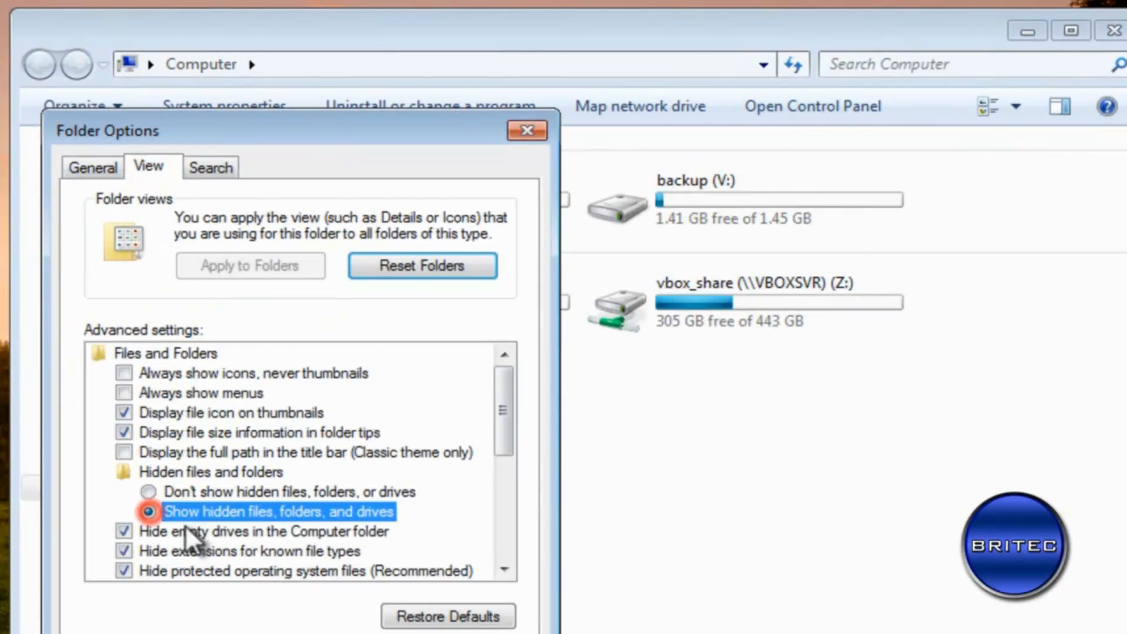
{"action": "left_click", "coordinate": [124, 552]}
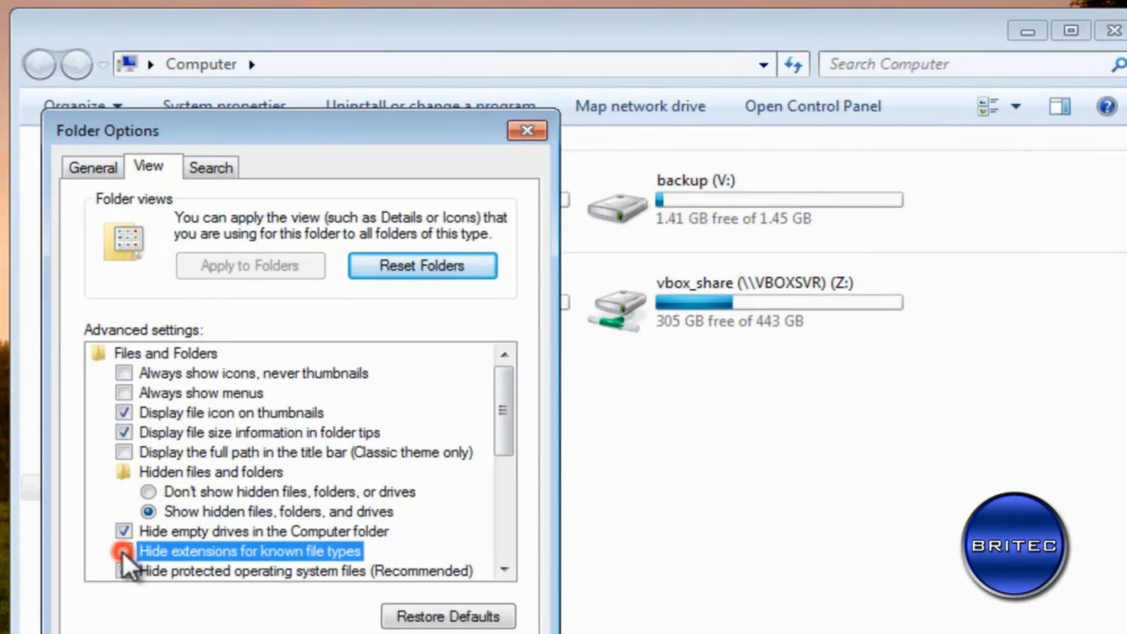
{"action": "left_click", "coordinate": [124, 551]}
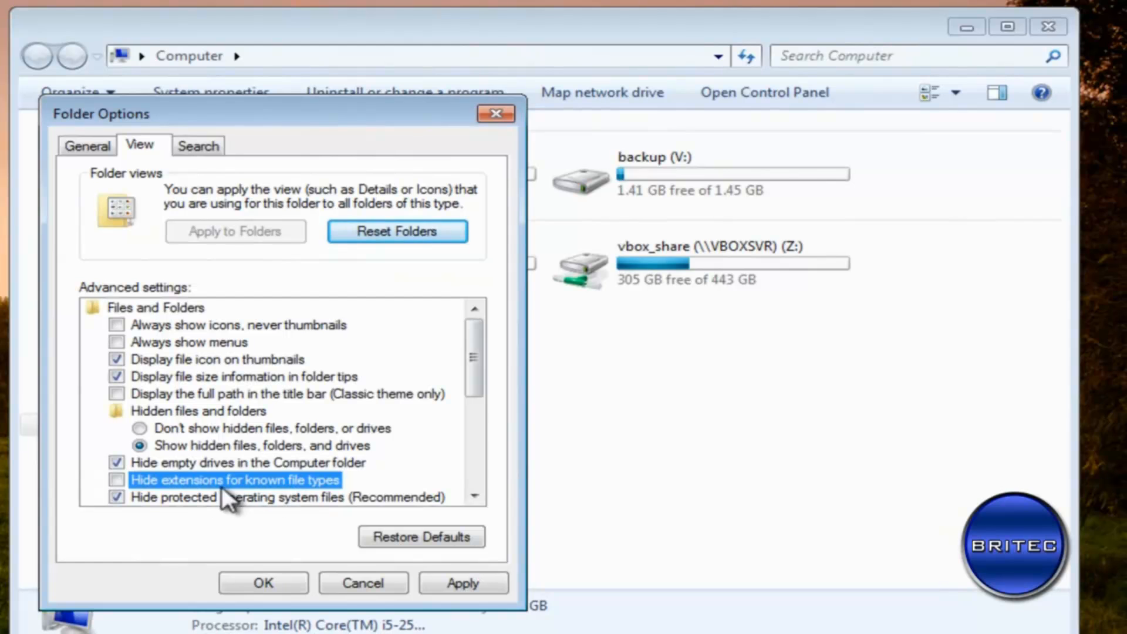
{"action": "left_click", "coordinate": [263, 582]}
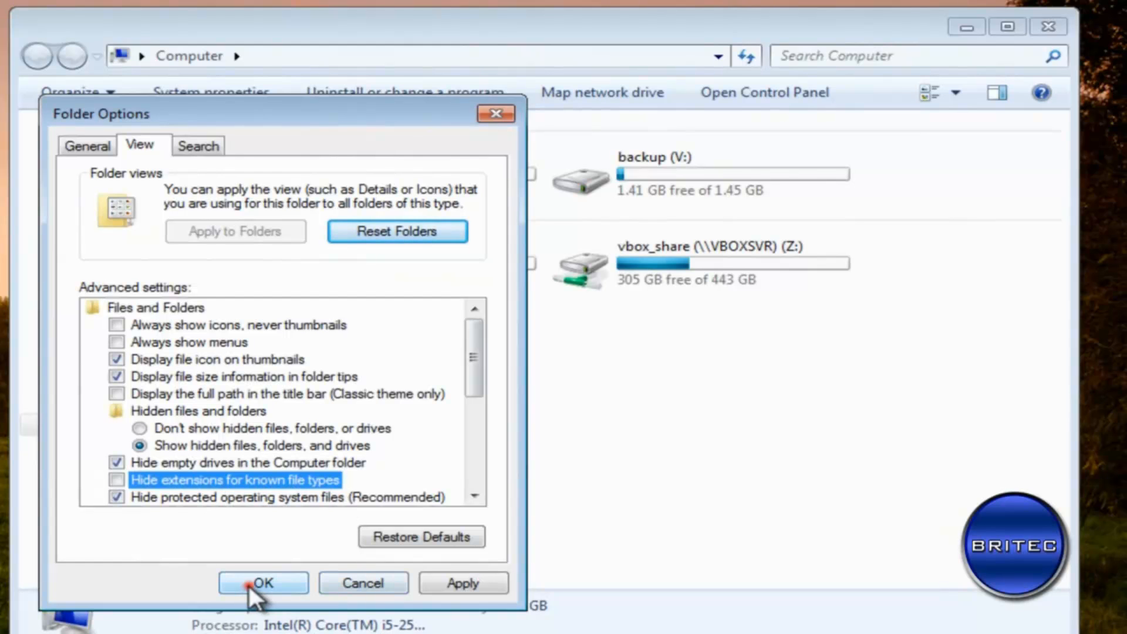
{"action": "left_click", "coordinate": [262, 583]}
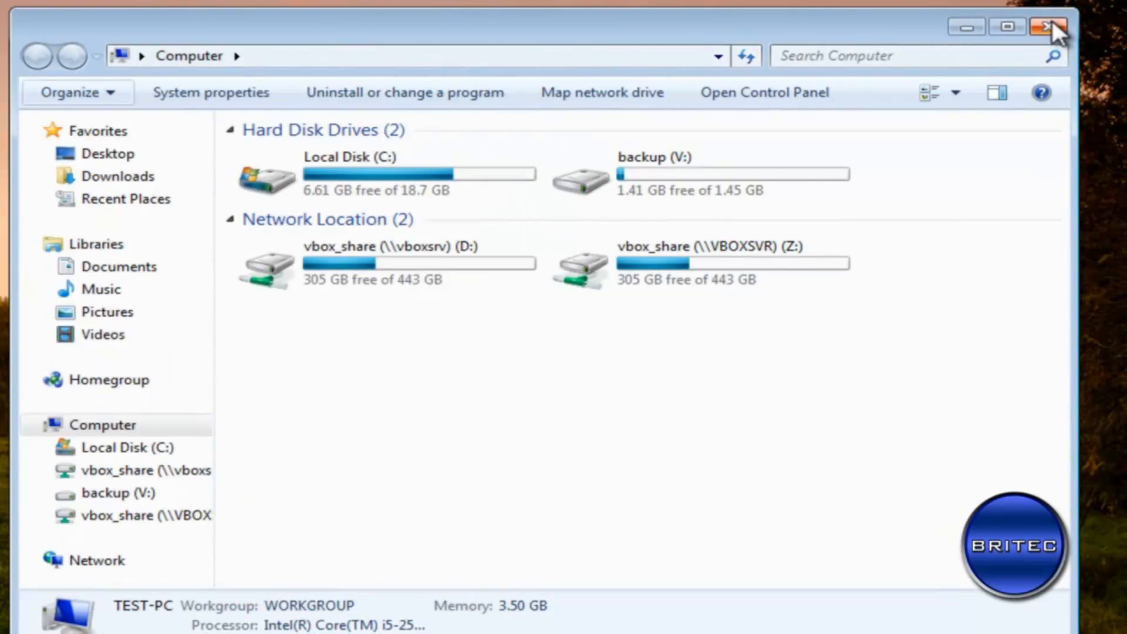
{"action": "left_click", "coordinate": [1051, 26]}
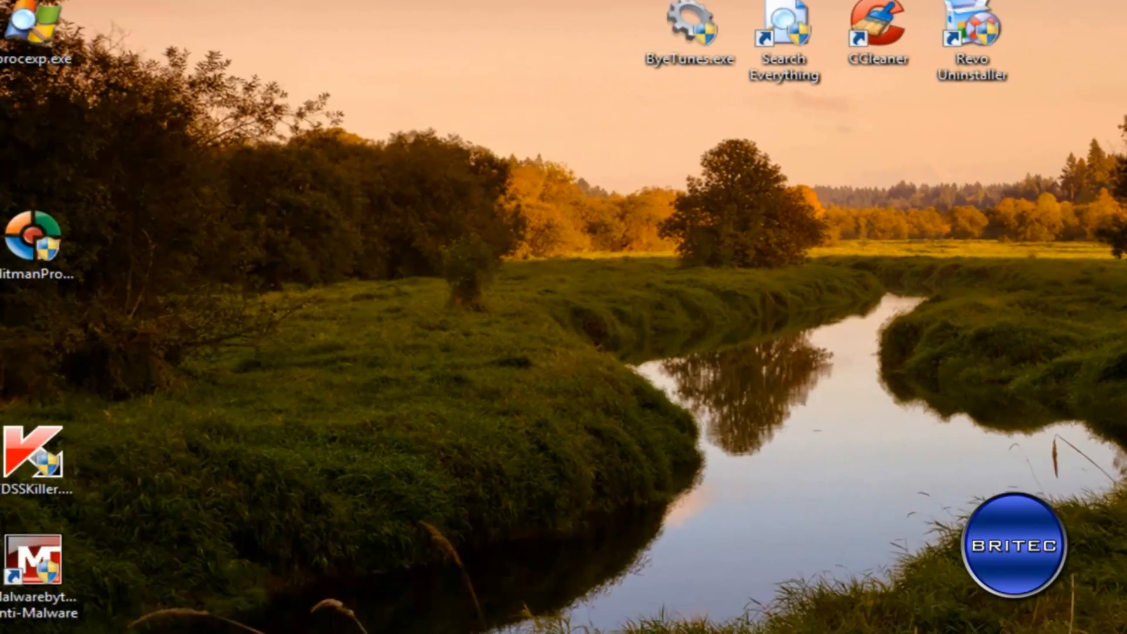
Step: Launch regedit.exe from Start menu search and approve the UAC prompt
{"action": "left_click", "coordinate": [27, 612]}
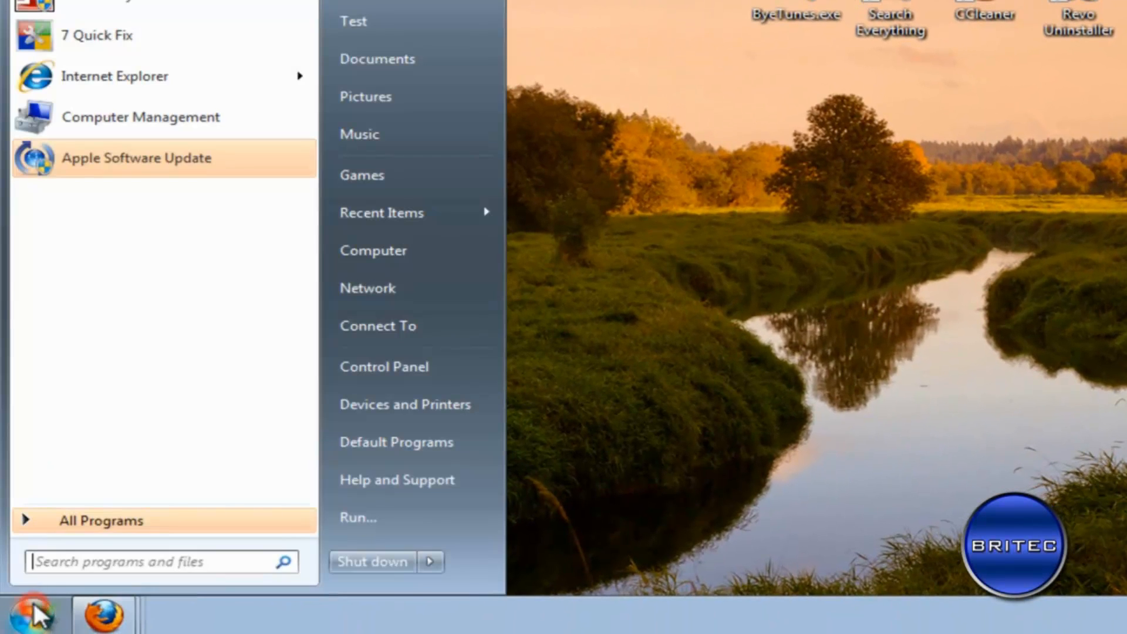
{"action": "type", "text": "regedit"}
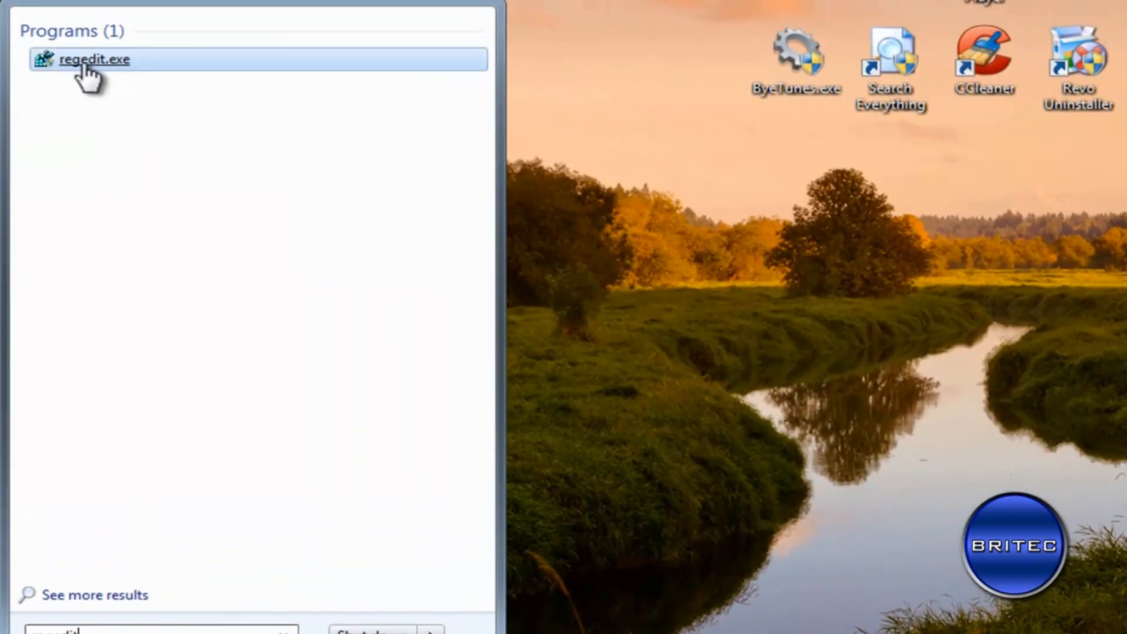
{"action": "left_click", "coordinate": [86, 58]}
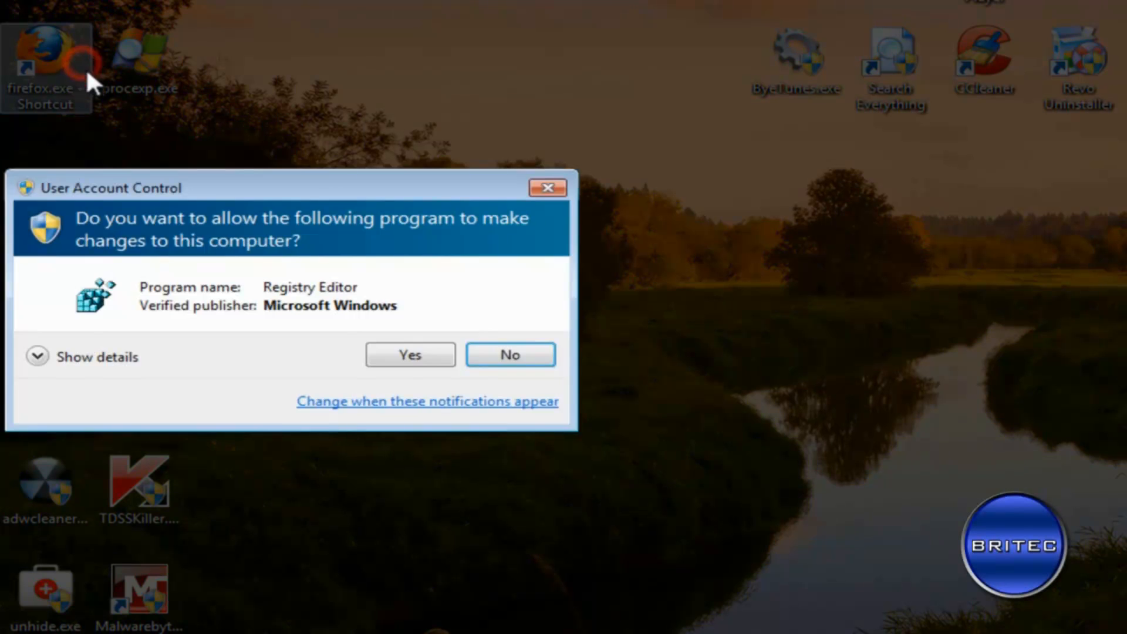
{"action": "left_click", "coordinate": [409, 354]}
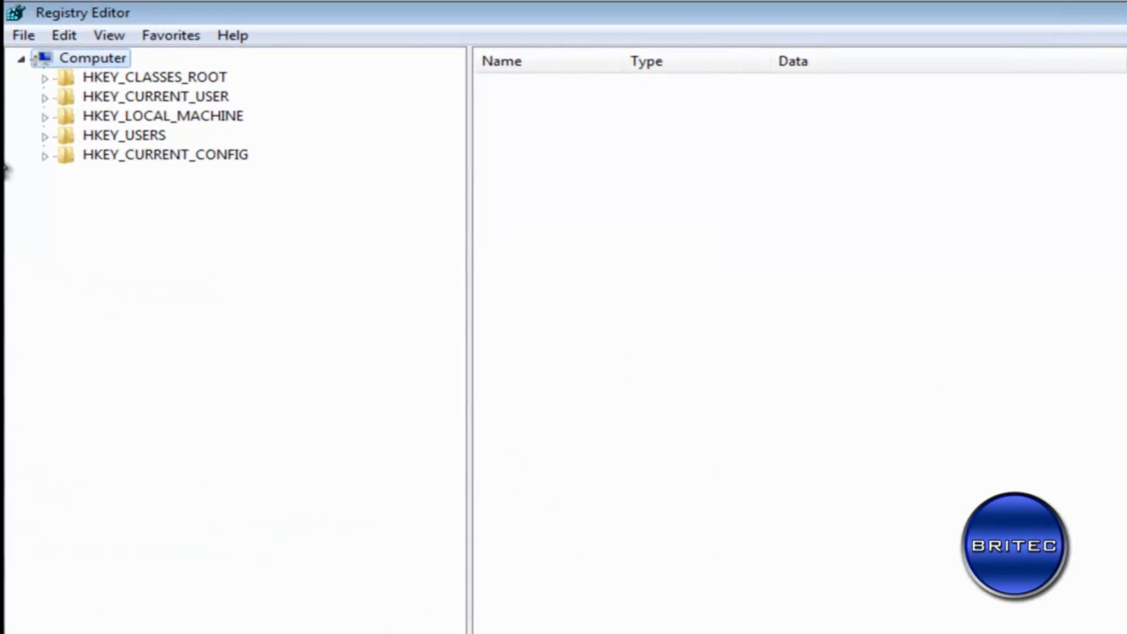
Step: Export the entire registry from Registry Editor to a file named 'backup'
{"action": "left_click", "coordinate": [23, 34]}
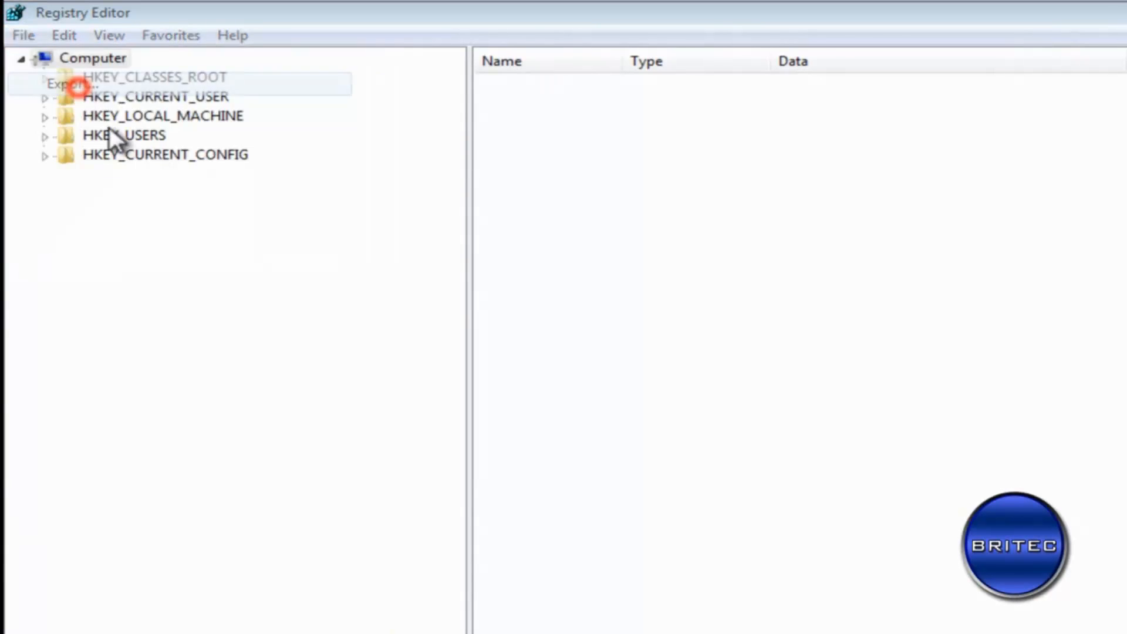
{"action": "left_click", "coordinate": [67, 83]}
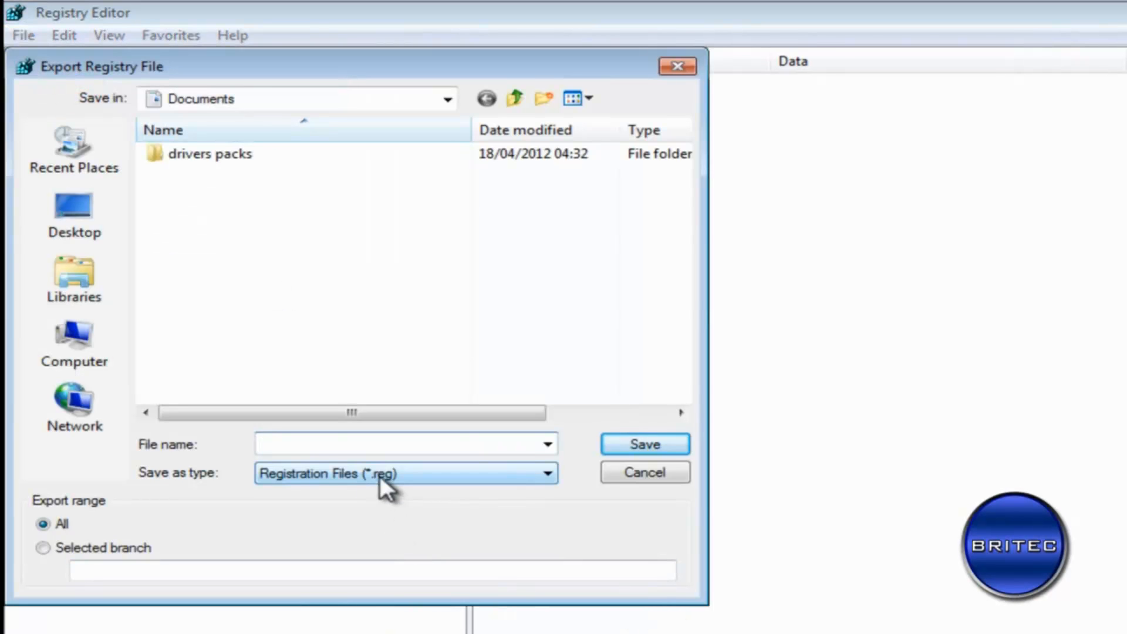
{"action": "type", "text": "backup"}
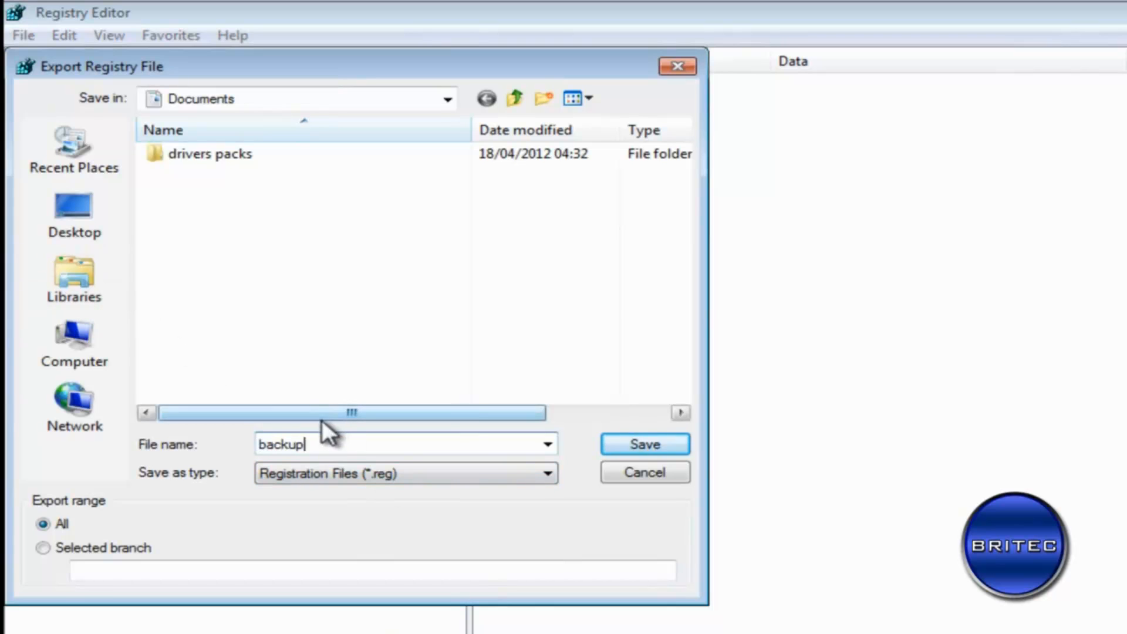
{"action": "left_click", "coordinate": [644, 444]}
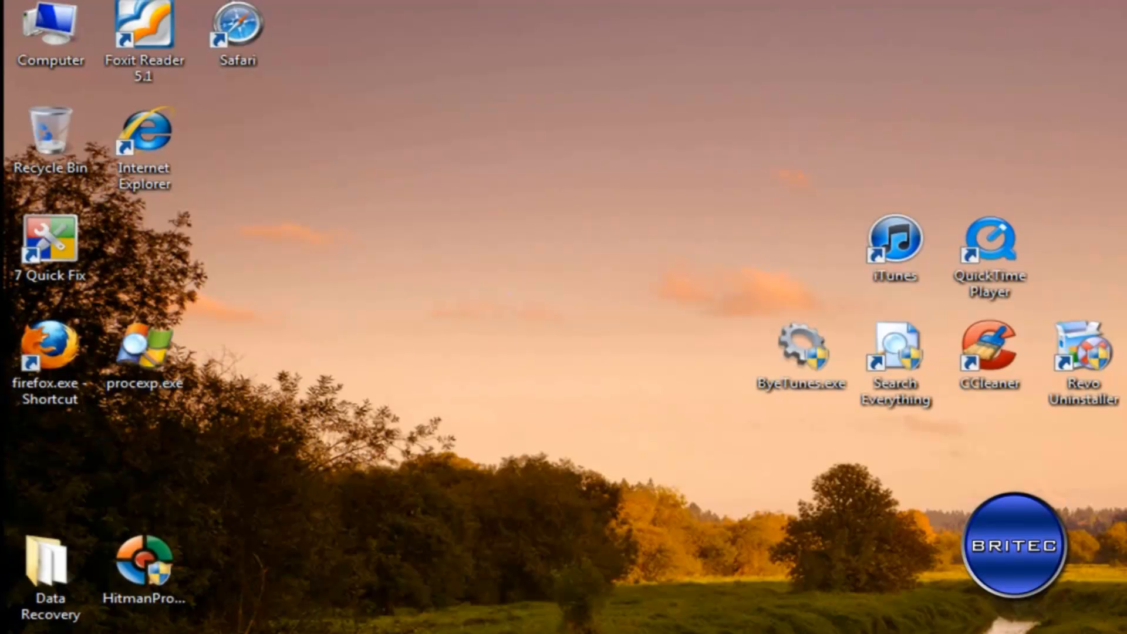
Step: Reach the System Protection tab through Advanced system settings, approving UAC
{"action": "left_click", "coordinate": [49, 33]}
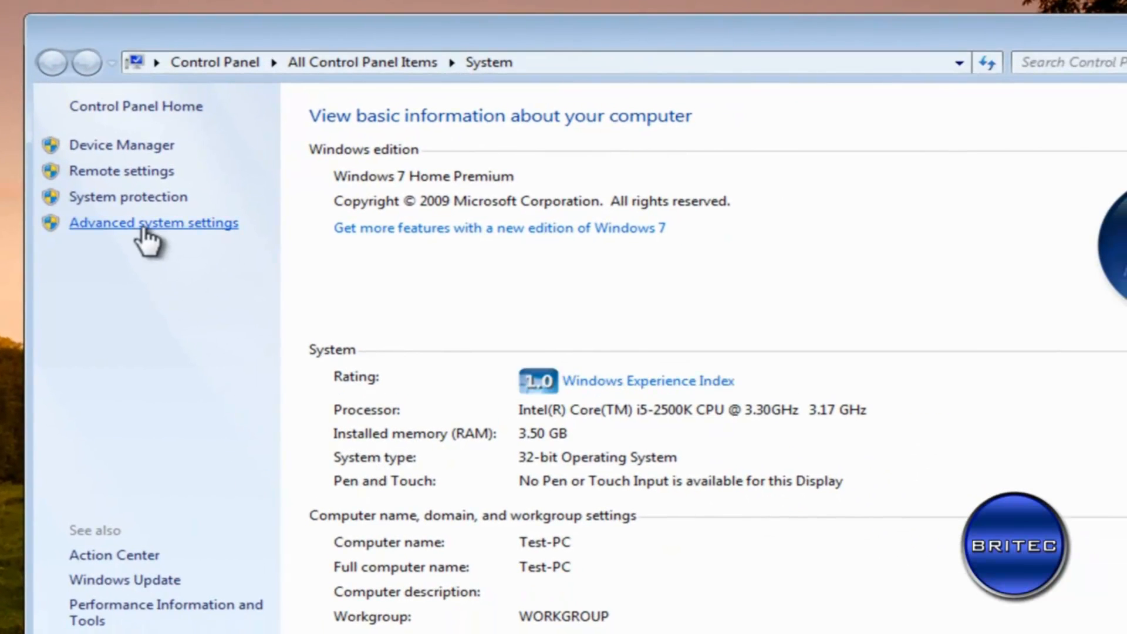
{"action": "left_click", "coordinate": [153, 222]}
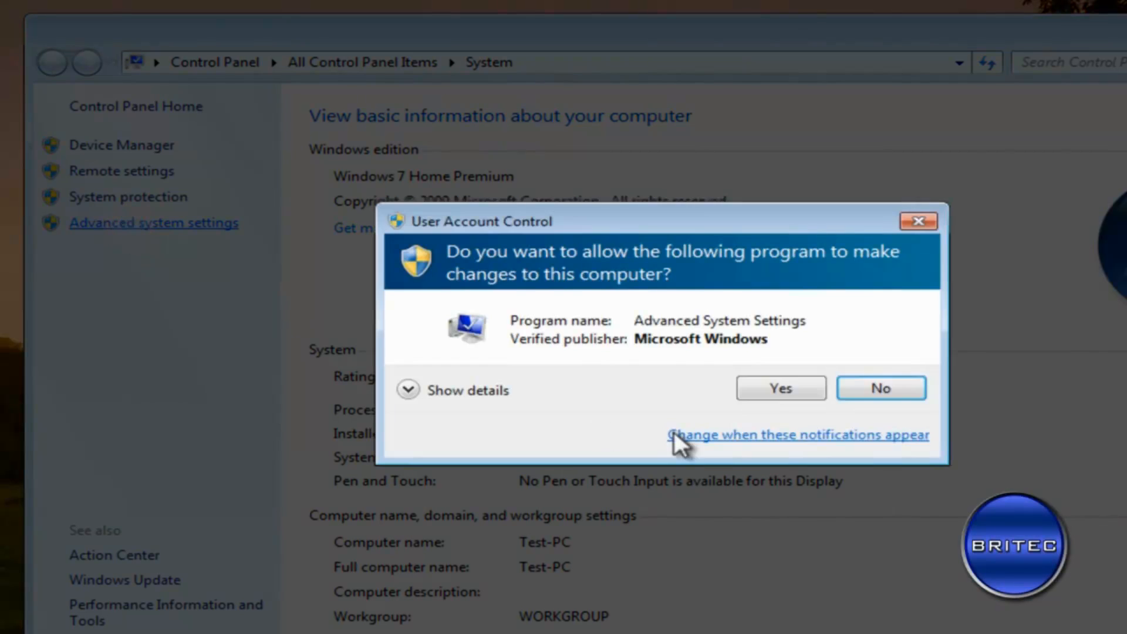
{"action": "left_click", "coordinate": [779, 388]}
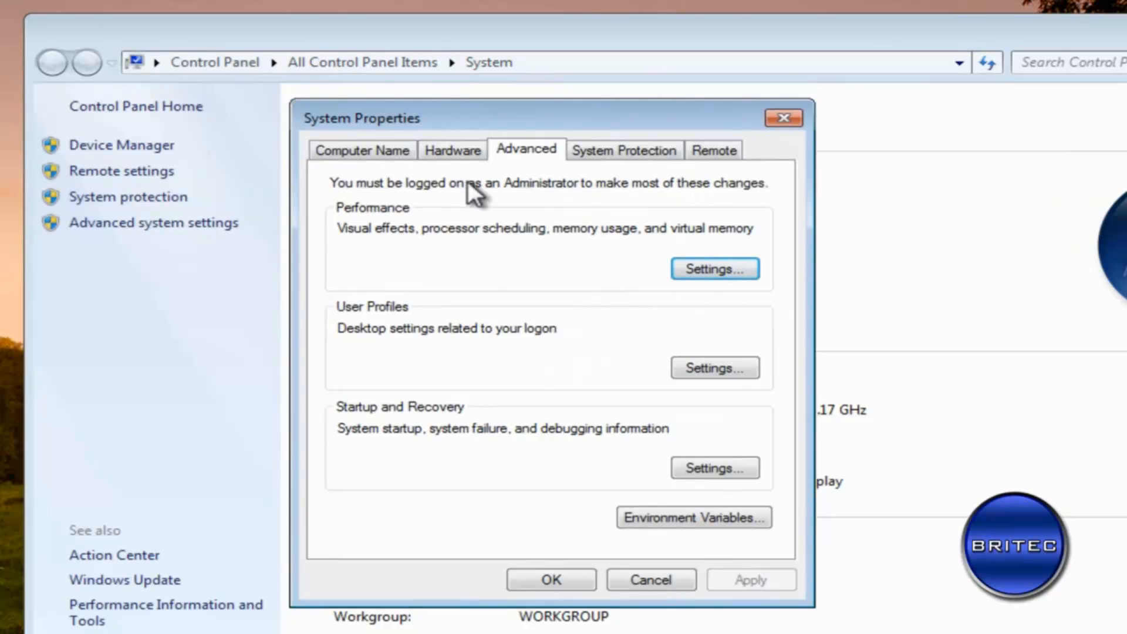
{"action": "left_click", "coordinate": [624, 150]}
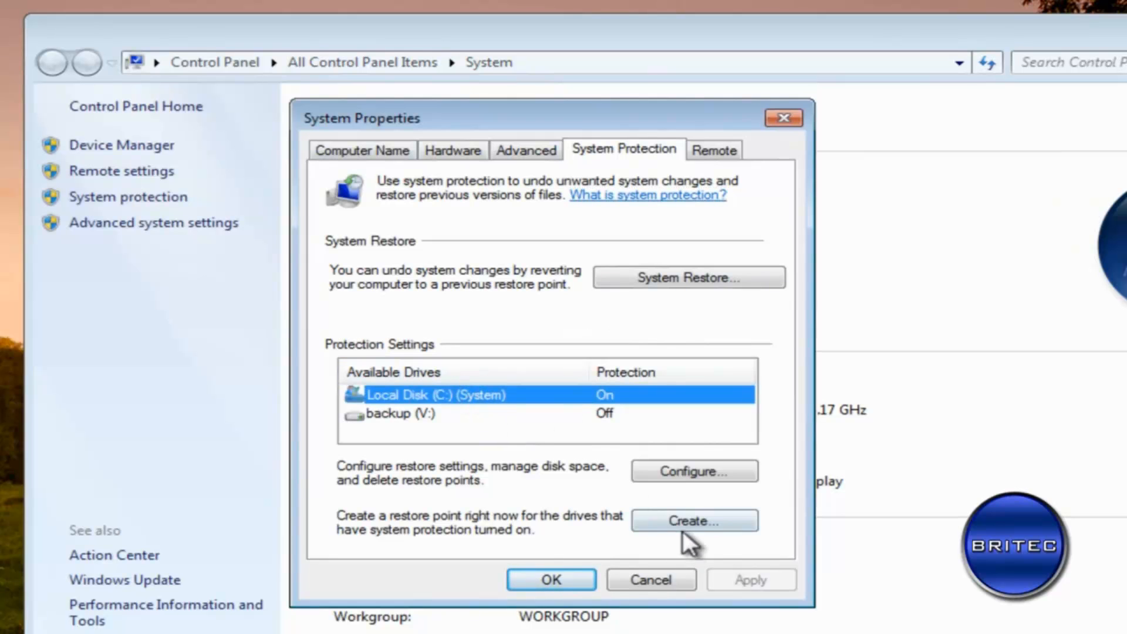
Step: Create a restore point described 'itunes uninstall' and dismiss the success message
{"action": "left_click", "coordinate": [694, 520]}
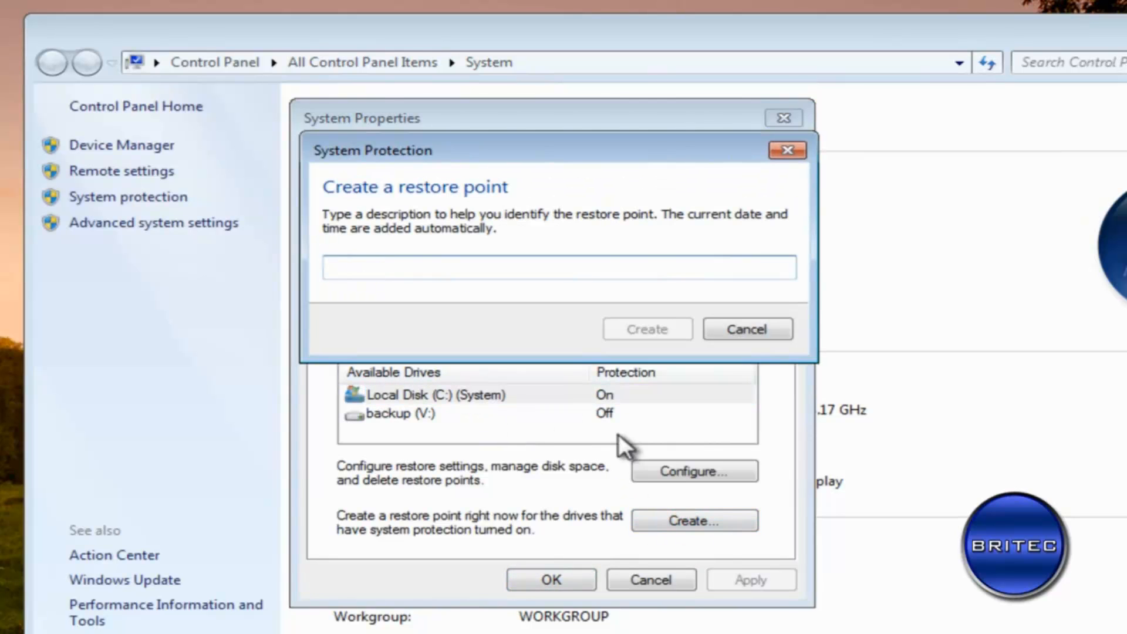
{"action": "type", "text": "itunes unins"}
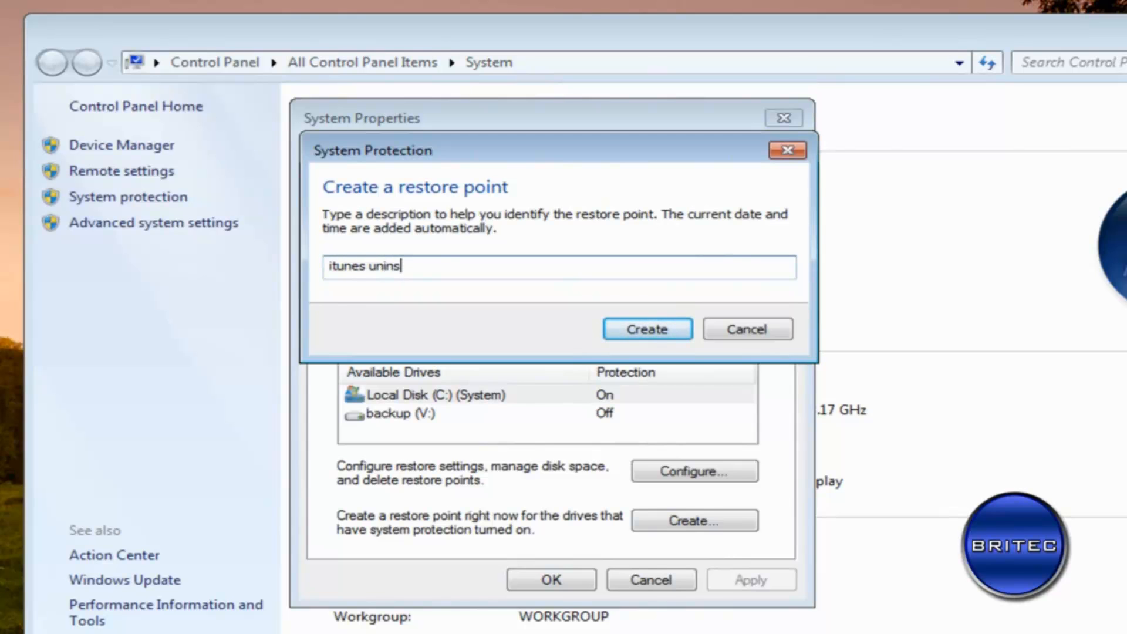
{"action": "type", "text": "tall"}
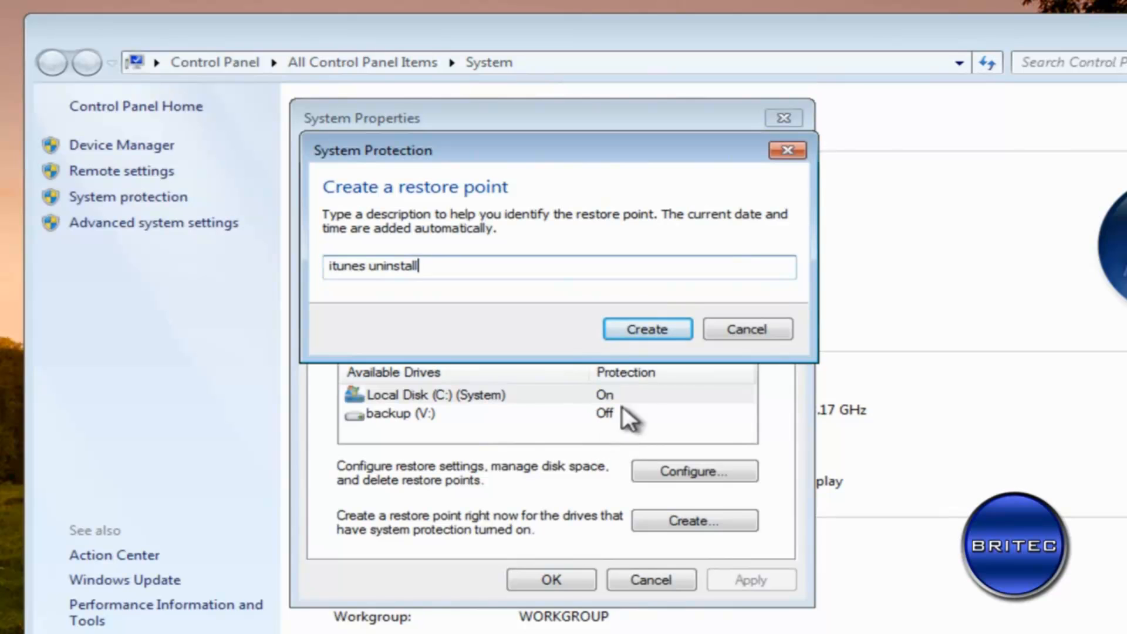
{"action": "left_click", "coordinate": [646, 329]}
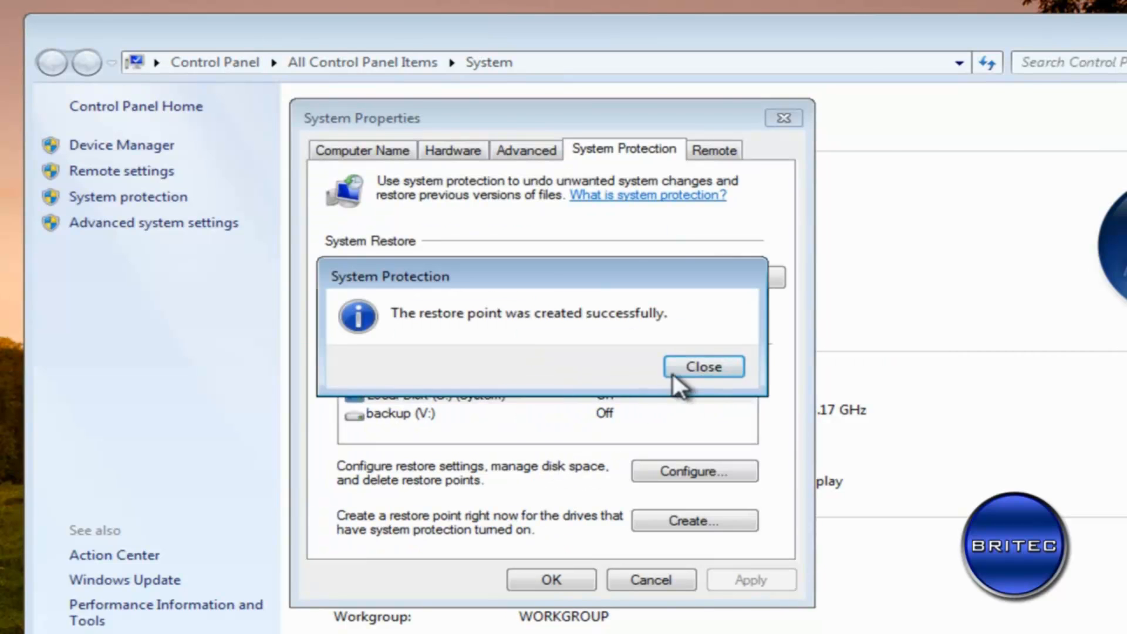
{"action": "left_click", "coordinate": [703, 366]}
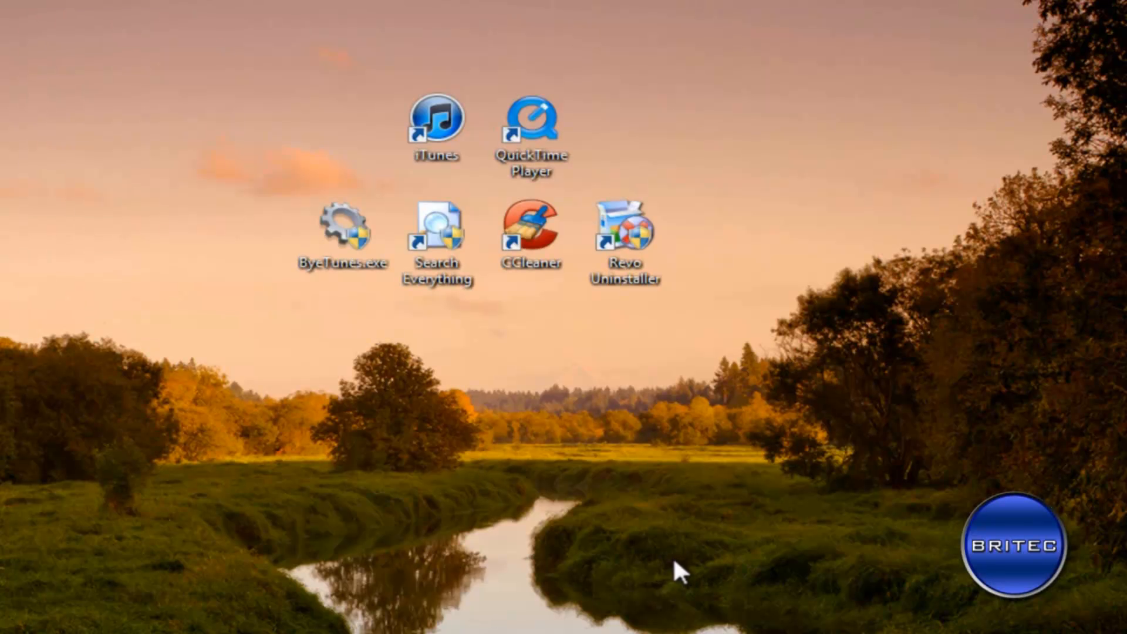
{"action": "mouse_move", "coordinate": [683, 572]}
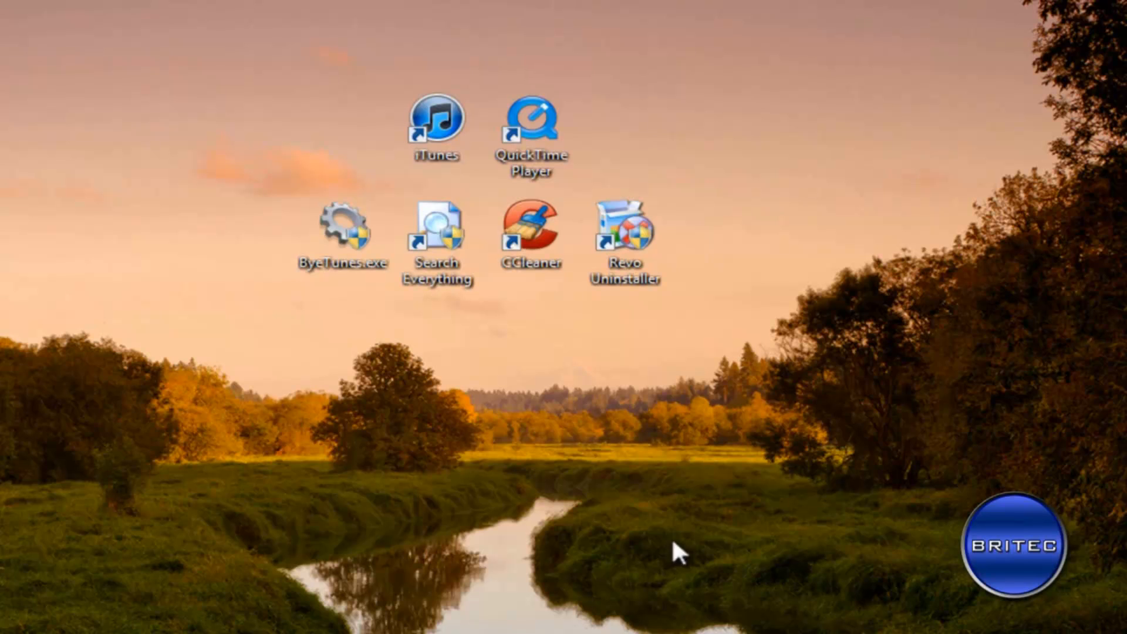
{"action": "left_click", "coordinate": [625, 234]}
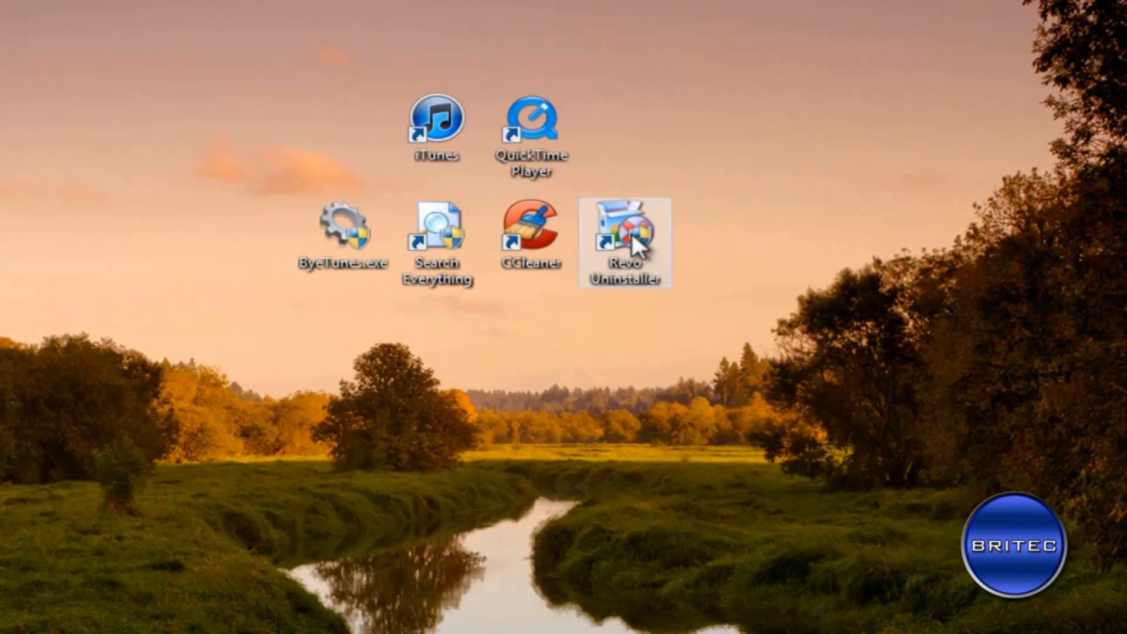
Step: Launch Revo Uninstaller from its desktop icon and approve the UAC prompt
{"action": "double_click", "coordinate": [624, 242]}
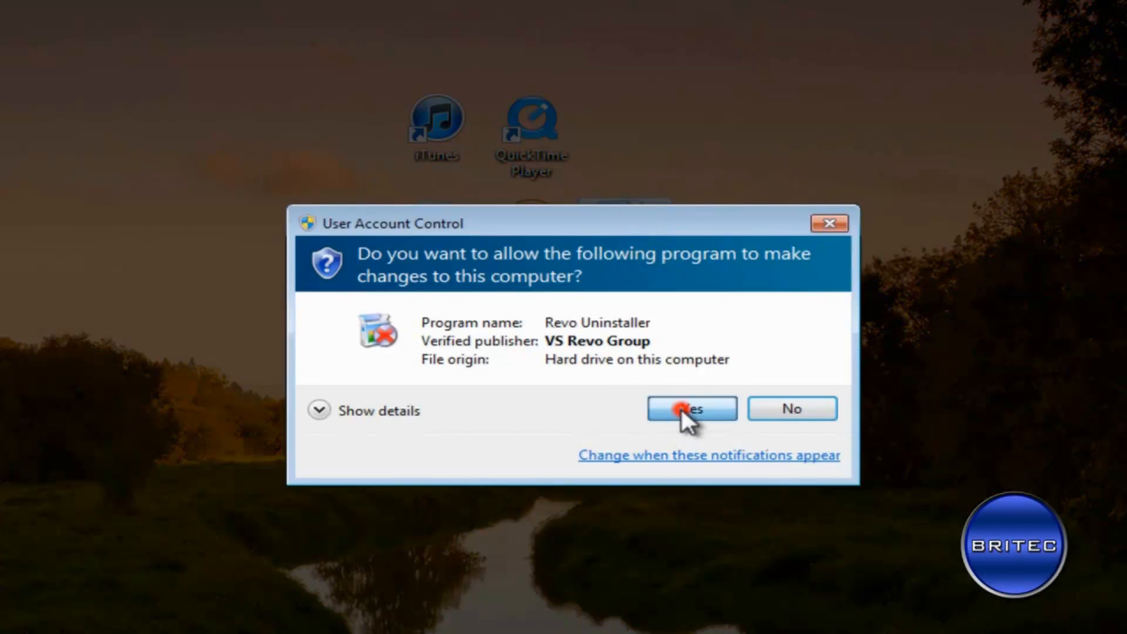
{"action": "left_click", "coordinate": [689, 409]}
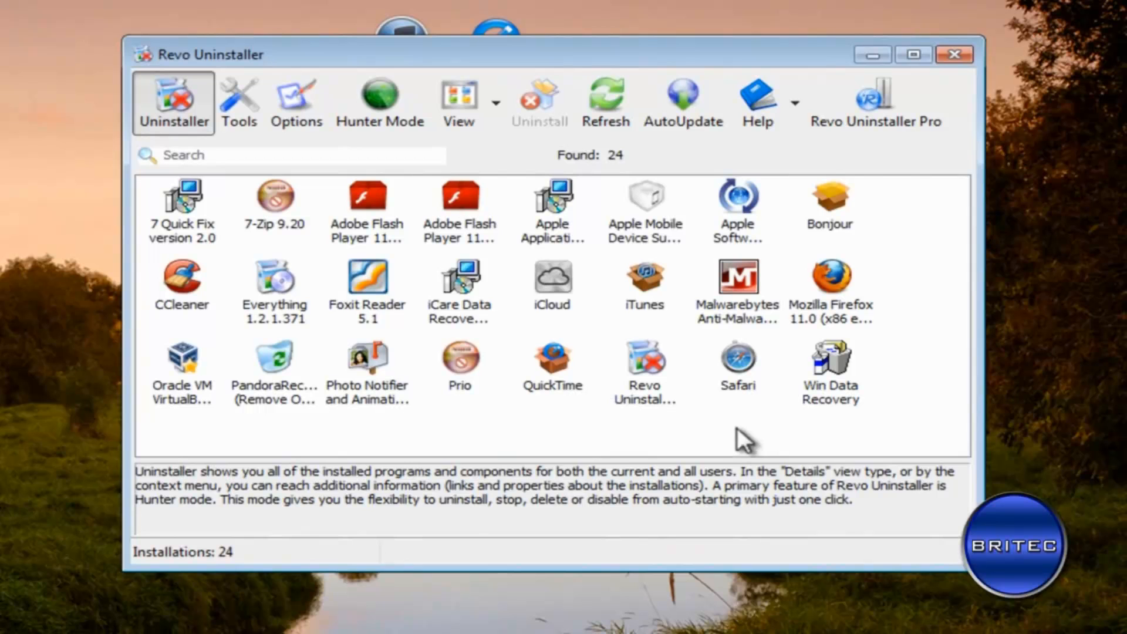
{"action": "mouse_move", "coordinate": [563, 329]}
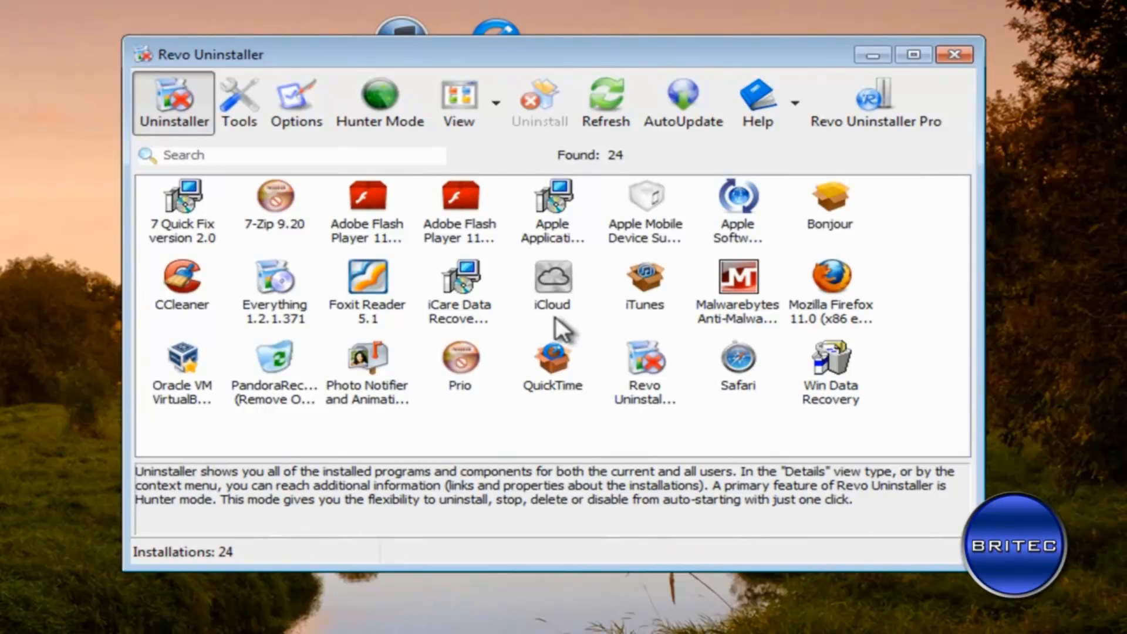
Step: Select iTunes, confirm Uninstall, choose Advanced mode, and proceed
{"action": "left_click", "coordinate": [645, 281]}
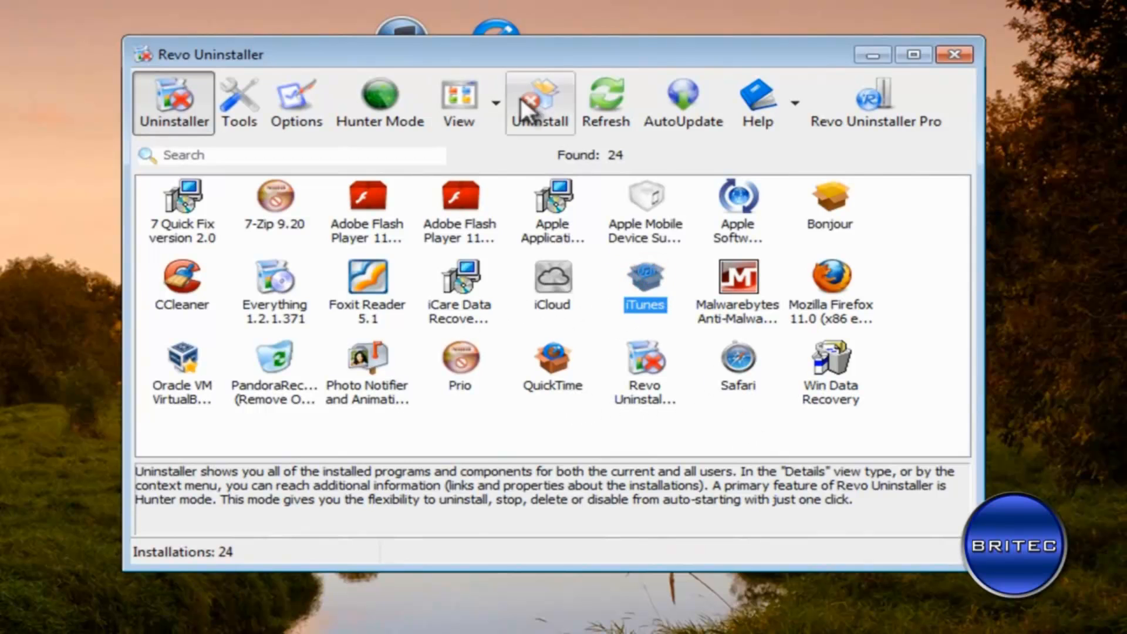
{"action": "left_click", "coordinate": [539, 100]}
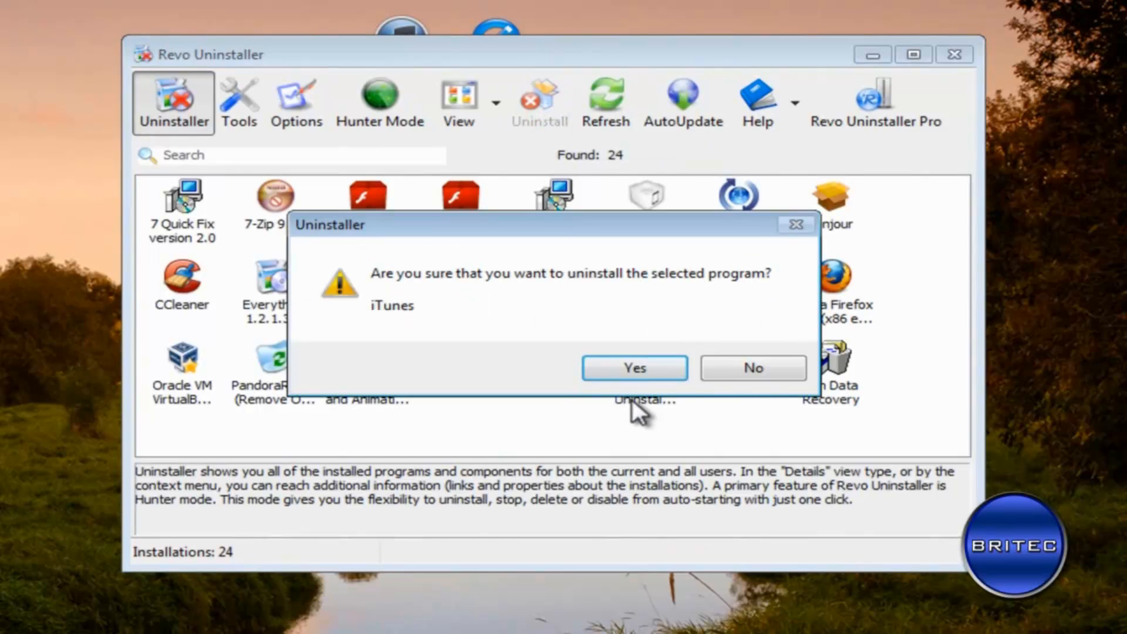
{"action": "left_click", "coordinate": [633, 367]}
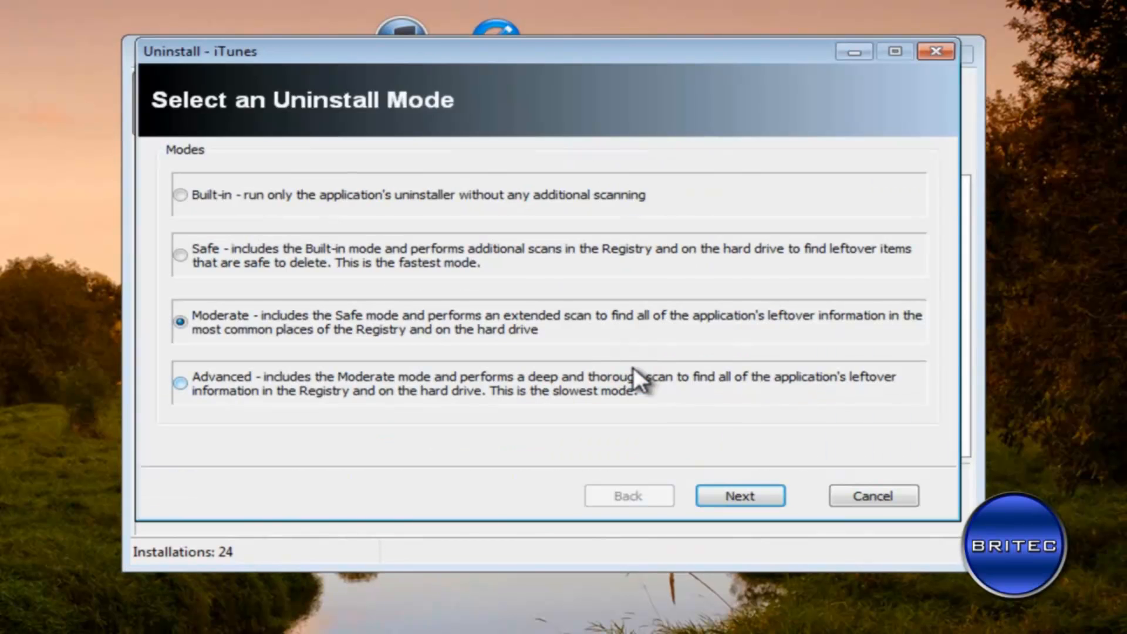
{"action": "left_click", "coordinate": [181, 383]}
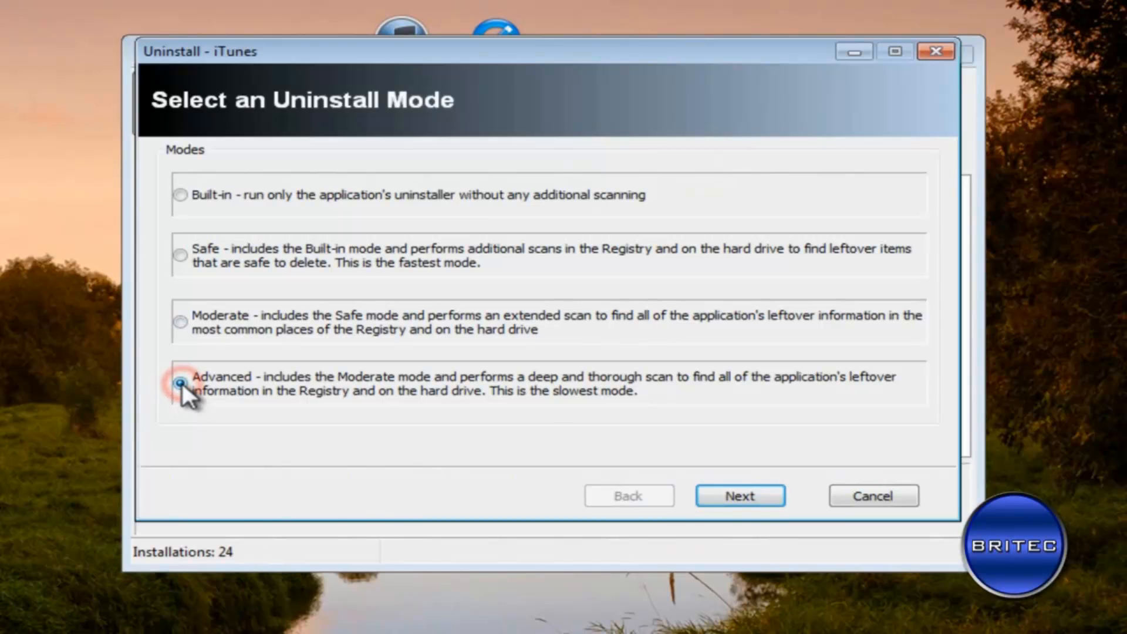
{"action": "left_click", "coordinate": [739, 496]}
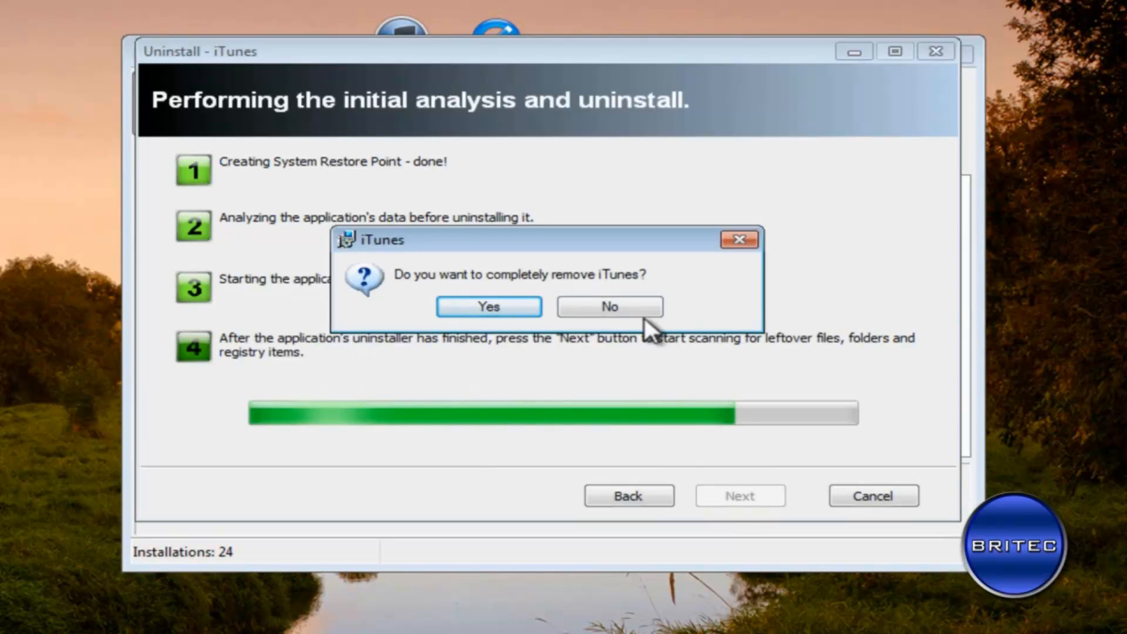
Step: Confirm complete iTunes removal and click Finish when the uninstaller completes
{"action": "left_click", "coordinate": [487, 306]}
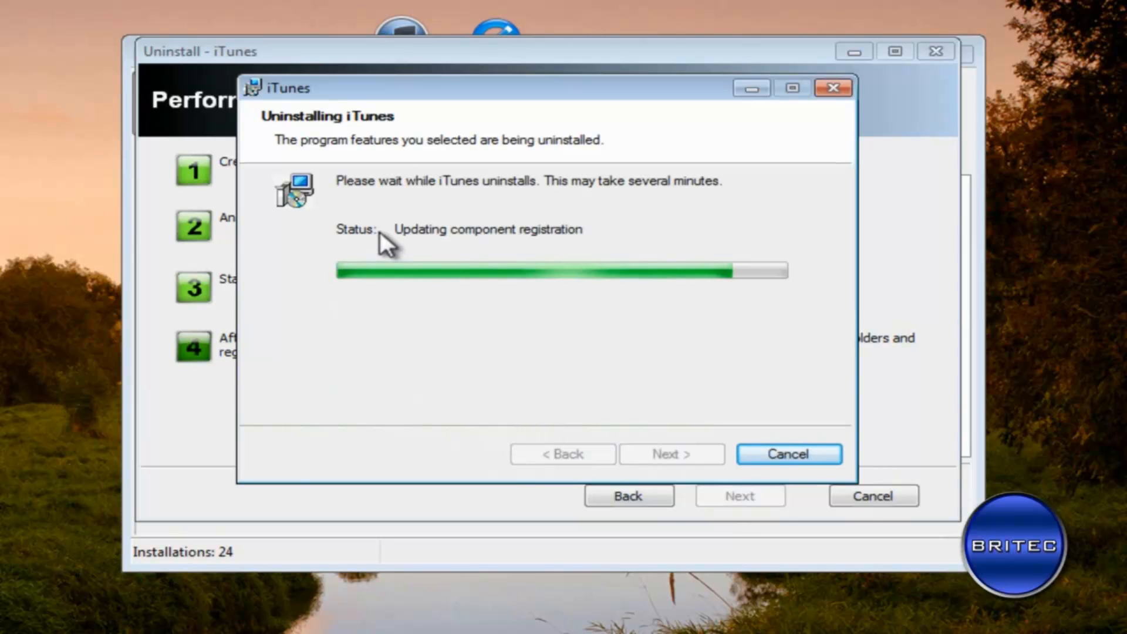
{"action": "mouse_move", "coordinate": [598, 383]}
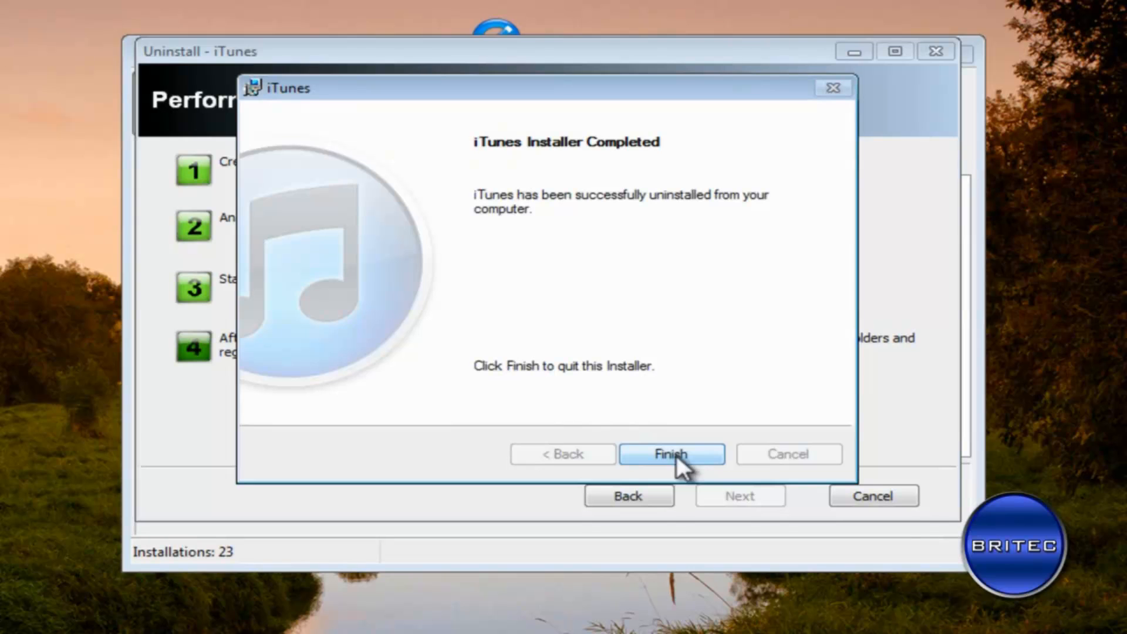
{"action": "left_click", "coordinate": [671, 454]}
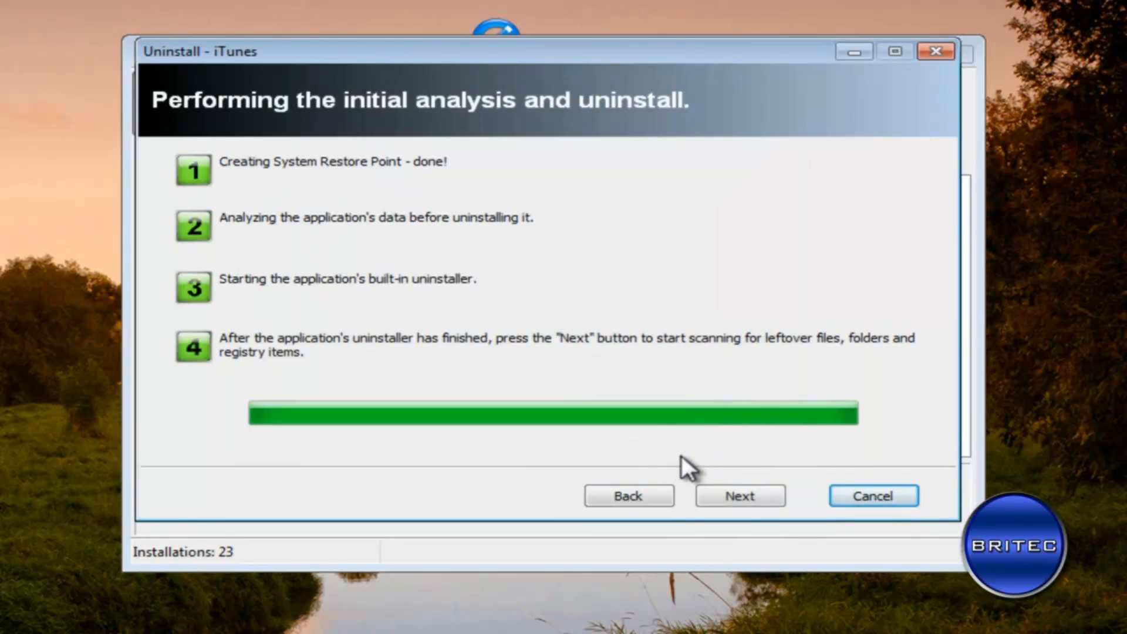
Step: Run Revo's leftover scan for iTunes and display the 9 registry items found
{"action": "left_click", "coordinate": [740, 496]}
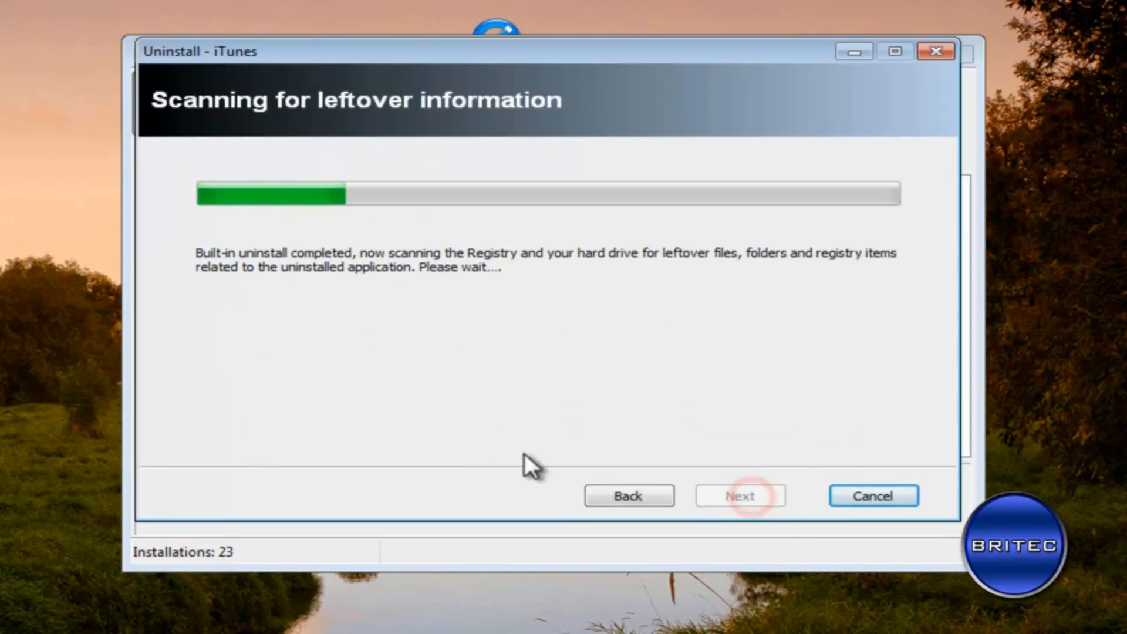
{"action": "mouse_move", "coordinate": [596, 142]}
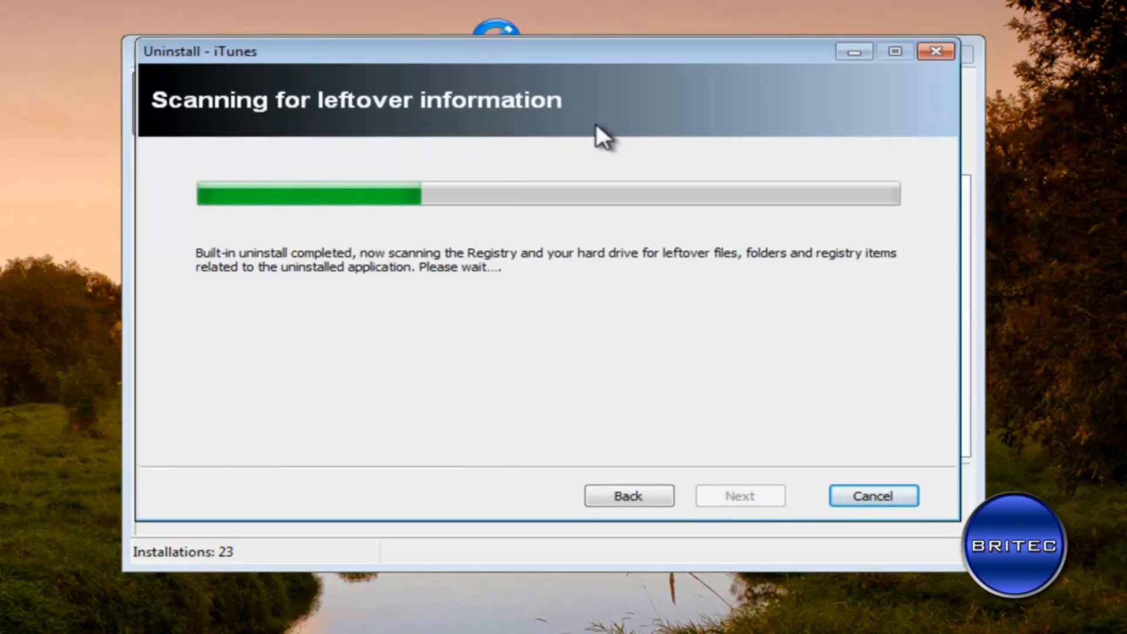
{"action": "mouse_move", "coordinate": [688, 374]}
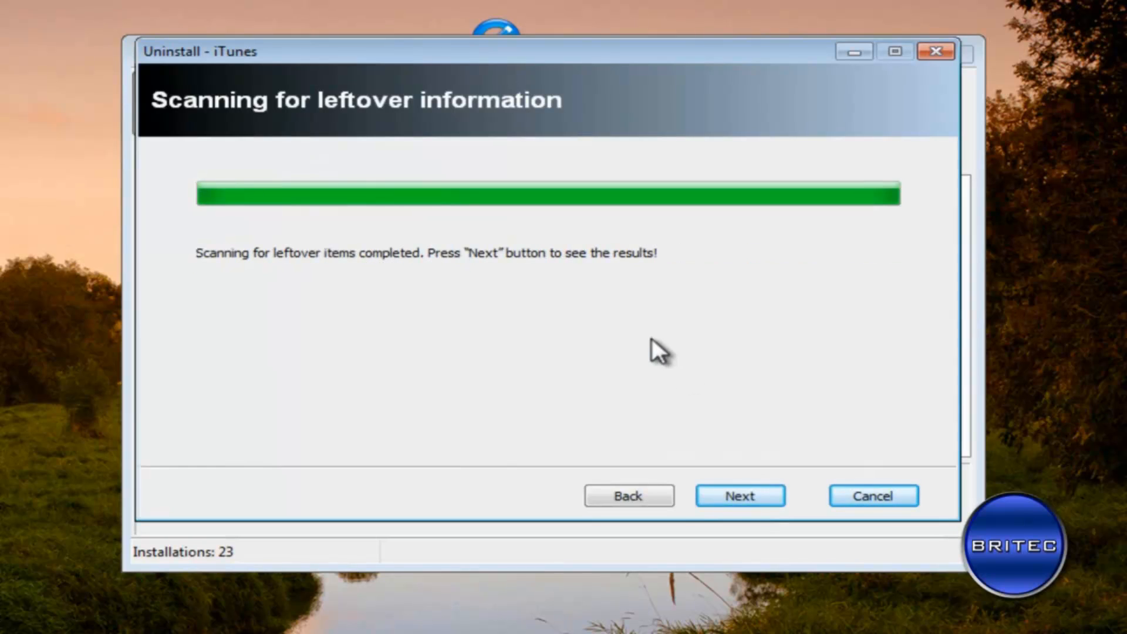
{"action": "left_click", "coordinate": [740, 496]}
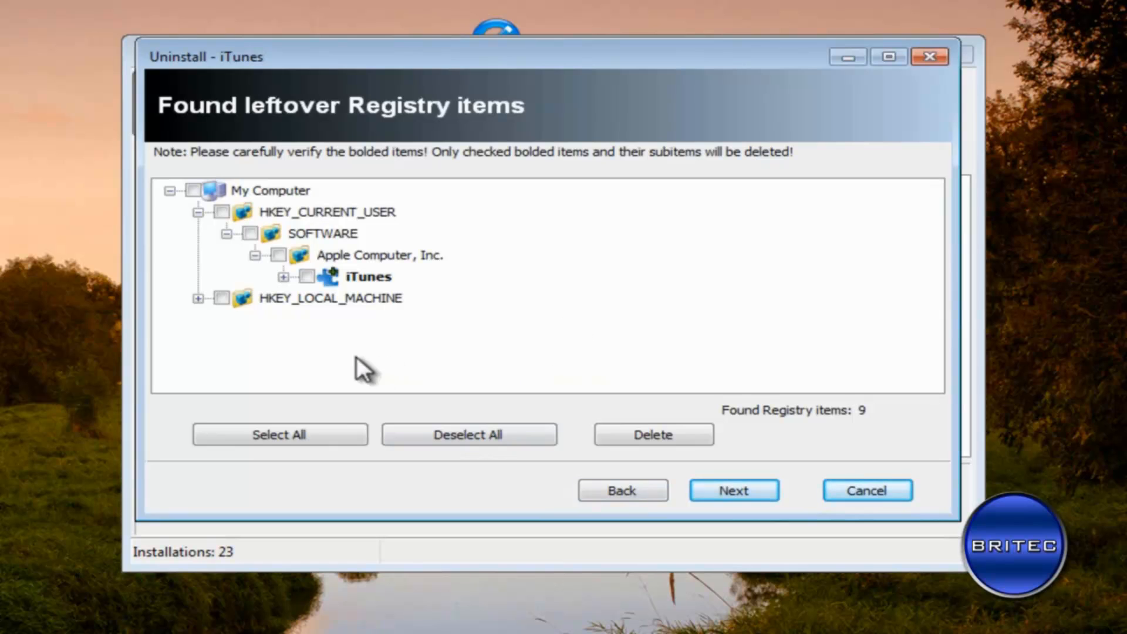
{"action": "mouse_move", "coordinate": [345, 310]}
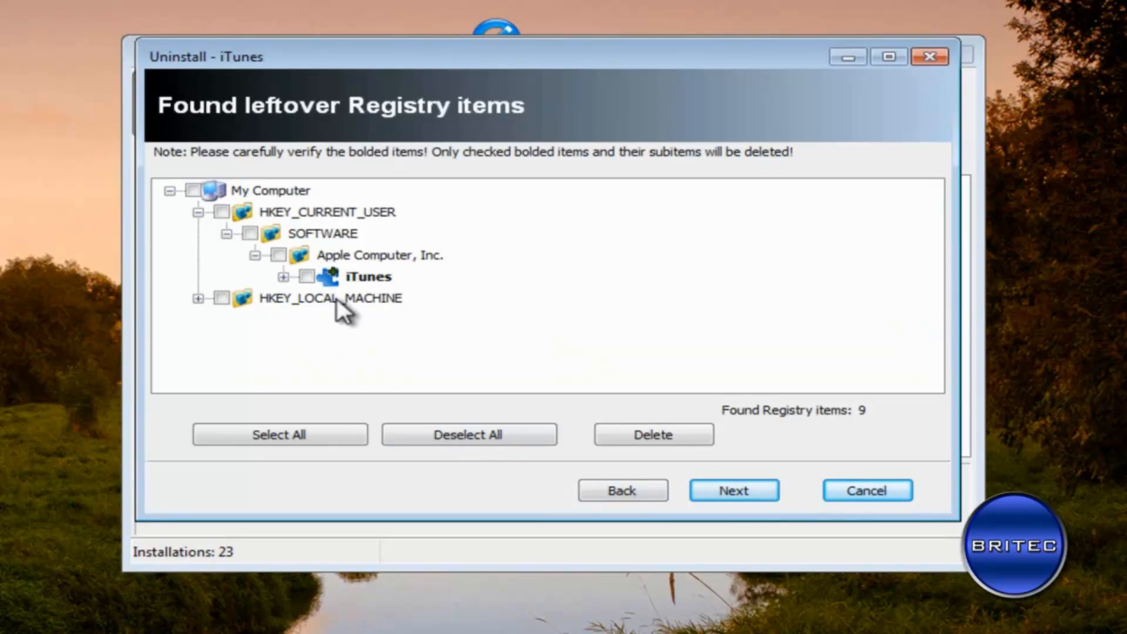
Step: Check the HKEY_CURRENT_USER iTunes and Apple Computer, Inc. keys, delete them, and expand HKEY_LOCAL_MACHINE
{"action": "left_click", "coordinate": [282, 276]}
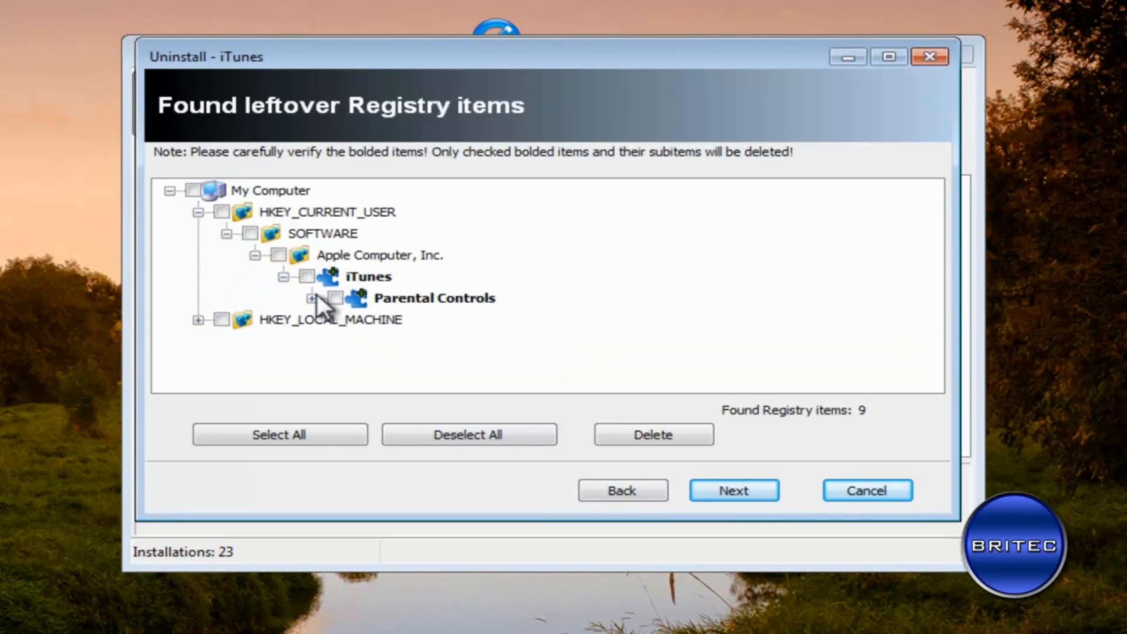
{"action": "left_click", "coordinate": [304, 277]}
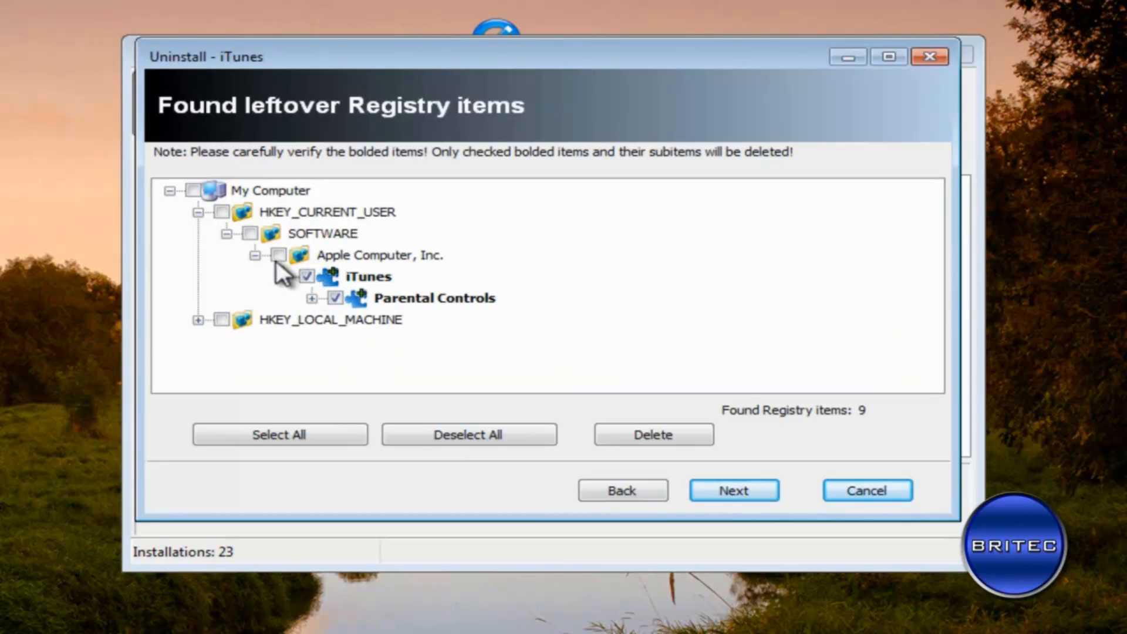
{"action": "left_click", "coordinate": [278, 256]}
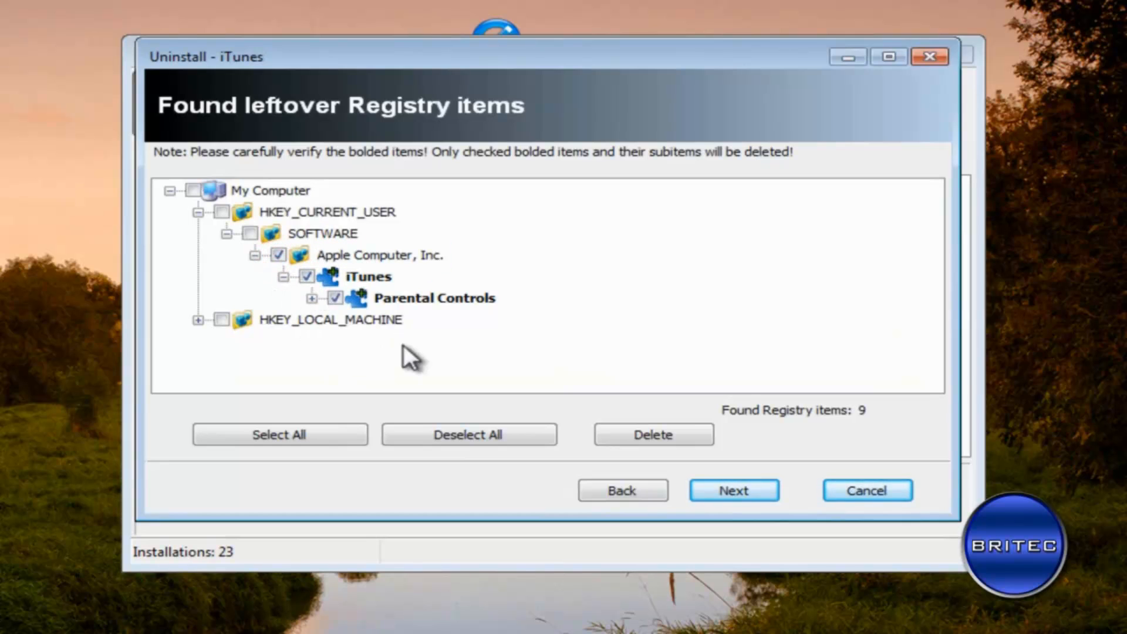
{"action": "mouse_move", "coordinate": [259, 241]}
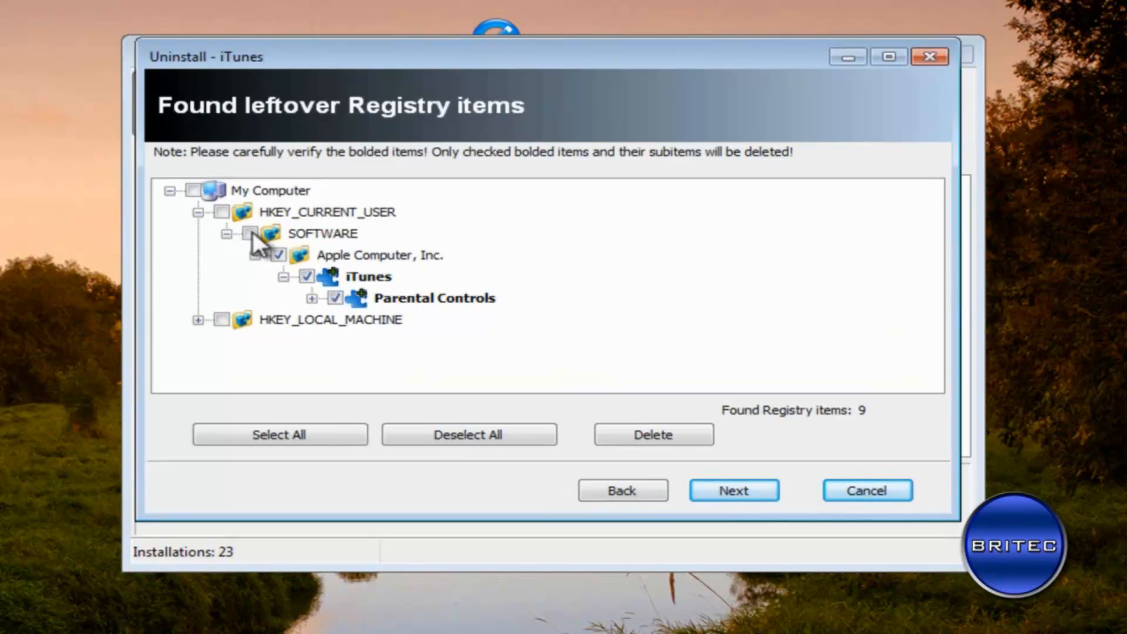
{"action": "left_click", "coordinate": [223, 211]}
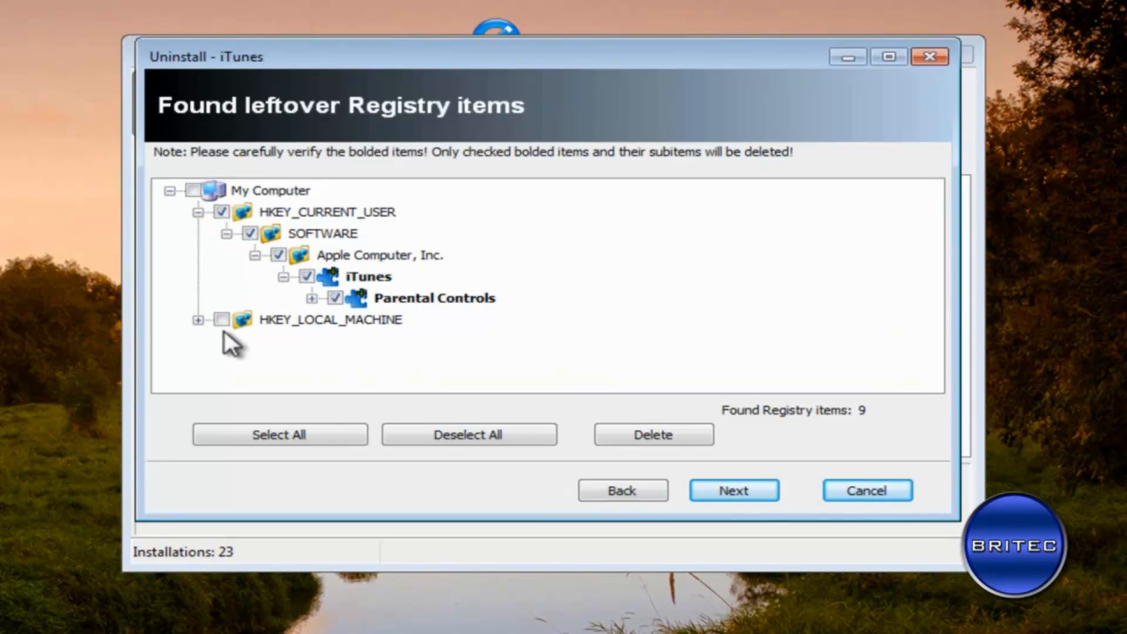
{"action": "left_click", "coordinate": [310, 297]}
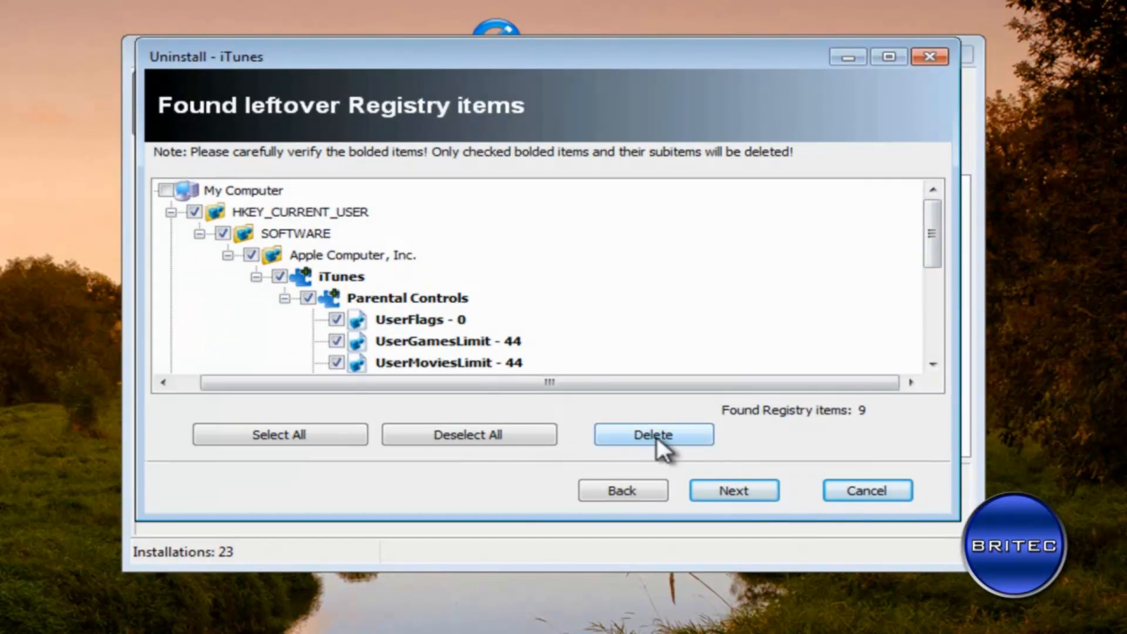
{"action": "left_click", "coordinate": [652, 435]}
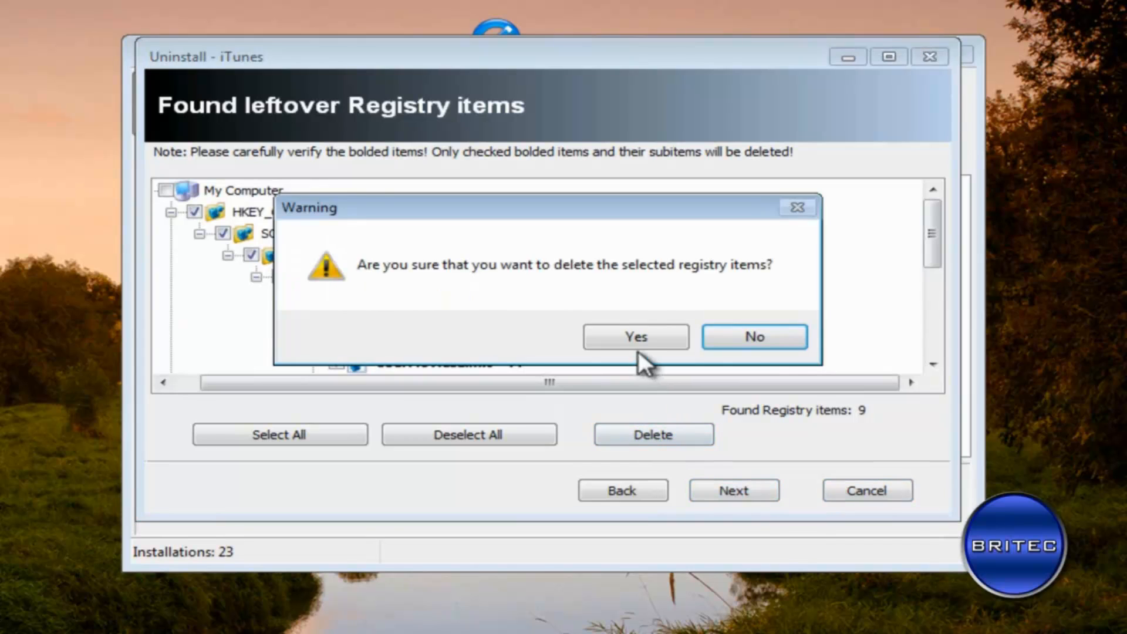
{"action": "left_click", "coordinate": [636, 336]}
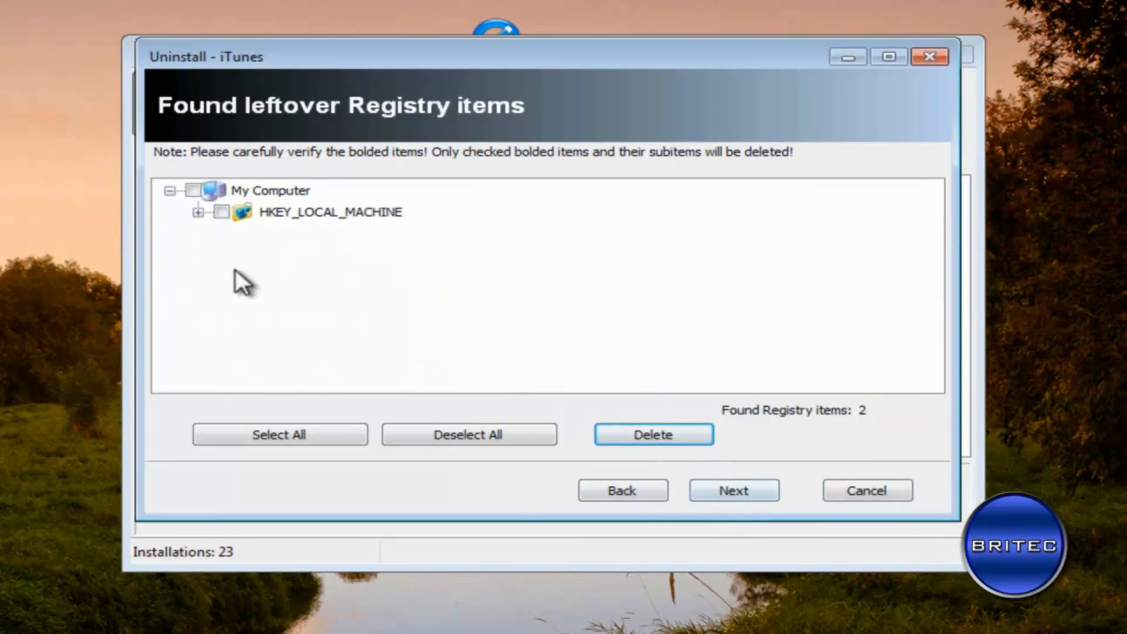
{"action": "left_click", "coordinate": [199, 211]}
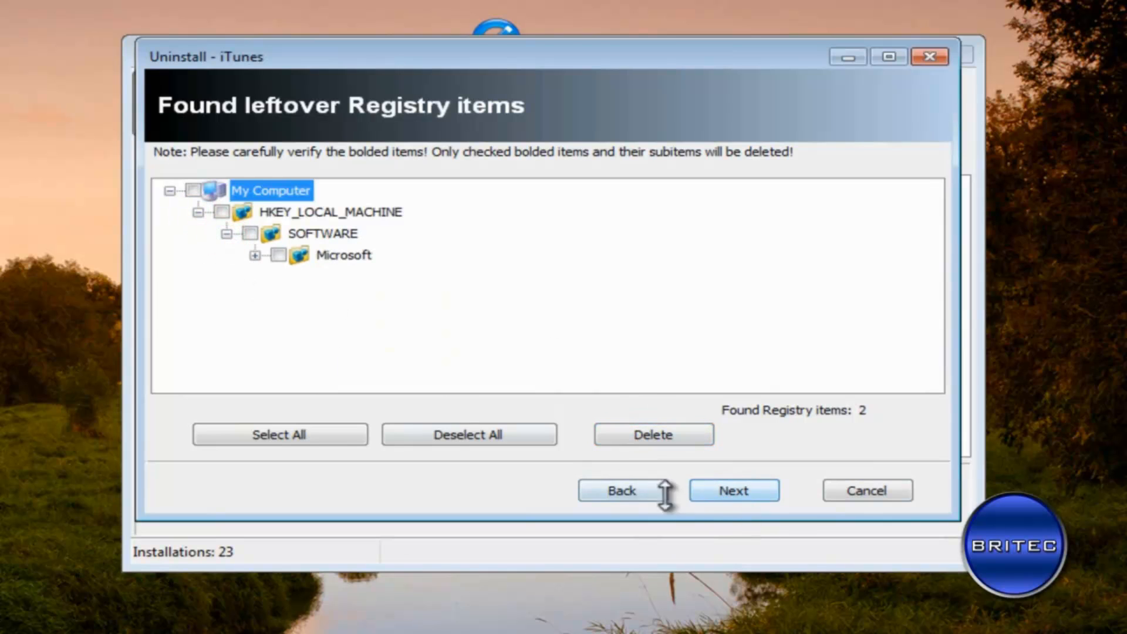
Step: Check the iTunes Cache.db, preferences, cookies and Plug-ins leftovers and delete them to the Recycle Bin
{"action": "left_click", "coordinate": [733, 490]}
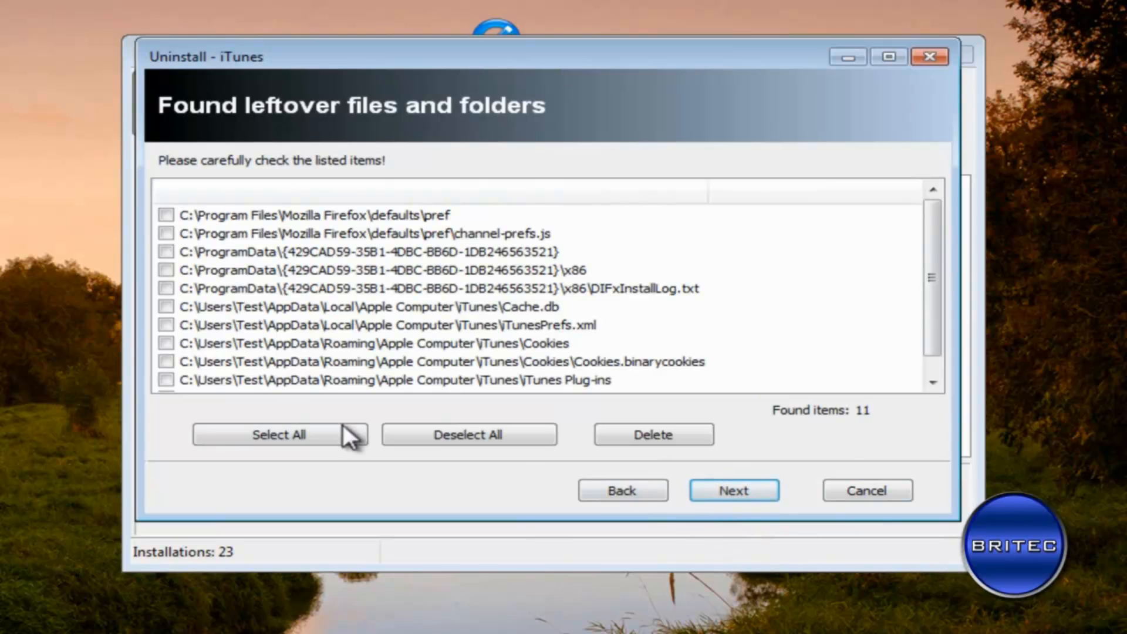
{"action": "mouse_move", "coordinate": [281, 359]}
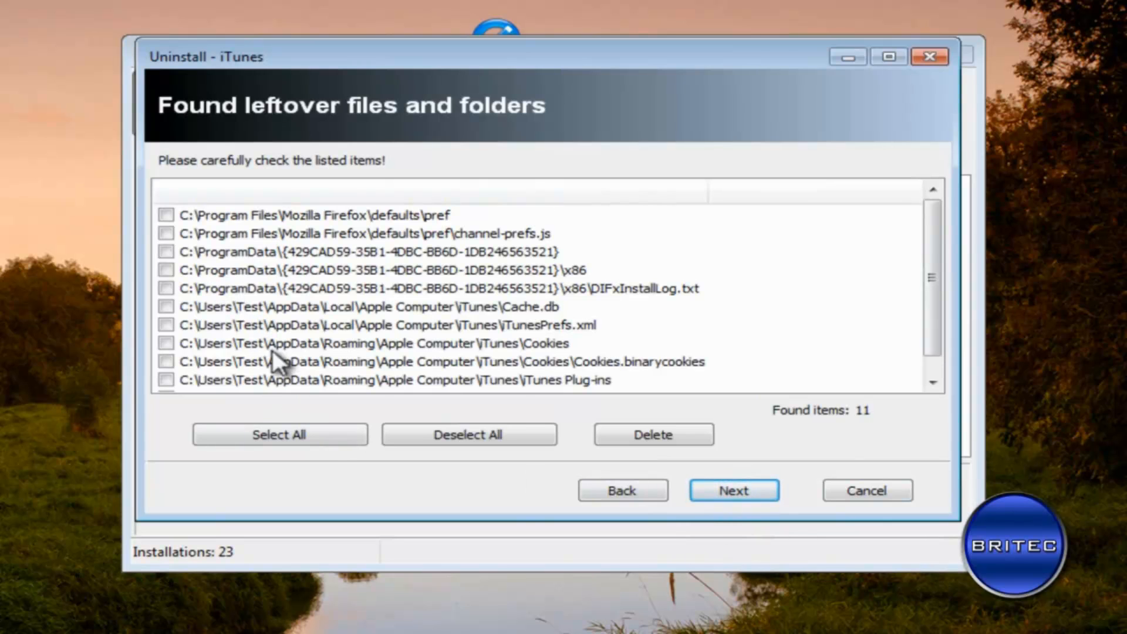
{"action": "mouse_move", "coordinate": [255, 305]}
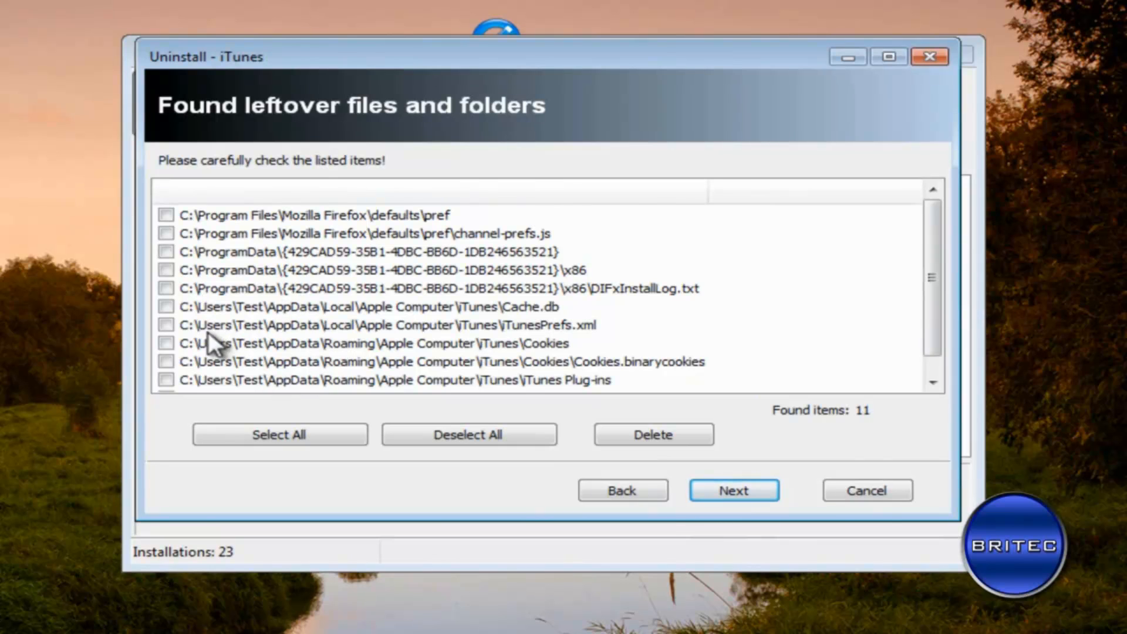
{"action": "left_click", "coordinate": [166, 324]}
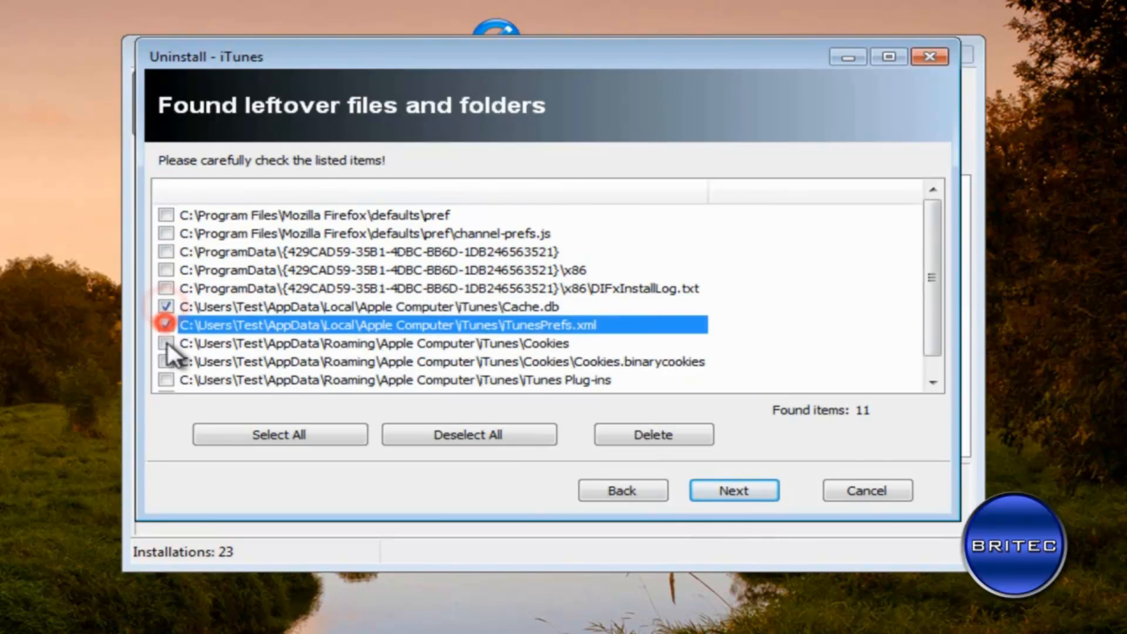
{"action": "left_click", "coordinate": [166, 343]}
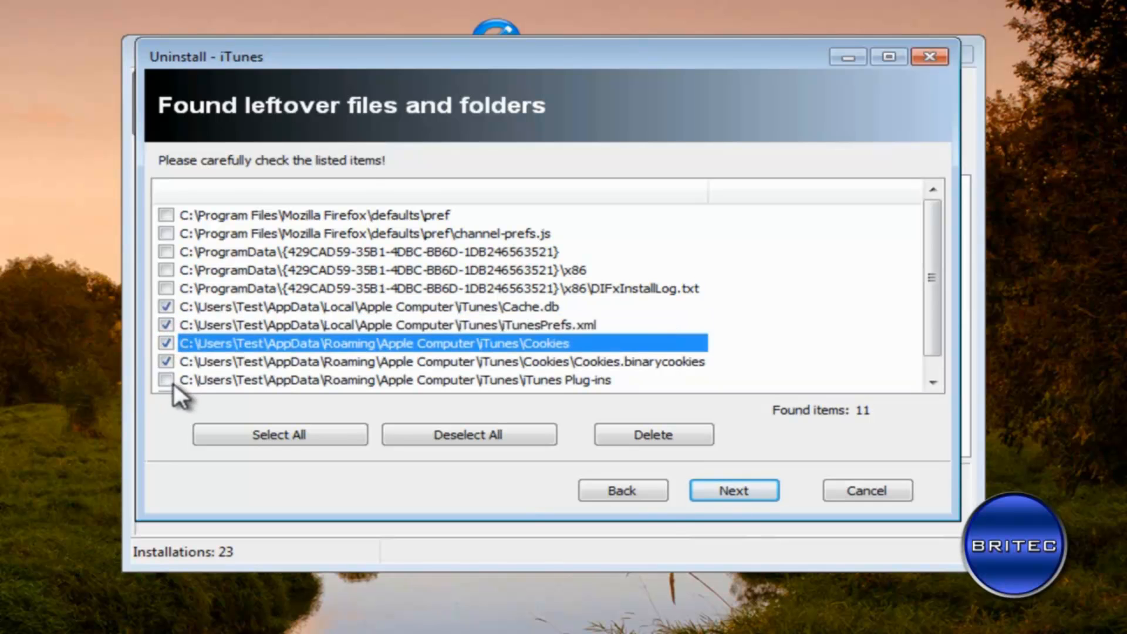
{"action": "left_click", "coordinate": [167, 380]}
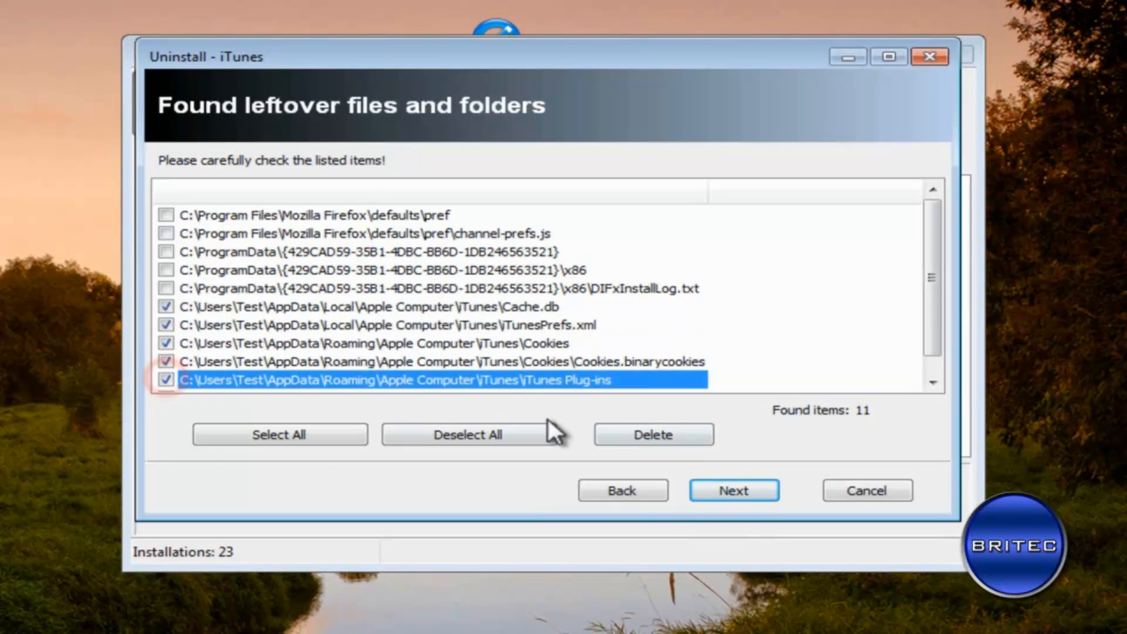
{"action": "mouse_move", "coordinate": [494, 356]}
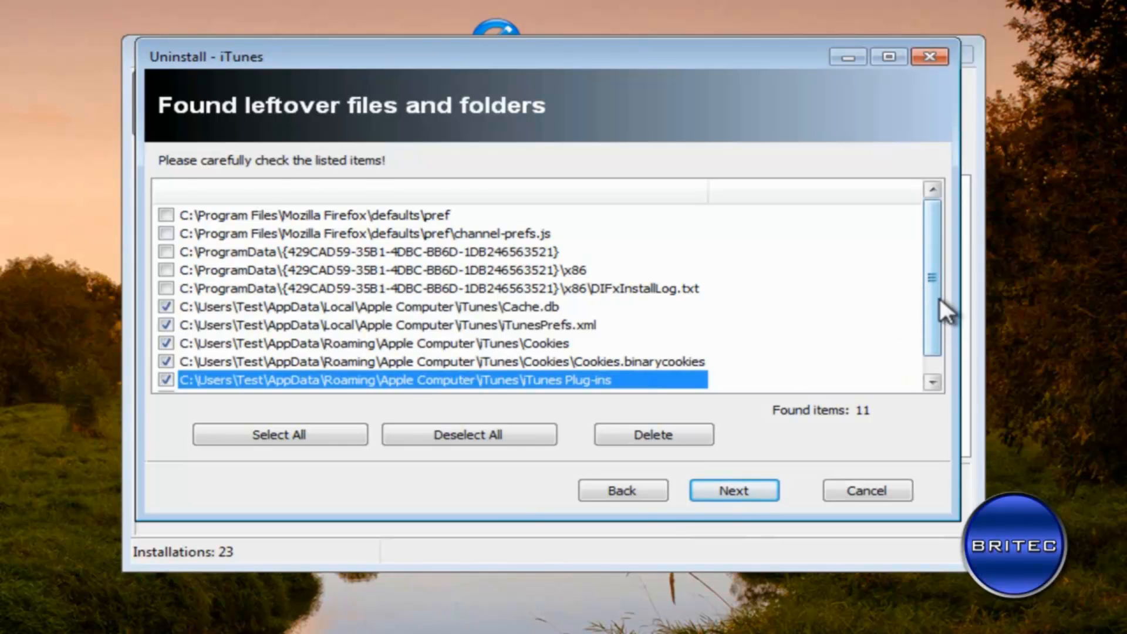
{"action": "mouse_move", "coordinate": [688, 301]}
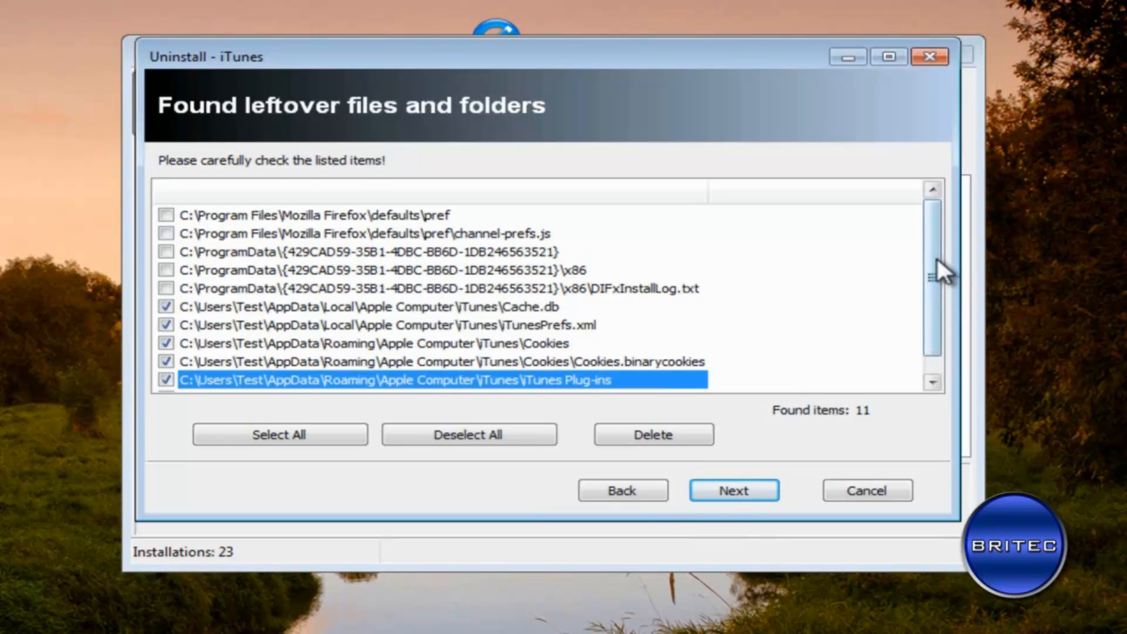
{"action": "scroll", "scroll_direction": "down", "scroll_amount": 3}
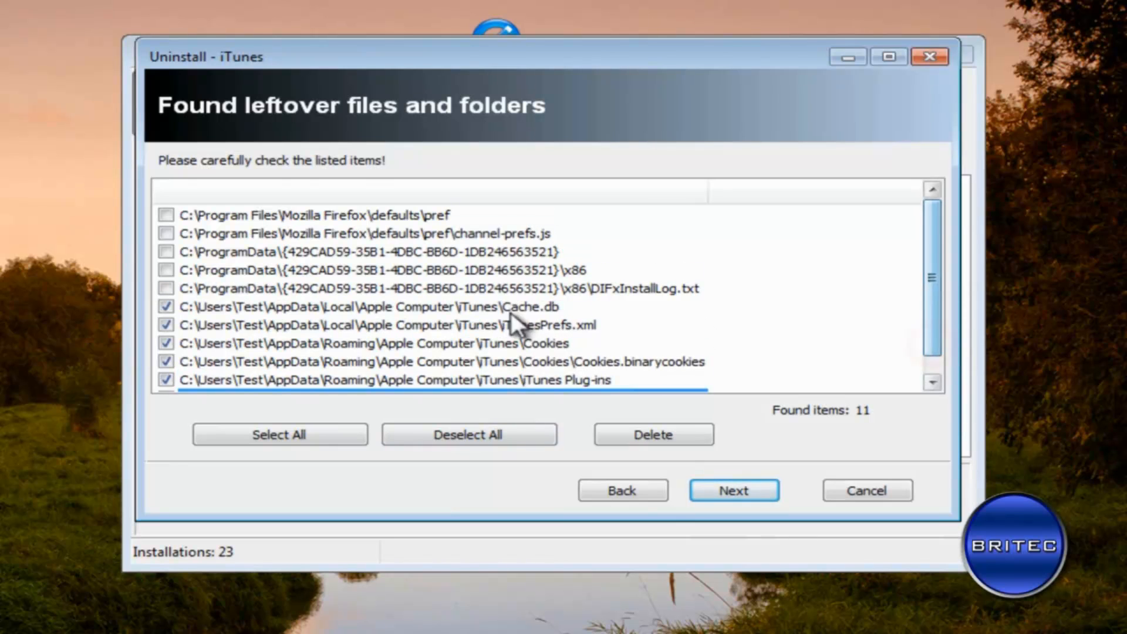
{"action": "mouse_move", "coordinate": [345, 223]}
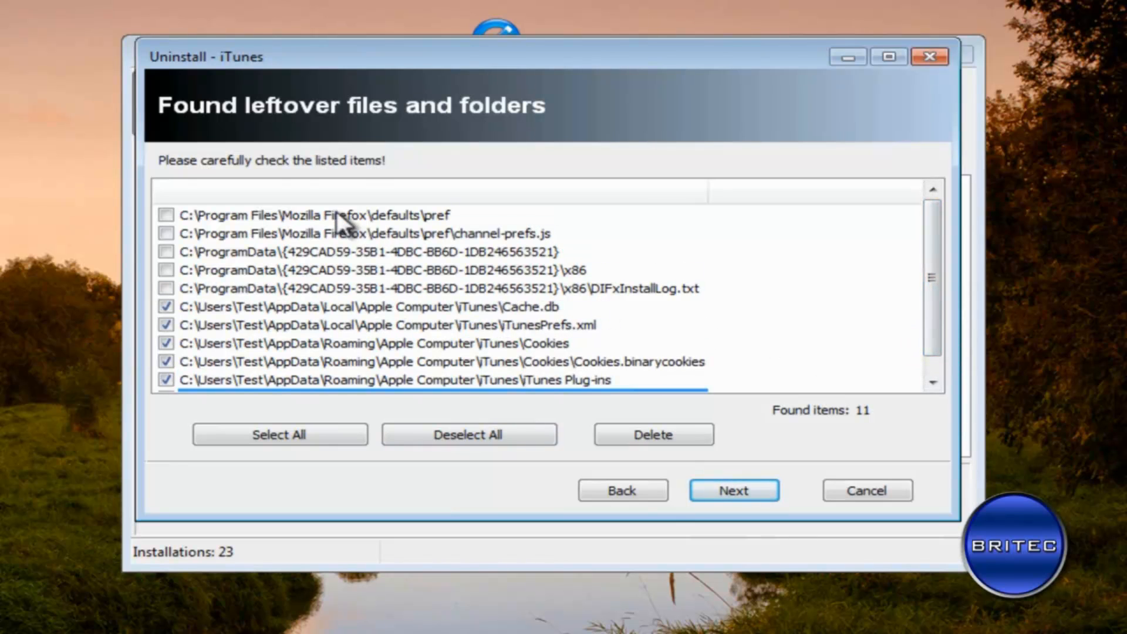
{"action": "mouse_move", "coordinate": [327, 234]}
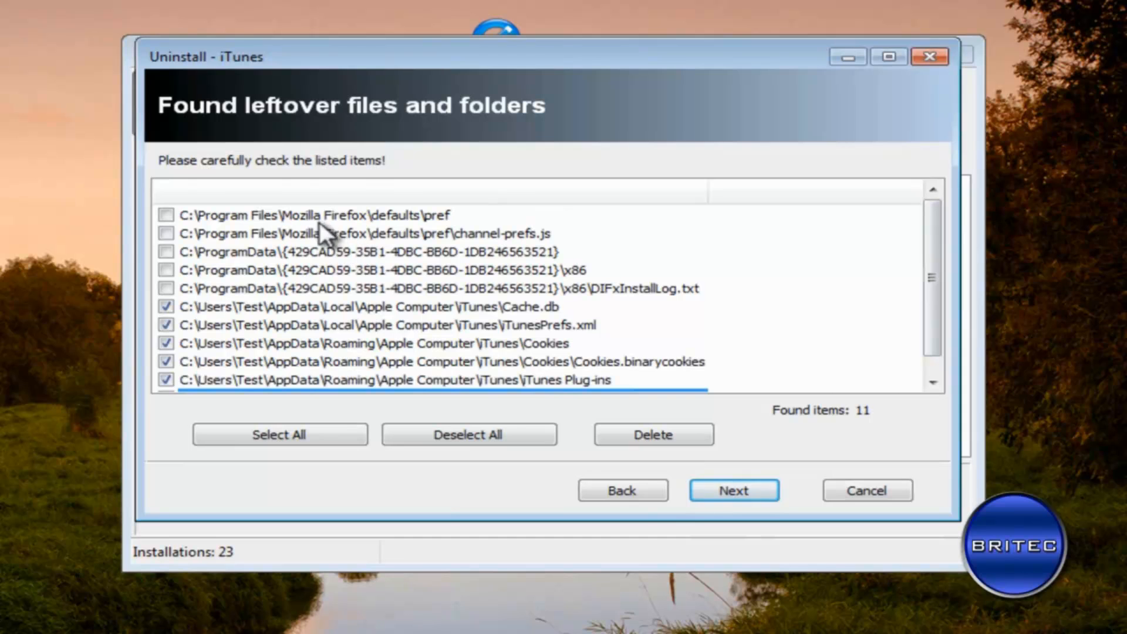
{"action": "mouse_move", "coordinate": [338, 230]}
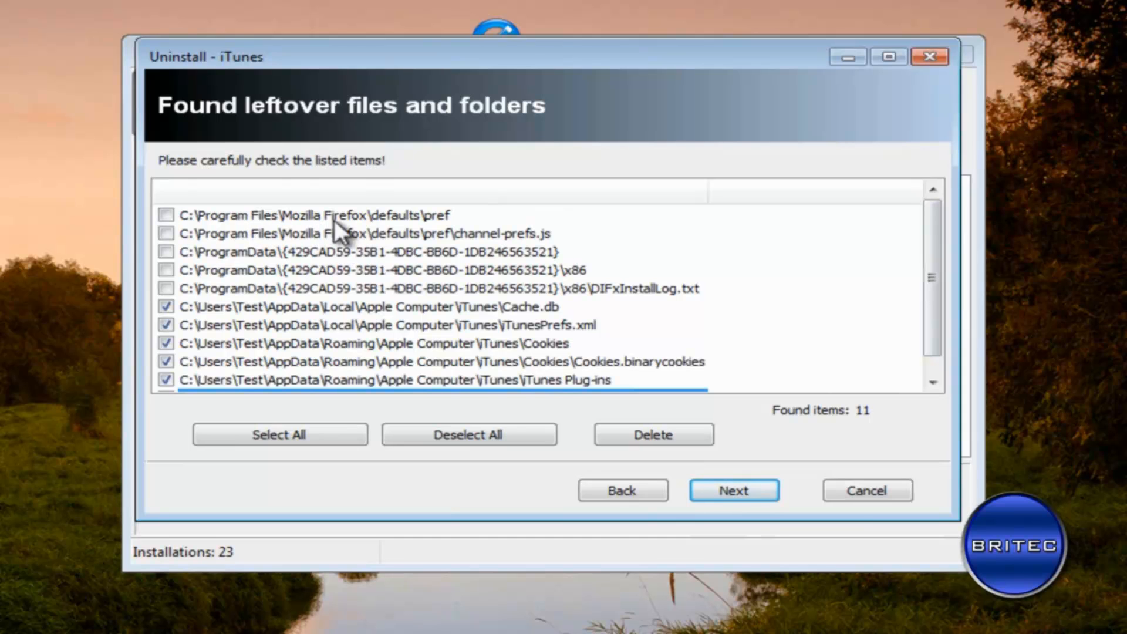
{"action": "mouse_move", "coordinate": [525, 339]}
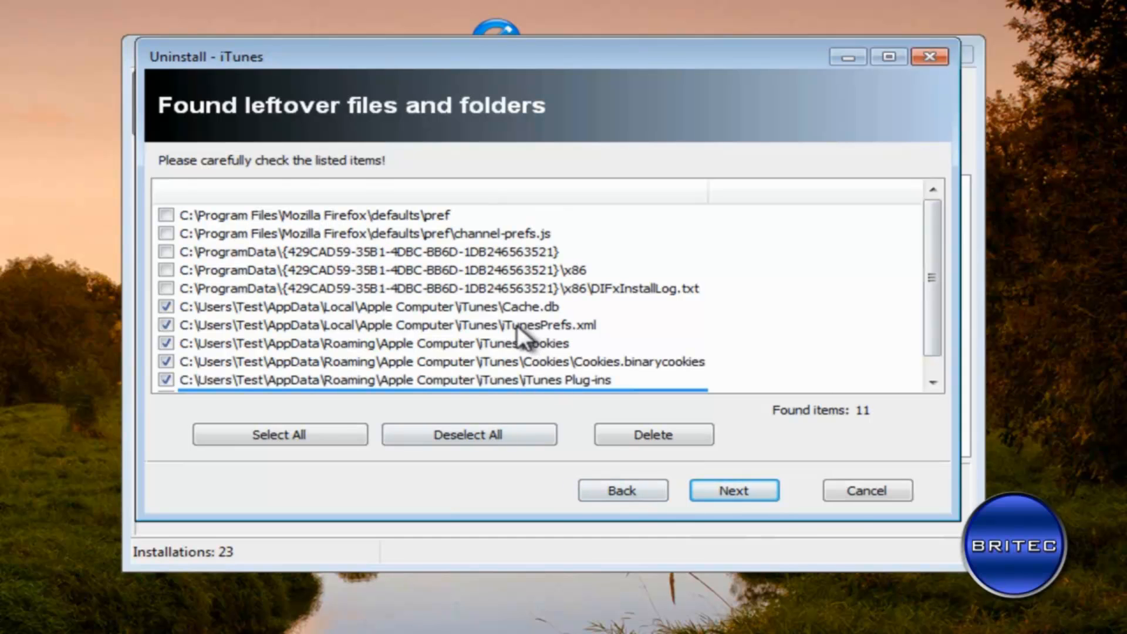
{"action": "mouse_move", "coordinate": [613, 478]}
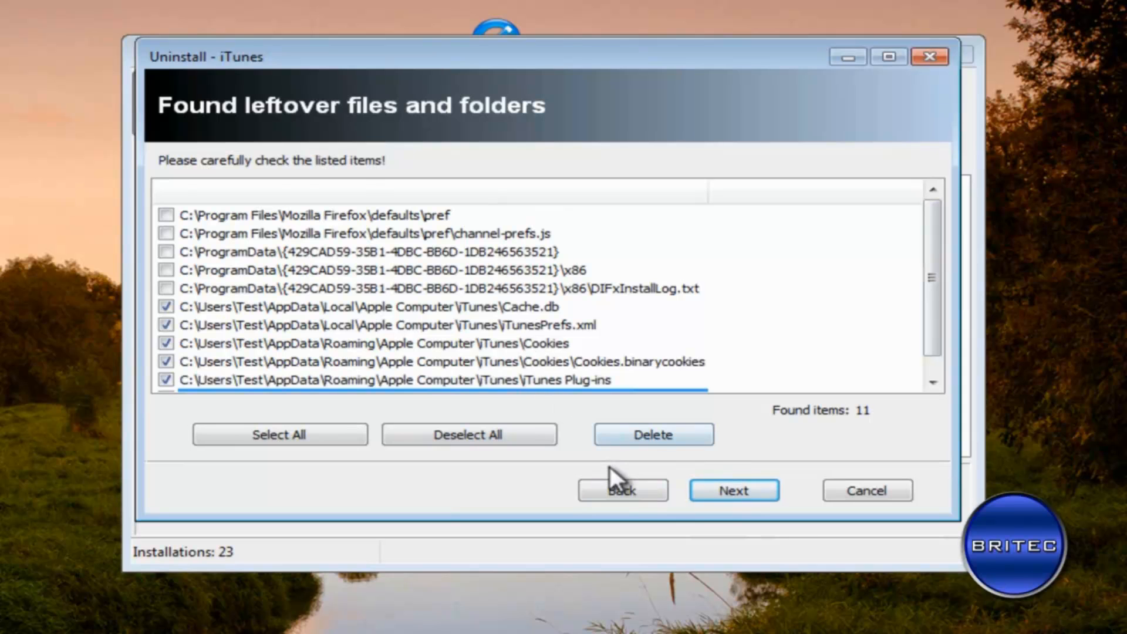
{"action": "left_click", "coordinate": [653, 434]}
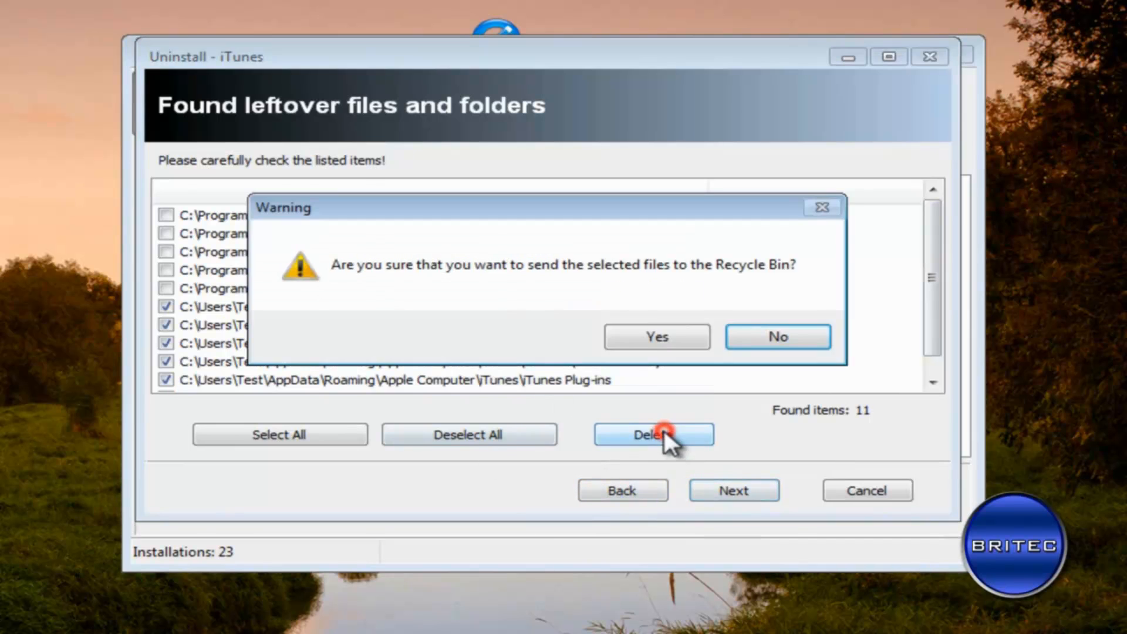
{"action": "left_click", "coordinate": [656, 336]}
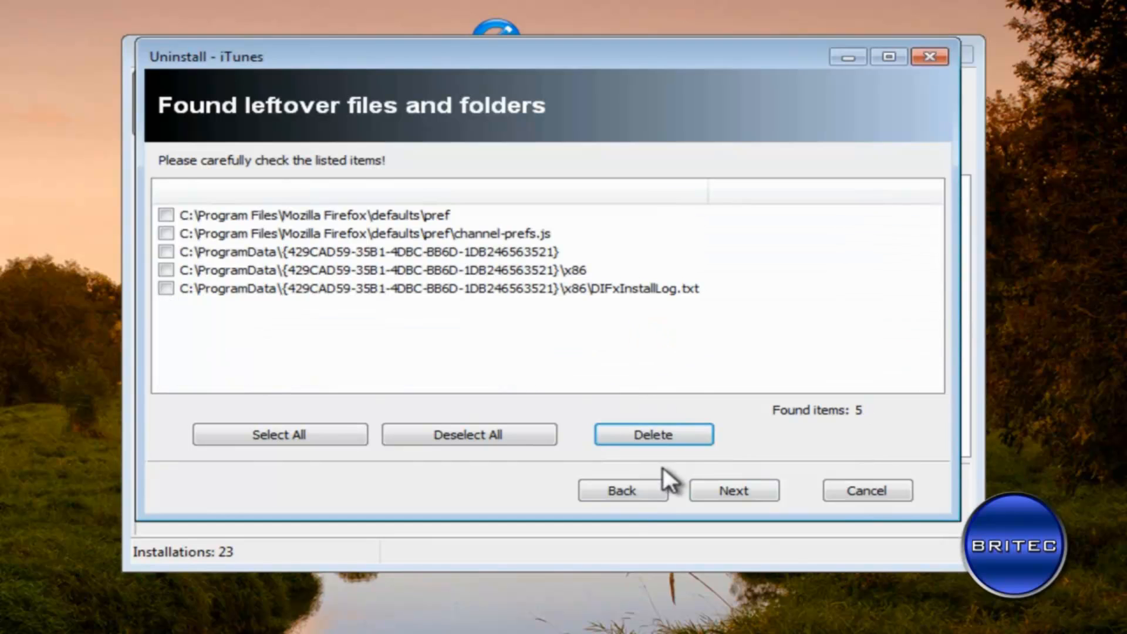
{"action": "mouse_move", "coordinate": [369, 532]}
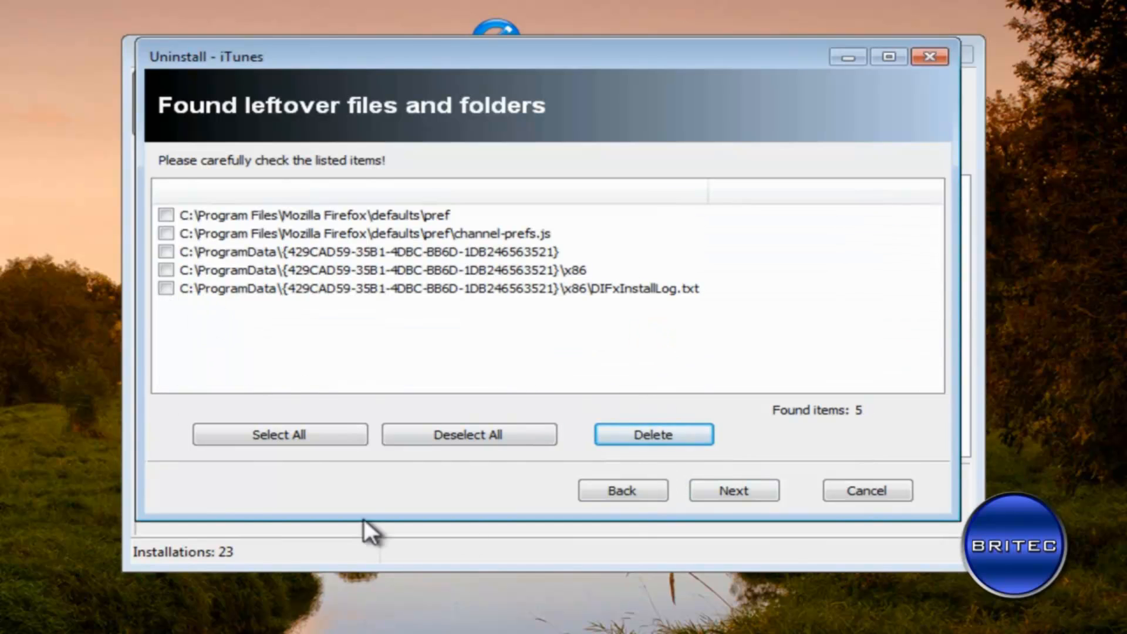
{"action": "mouse_move", "coordinate": [362, 273]}
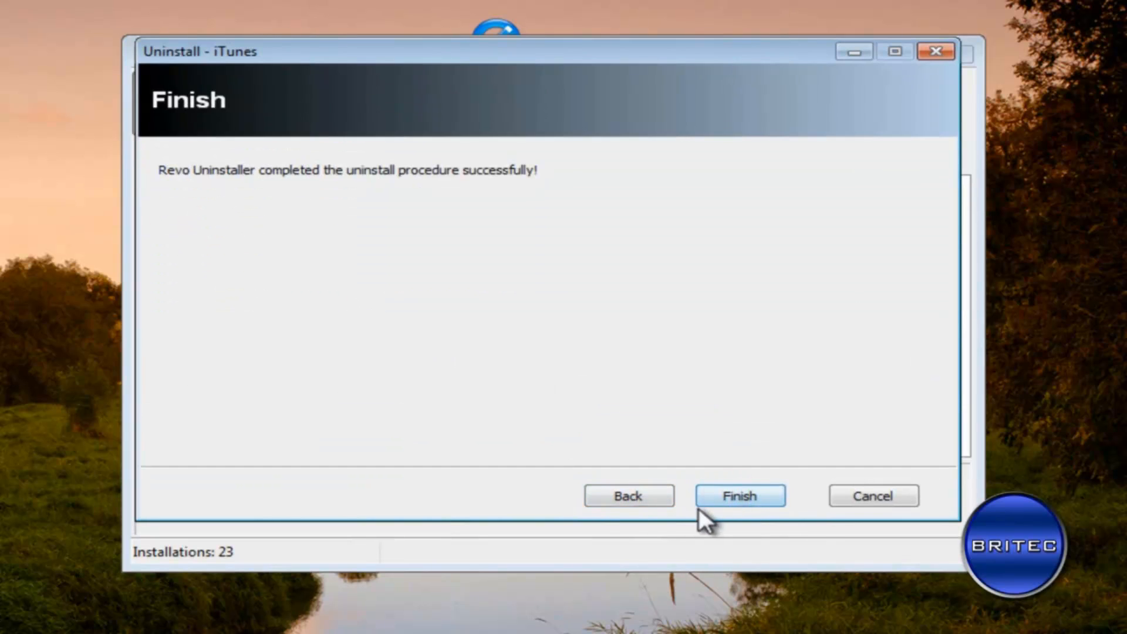
Step: Uninstall Apple Software Update in Advanced mode, confirming complete removal in Apple's installer
{"action": "left_click", "coordinate": [739, 496]}
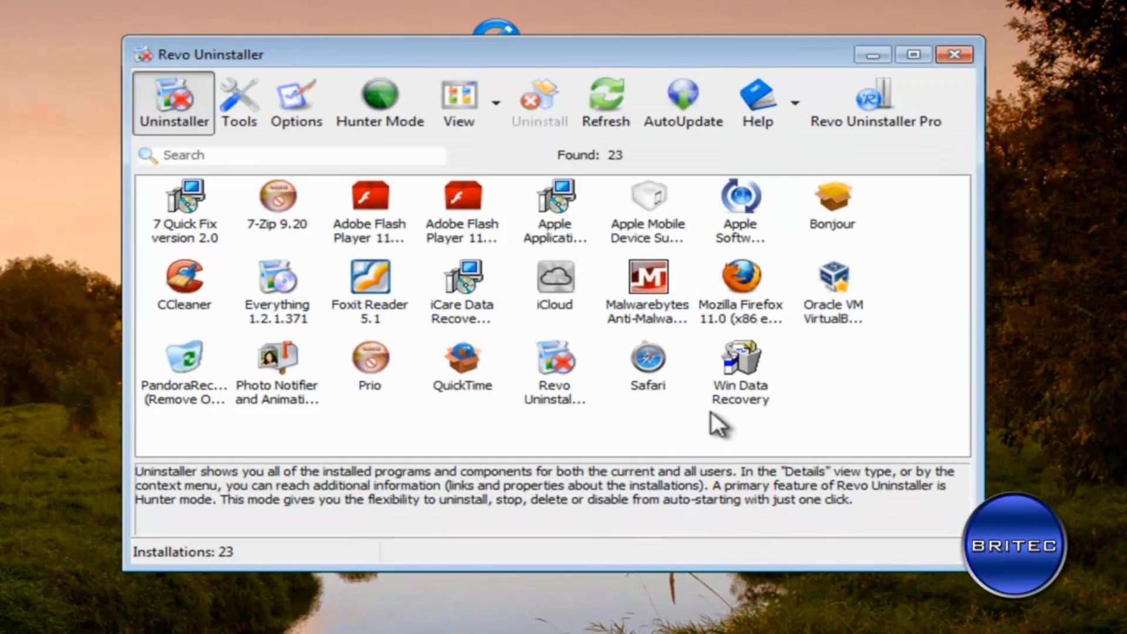
{"action": "mouse_move", "coordinate": [780, 256]}
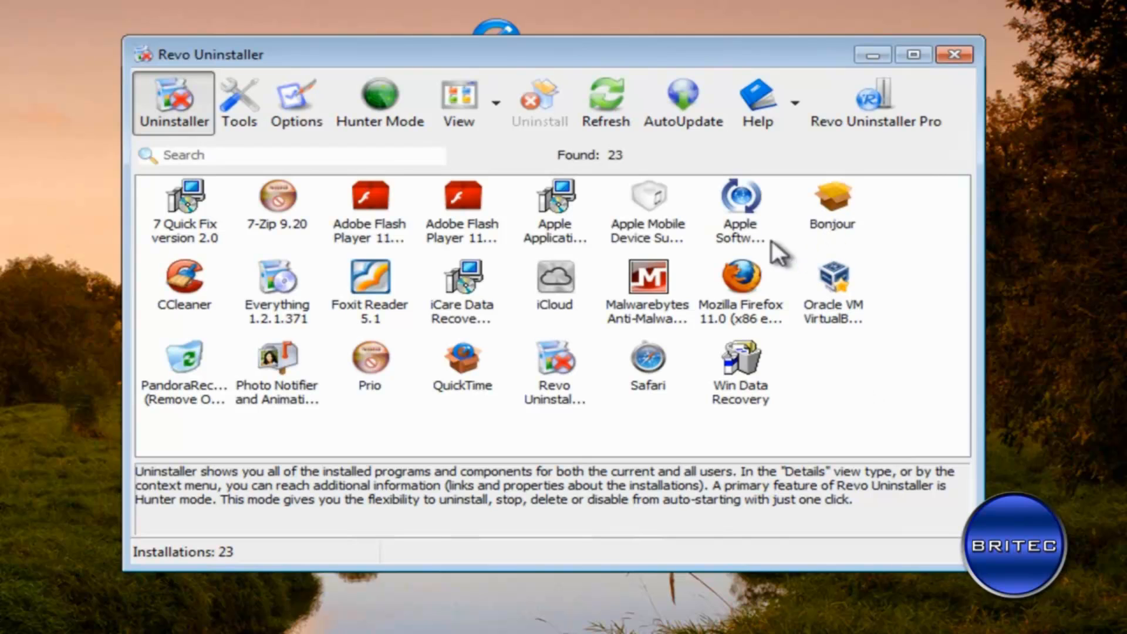
{"action": "left_click", "coordinate": [741, 209]}
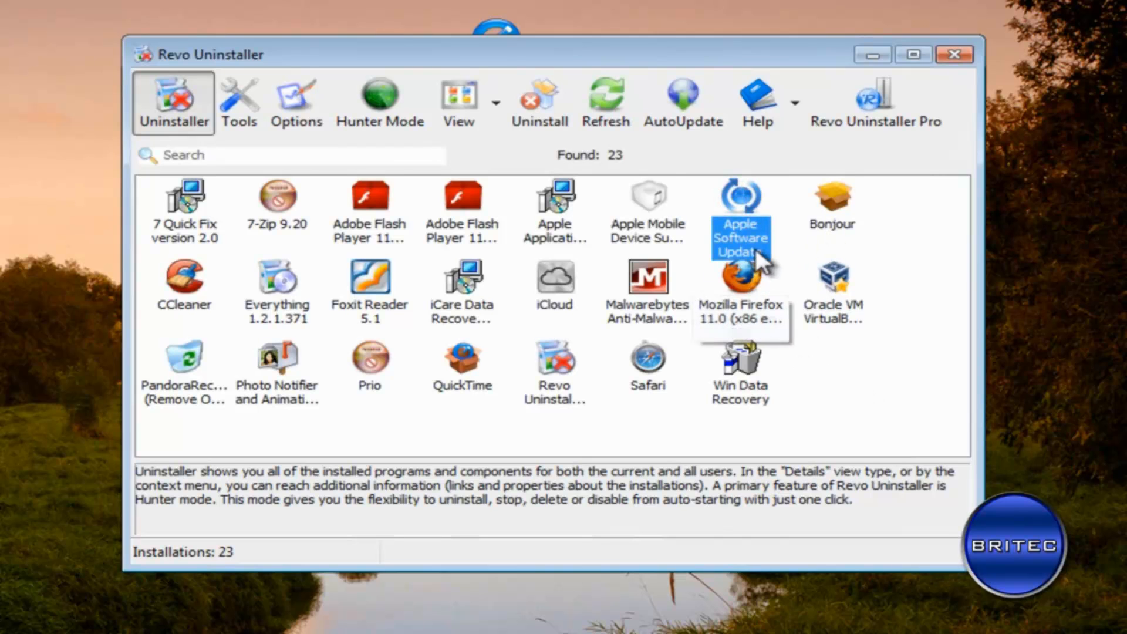
{"action": "mouse_move", "coordinate": [531, 144]}
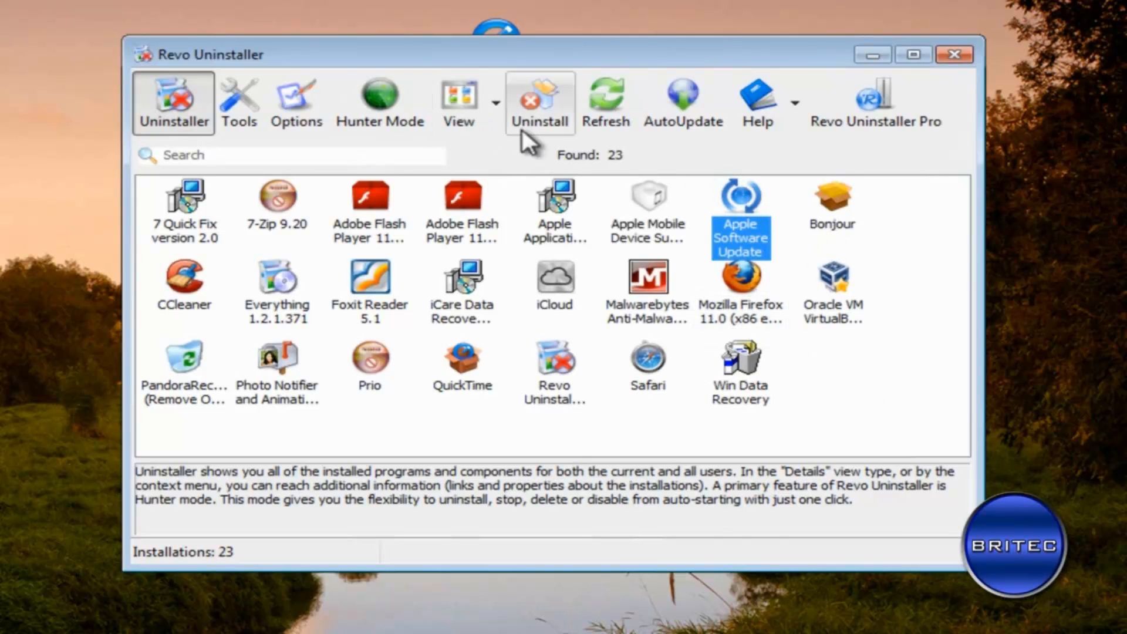
{"action": "left_click", "coordinate": [540, 102]}
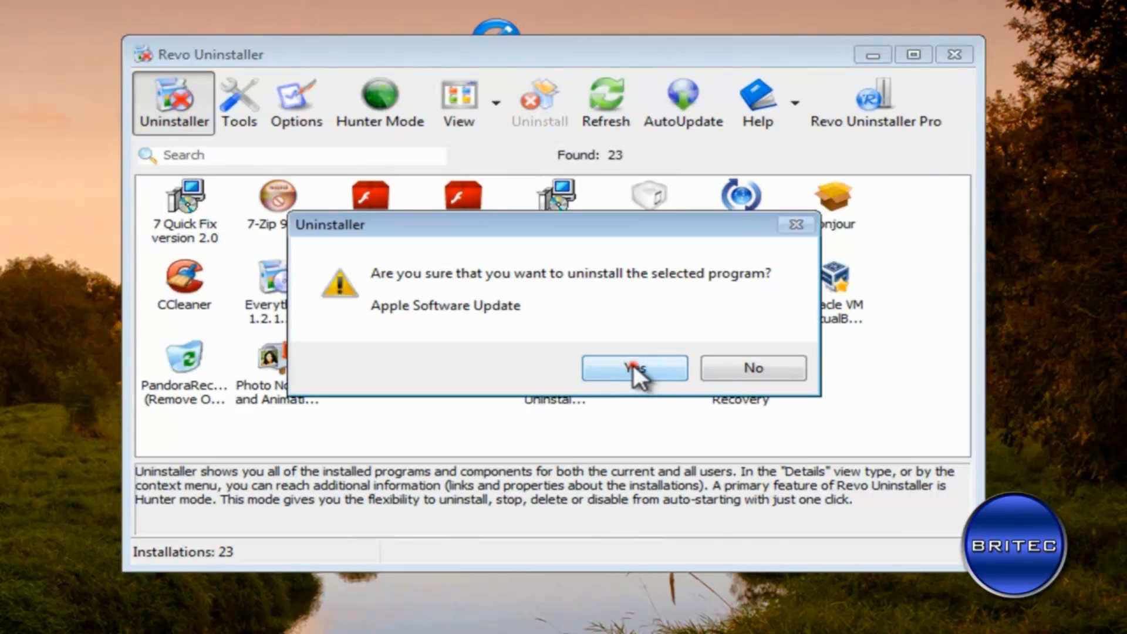
{"action": "left_click", "coordinate": [634, 368]}
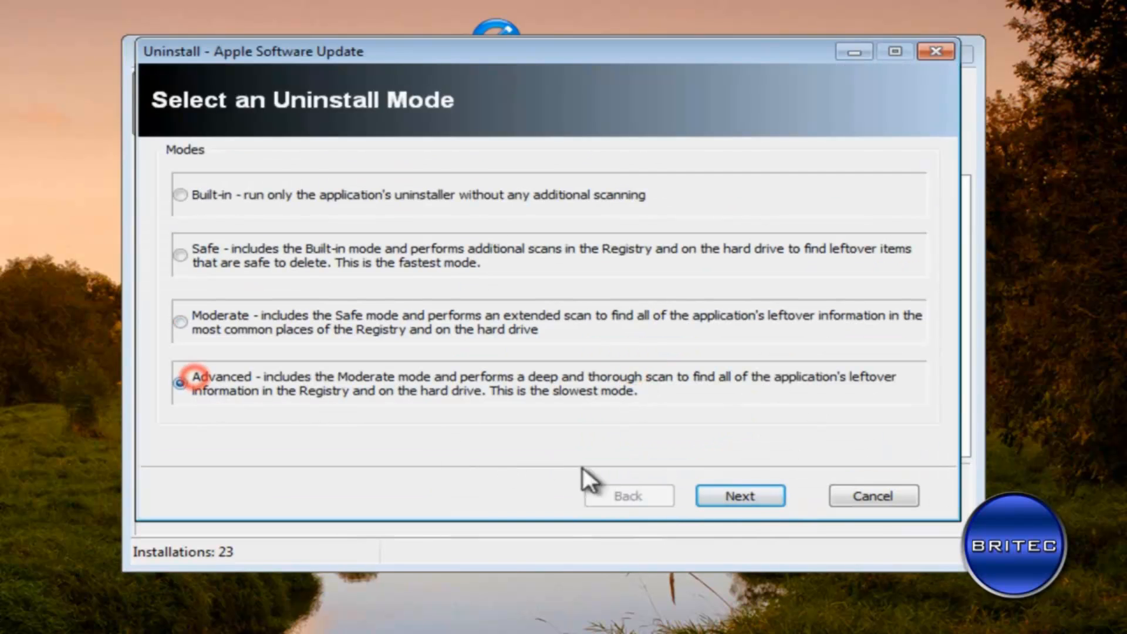
{"action": "left_click", "coordinate": [740, 495]}
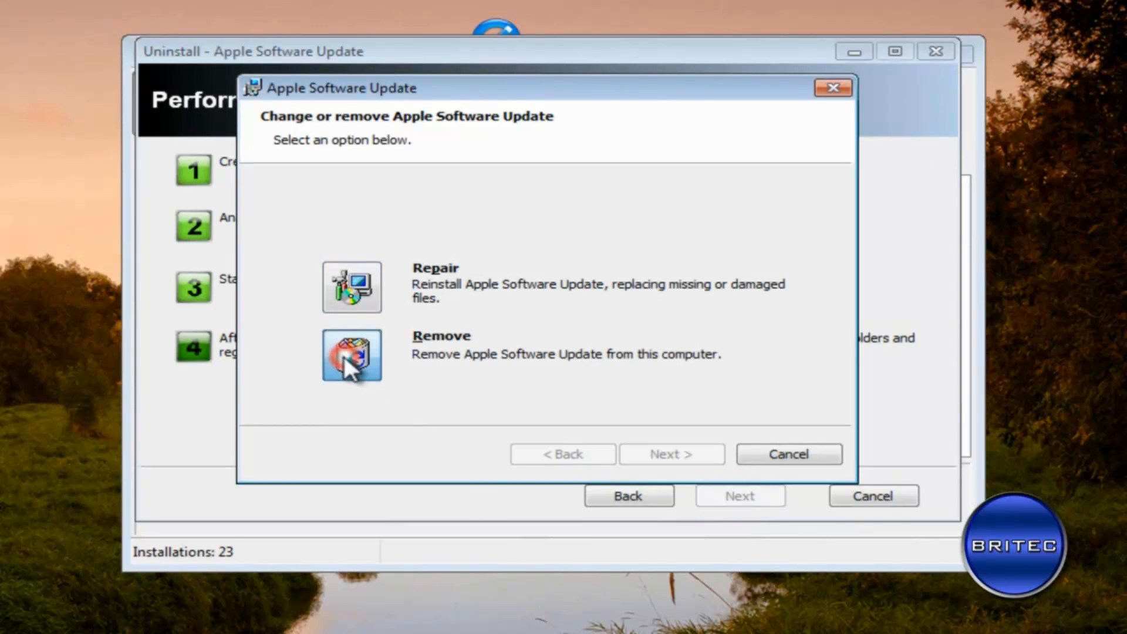
{"action": "left_click", "coordinate": [352, 355]}
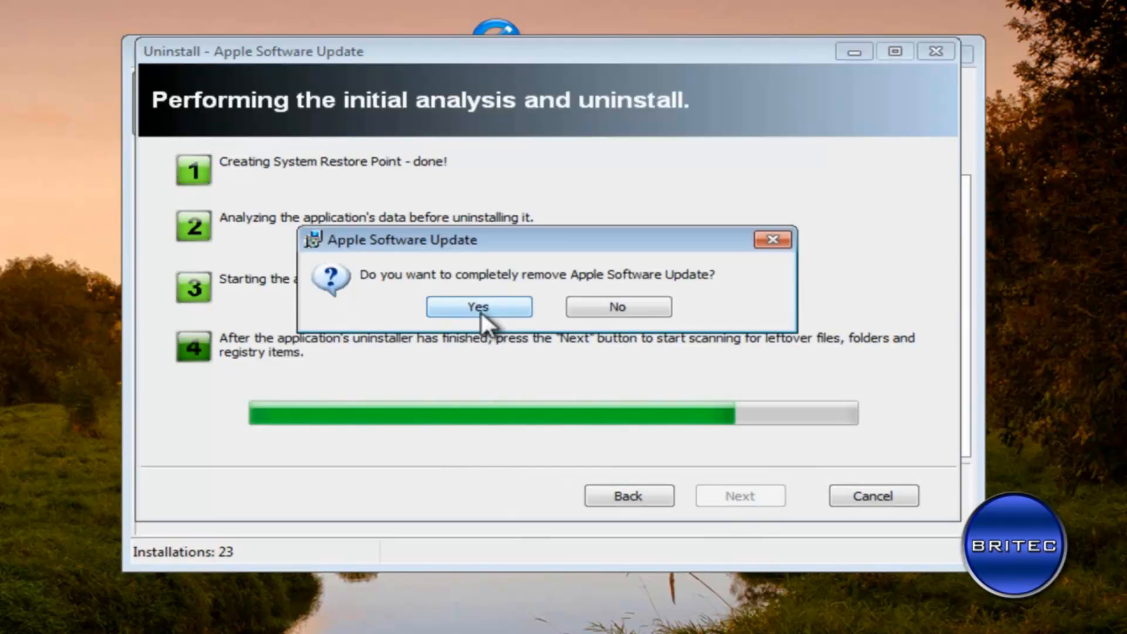
{"action": "left_click", "coordinate": [478, 307]}
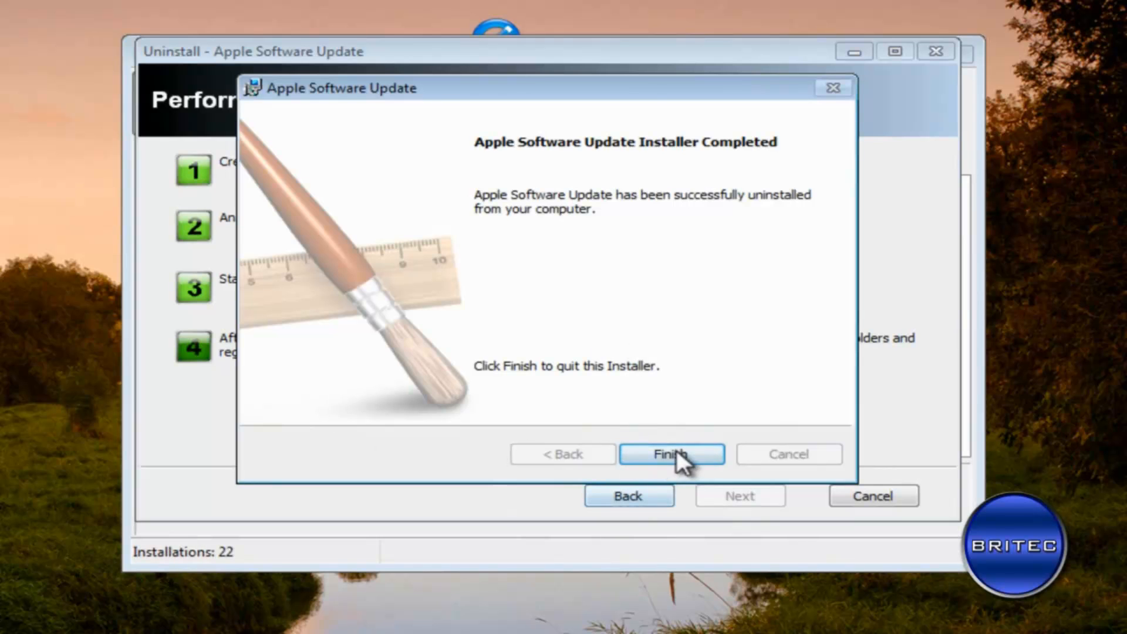
{"action": "left_click", "coordinate": [671, 454]}
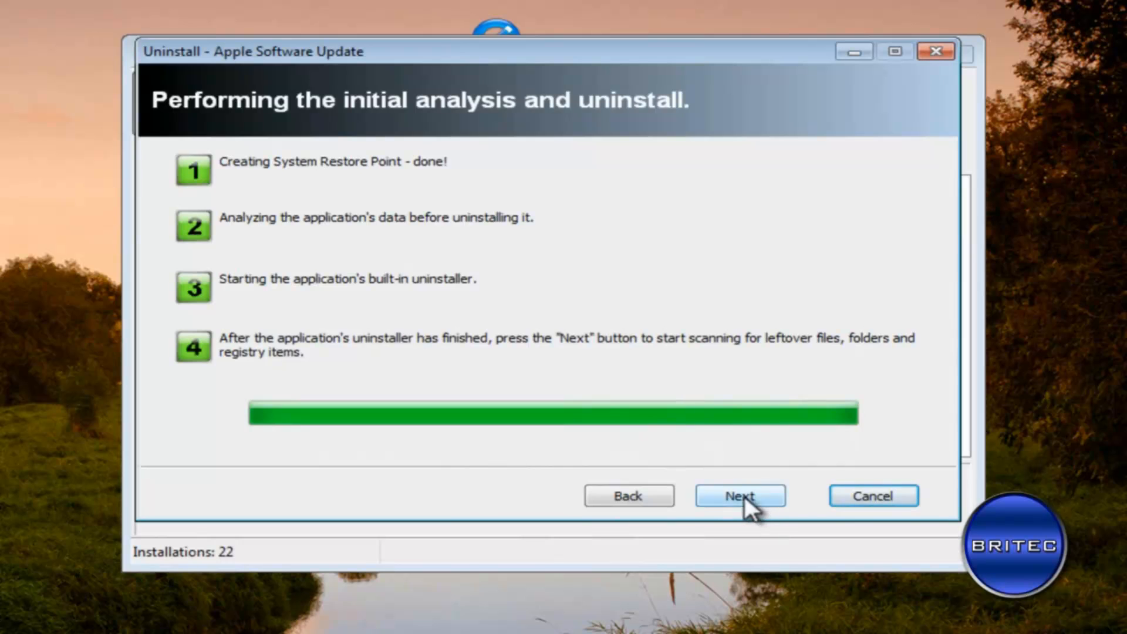
Step: Scan for Apple Software Update leftovers, delete its two registry items, and finish the wizard
{"action": "left_click", "coordinate": [740, 495]}
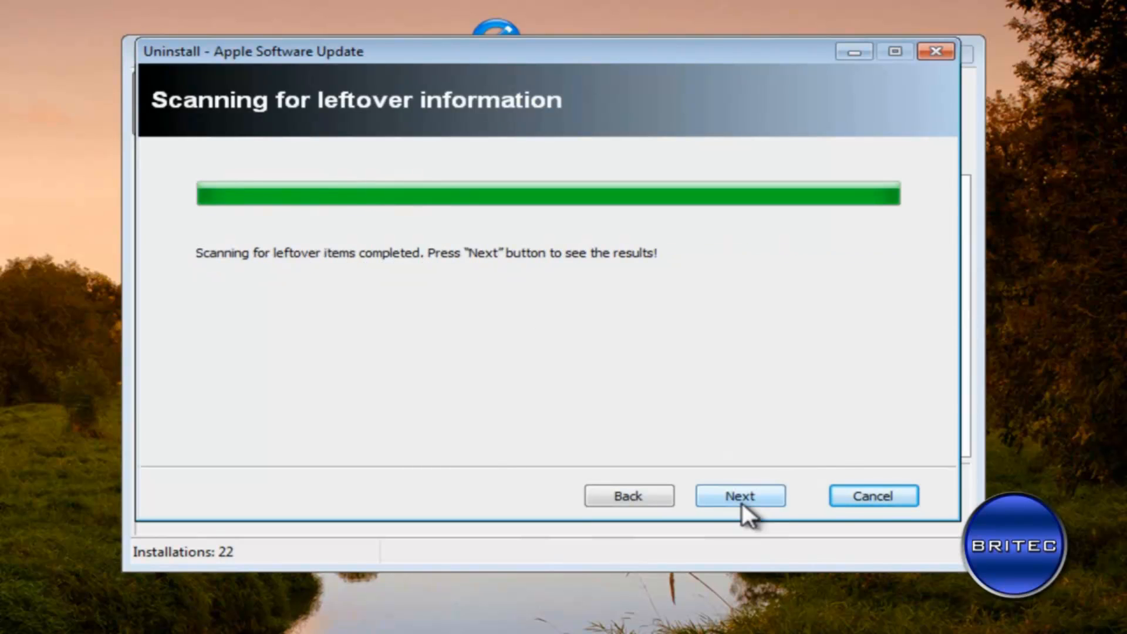
{"action": "left_click", "coordinate": [739, 496]}
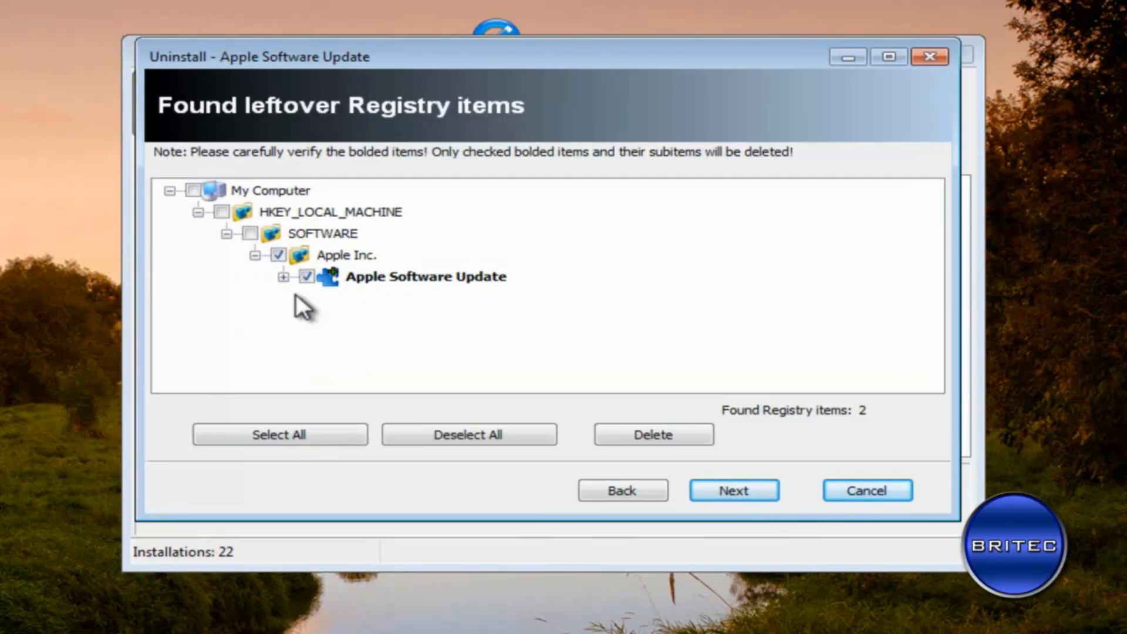
{"action": "left_click", "coordinate": [282, 276]}
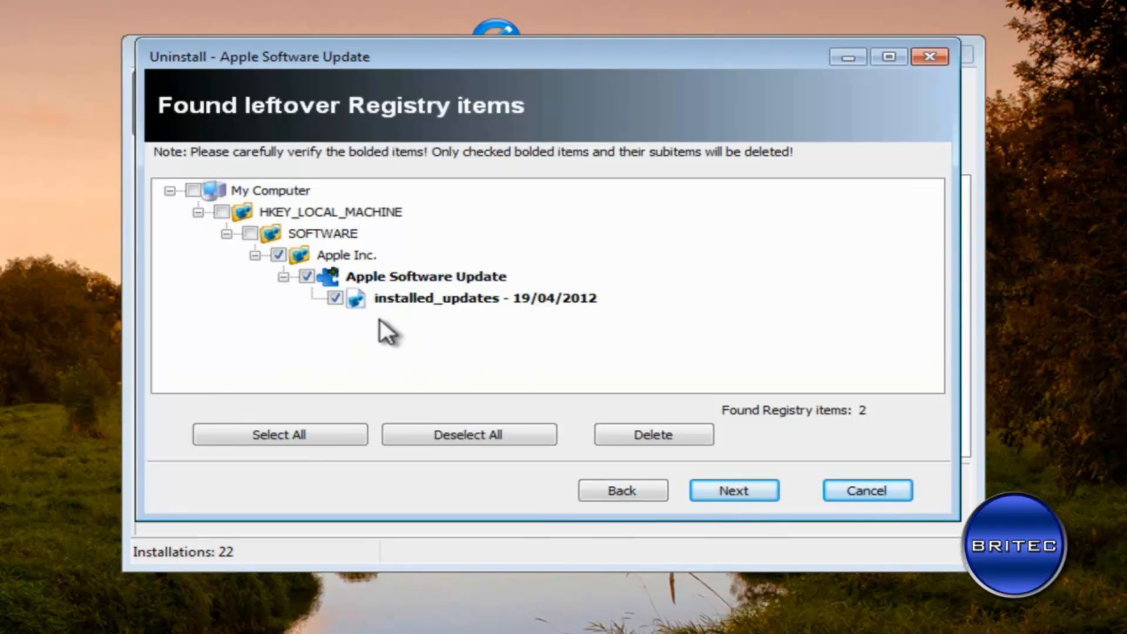
{"action": "left_click", "coordinate": [652, 434]}
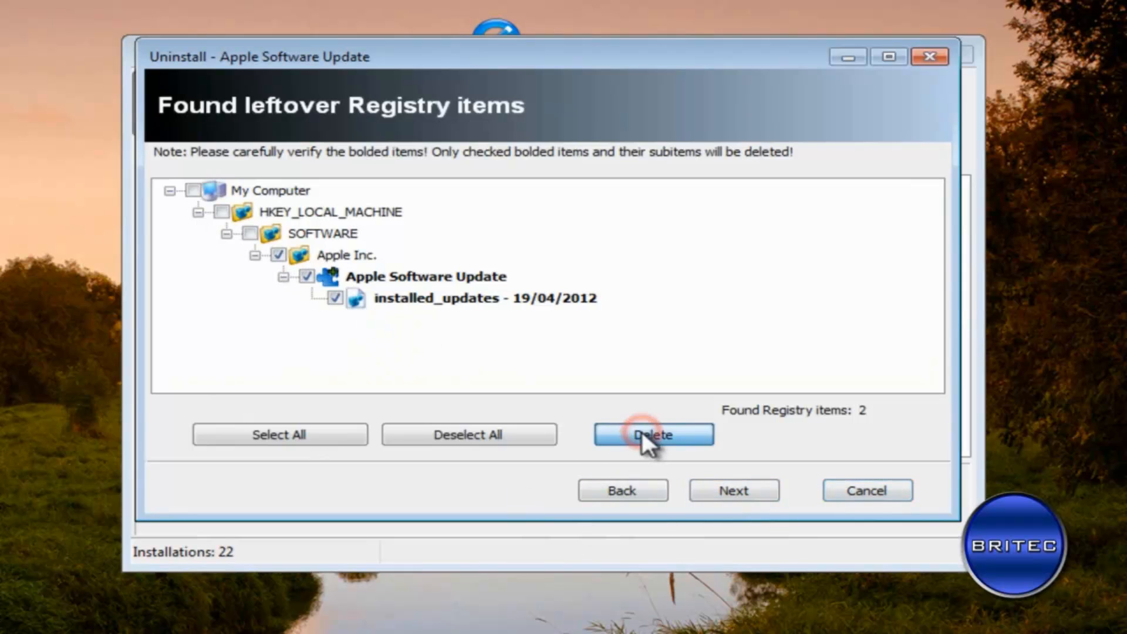
{"action": "left_click", "coordinate": [653, 435]}
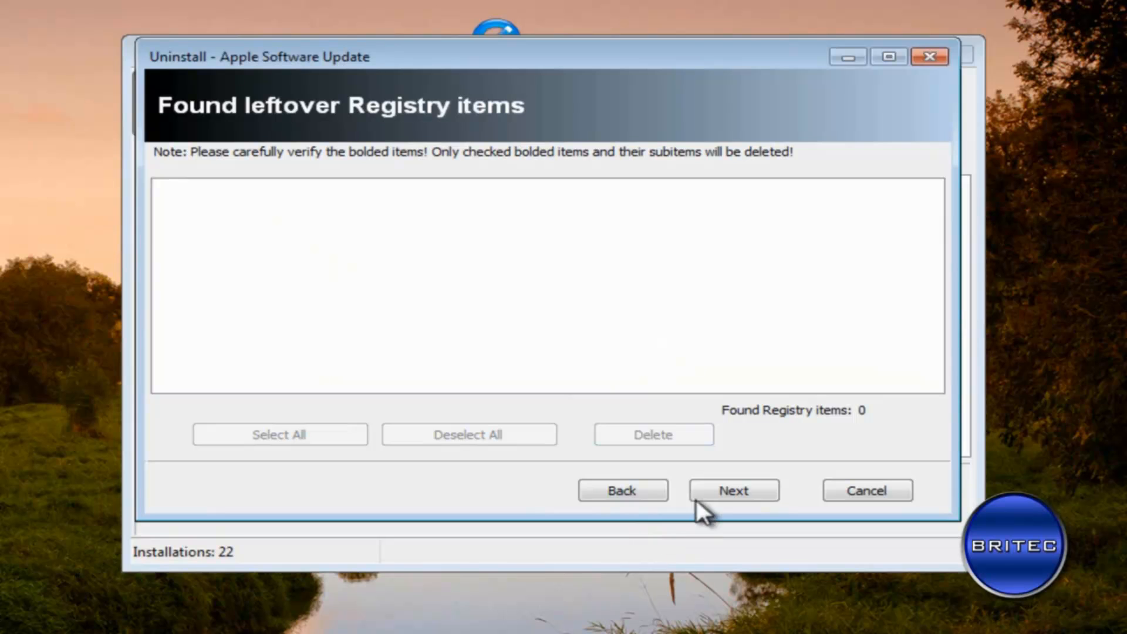
{"action": "left_click", "coordinate": [734, 491]}
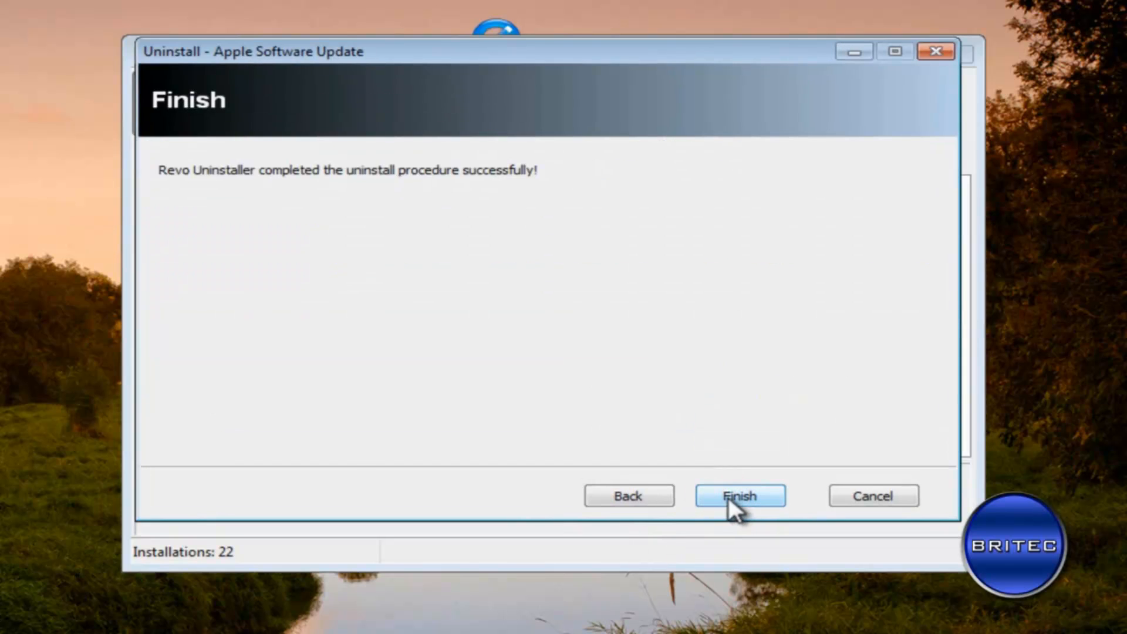
{"action": "left_click", "coordinate": [740, 496]}
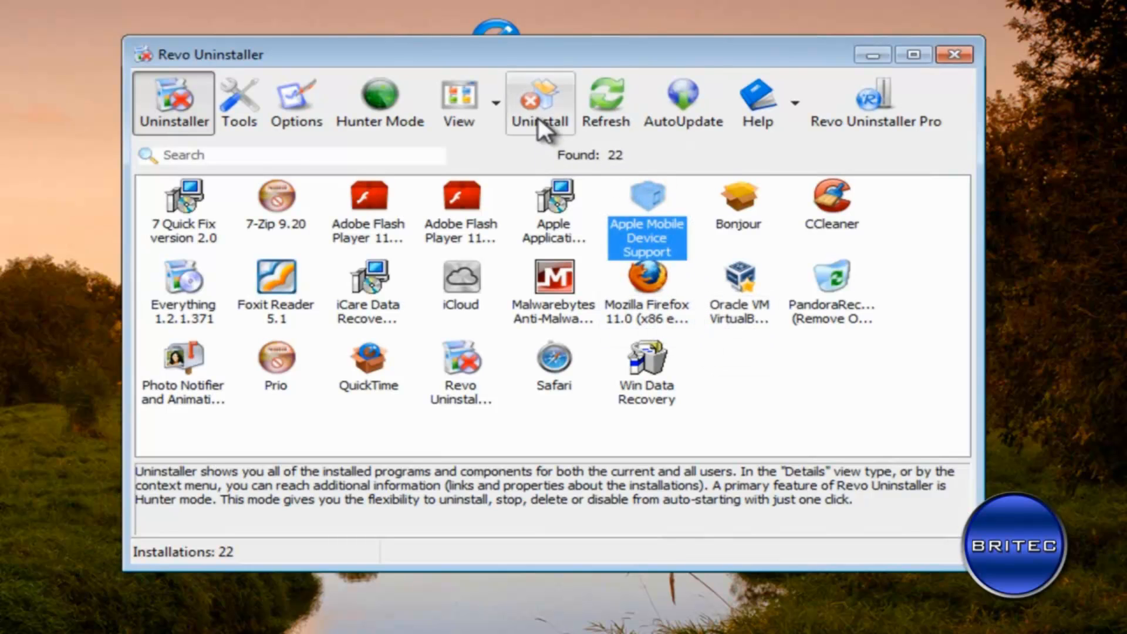
Step: Uninstall Apple Mobile Device Support in Advanced mode and complete its leftover scan
{"action": "left_click", "coordinate": [539, 102]}
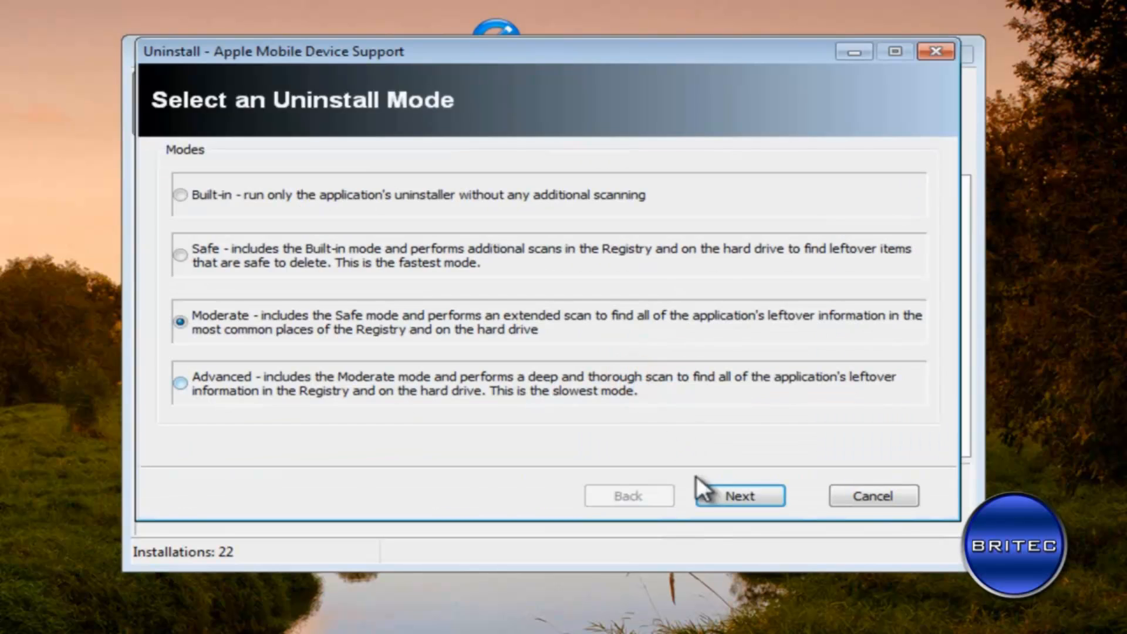
{"action": "left_click", "coordinate": [180, 384]}
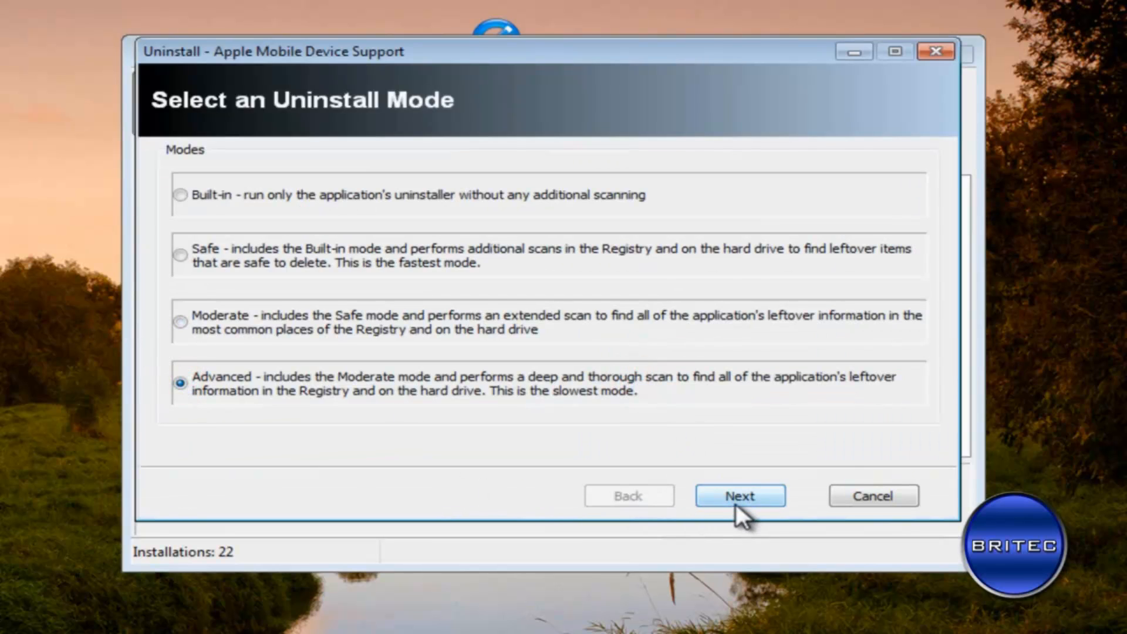
{"action": "left_click", "coordinate": [740, 496]}
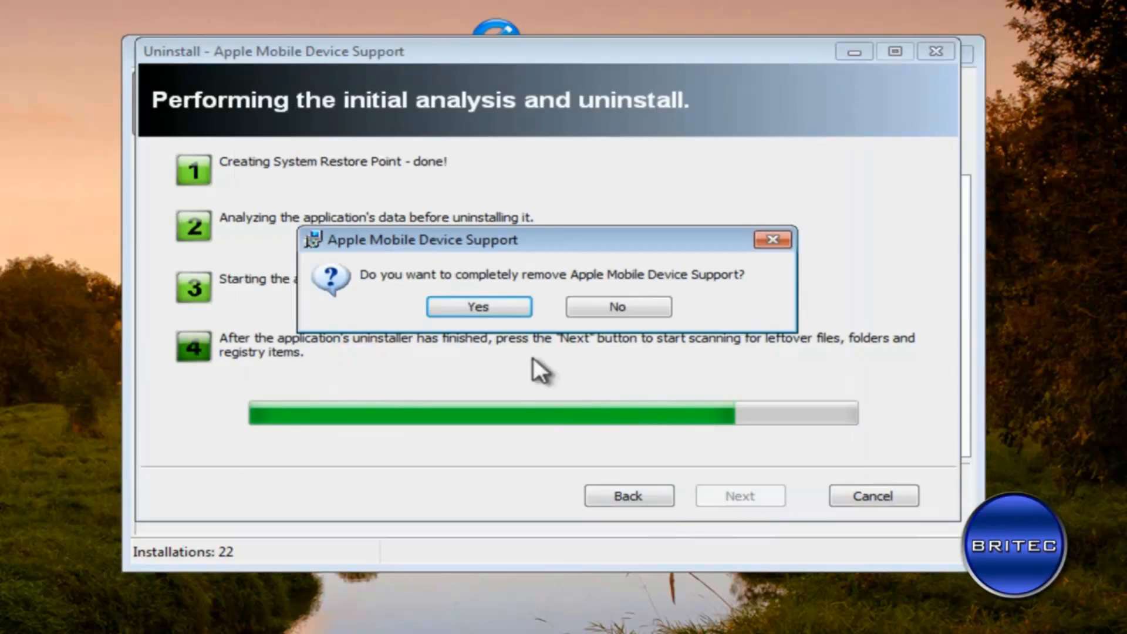
{"action": "left_click", "coordinate": [478, 306]}
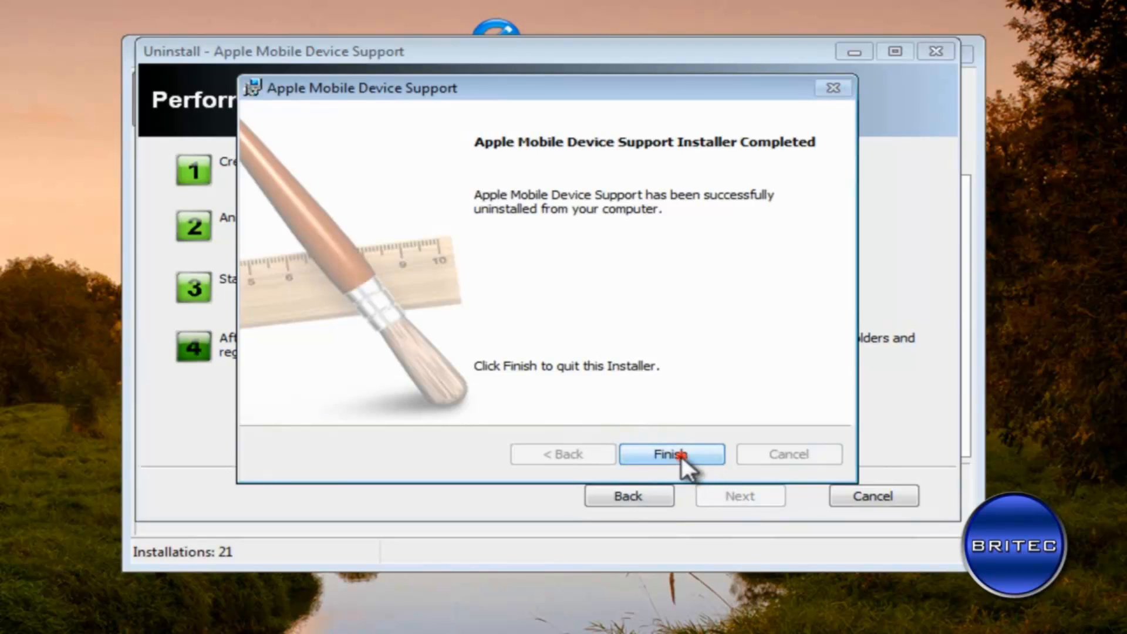
{"action": "left_click", "coordinate": [672, 454]}
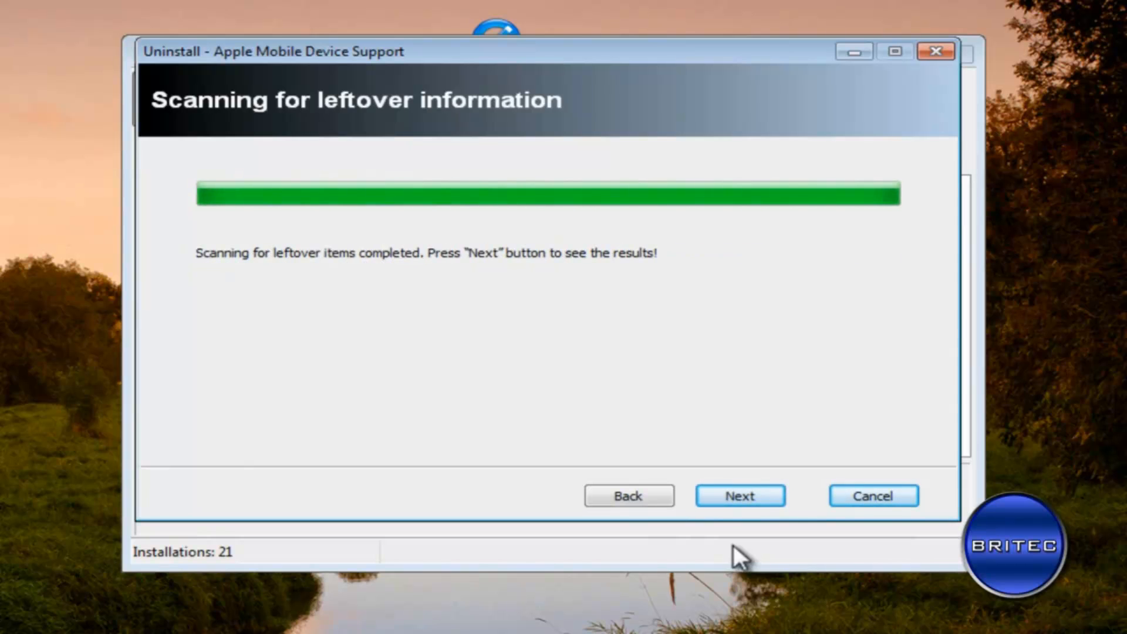
{"action": "left_click", "coordinate": [739, 496]}
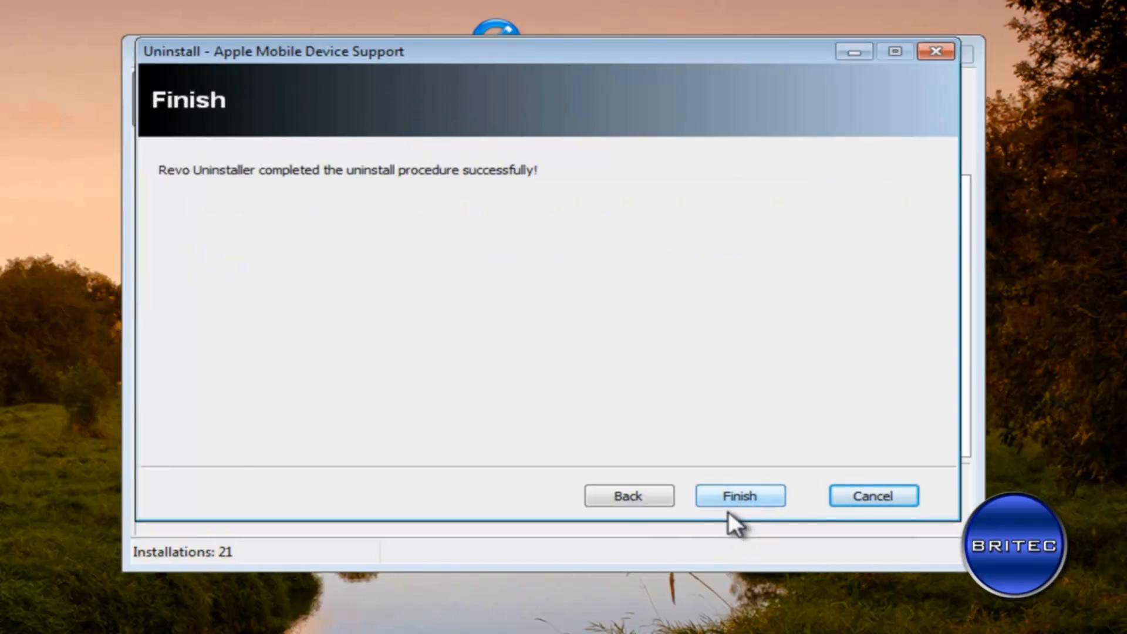
{"action": "left_click", "coordinate": [739, 495]}
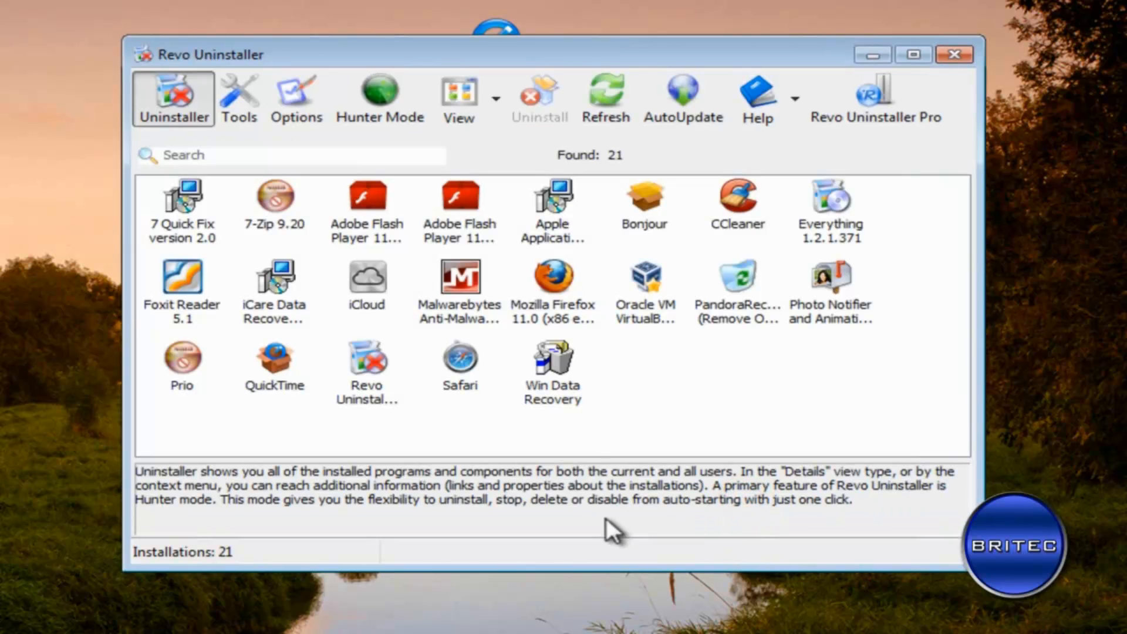
{"action": "mouse_move", "coordinate": [612, 240]}
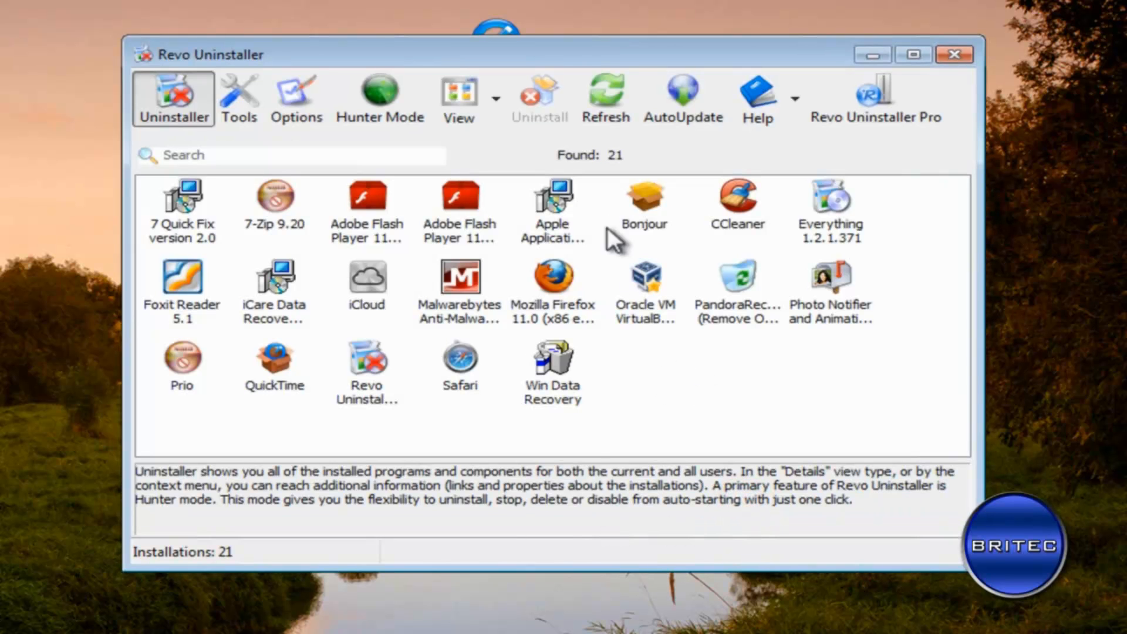
Step: Uninstall Bonjour in Moderate mode, confirm in Windows Installer, and start the leftover scan
{"action": "left_click", "coordinate": [643, 204]}
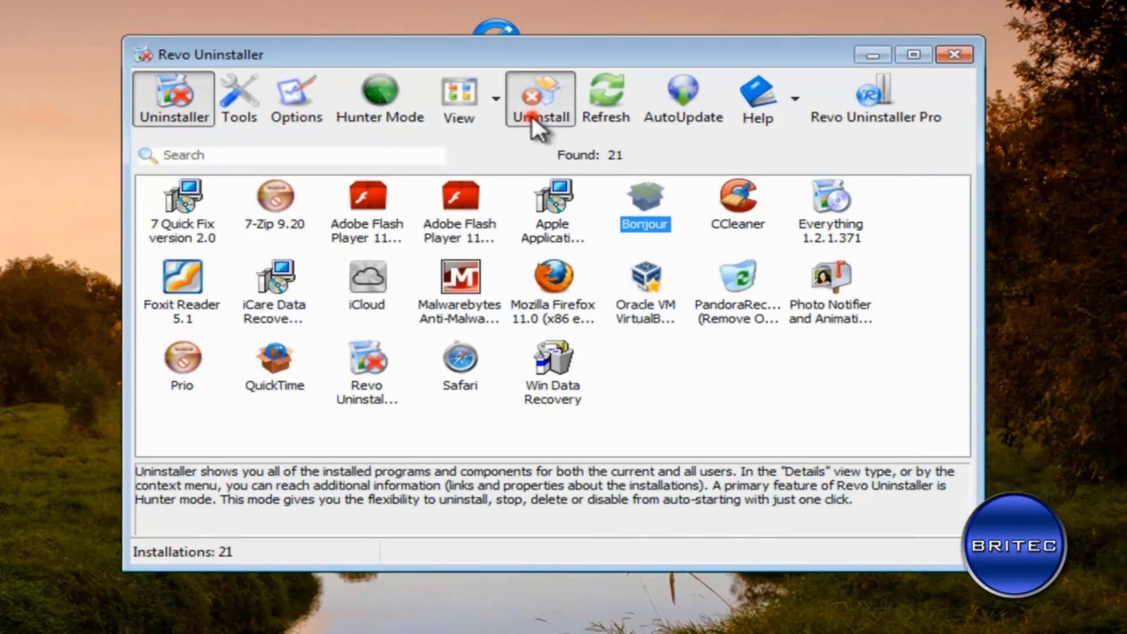
{"action": "left_click", "coordinate": [540, 99]}
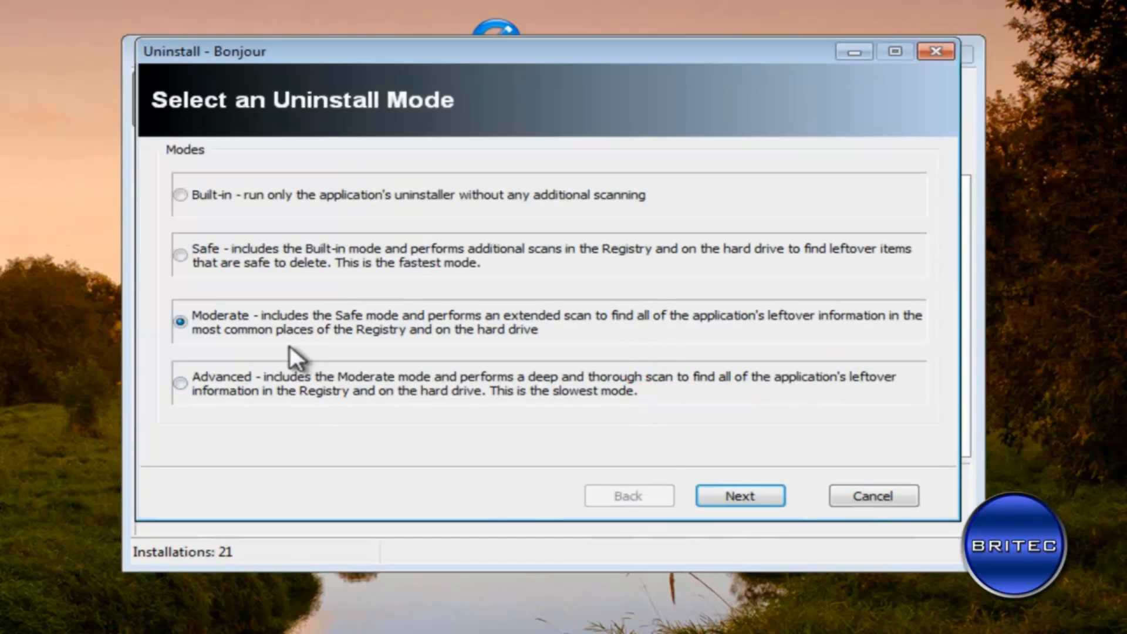
{"action": "left_click", "coordinate": [740, 496]}
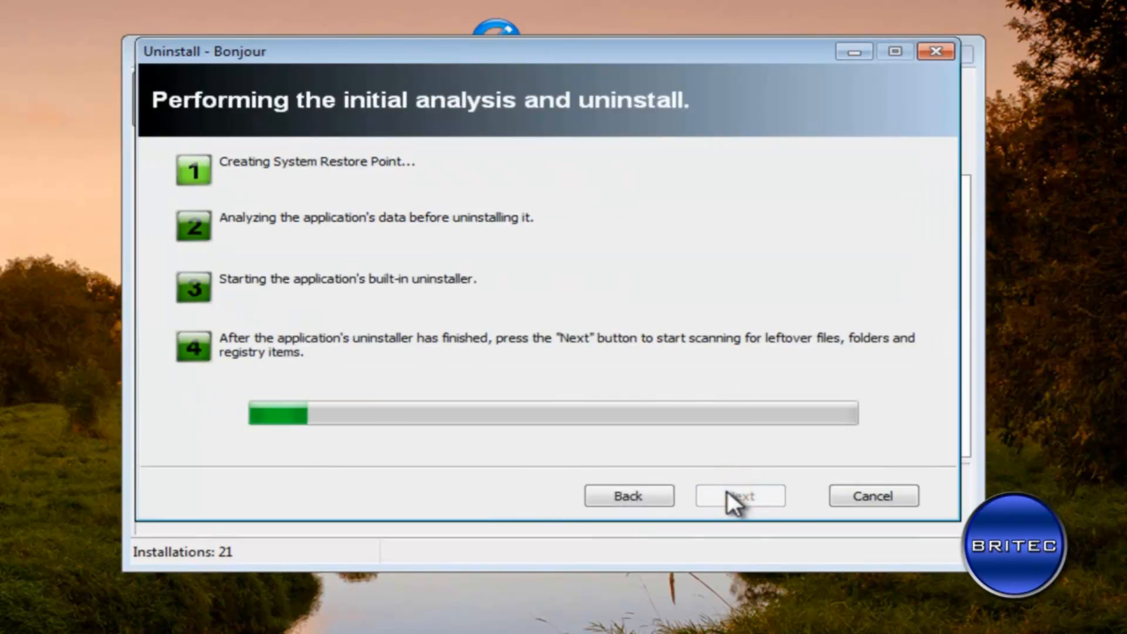
{"action": "mouse_move", "coordinate": [733, 554]}
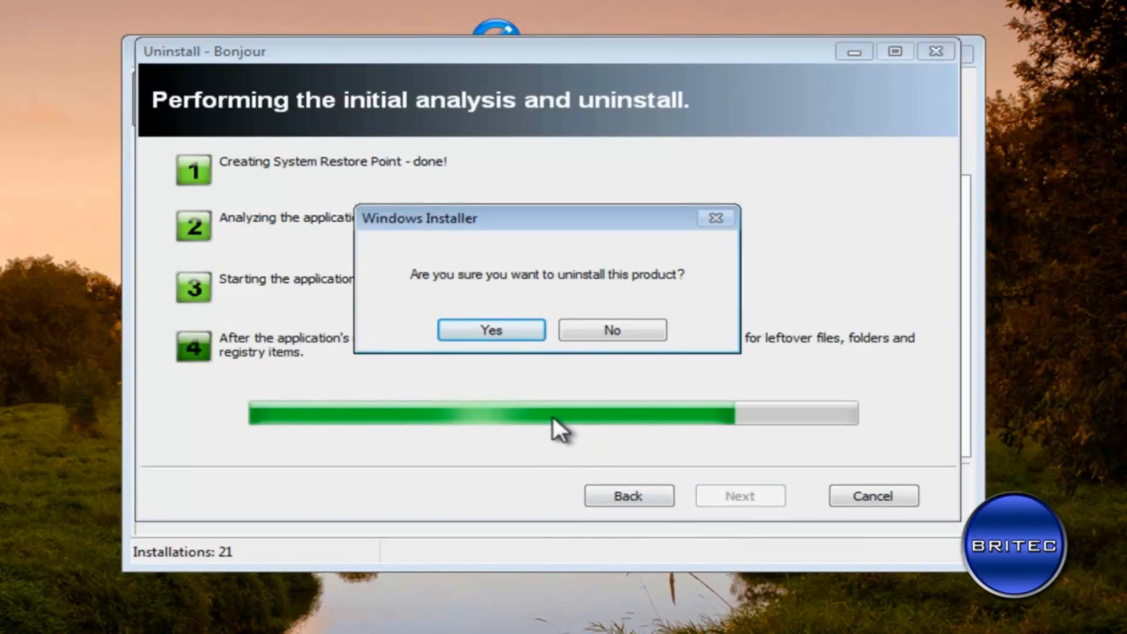
{"action": "left_click", "coordinate": [491, 330]}
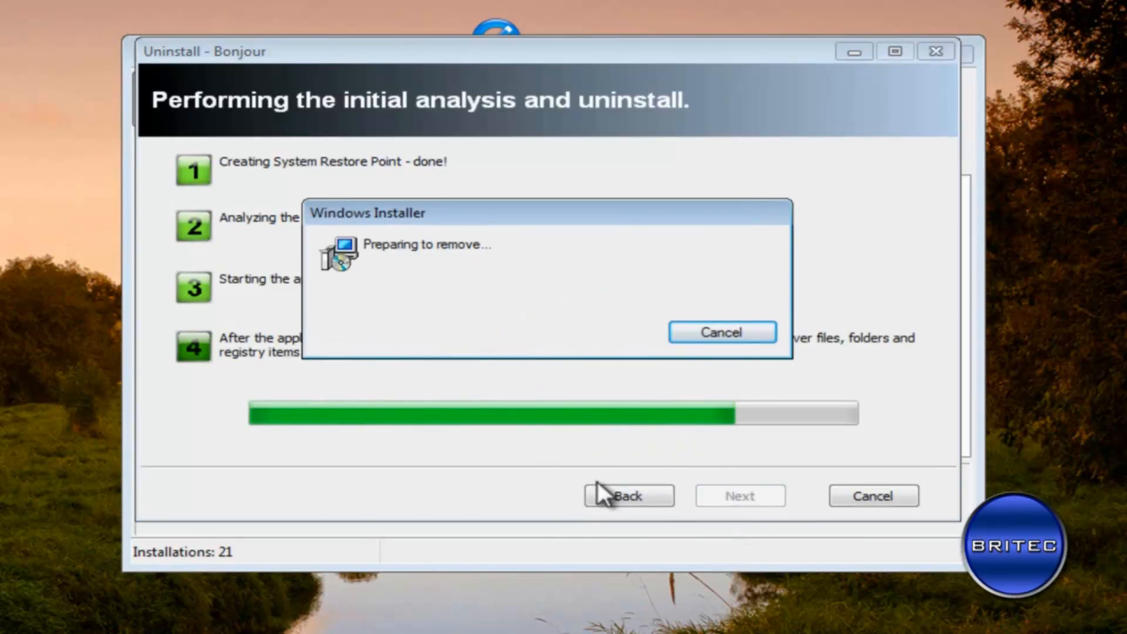
{"action": "mouse_move", "coordinate": [588, 527]}
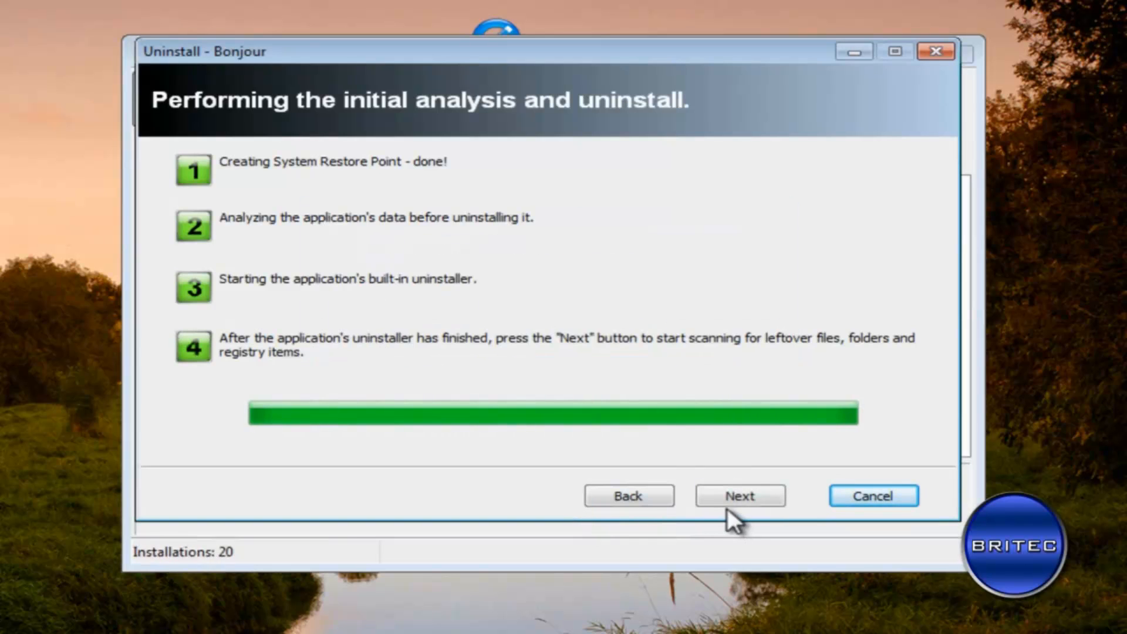
{"action": "left_click", "coordinate": [739, 496]}
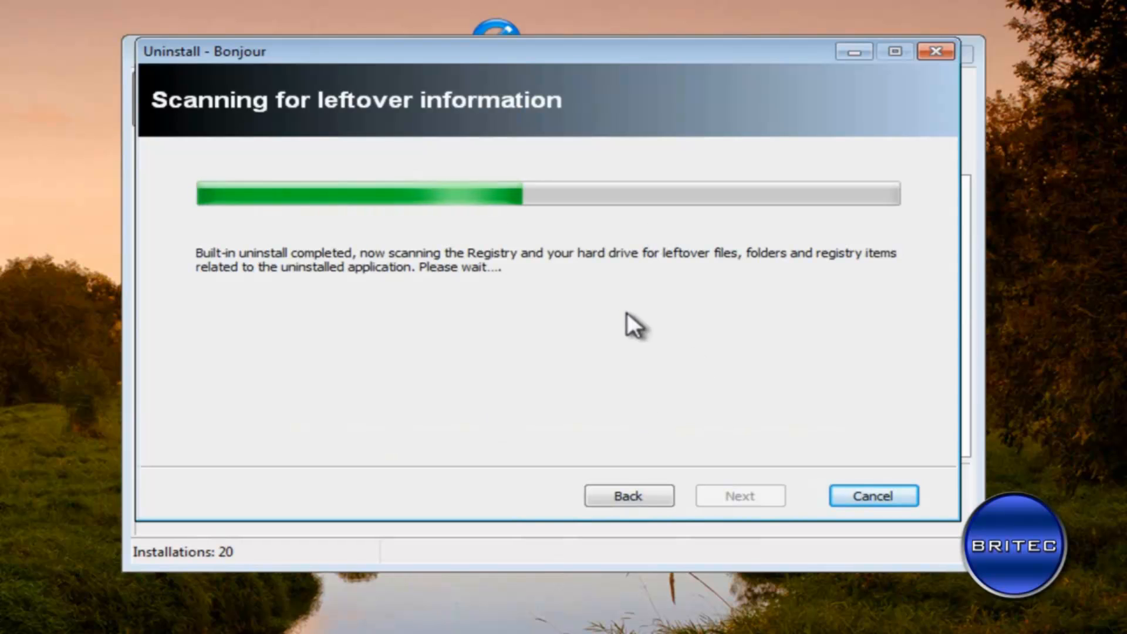
{"action": "mouse_move", "coordinate": [477, 317]}
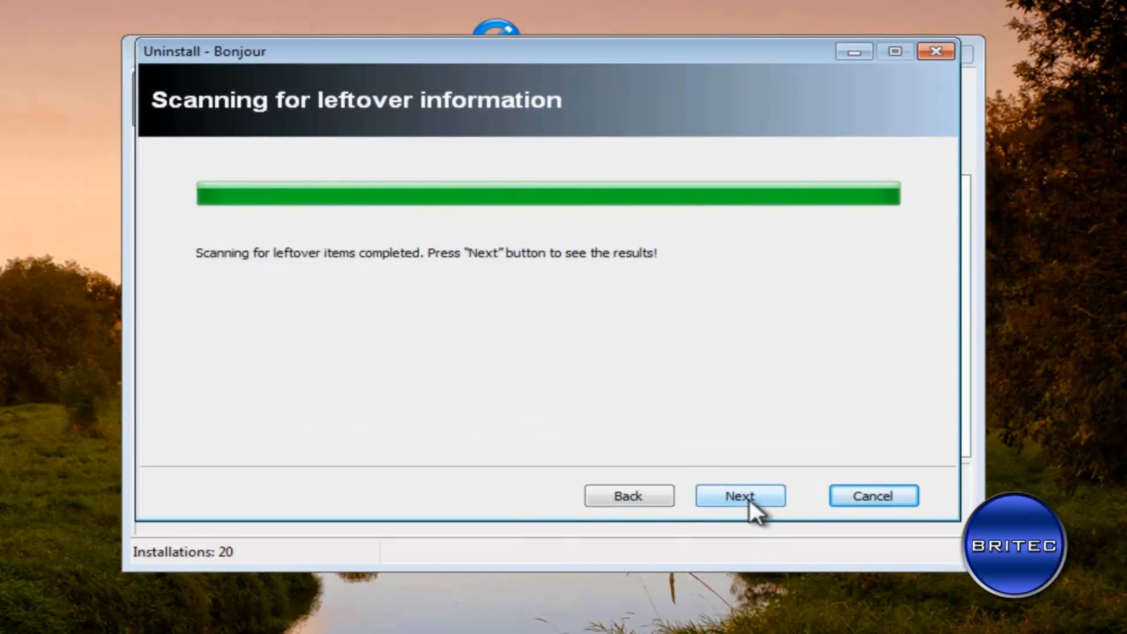
{"action": "left_click", "coordinate": [740, 495]}
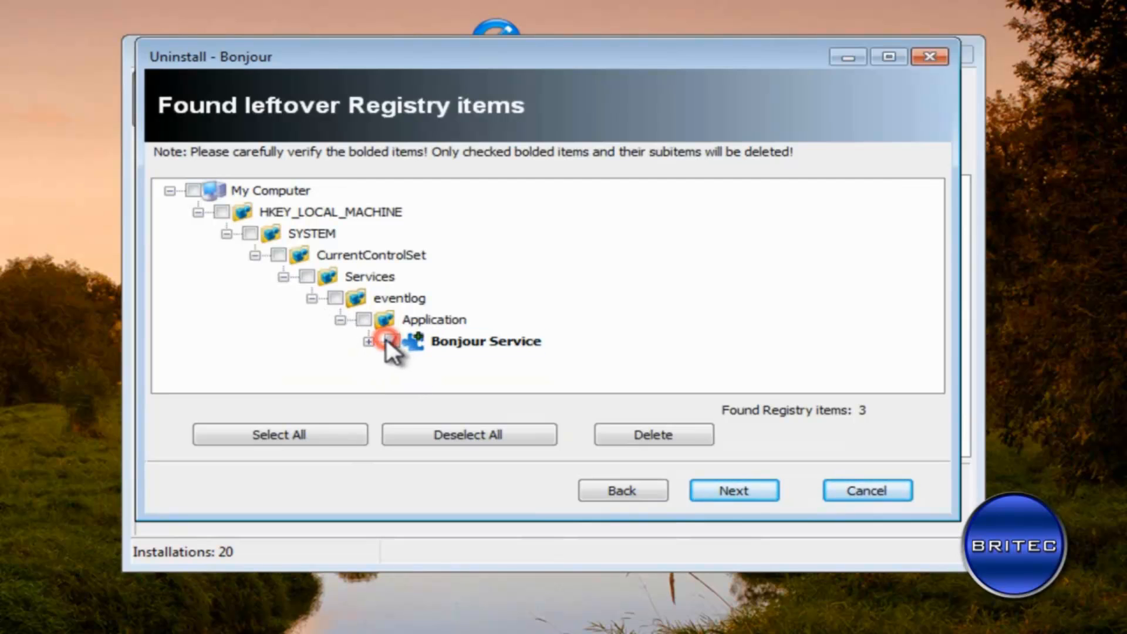
{"action": "left_click", "coordinate": [369, 340]}
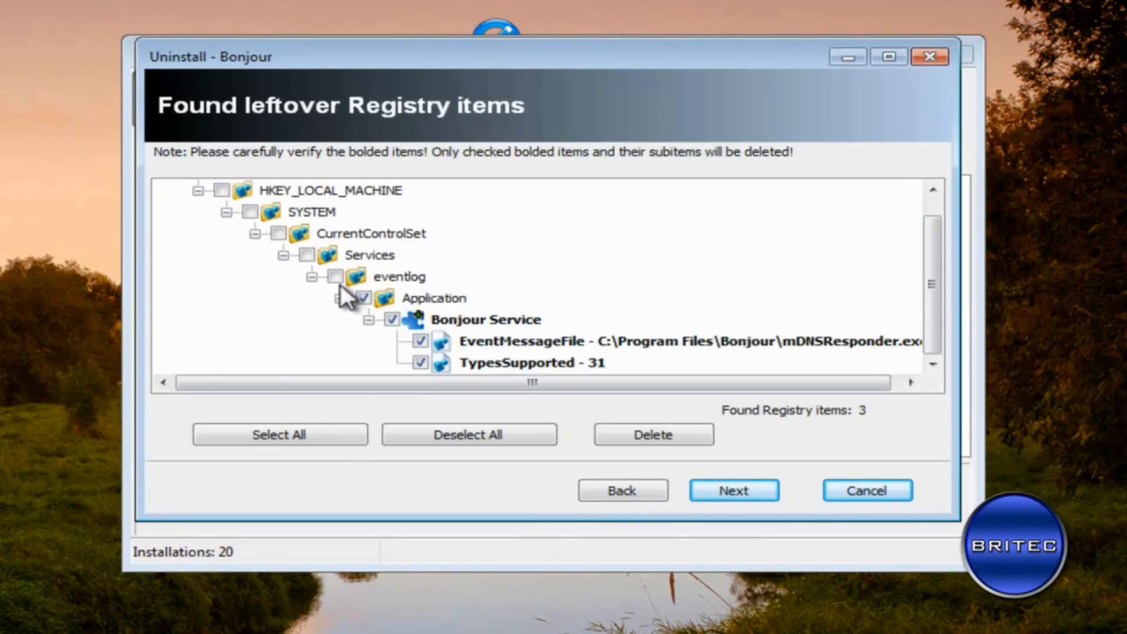
{"action": "mouse_move", "coordinate": [345, 288]}
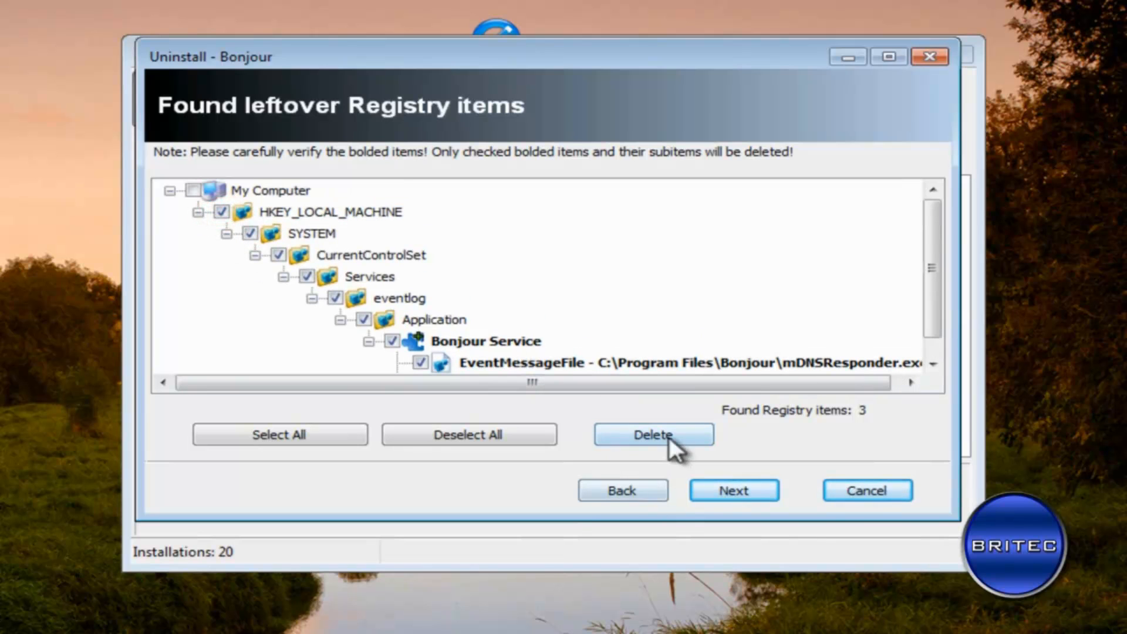
{"action": "left_click", "coordinate": [653, 434]}
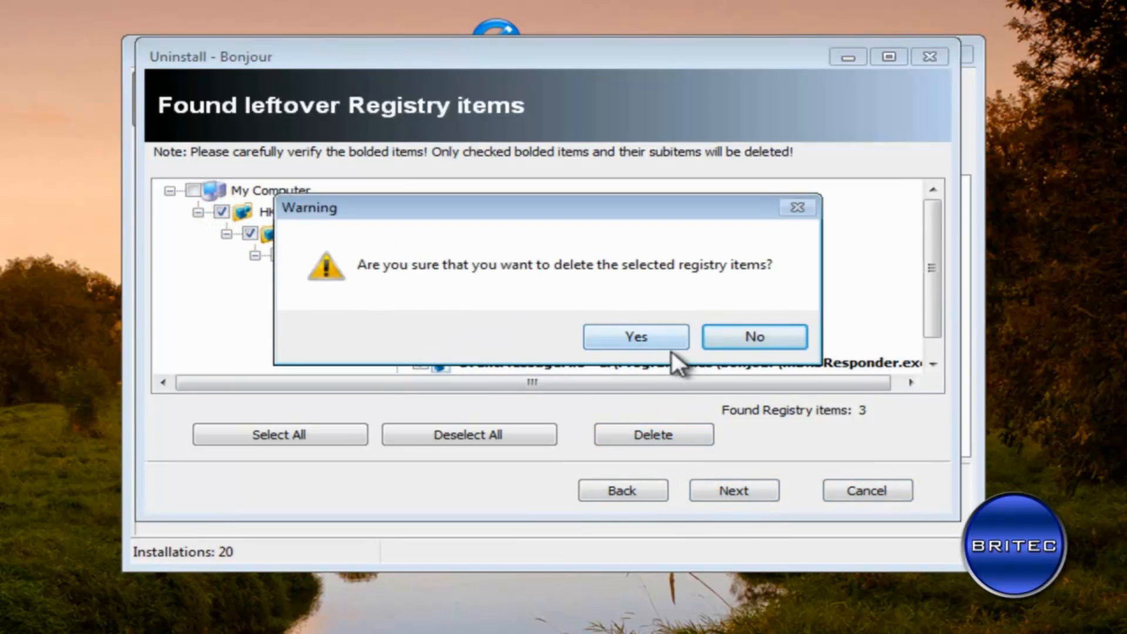
{"action": "left_click", "coordinate": [634, 337]}
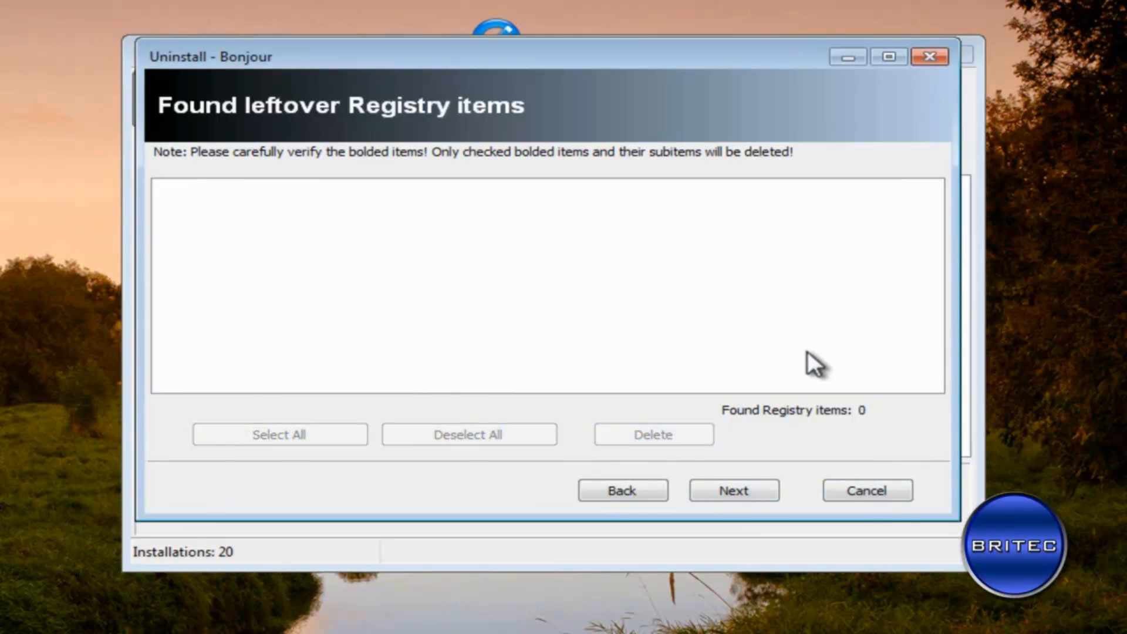
{"action": "mouse_move", "coordinate": [740, 518]}
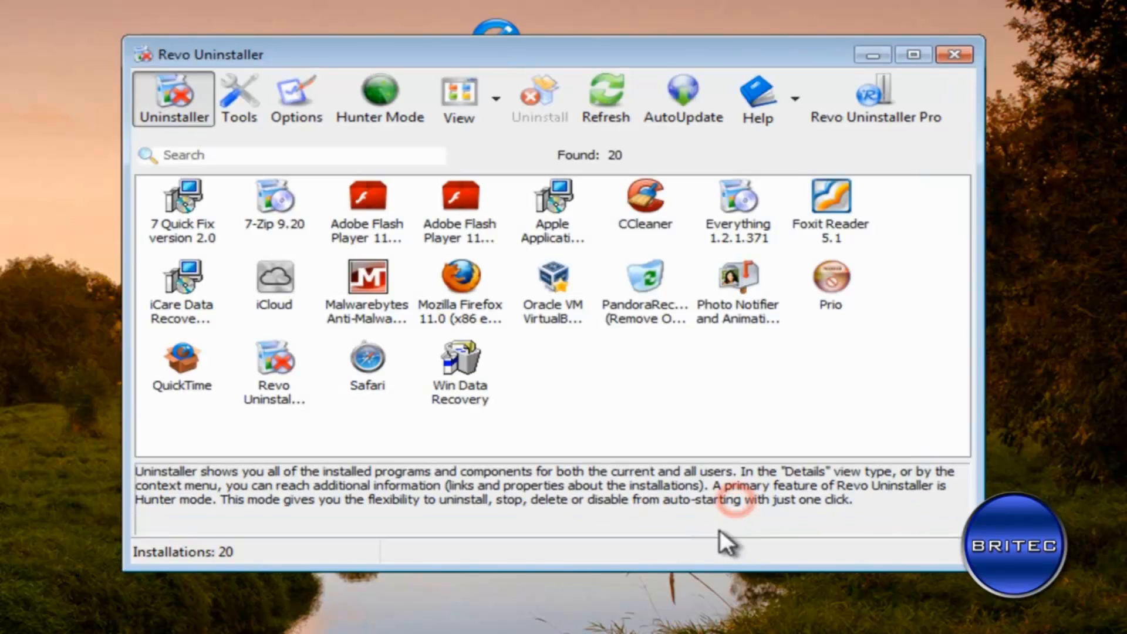
{"action": "mouse_move", "coordinate": [741, 462]}
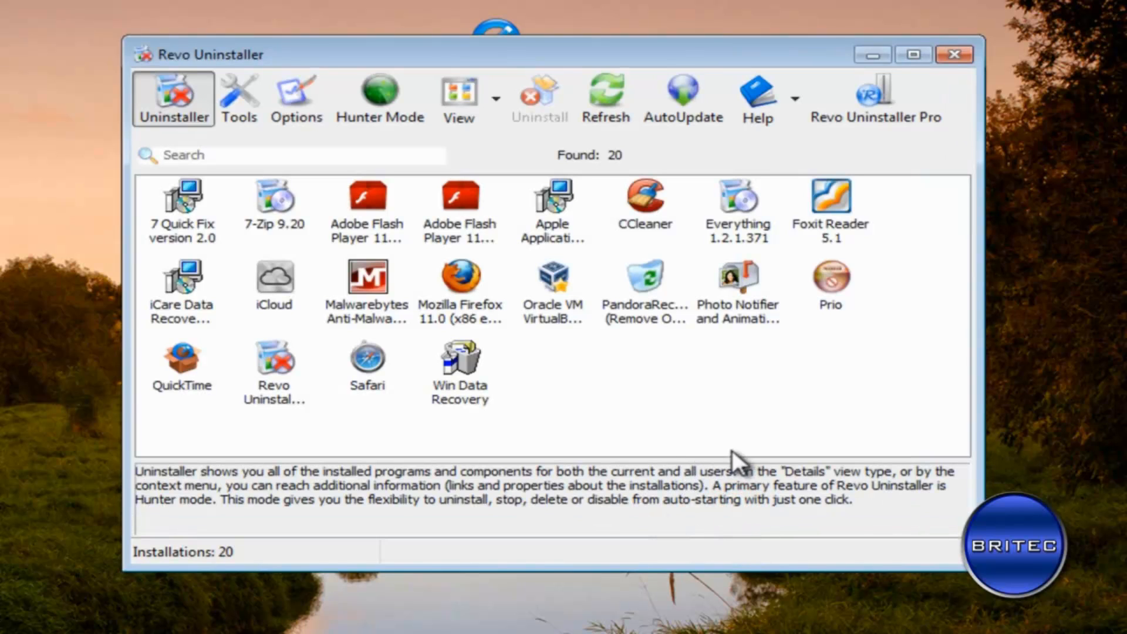
{"action": "mouse_move", "coordinate": [579, 248]}
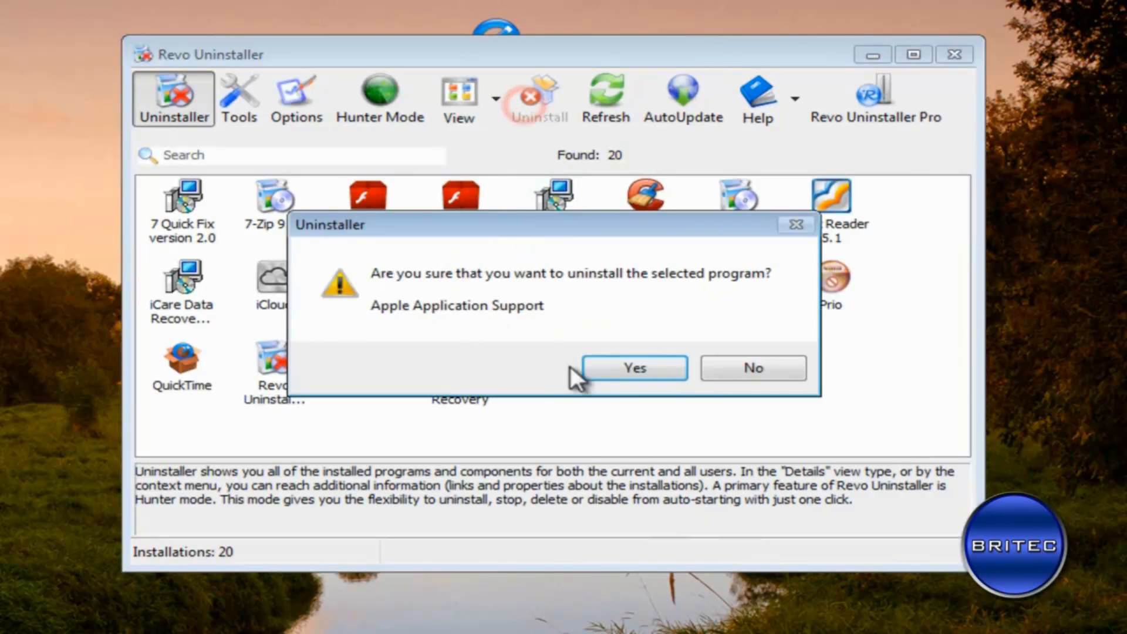
Step: Remove Apple Application Support in Advanced mode, then run the leftover scan and finish
{"action": "left_click", "coordinate": [633, 367]}
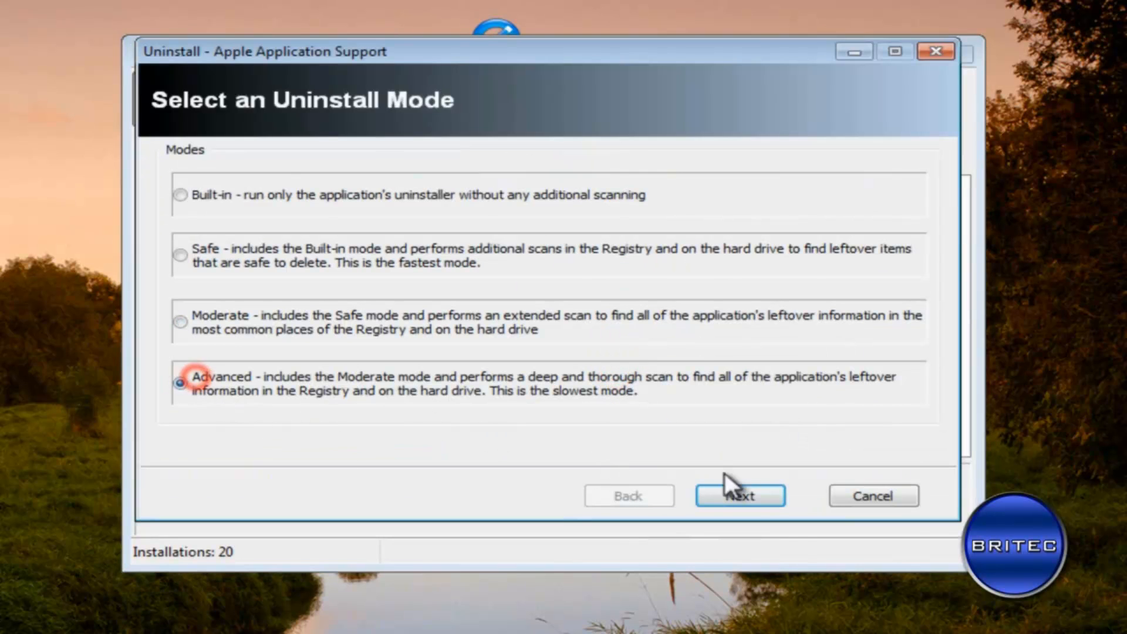
{"action": "left_click", "coordinate": [739, 496]}
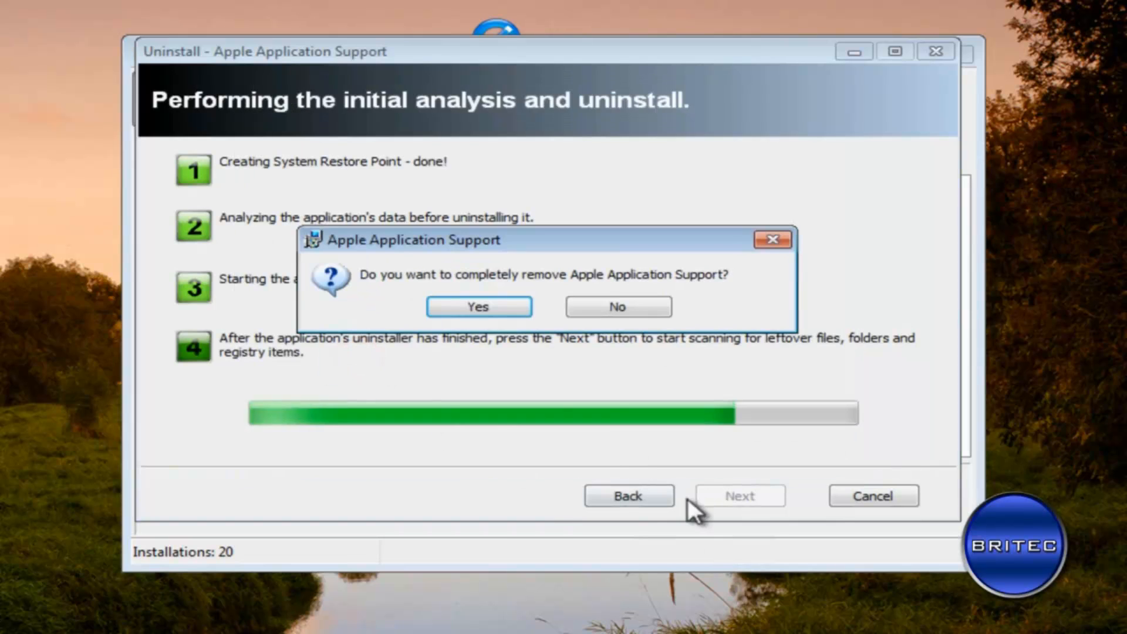
{"action": "left_click", "coordinate": [478, 306]}
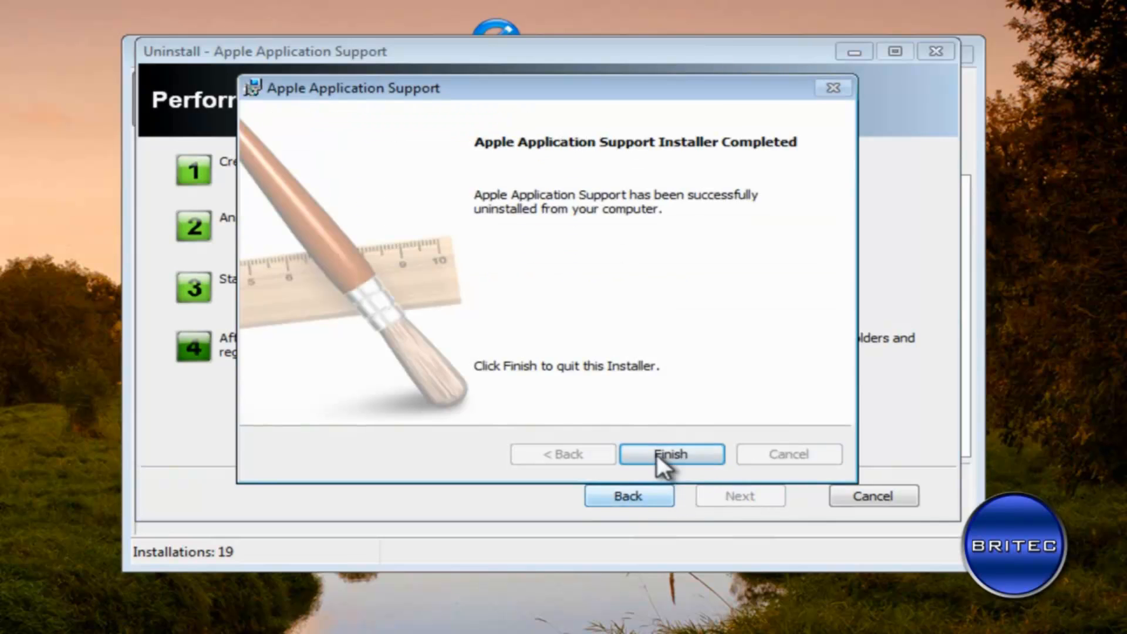
{"action": "left_click", "coordinate": [671, 454]}
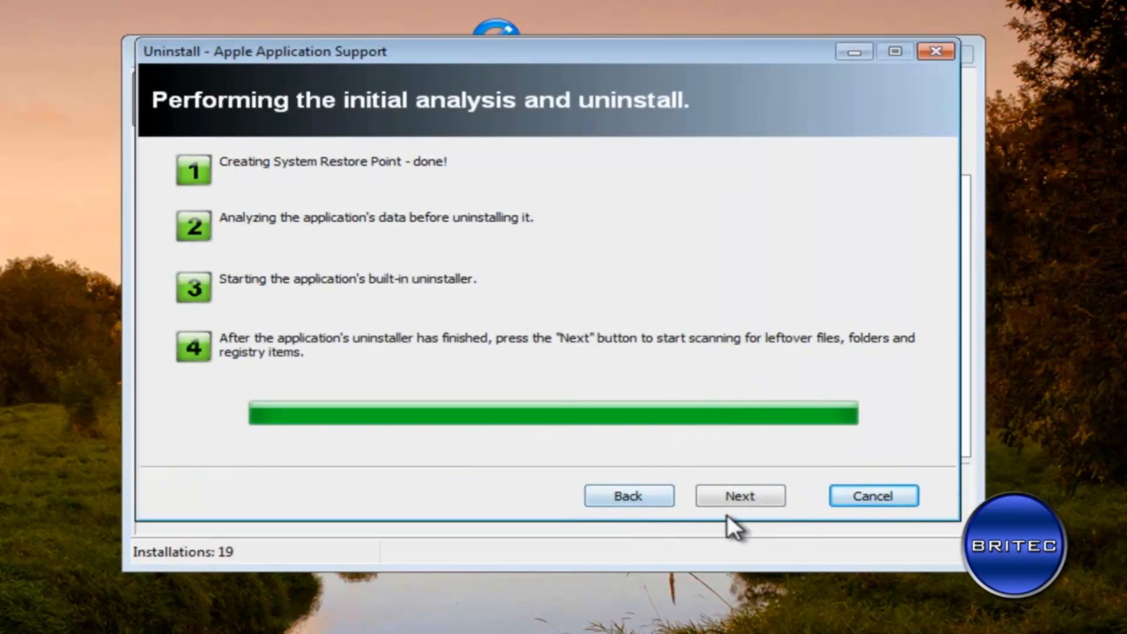
{"action": "left_click", "coordinate": [740, 495]}
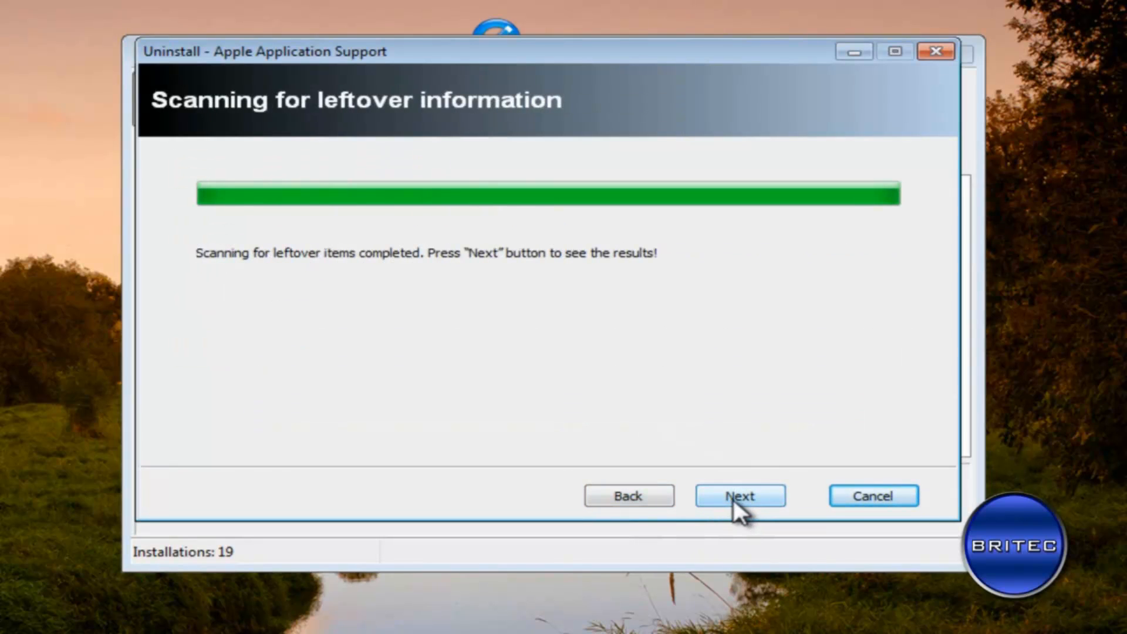
{"action": "left_click", "coordinate": [740, 495]}
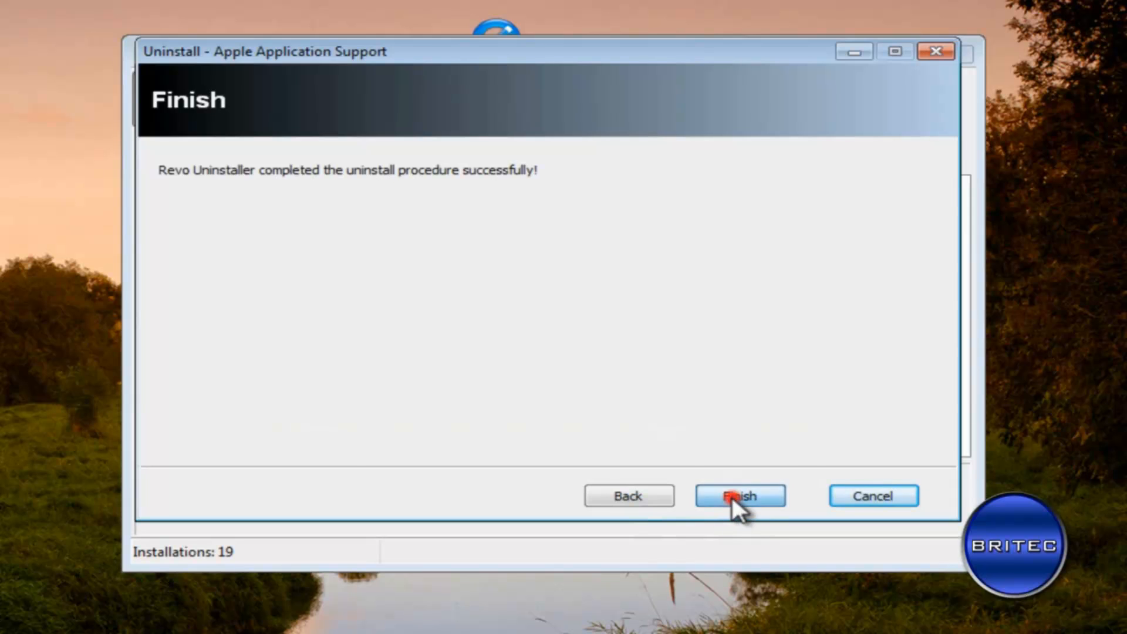
{"action": "left_click", "coordinate": [739, 495]}
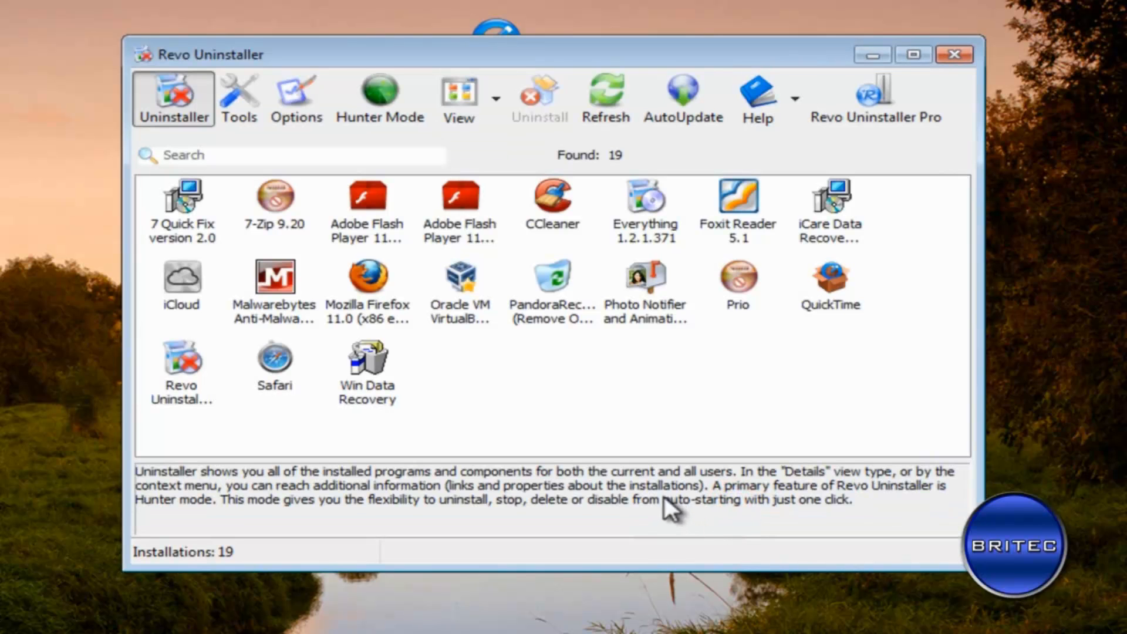
{"action": "mouse_move", "coordinate": [855, 333]}
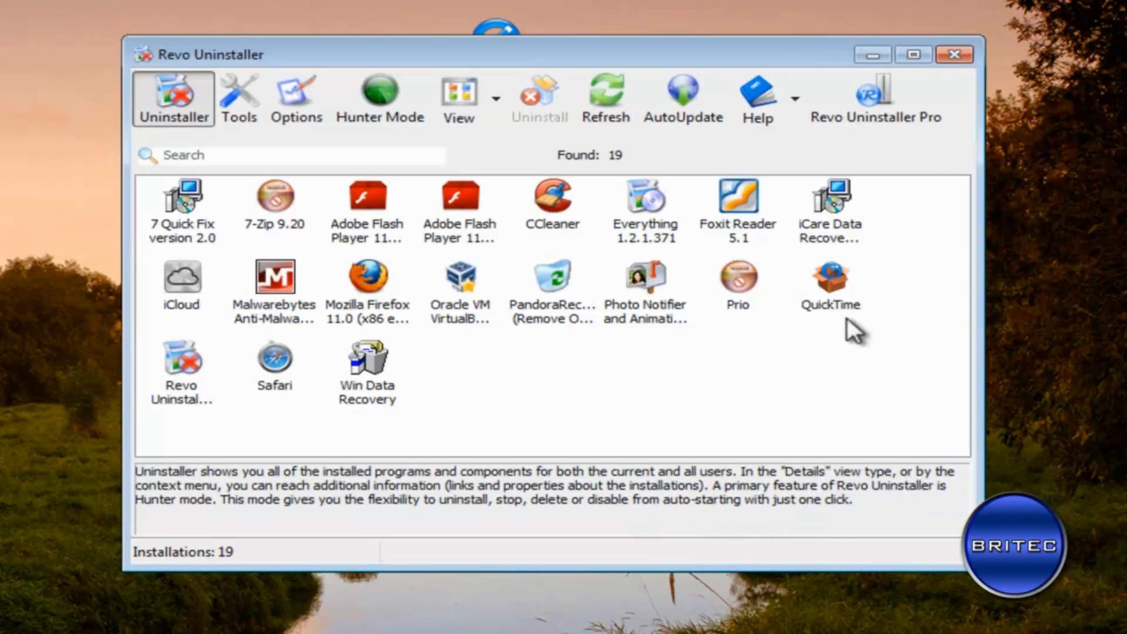
Step: Uninstall QuickTime in Advanced mode and start scanning for its leftovers
{"action": "left_click", "coordinate": [830, 281]}
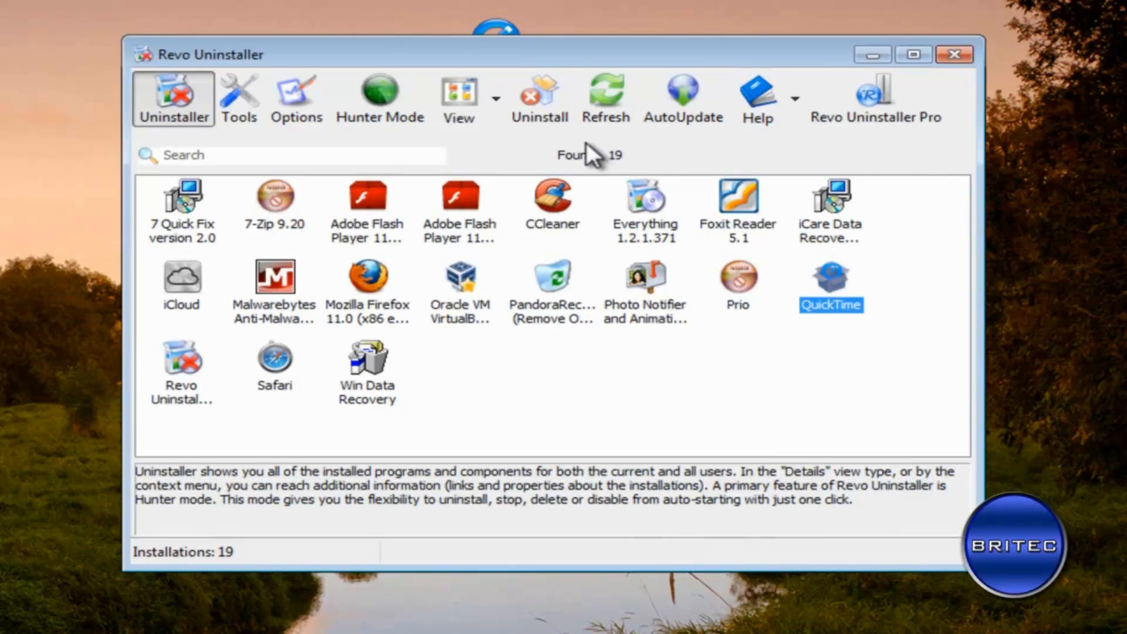
{"action": "left_click", "coordinate": [540, 100]}
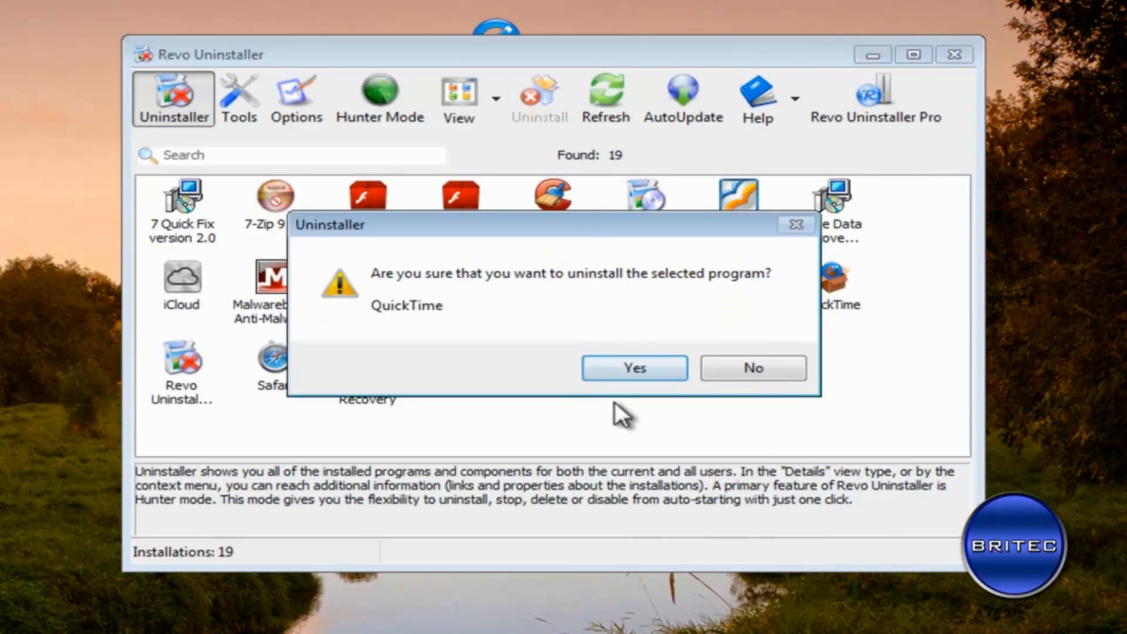
{"action": "left_click", "coordinate": [634, 368]}
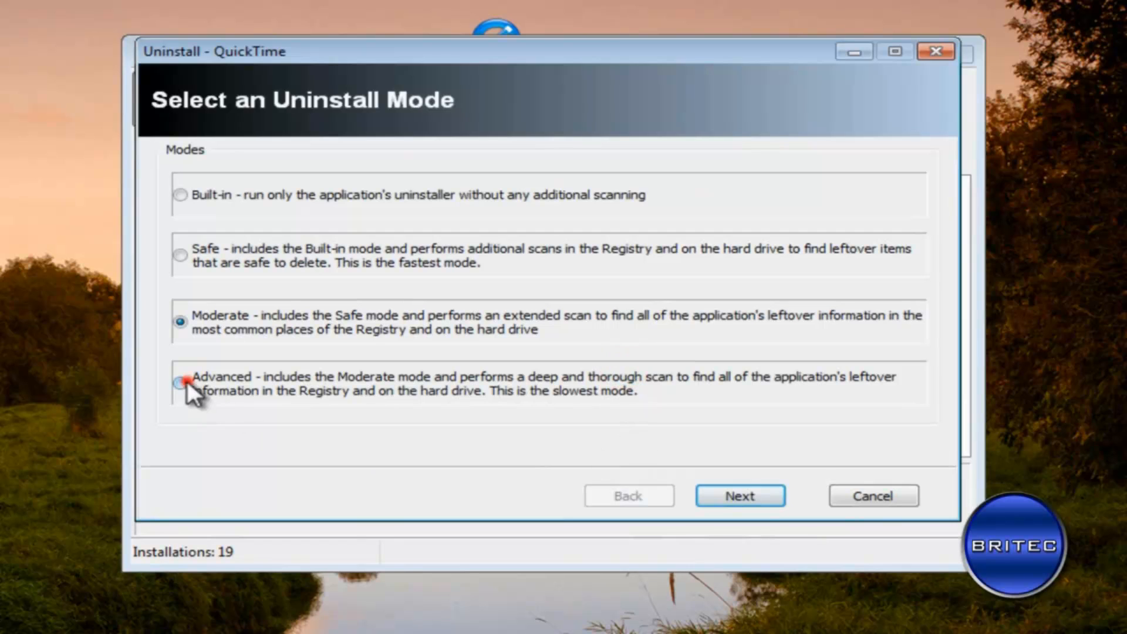
{"action": "left_click", "coordinate": [179, 382]}
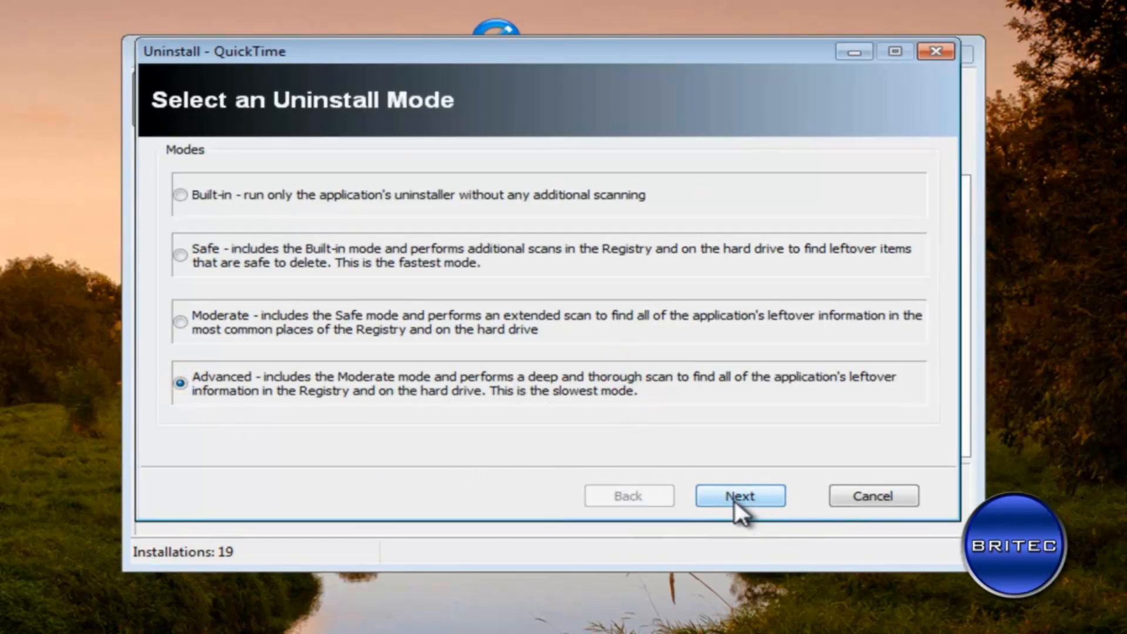
{"action": "left_click", "coordinate": [740, 496]}
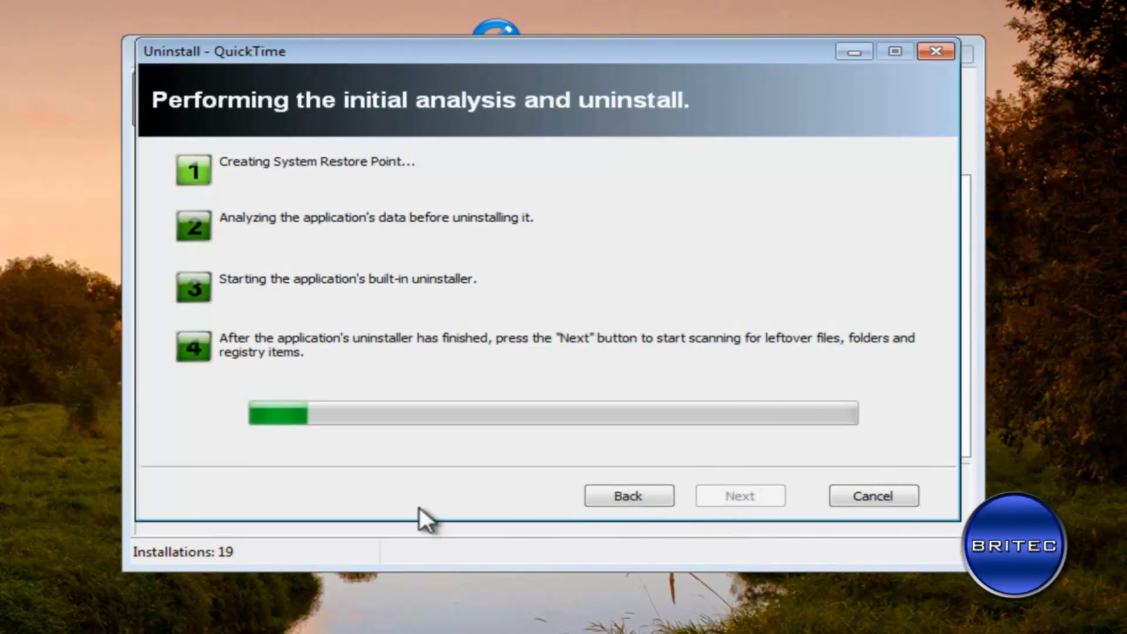
{"action": "mouse_move", "coordinate": [507, 493]}
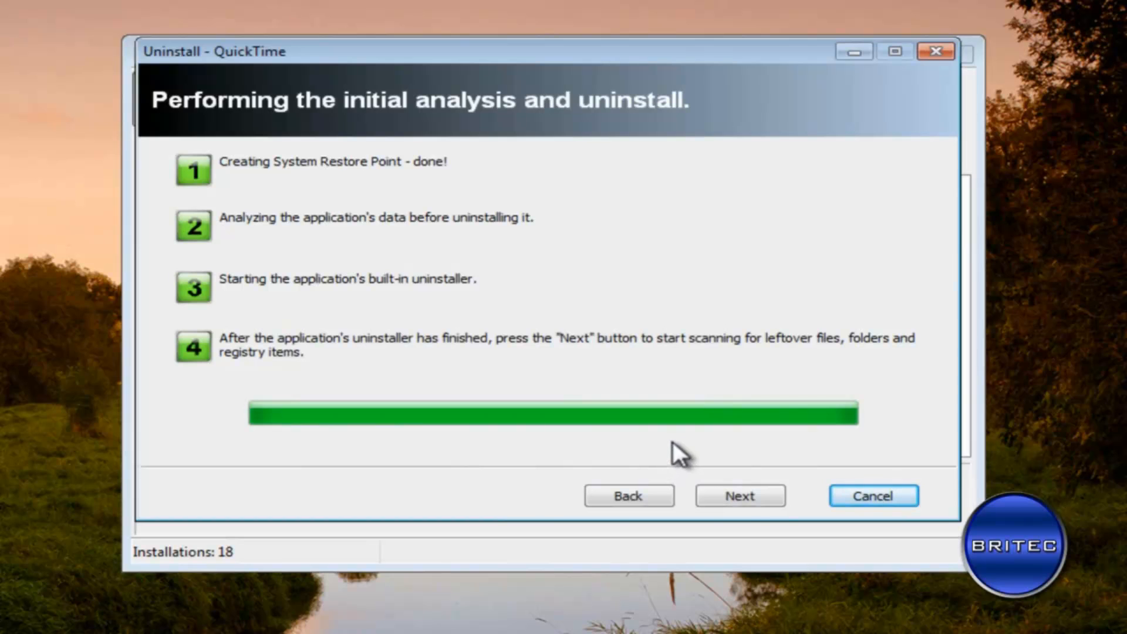
{"action": "left_click", "coordinate": [740, 496]}
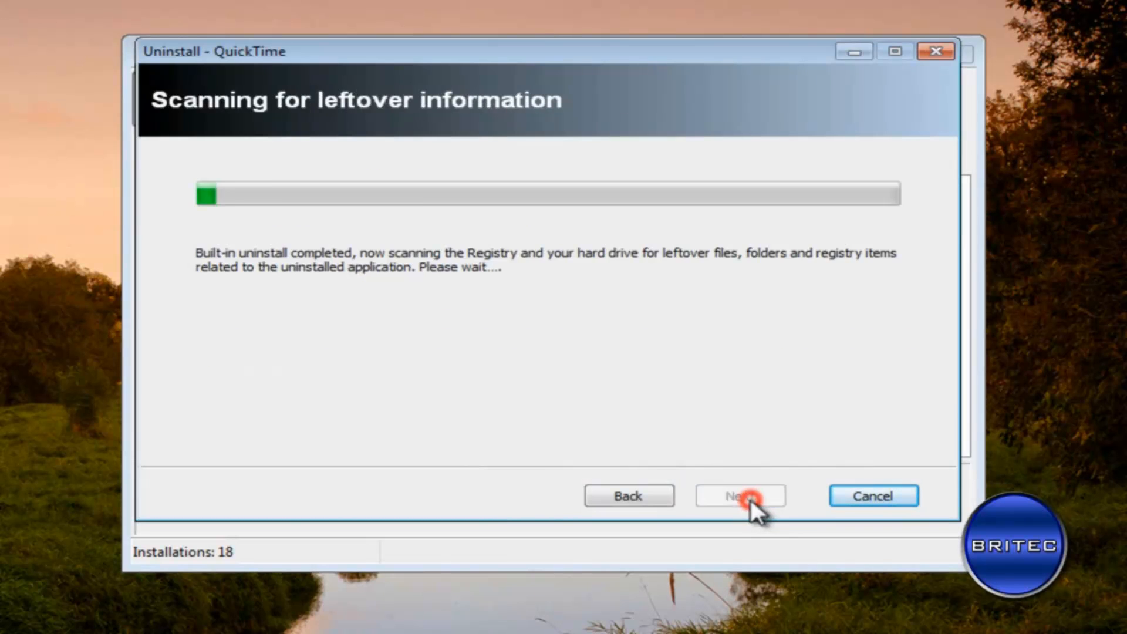
{"action": "mouse_move", "coordinate": [583, 236]}
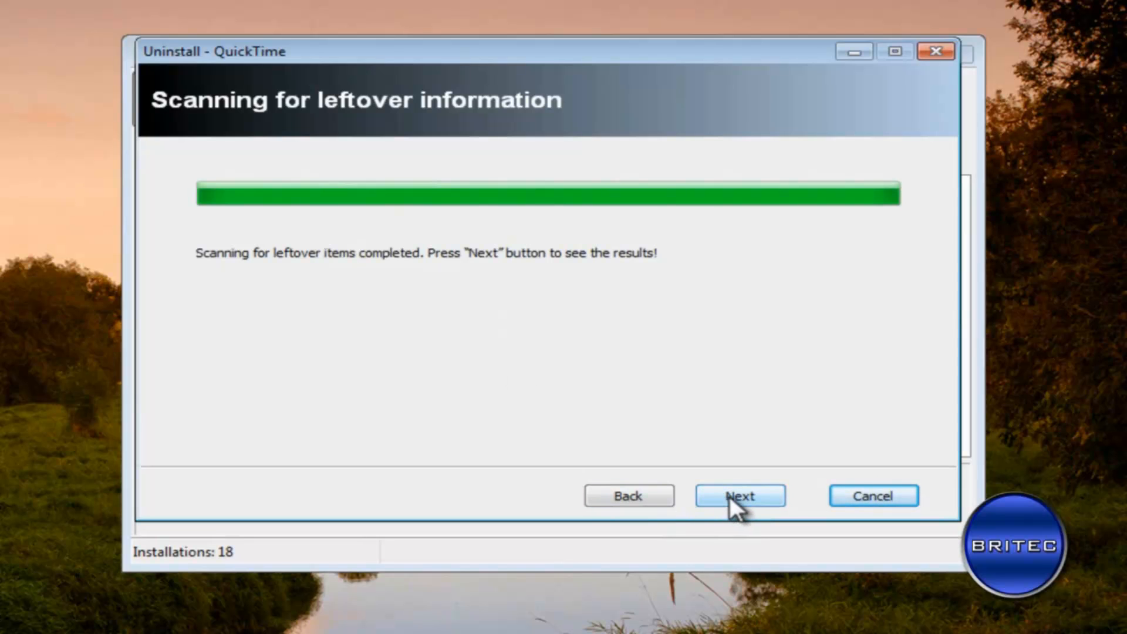
Step: Mark QuickTime's HKEY_CLASSES_ROOT and HKEY_LOCAL_MACHINE leftover keys and delete all 1048 registry items
{"action": "left_click", "coordinate": [740, 496]}
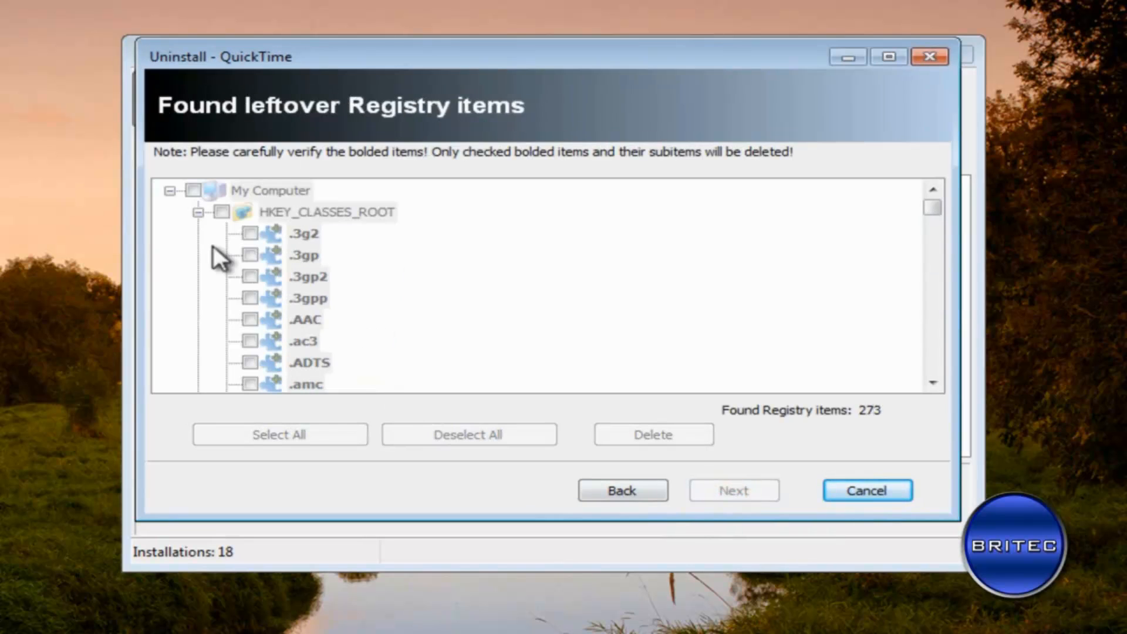
{"action": "left_click", "coordinate": [222, 211]}
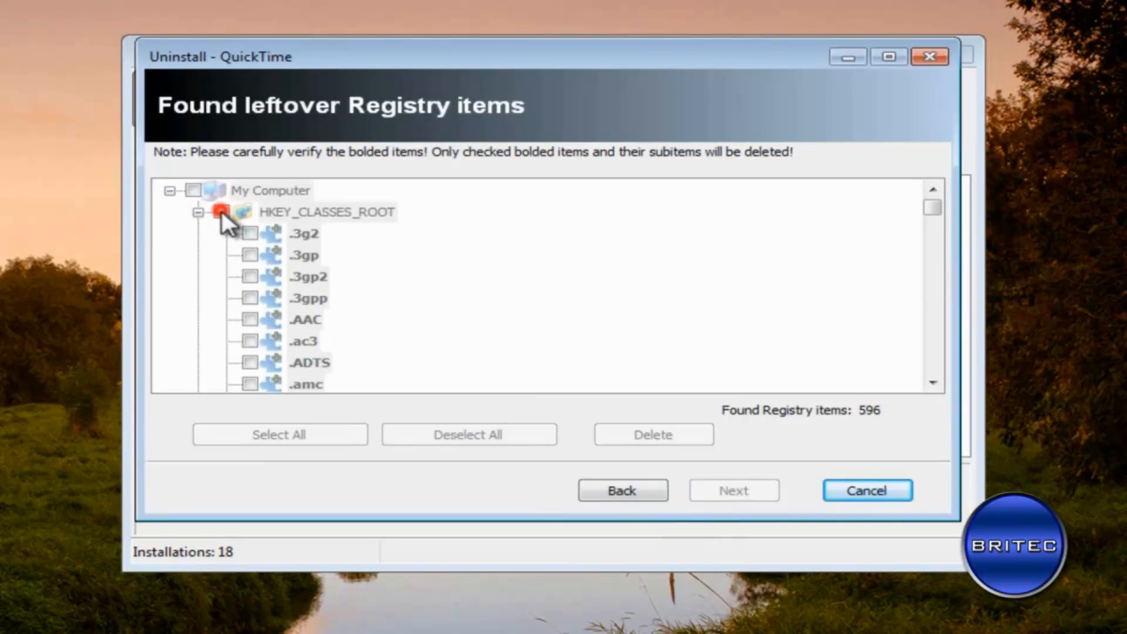
{"action": "left_click", "coordinate": [222, 211]}
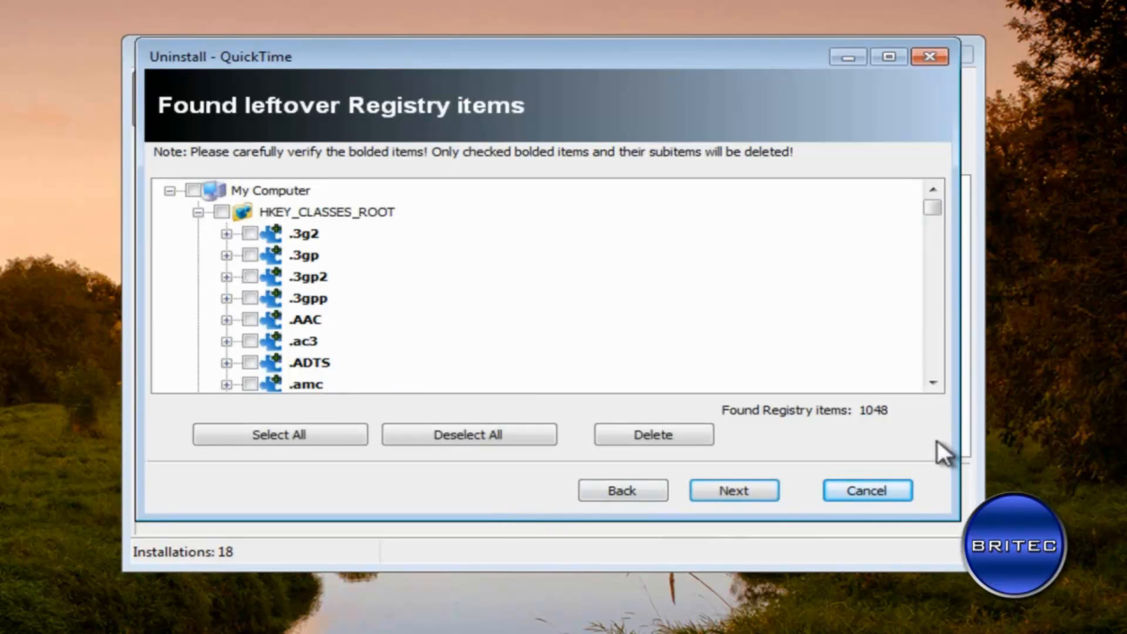
{"action": "mouse_move", "coordinate": [348, 339]}
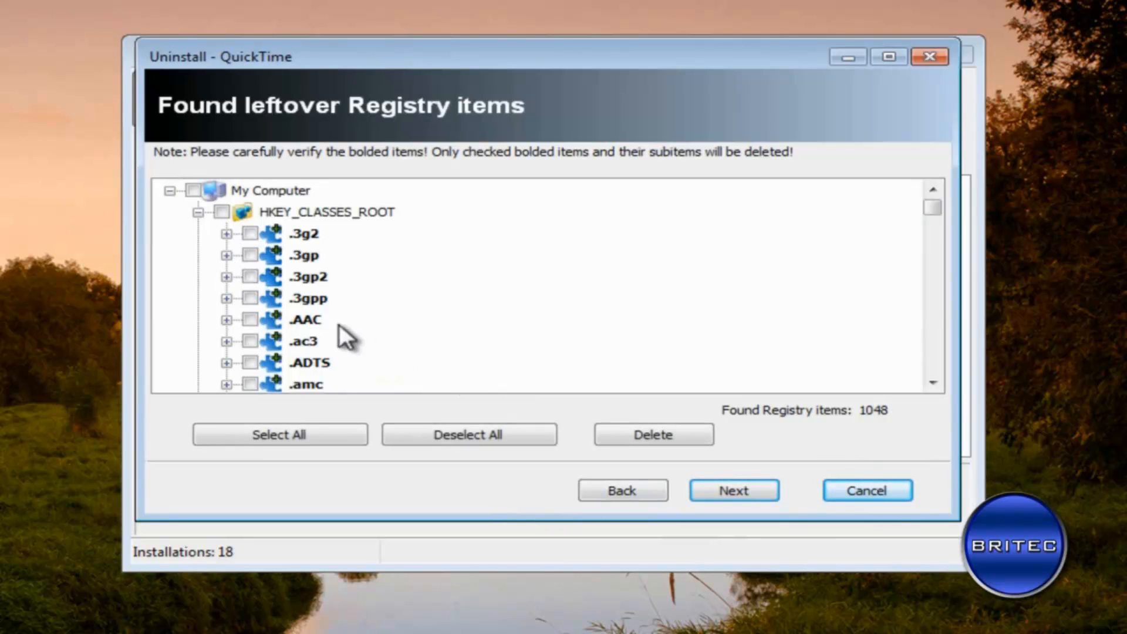
{"action": "left_click", "coordinate": [221, 211]}
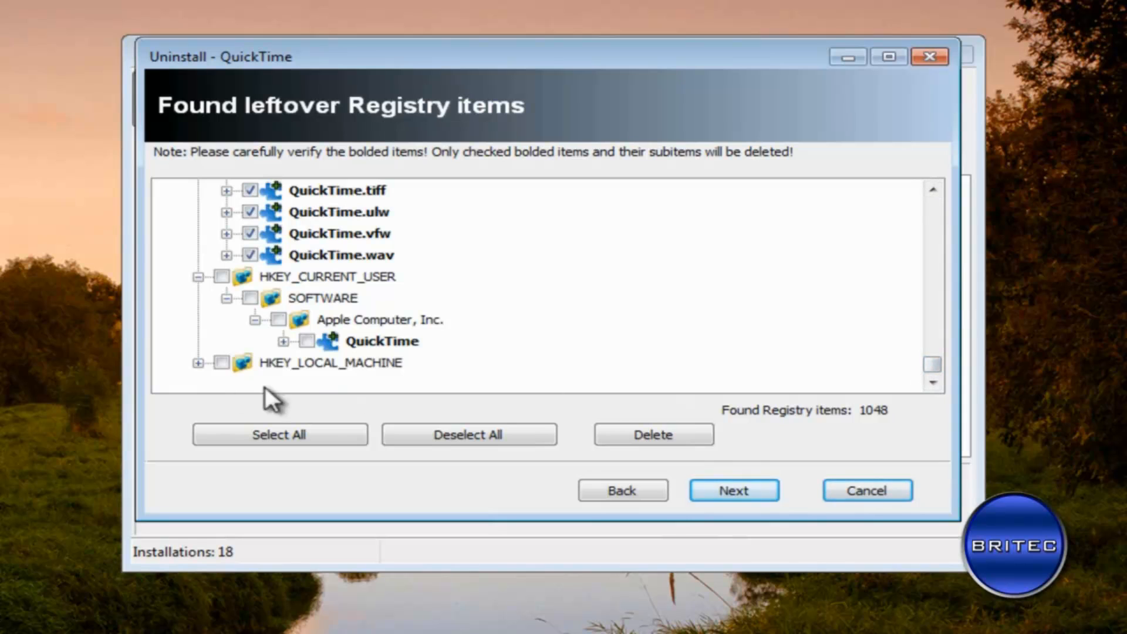
{"action": "left_click", "coordinate": [305, 341]}
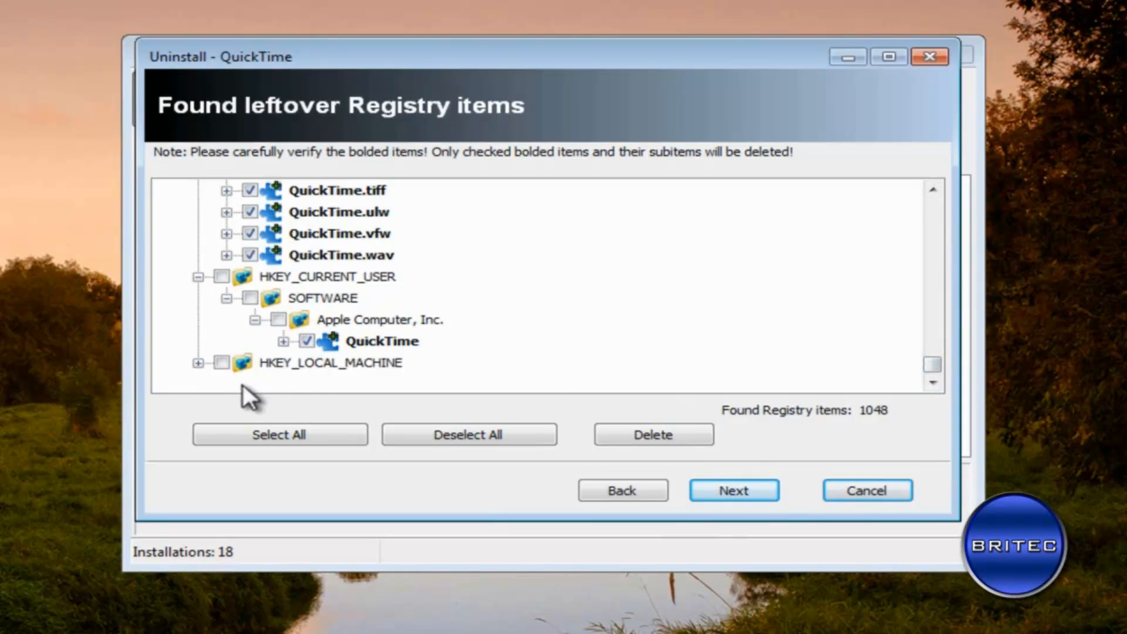
{"action": "left_click", "coordinate": [199, 362]}
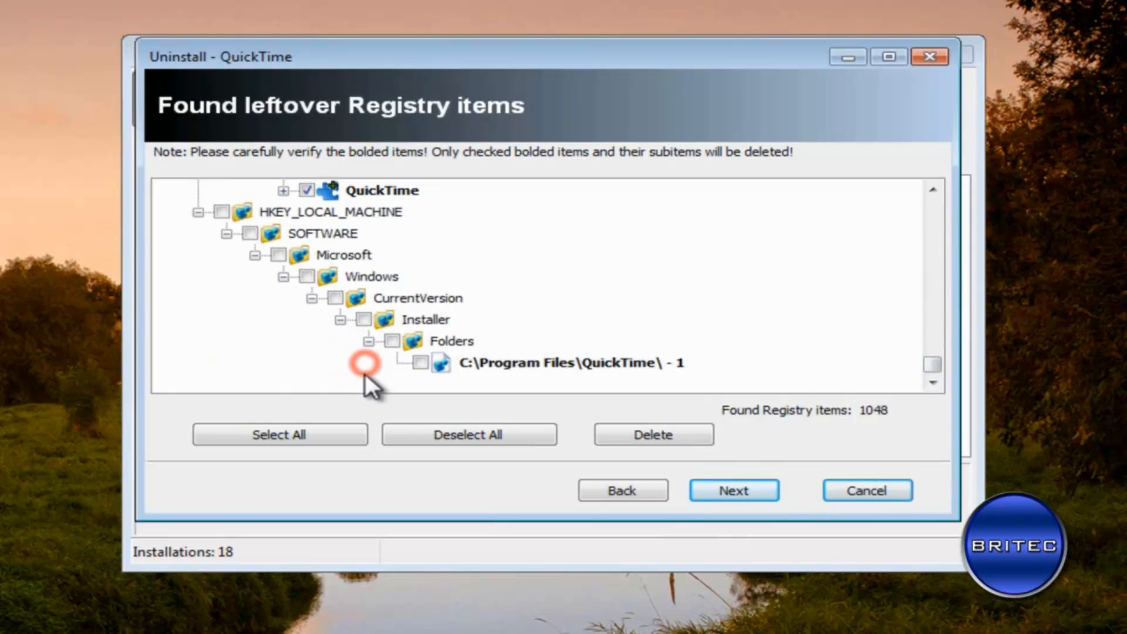
{"action": "mouse_move", "coordinate": [237, 230]}
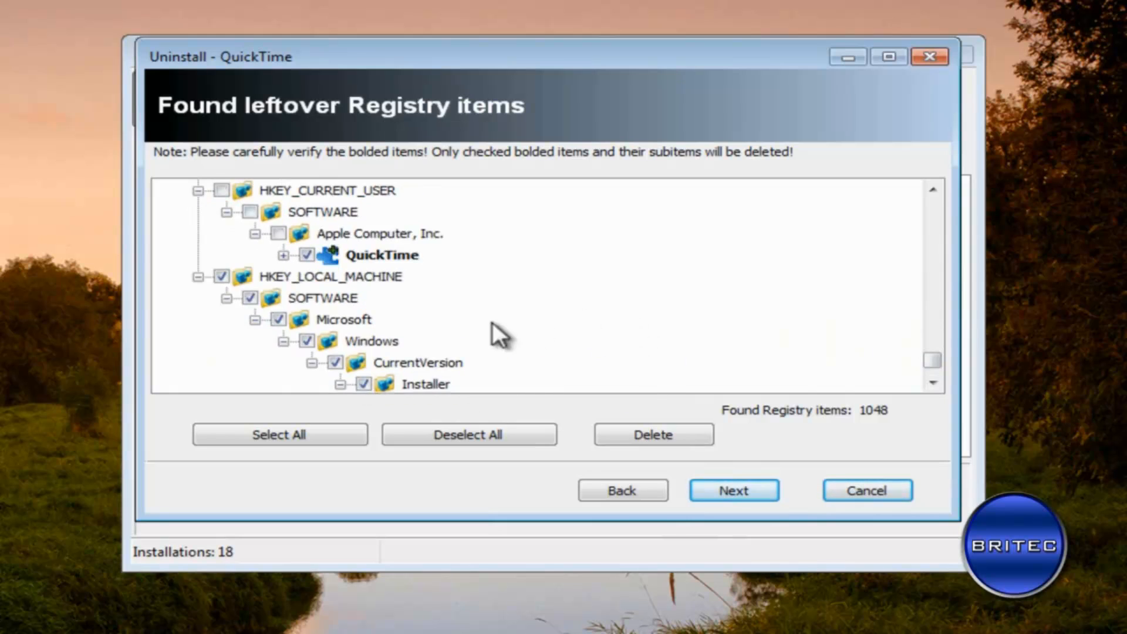
{"action": "left_click", "coordinate": [279, 233]}
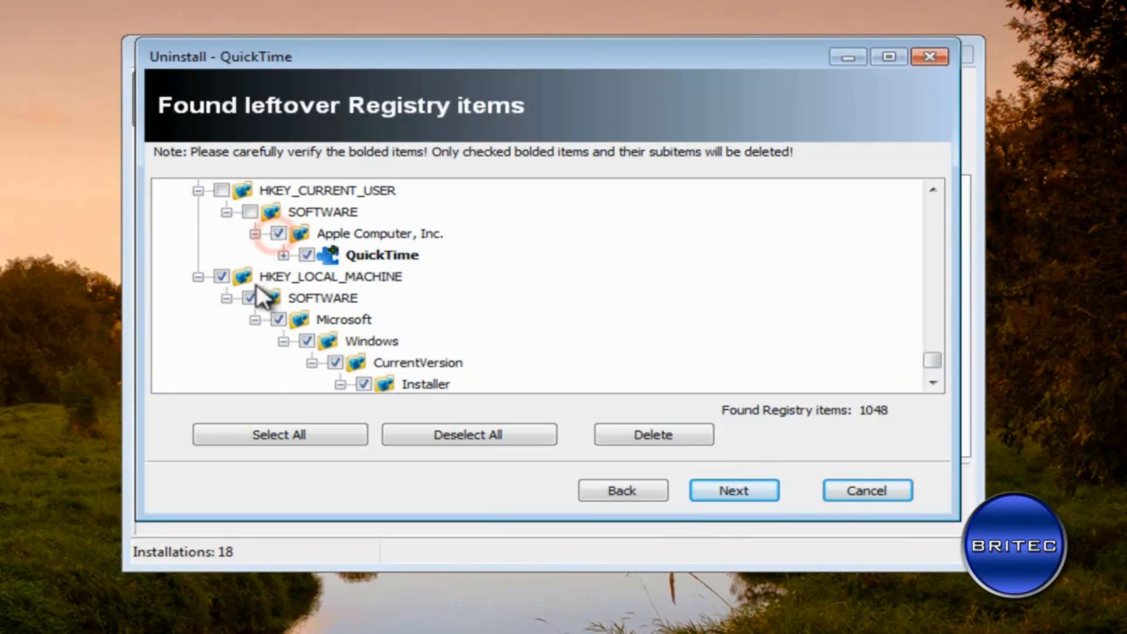
{"action": "scroll", "scroll_direction": "down", "scroll_amount": 3}
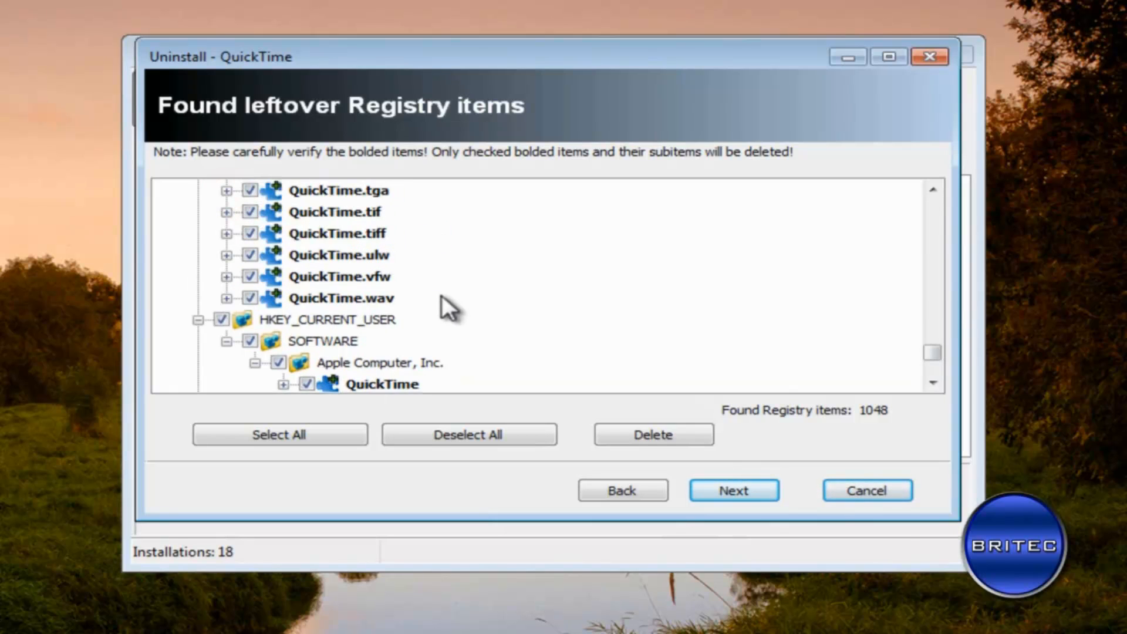
{"action": "scroll", "scroll_direction": "down", "scroll_amount": 3}
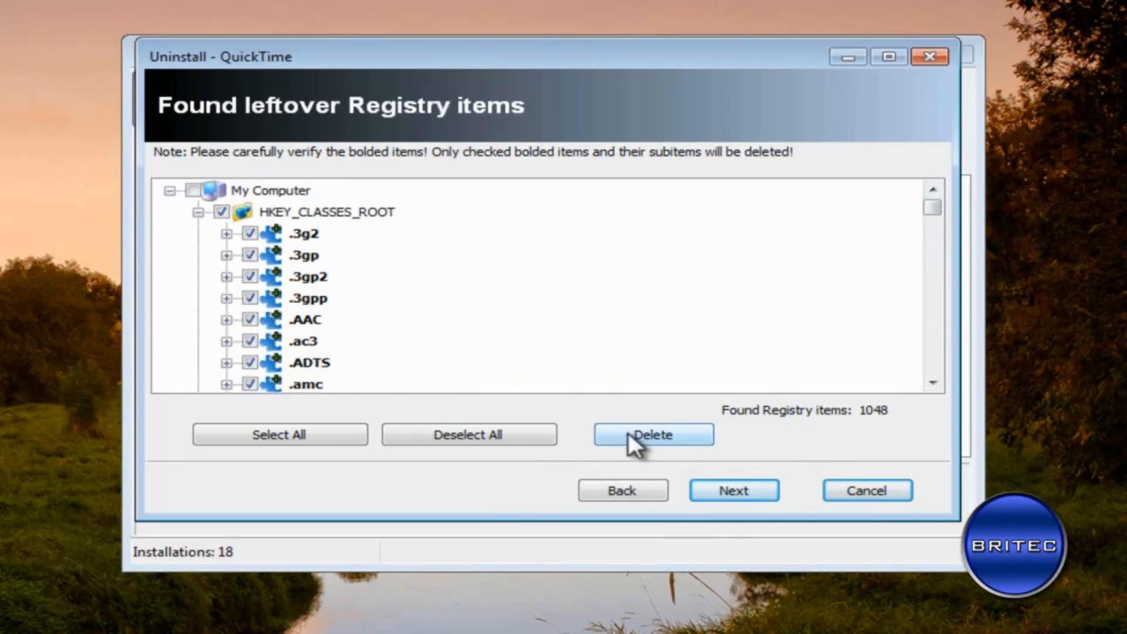
{"action": "left_click", "coordinate": [653, 435]}
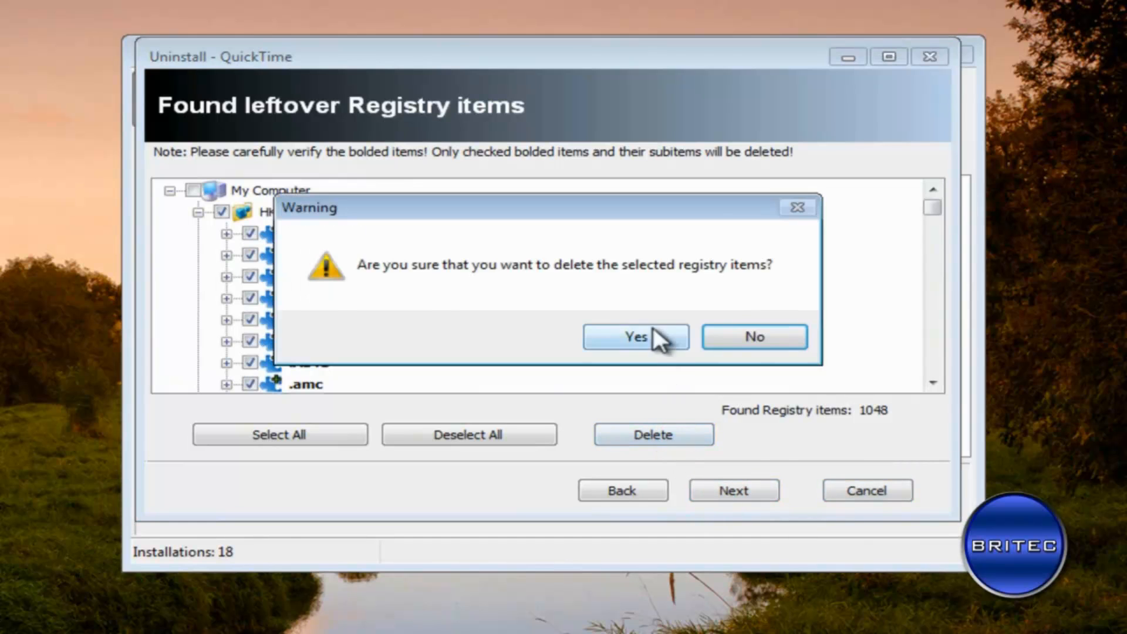
{"action": "left_click", "coordinate": [635, 336]}
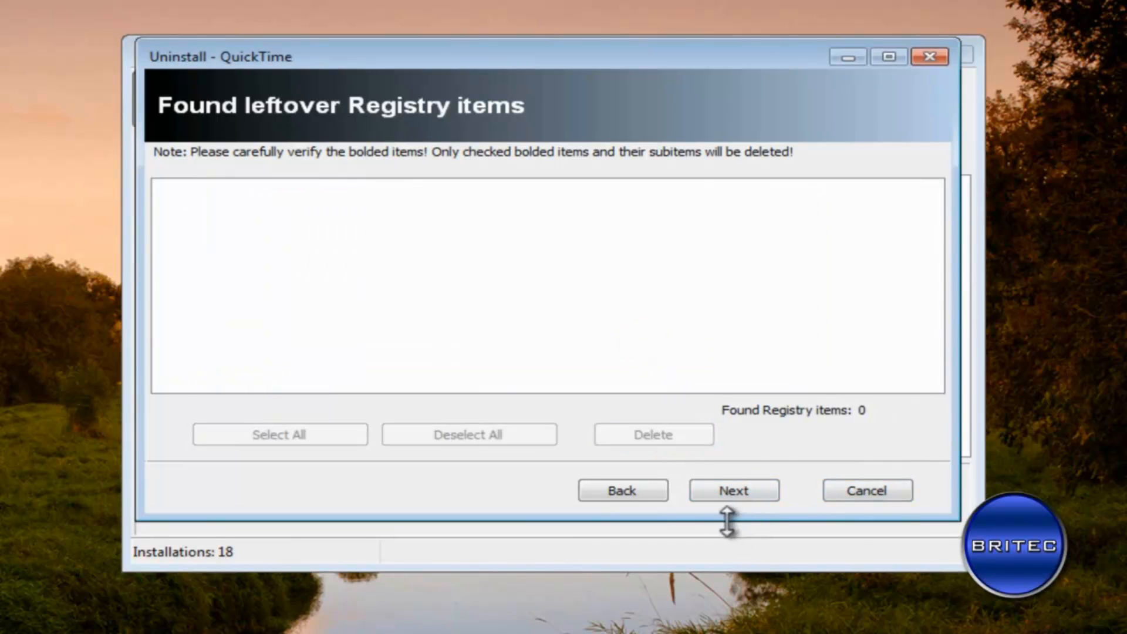
Step: Send all ten QuickTime leftover files and folders to the Recycle Bin and finish
{"action": "left_click", "coordinate": [733, 490]}
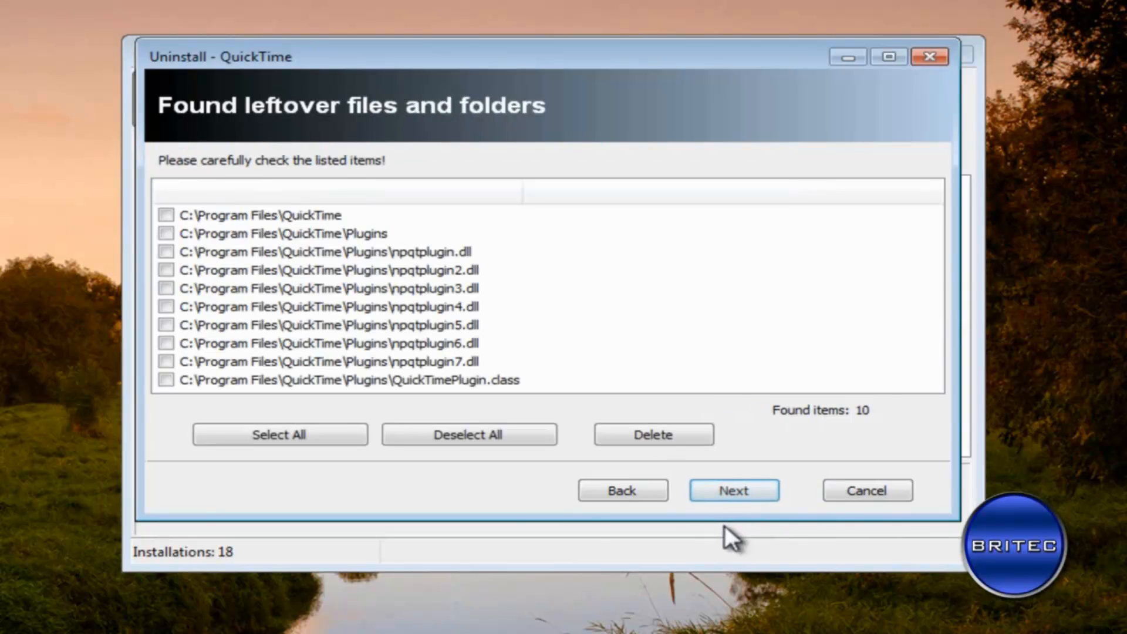
{"action": "left_click", "coordinate": [279, 435]}
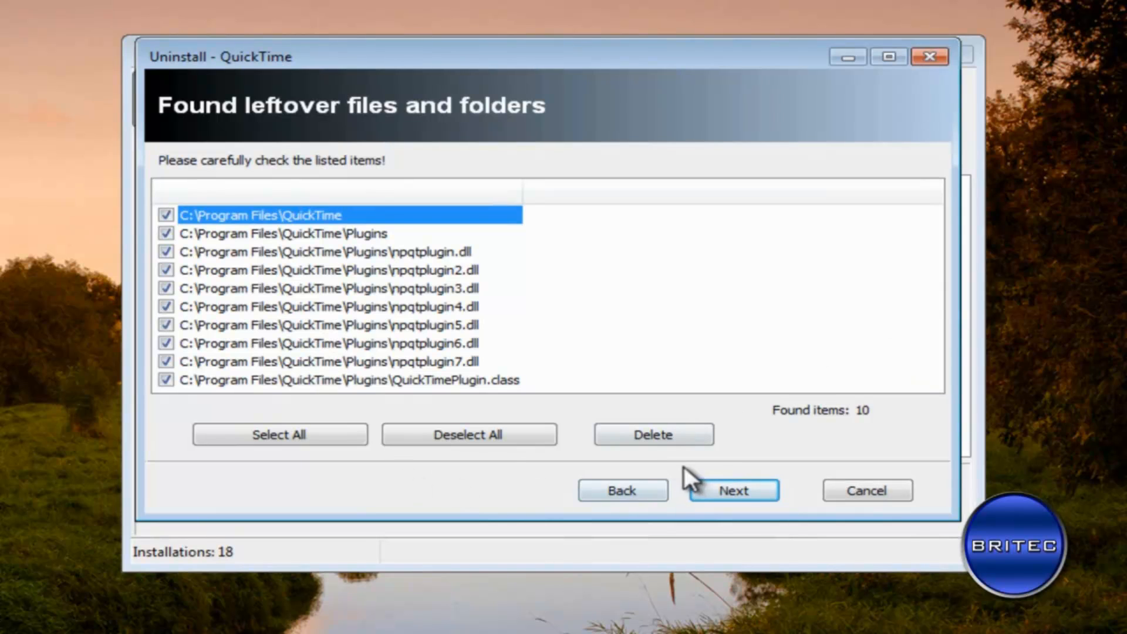
{"action": "left_click", "coordinate": [652, 435]}
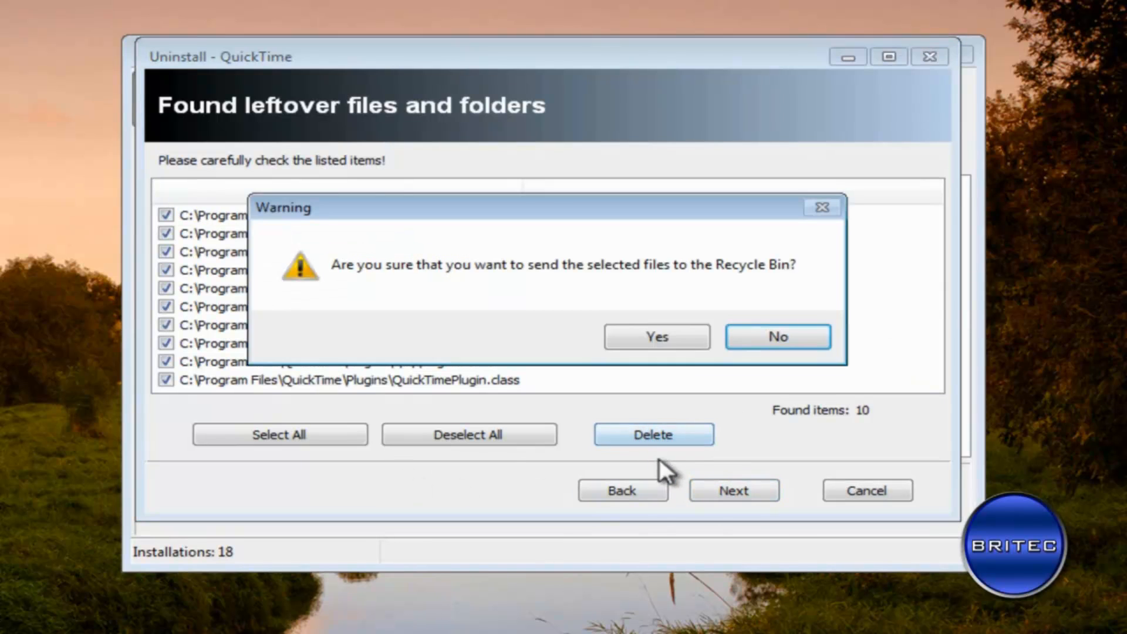
{"action": "left_click", "coordinate": [655, 337]}
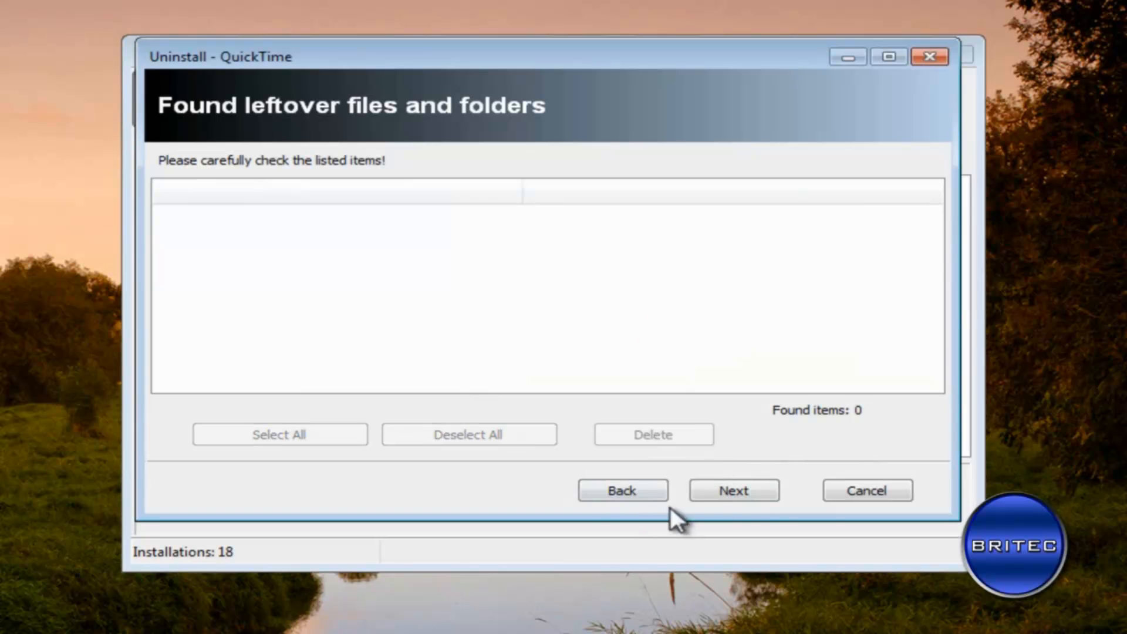
{"action": "left_click", "coordinate": [733, 490]}
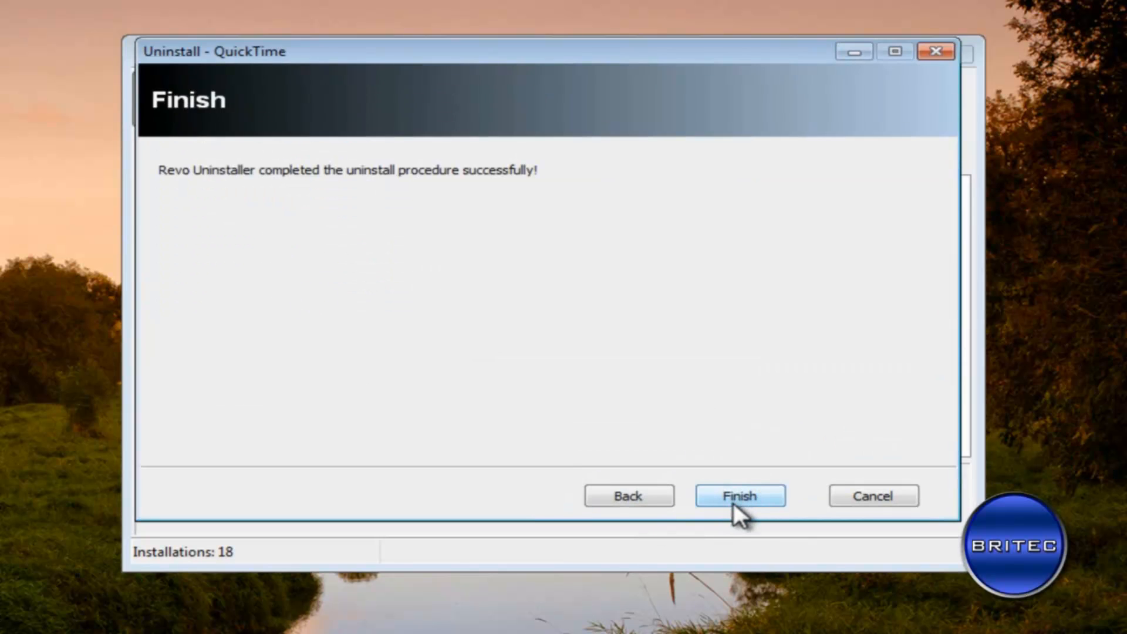
{"action": "left_click", "coordinate": [739, 496]}
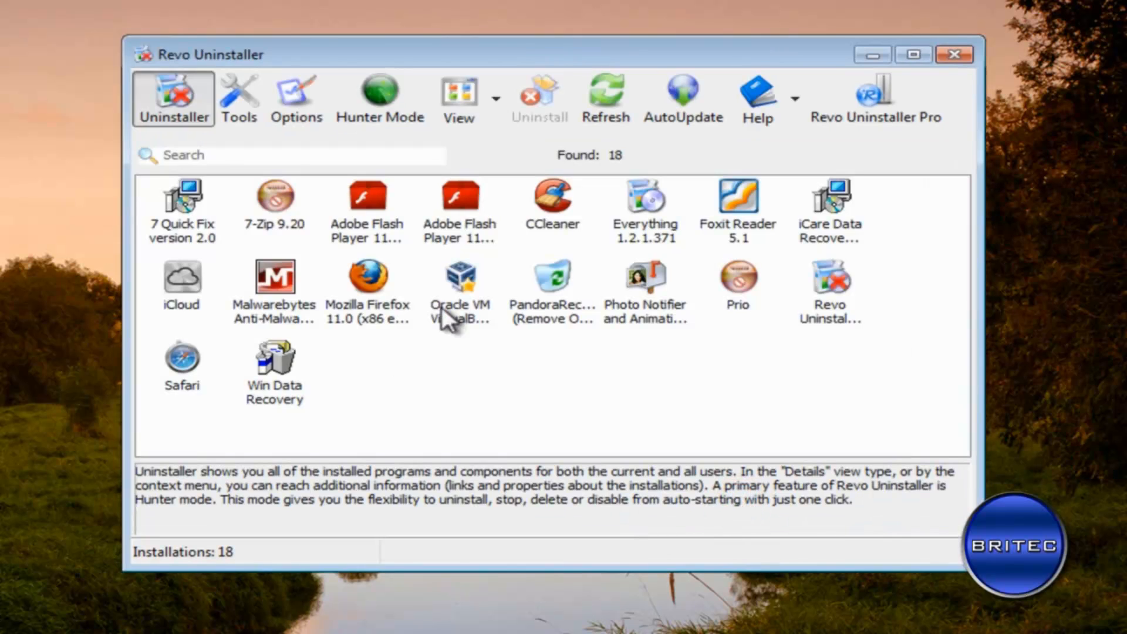
Step: Uninstall iCloud in Moderate mode, confirm in Windows Installer, and complete the leftover scan
{"action": "left_click", "coordinate": [181, 279]}
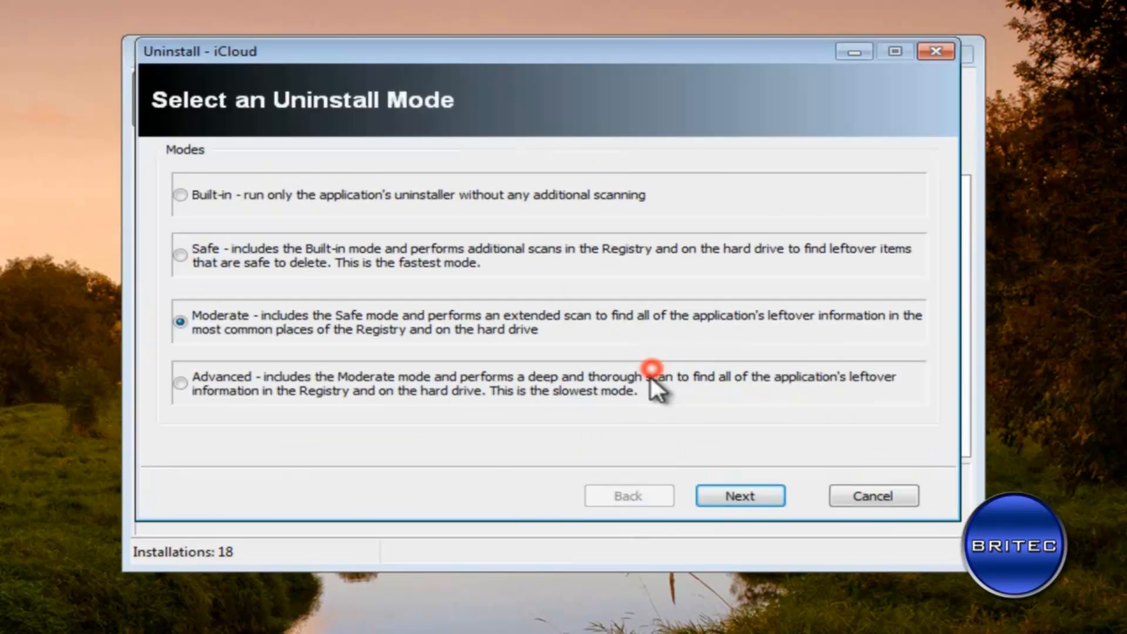
{"action": "left_click", "coordinate": [739, 496]}
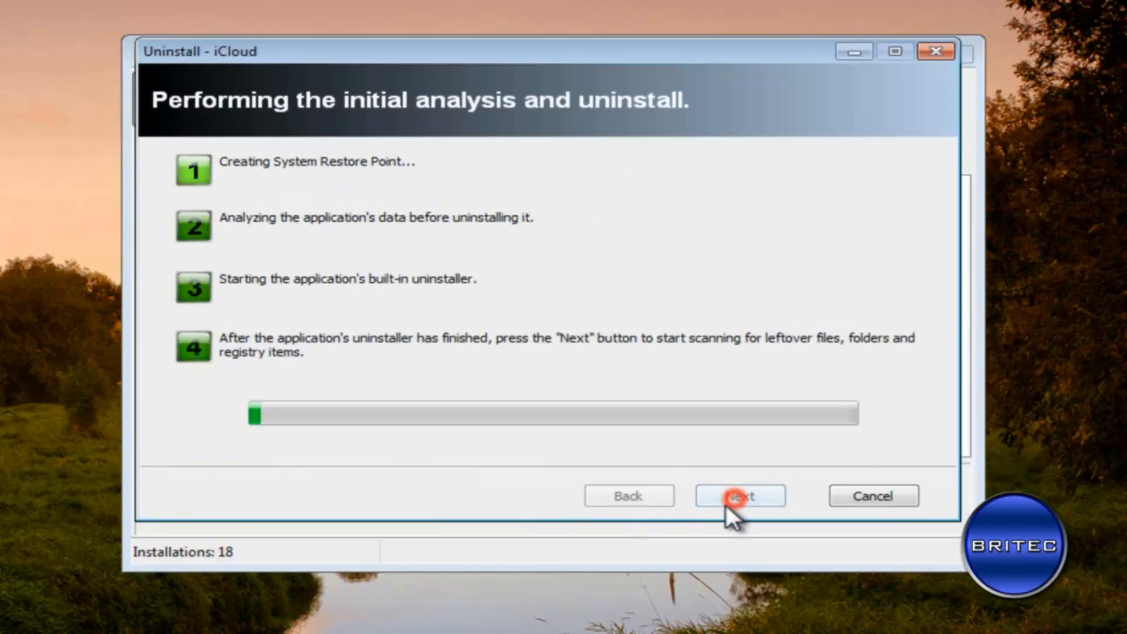
{"action": "left_click", "coordinate": [740, 496]}
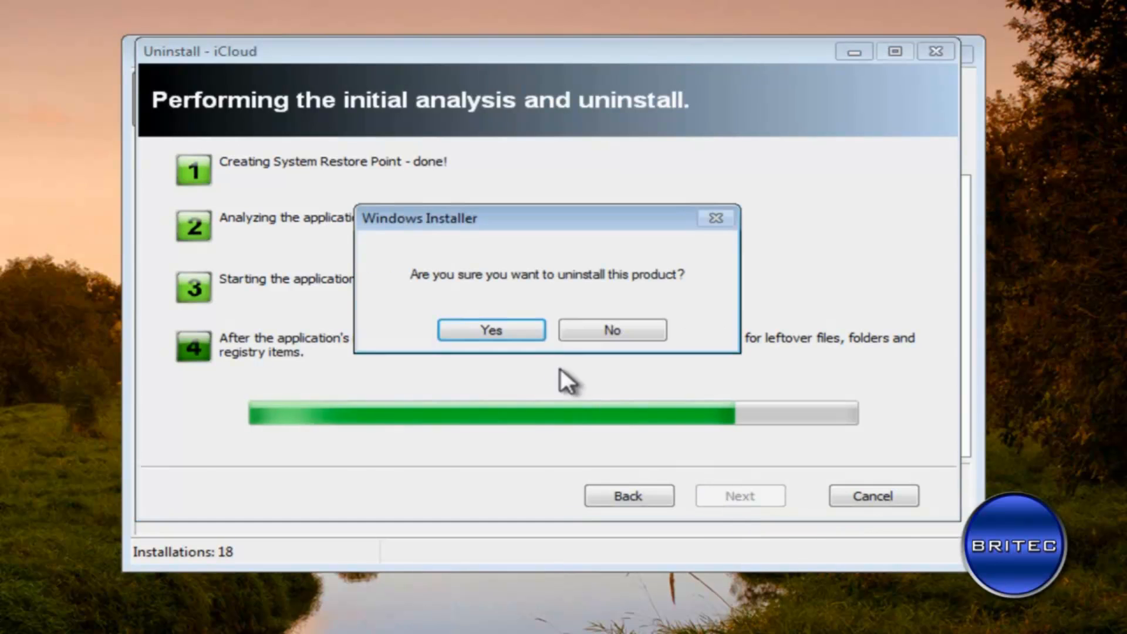
{"action": "left_click", "coordinate": [491, 330]}
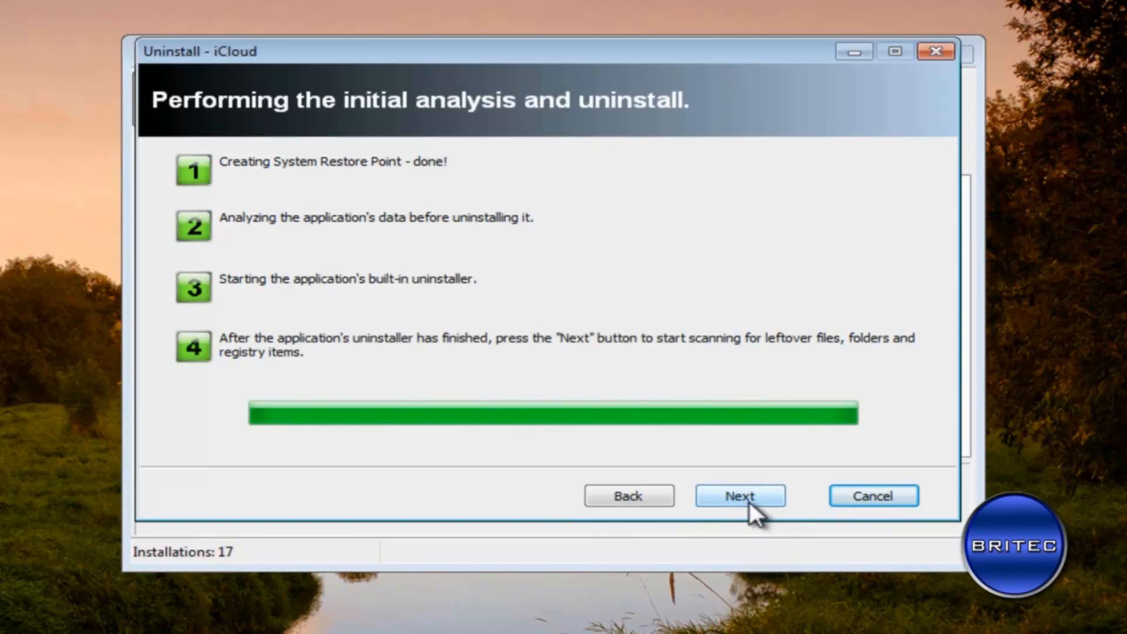
{"action": "left_click", "coordinate": [740, 496]}
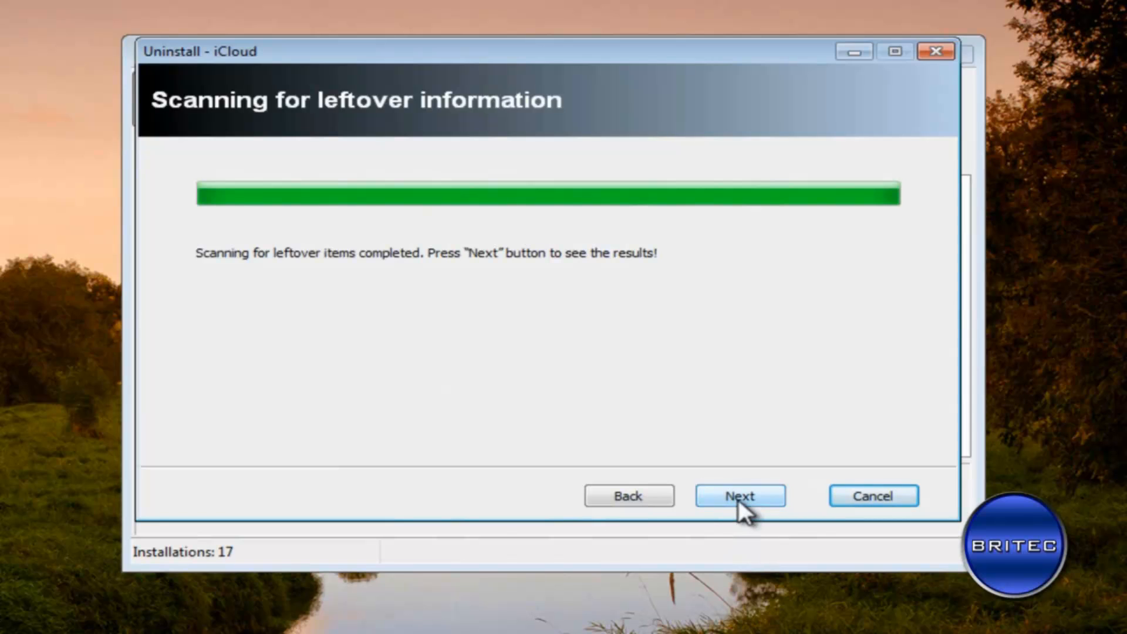
{"action": "left_click", "coordinate": [740, 496]}
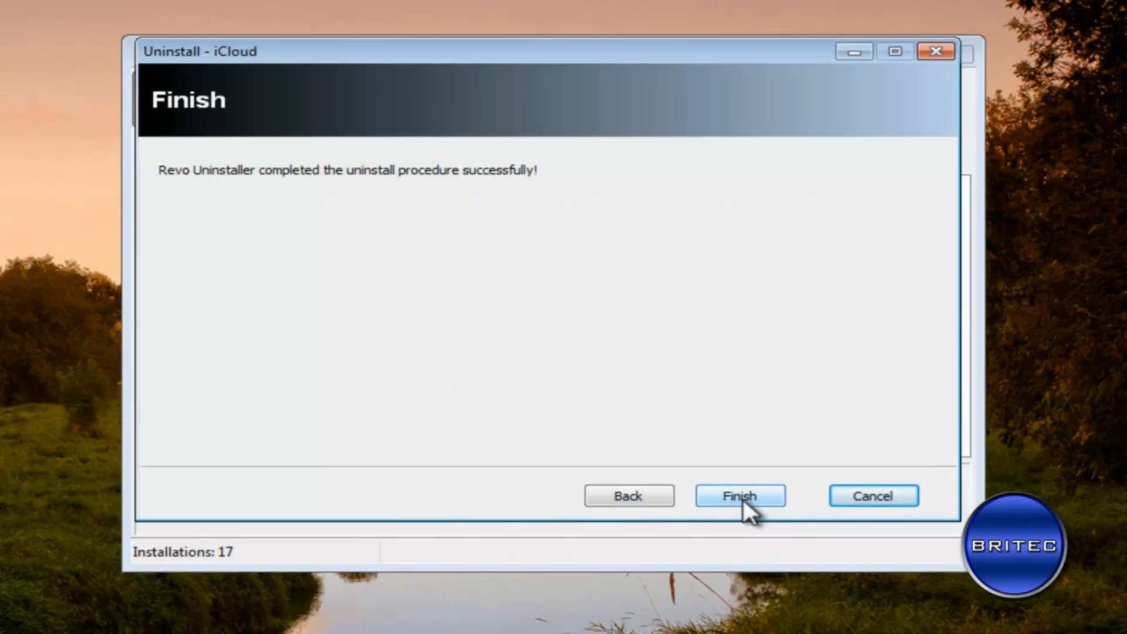
{"action": "left_click", "coordinate": [739, 496]}
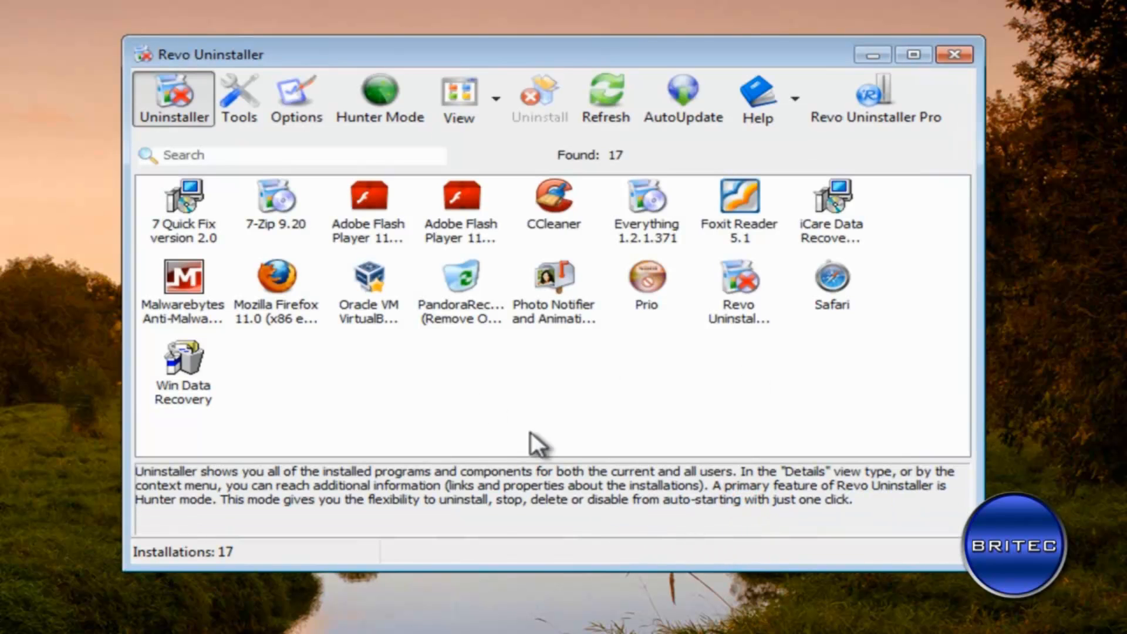
{"action": "mouse_move", "coordinate": [848, 266]}
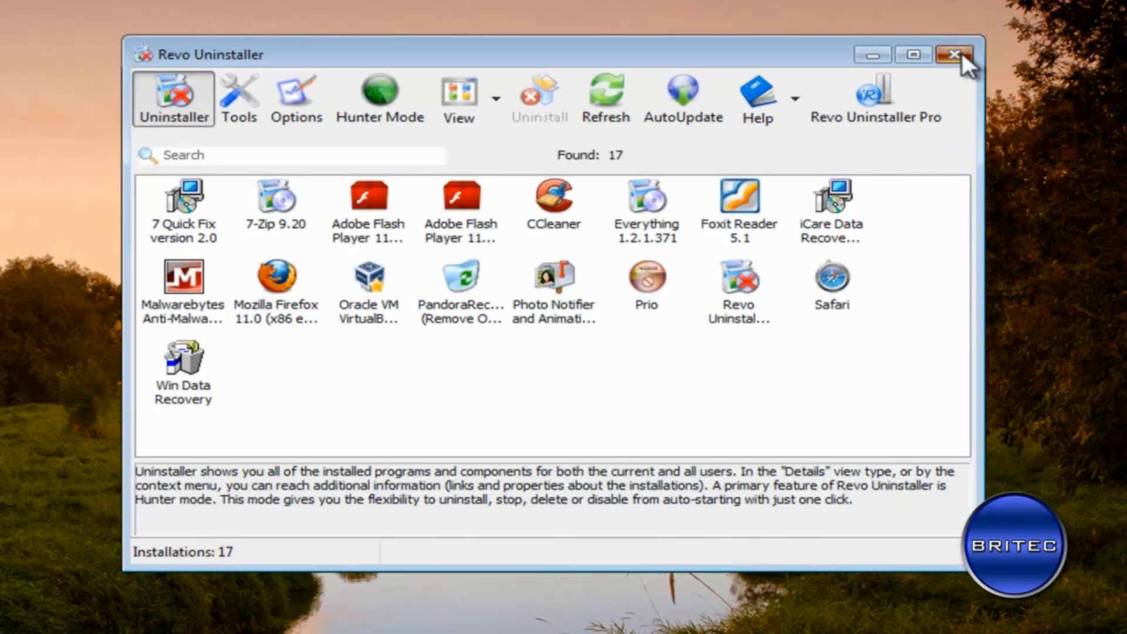
Step: Close Revo Uninstaller and select the Search Everything desktop shortcut
{"action": "left_click", "coordinate": [954, 54]}
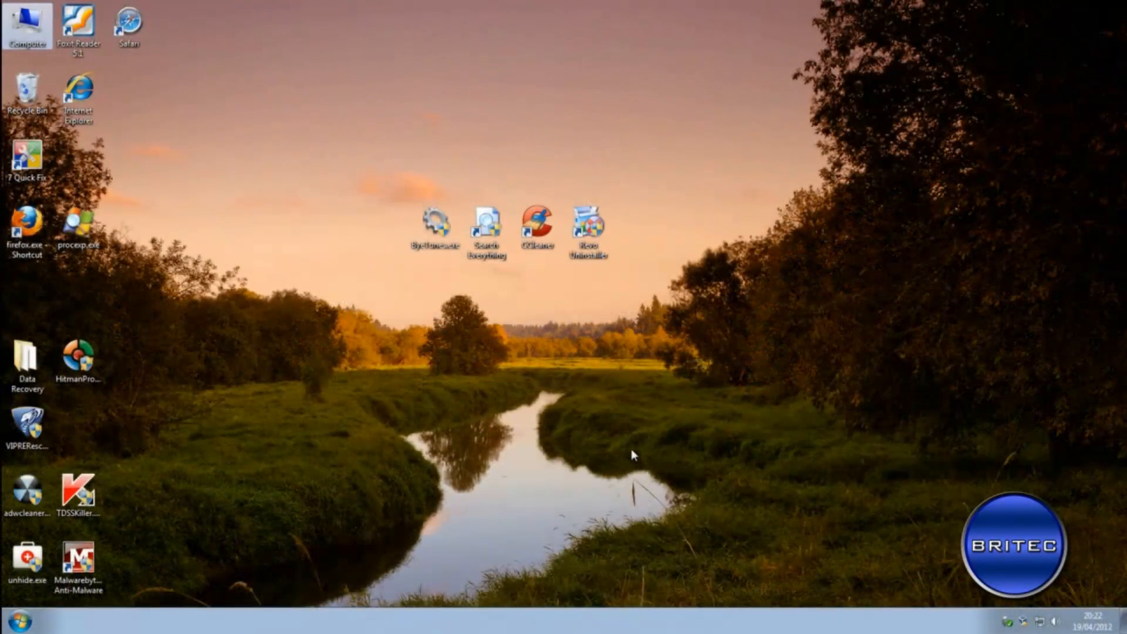
{"action": "mouse_move", "coordinate": [630, 459]}
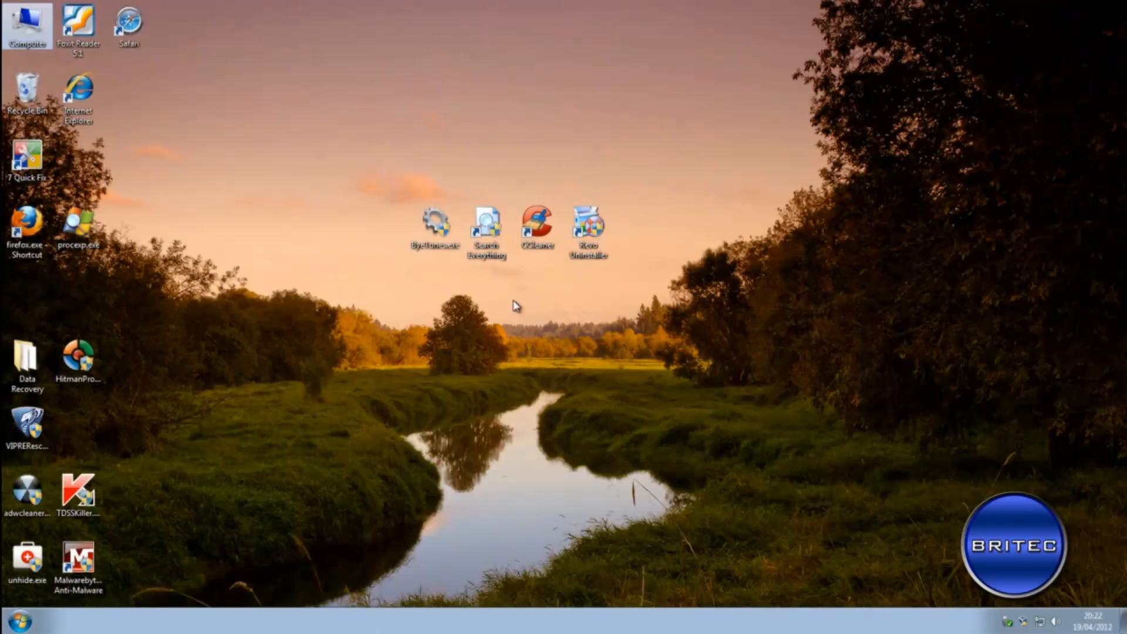
{"action": "left_click", "coordinate": [486, 231]}
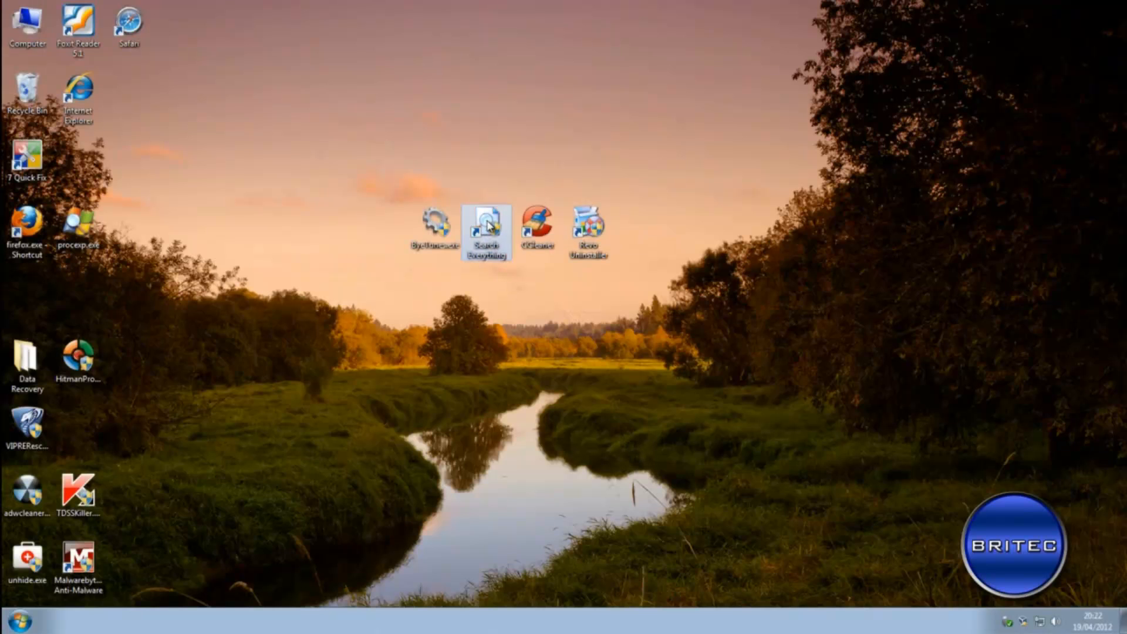
Step: Launch Everything, search for quicktime, and select all six results
{"action": "double_click", "coordinate": [486, 226]}
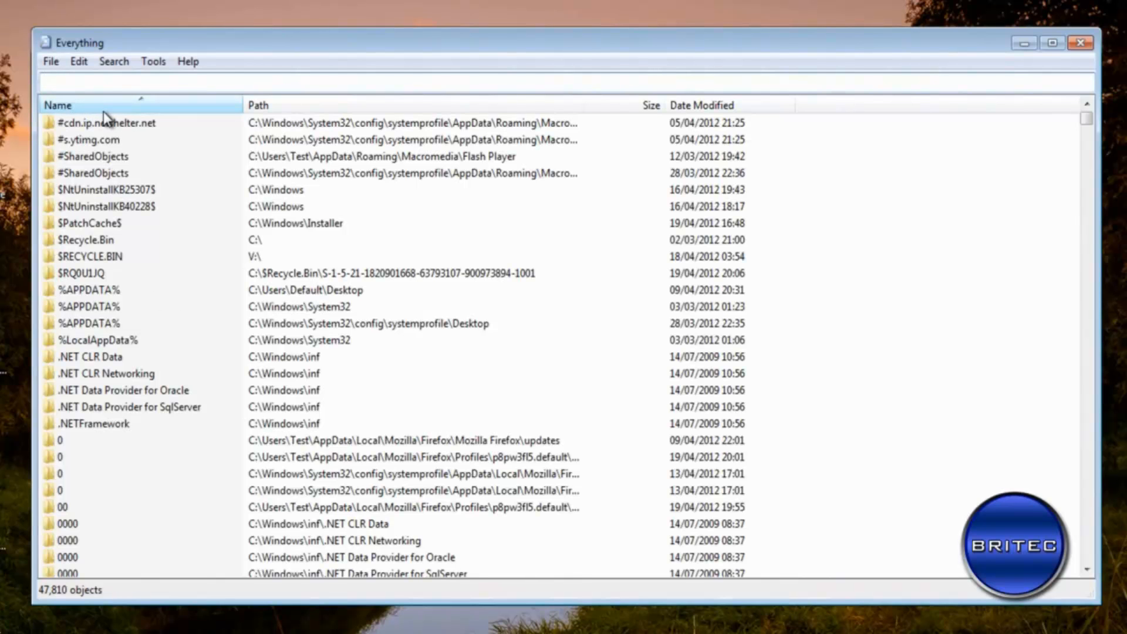
{"action": "type", "text": "quicktime"}
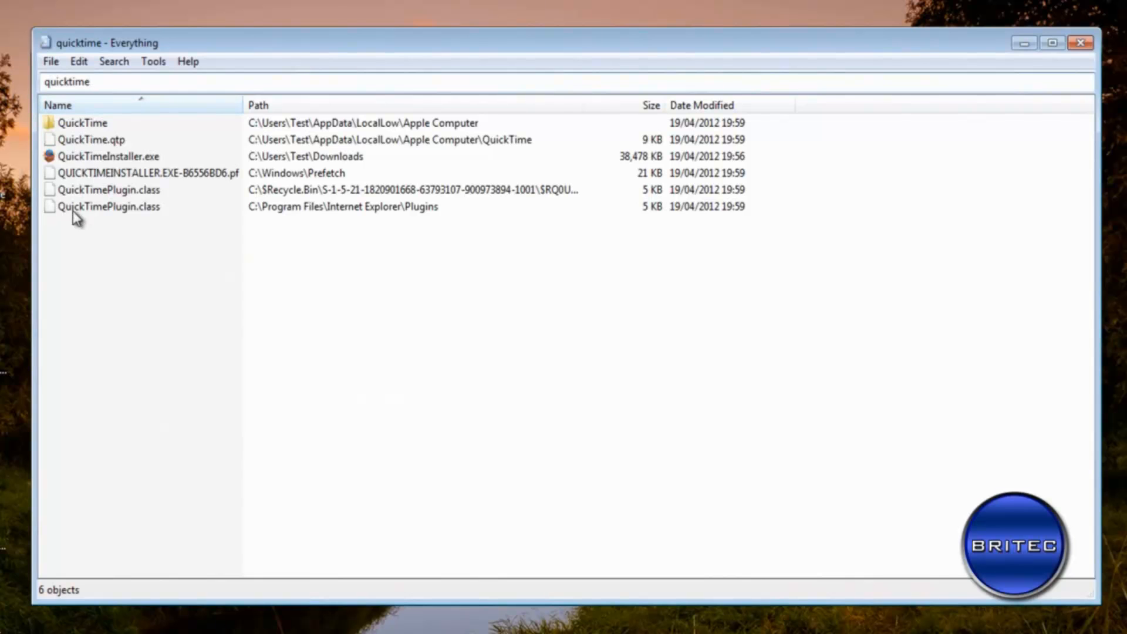
{"action": "mouse_move", "coordinate": [115, 201]}
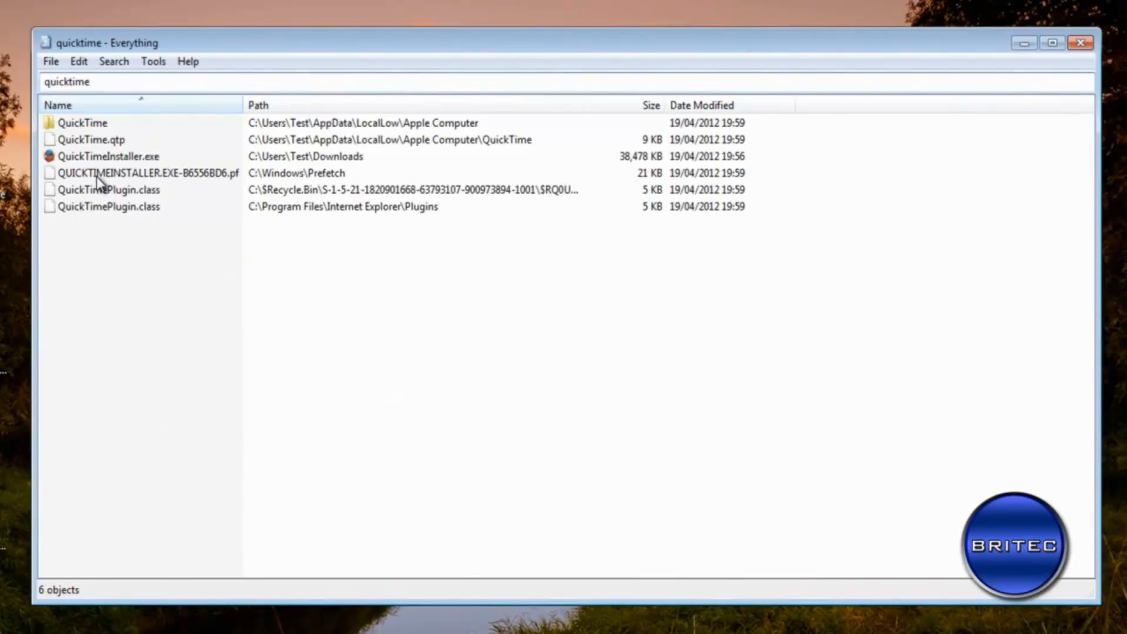
{"action": "mouse_move", "coordinate": [85, 159]}
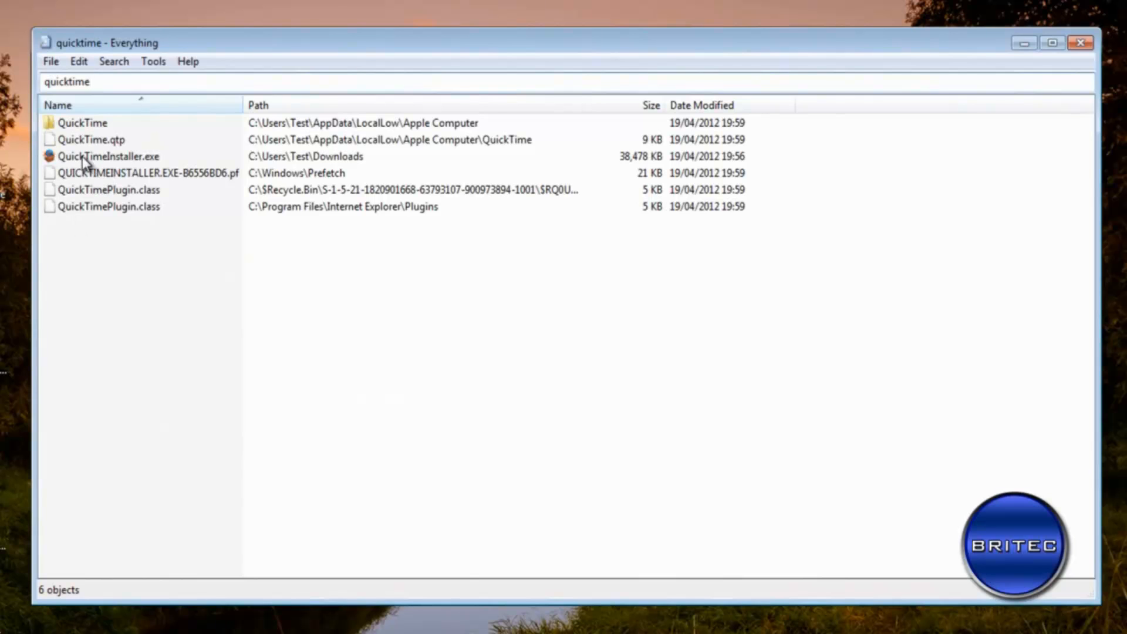
{"action": "left_click", "coordinate": [108, 156]}
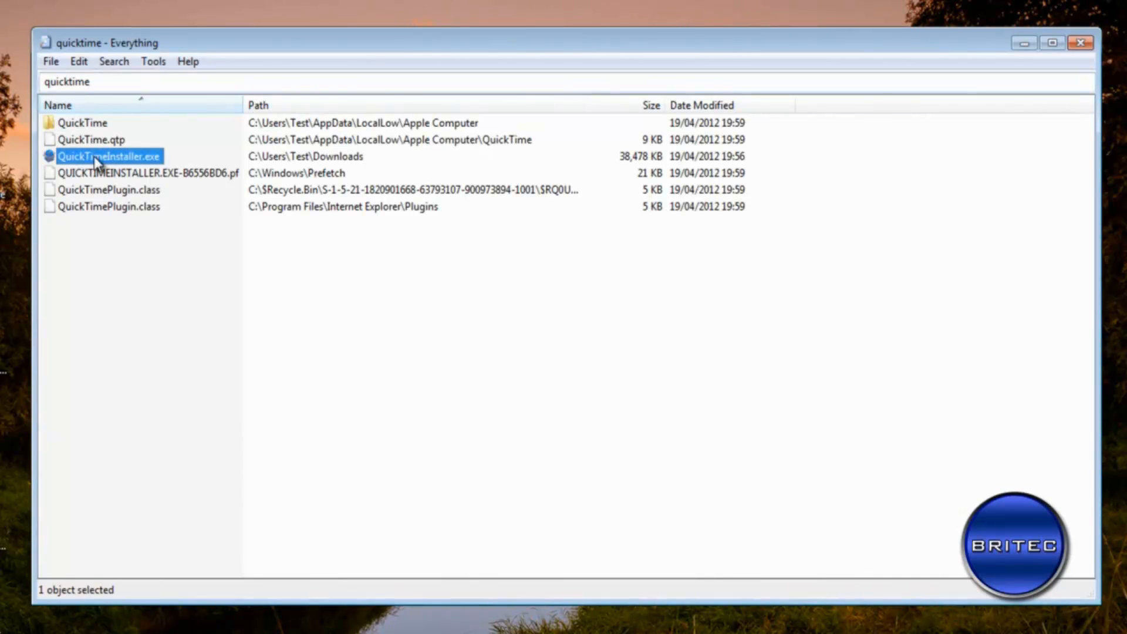
{"action": "left_click", "coordinate": [82, 122]}
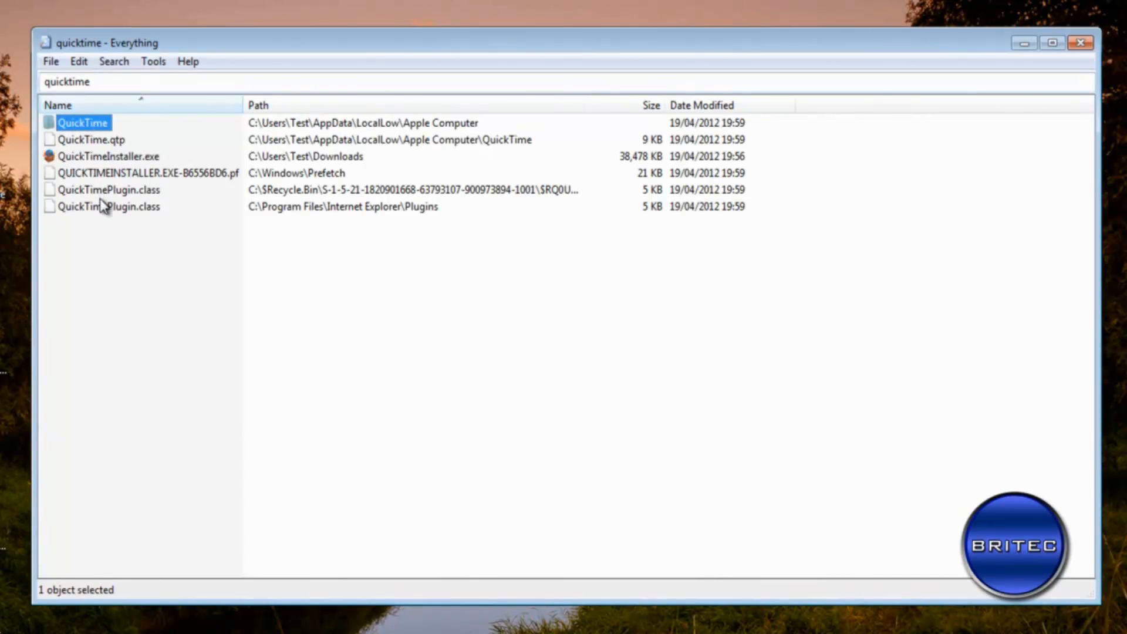
{"action": "key", "text": "ctrl+a"}
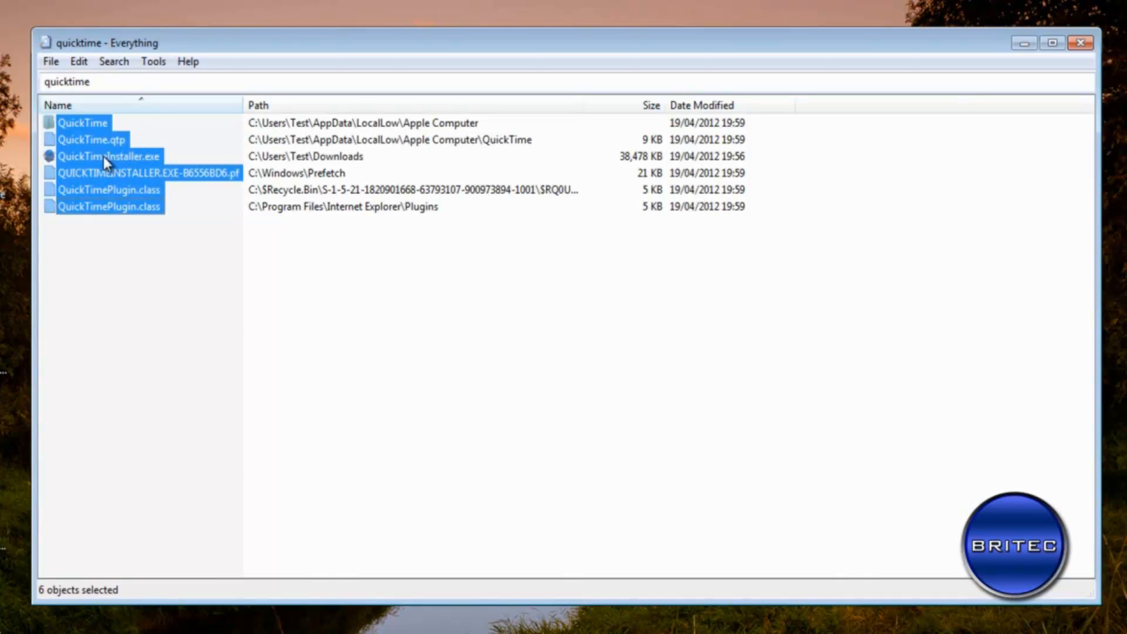
{"action": "mouse_move", "coordinate": [346, 158]}
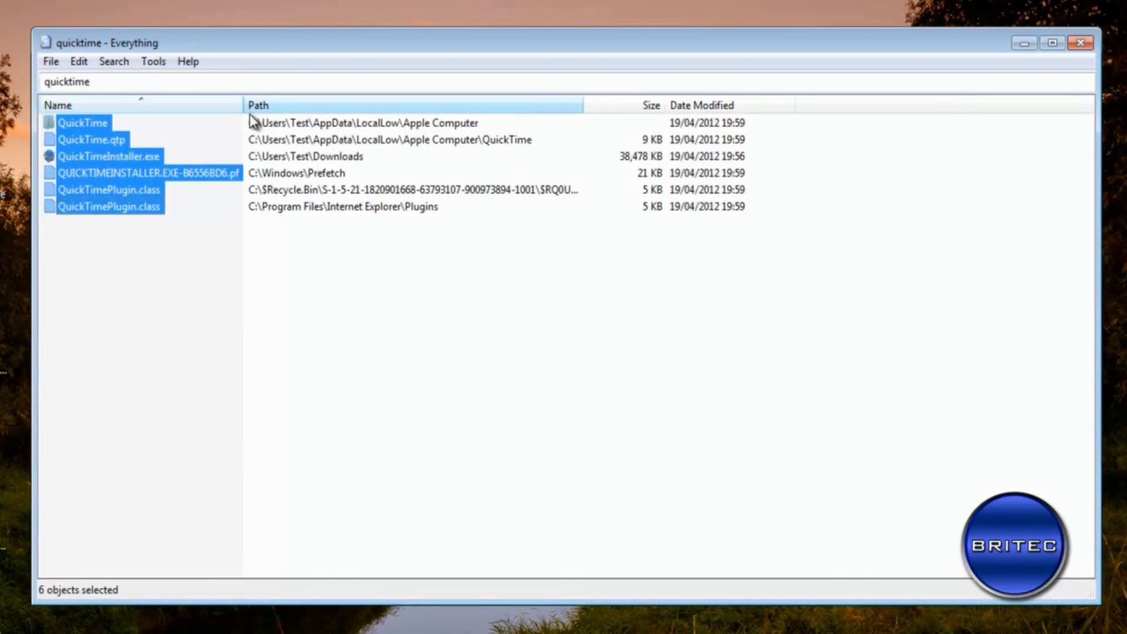
Step: Delete the six QuickTime items, continuing for the shared folder and skipping missing QuickTime.qtp
{"action": "right_click", "coordinate": [108, 156]}
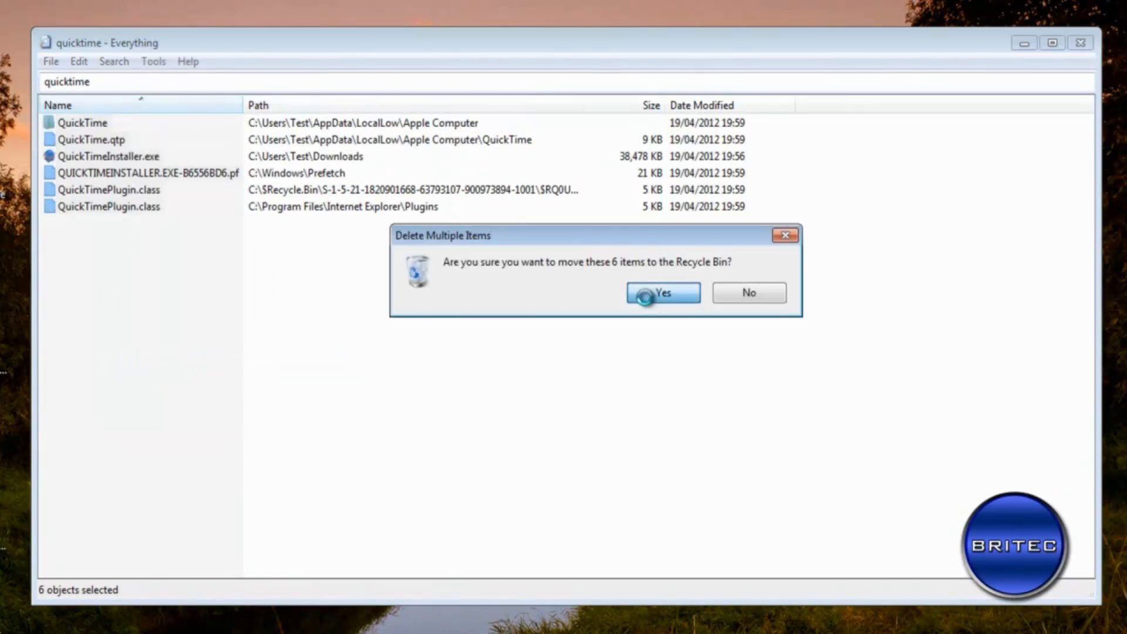
{"action": "left_click", "coordinate": [662, 293]}
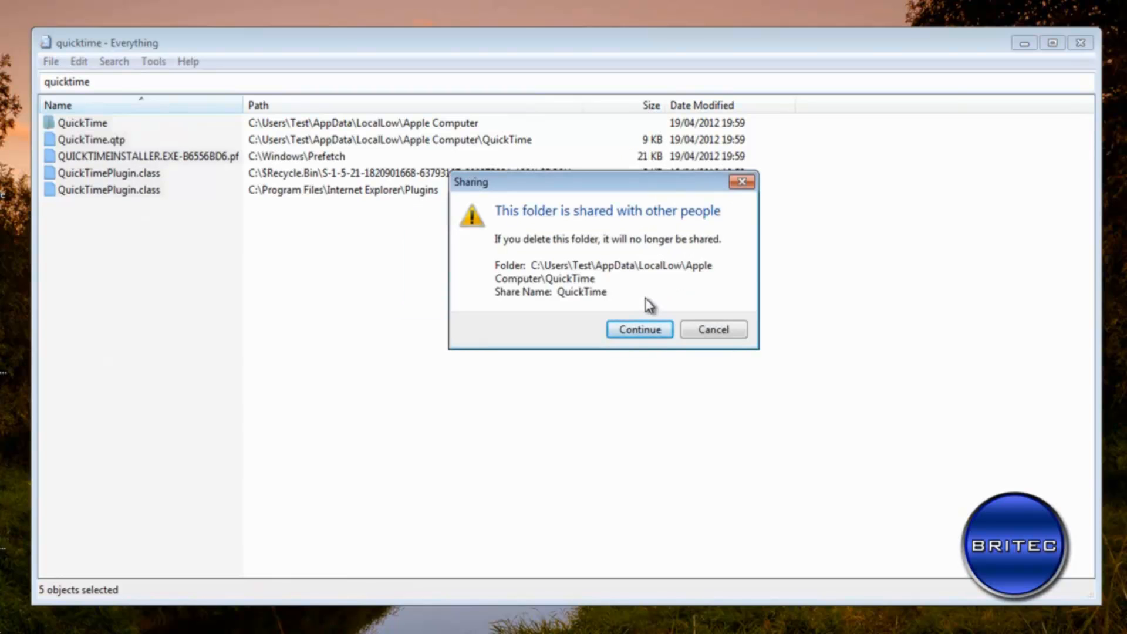
{"action": "left_click", "coordinate": [638, 329]}
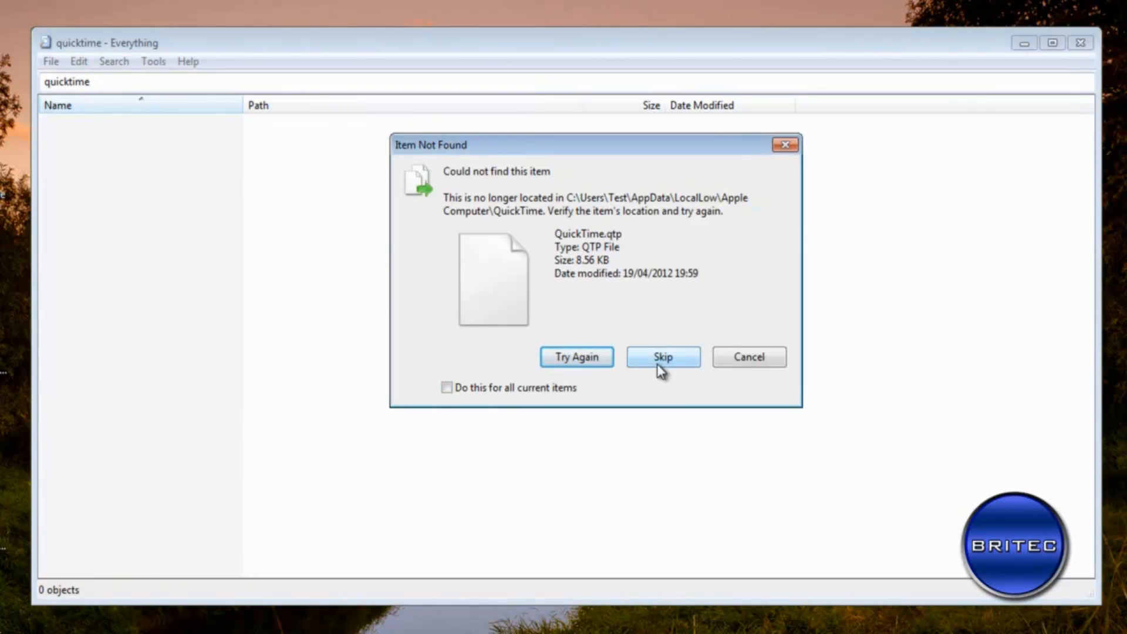
{"action": "left_click", "coordinate": [663, 357]}
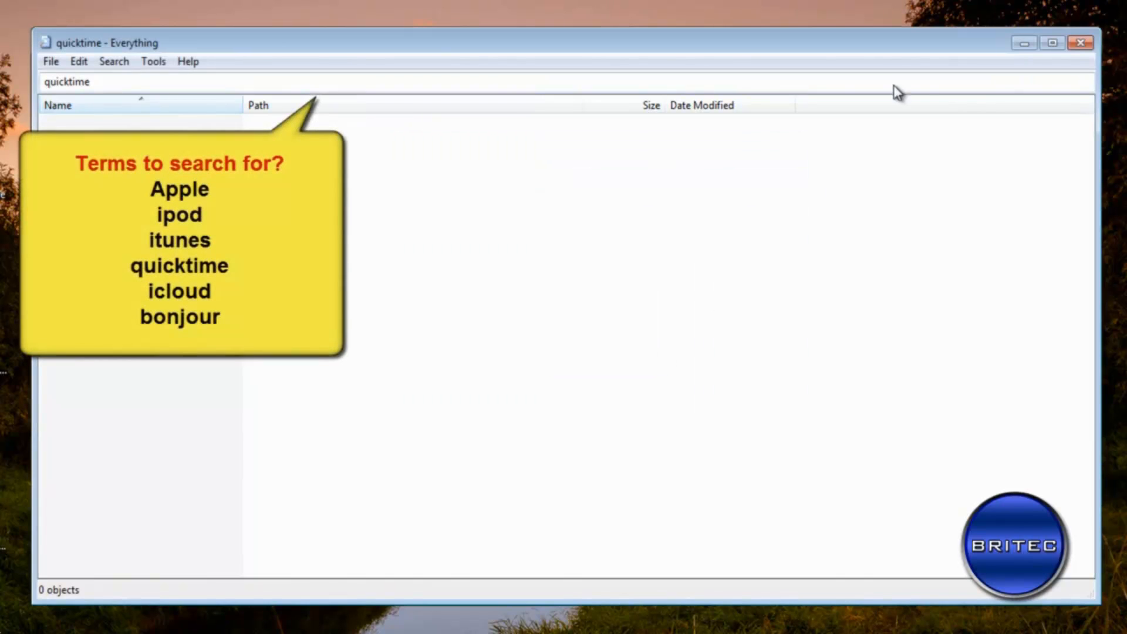
Step: Delete the IPODSERVICE prefetch file found by searching ipod, then search for the Apple folders
{"action": "triple_click", "coordinate": [66, 81]}
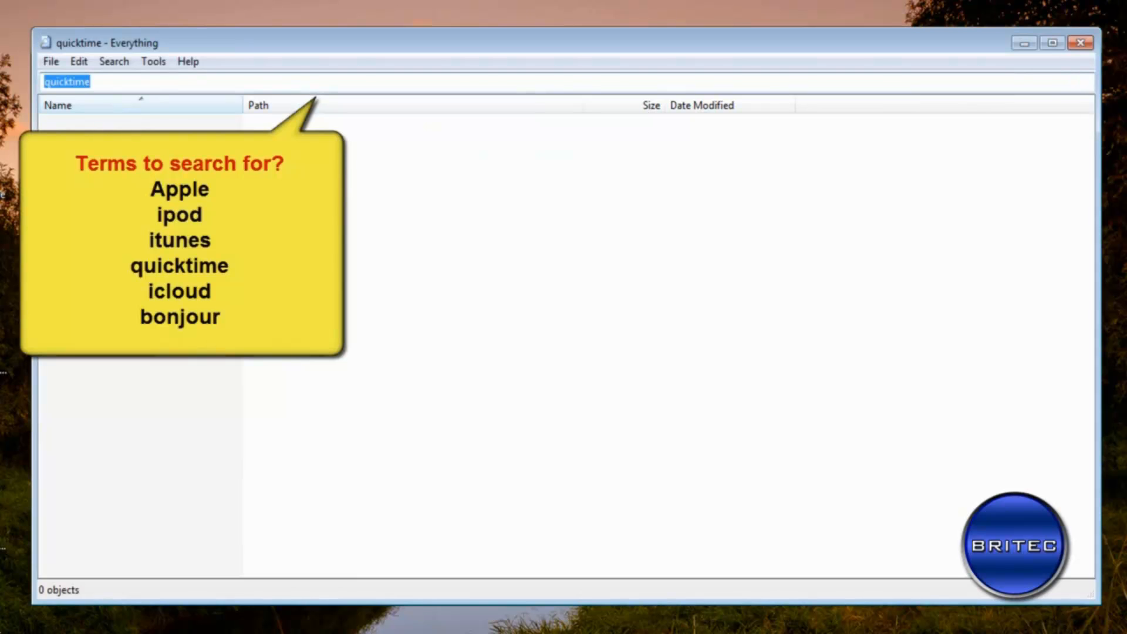
{"action": "type", "text": "ipod"}
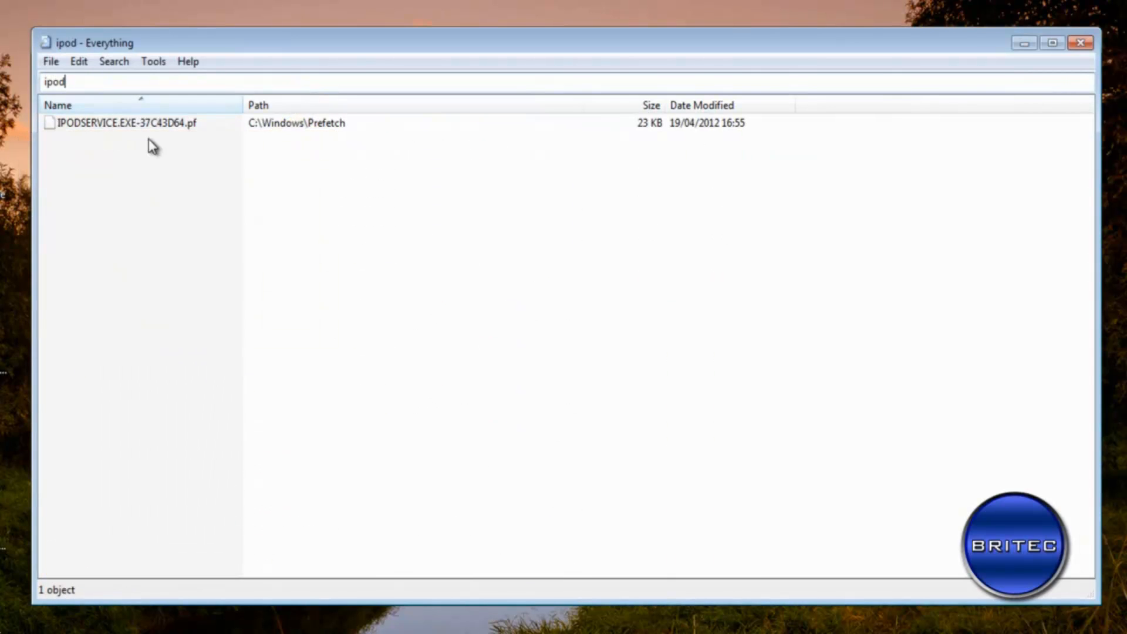
{"action": "mouse_move", "coordinate": [92, 131]}
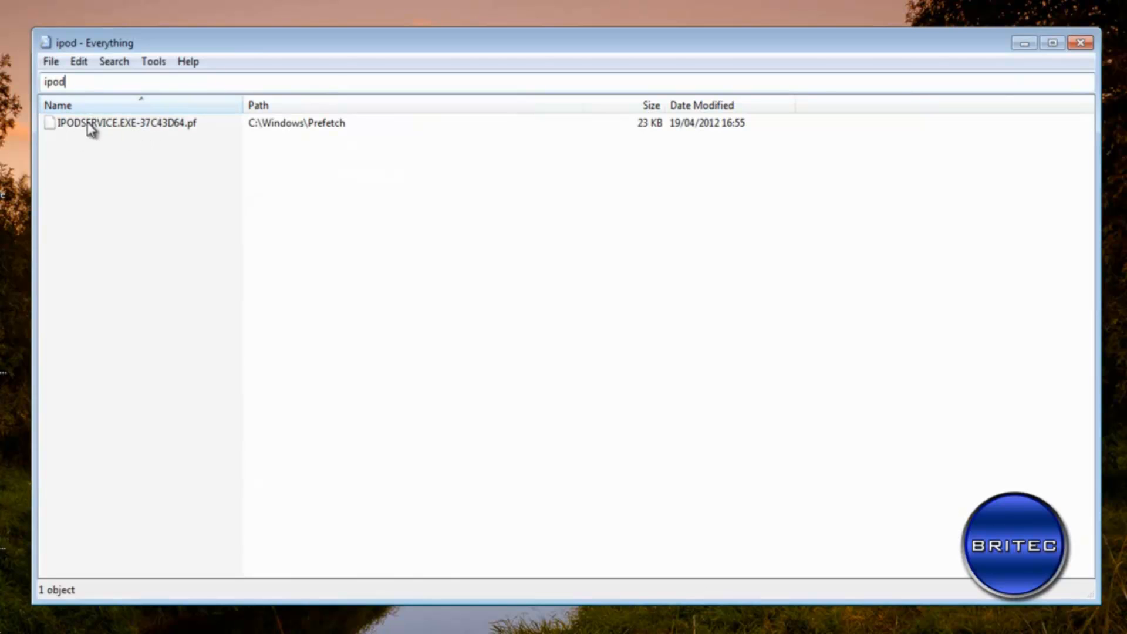
{"action": "right_click", "coordinate": [126, 122]}
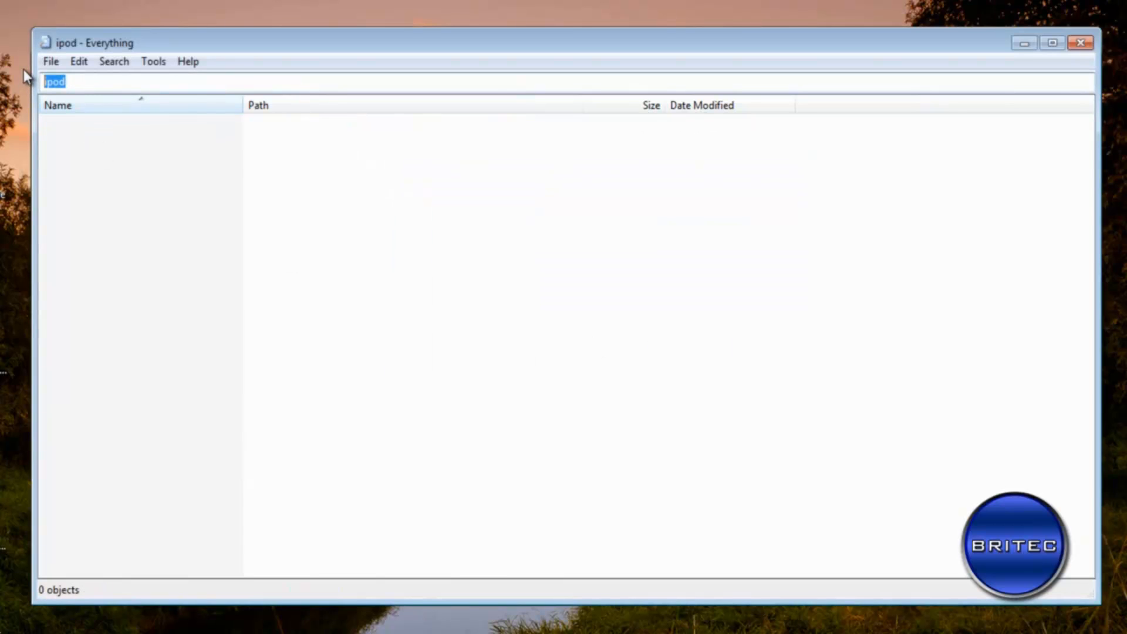
{"action": "type", "text": "apple"}
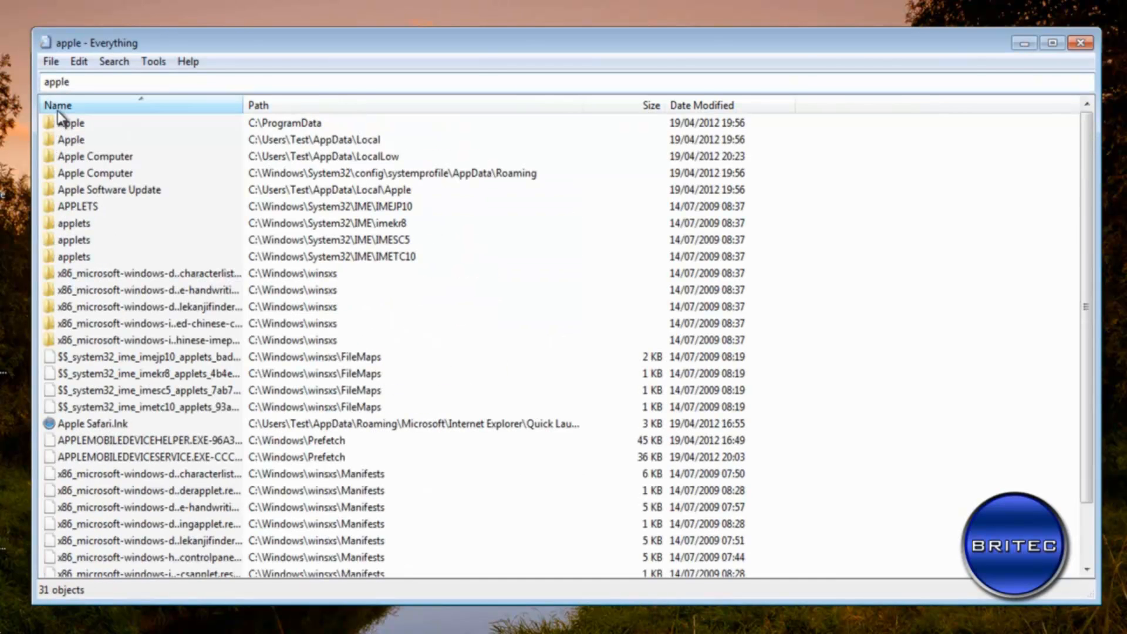
{"action": "left_click", "coordinate": [70, 122]}
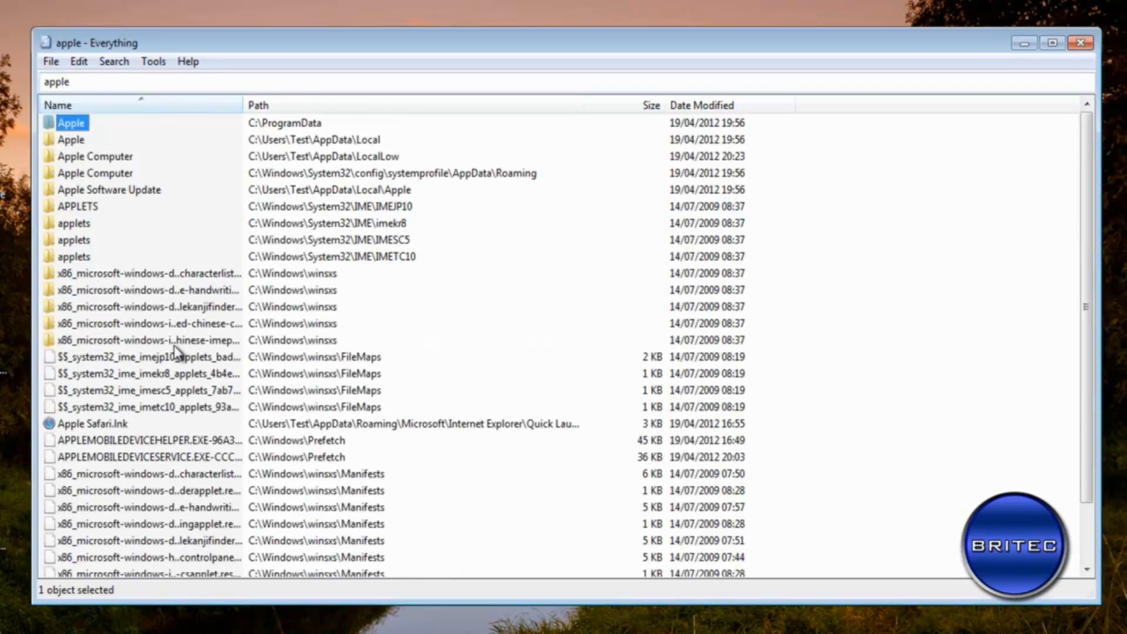
{"action": "mouse_move", "coordinate": [87, 257]}
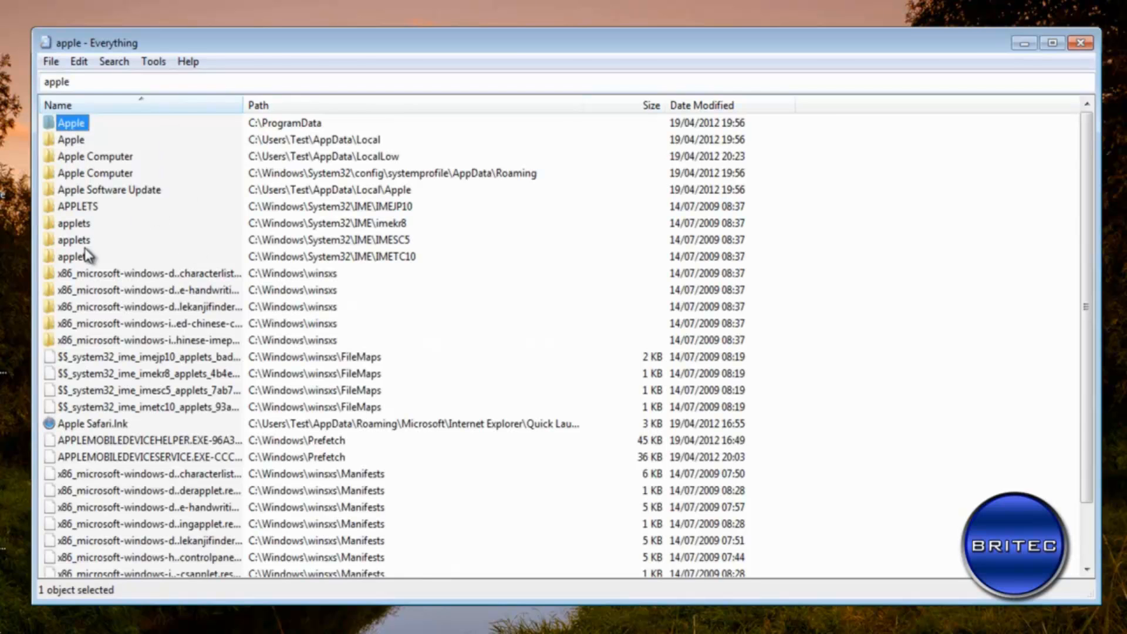
{"action": "mouse_move", "coordinate": [363, 262]}
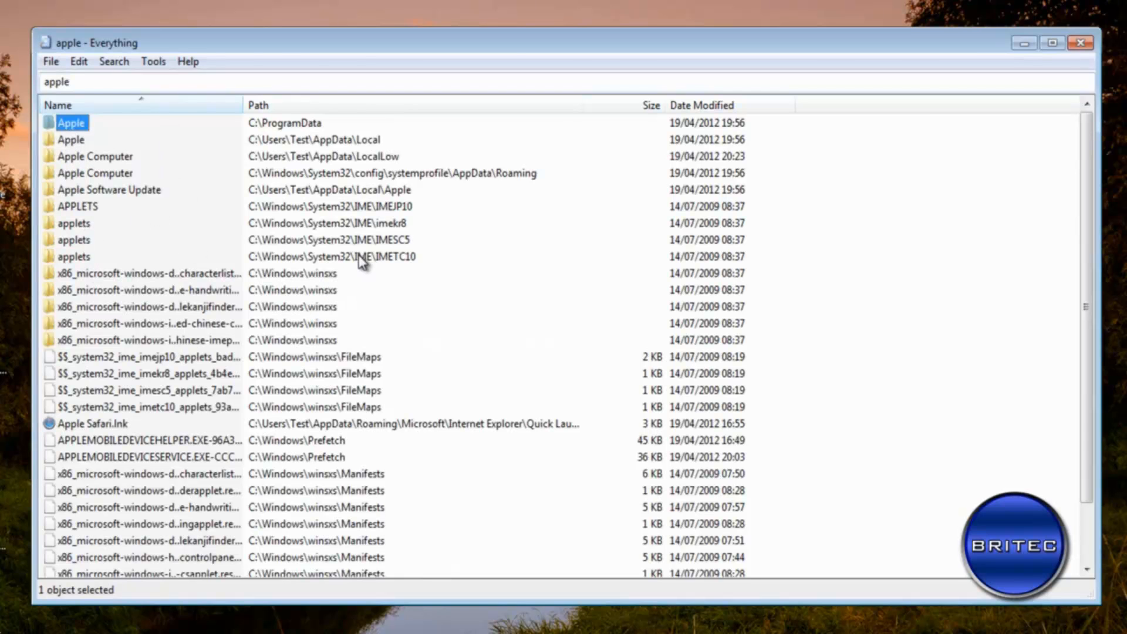
{"action": "mouse_move", "coordinate": [78, 260]}
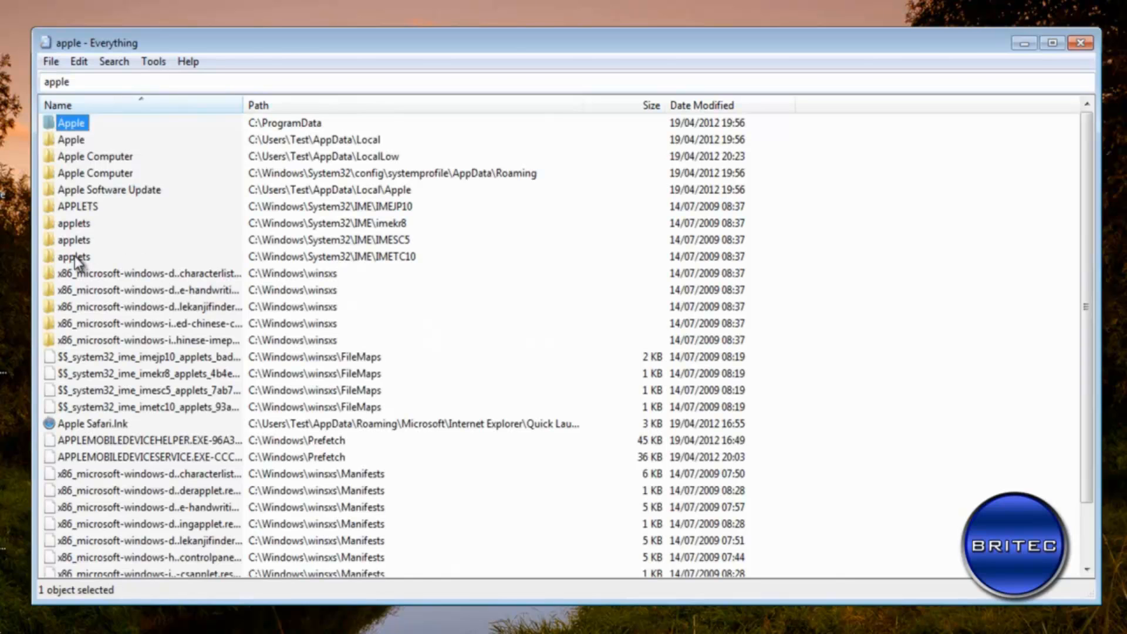
{"action": "mouse_move", "coordinate": [77, 221]}
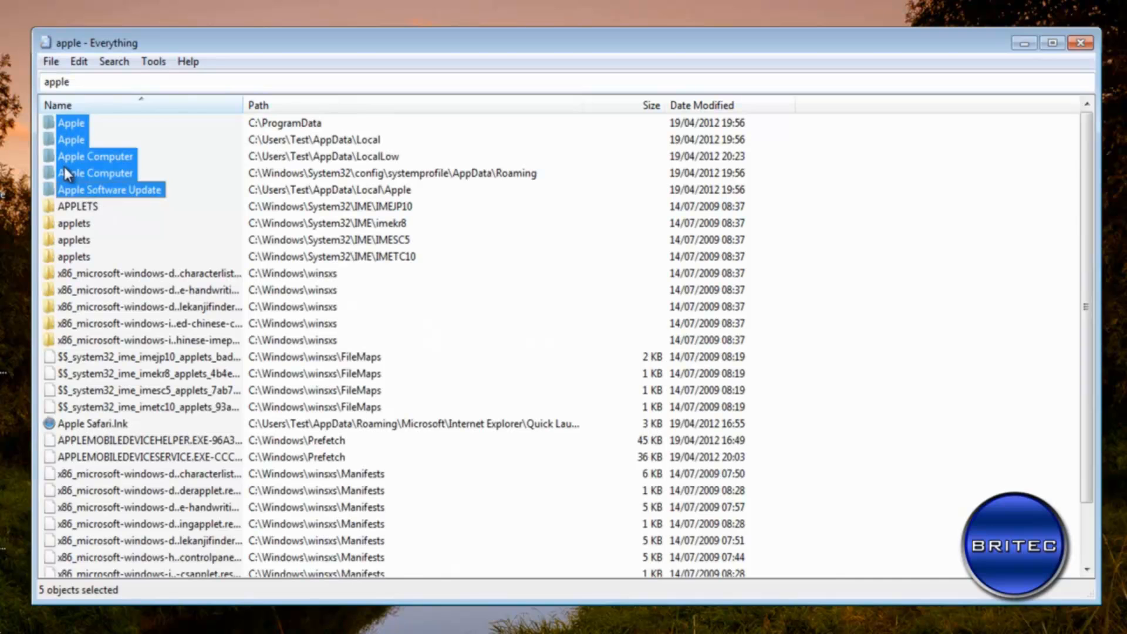
{"action": "mouse_move", "coordinate": [187, 468]}
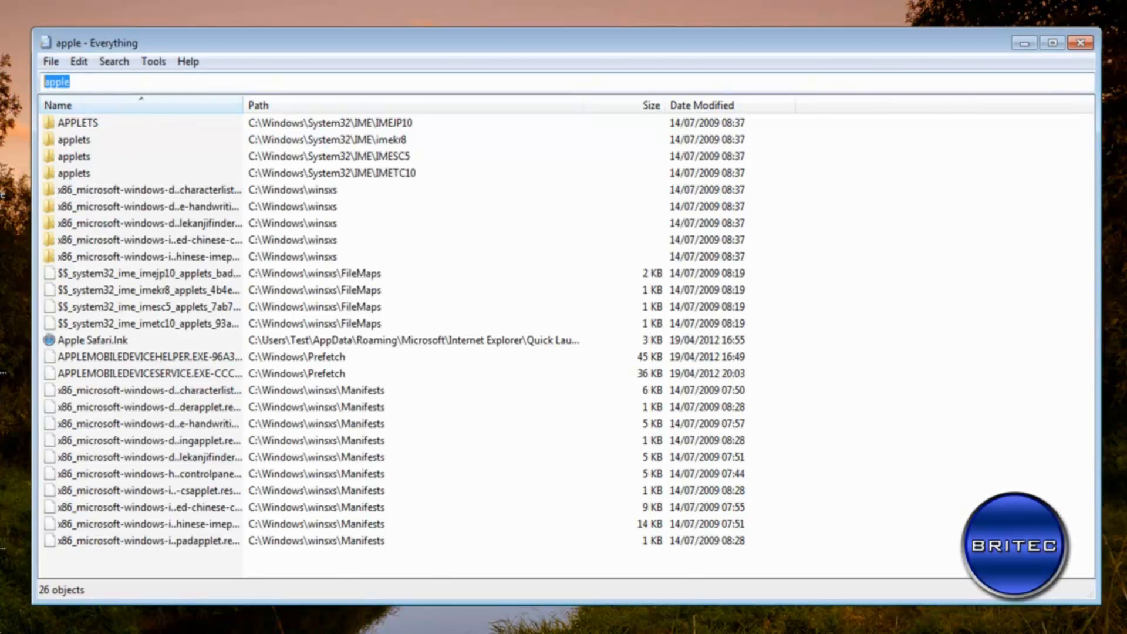
{"action": "mouse_move", "coordinate": [1064, 79]}
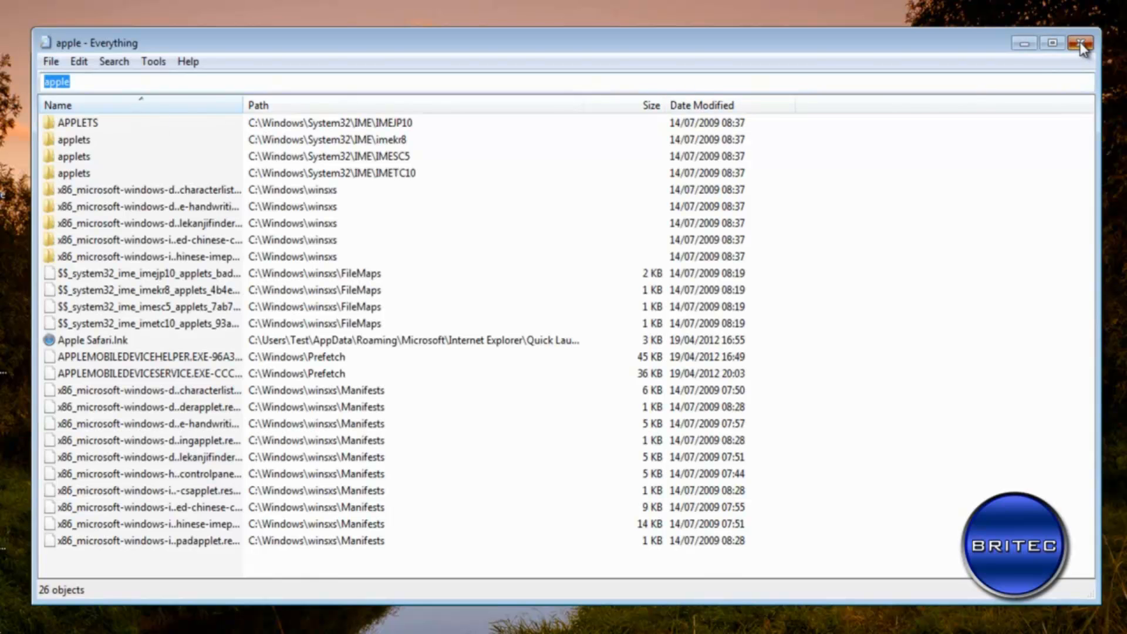
Step: Close Everything and launch CCleaner, allowing it through UAC
{"action": "left_click", "coordinate": [1082, 43]}
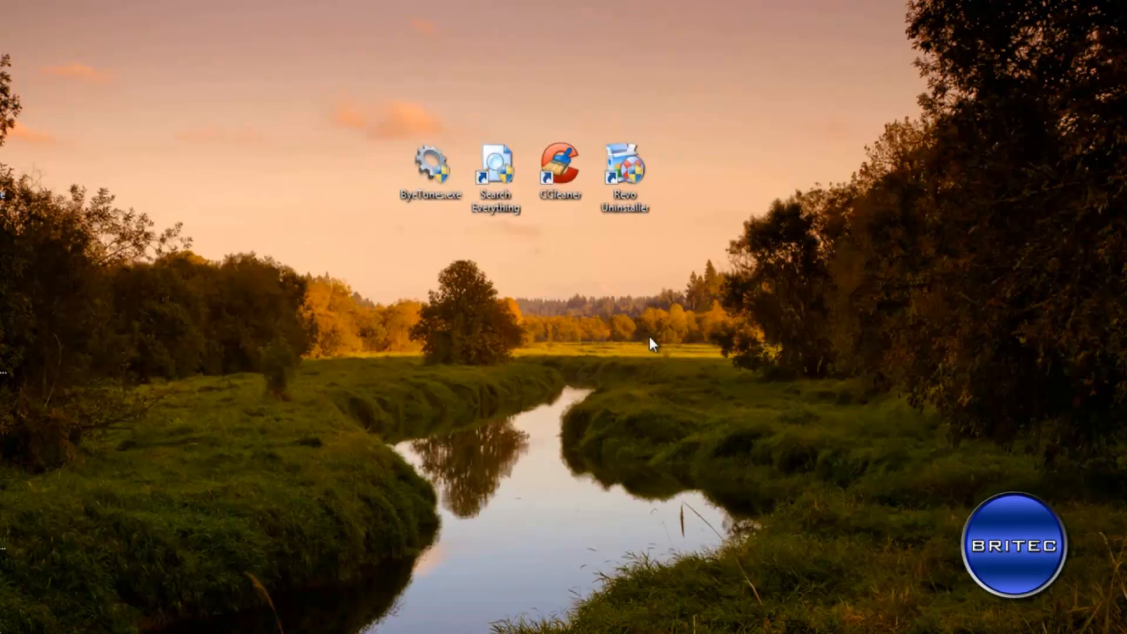
{"action": "double_click", "coordinate": [560, 163]}
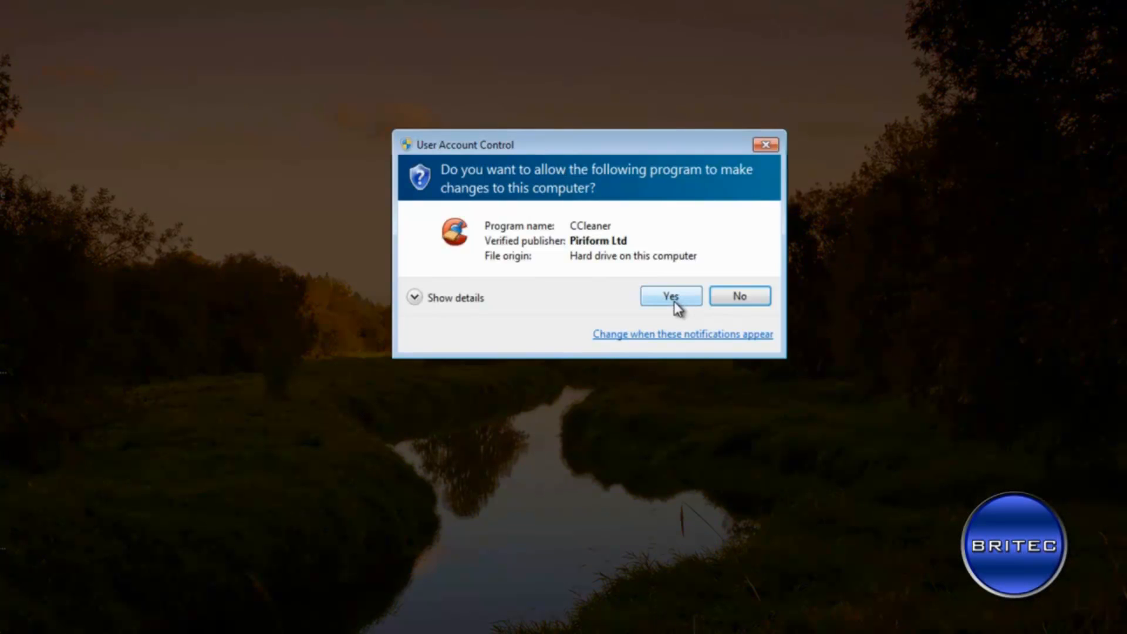
{"action": "left_click", "coordinate": [668, 295]}
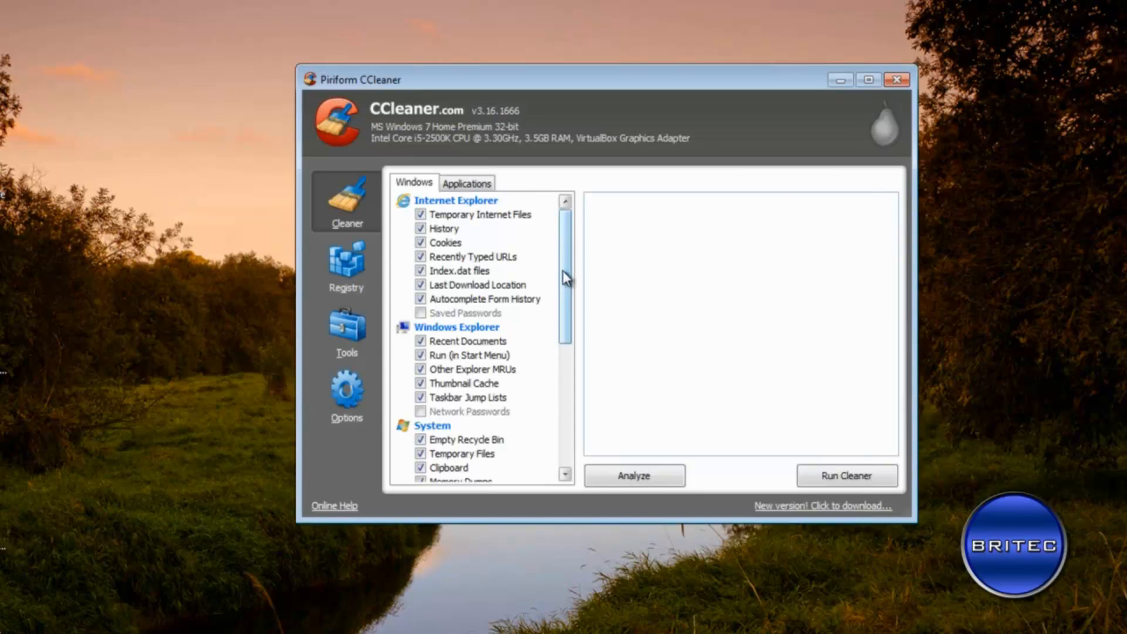
Step: Analyze and clean the 11.8 MB of temporary and junk files
{"action": "left_click_drag", "start_coordinate": [564, 277], "coordinate": [565, 332]}
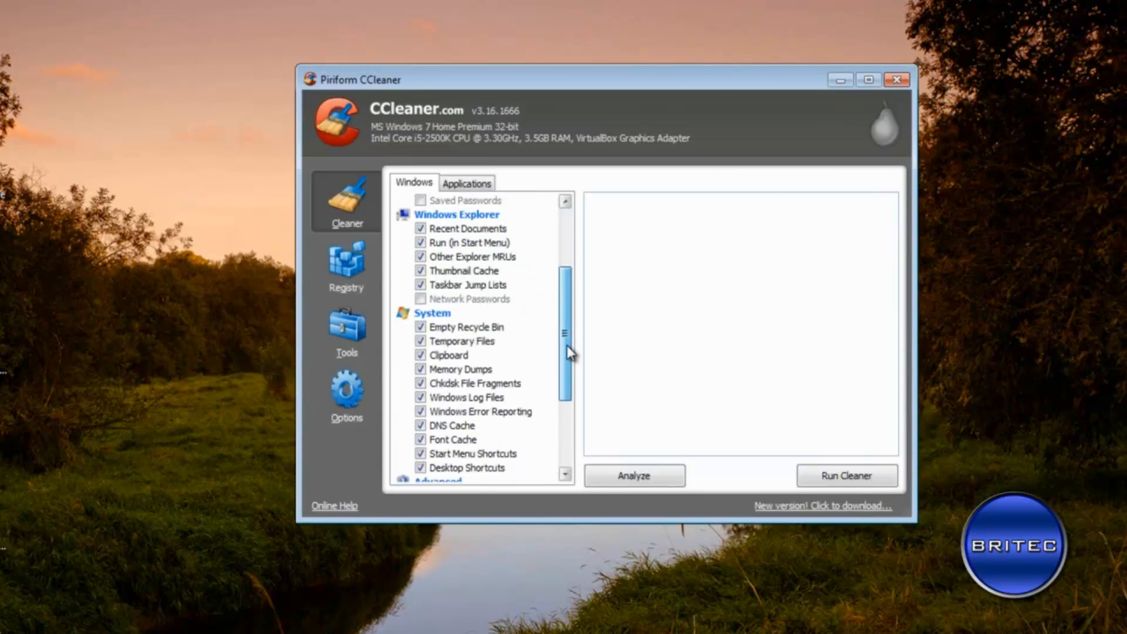
{"action": "scroll", "scroll_direction": "down", "scroll_amount": 3}
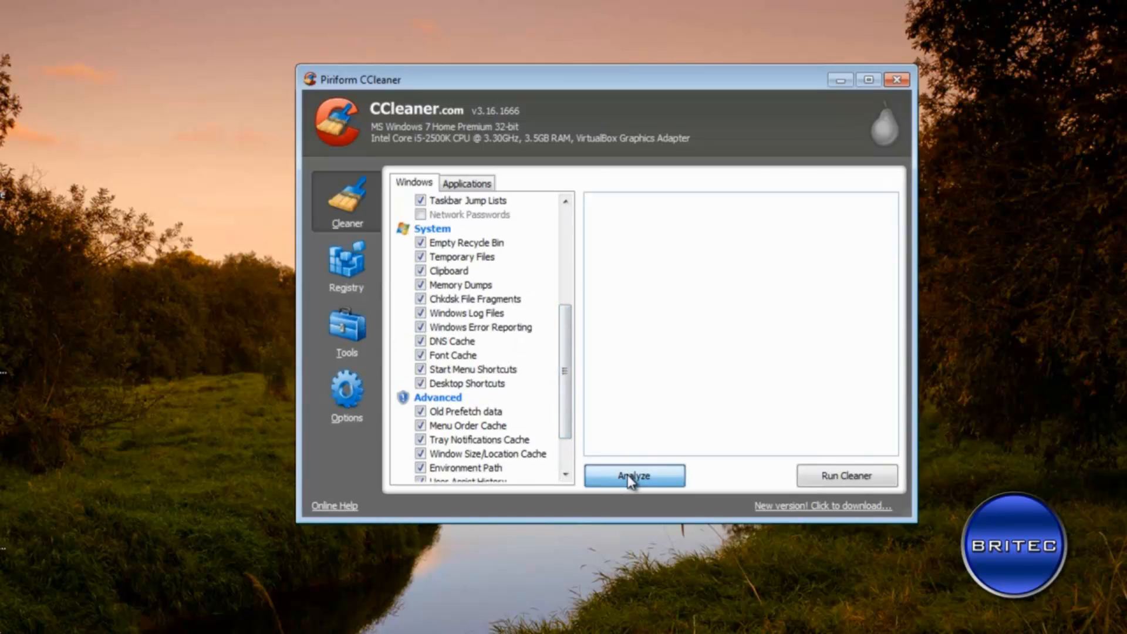
{"action": "left_click", "coordinate": [634, 475]}
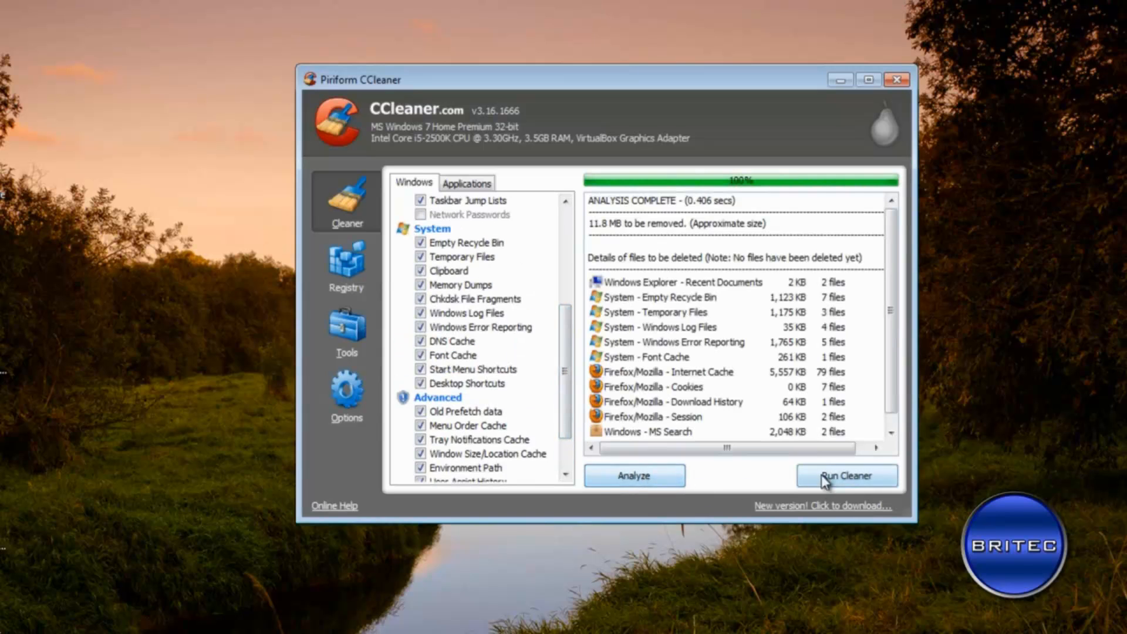
{"action": "left_click", "coordinate": [846, 475]}
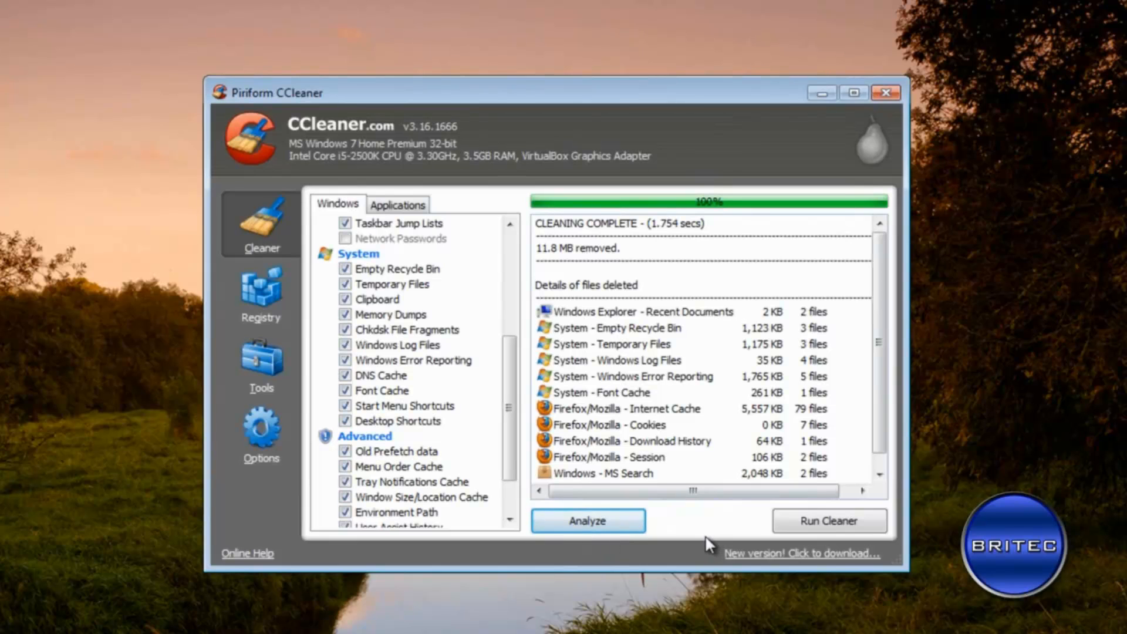
{"action": "mouse_move", "coordinate": [260, 360]}
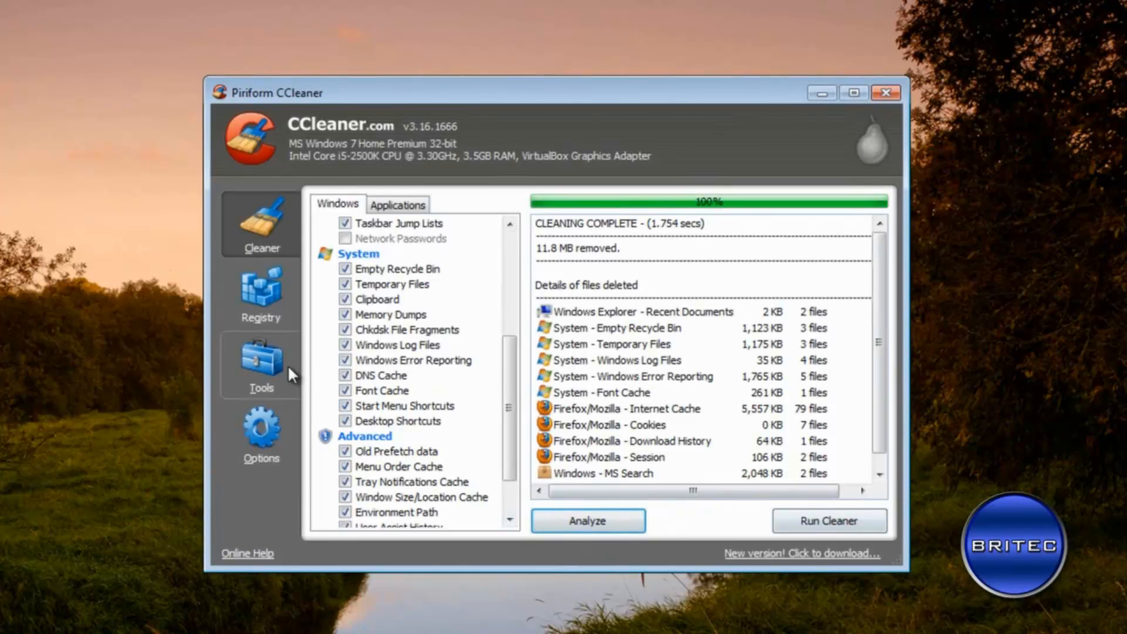
Step: Scan the registry in CCleaner and review the issues found
{"action": "left_click", "coordinate": [261, 295]}
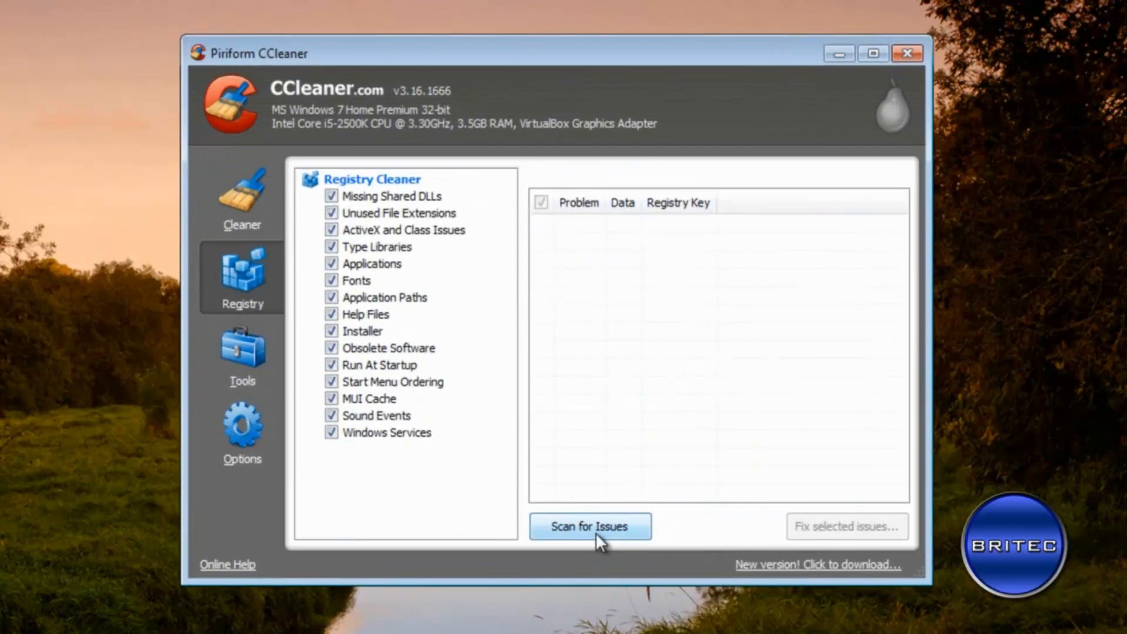
{"action": "left_click", "coordinate": [590, 527]}
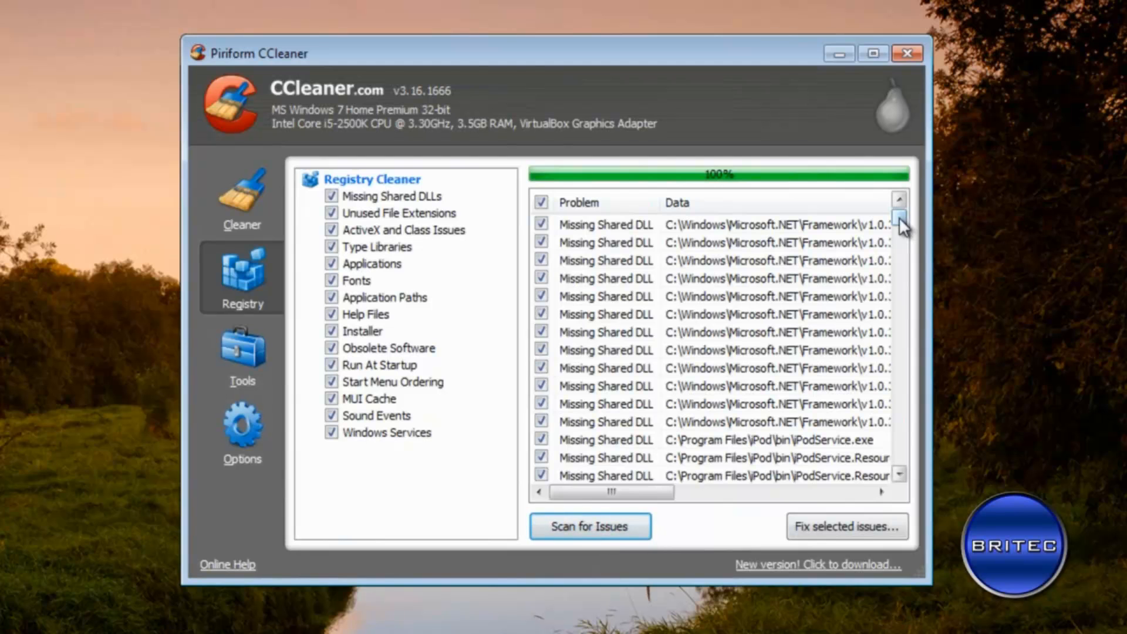
{"action": "scroll", "scroll_direction": "down", "scroll_amount": 3}
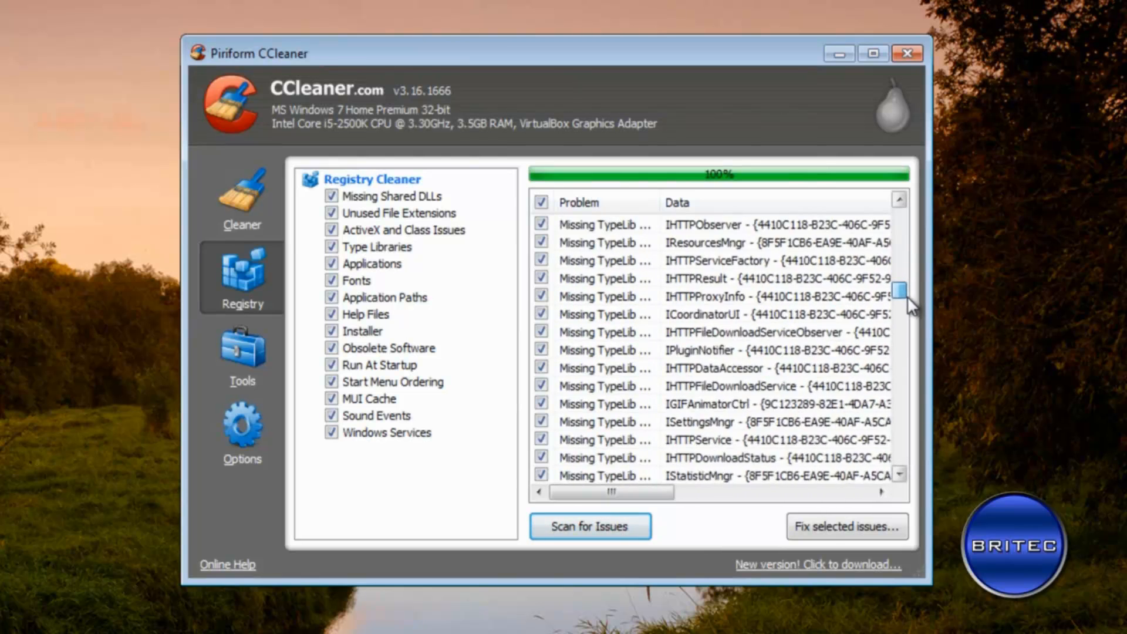
{"action": "scroll", "scroll_direction": "down", "scroll_amount": 3}
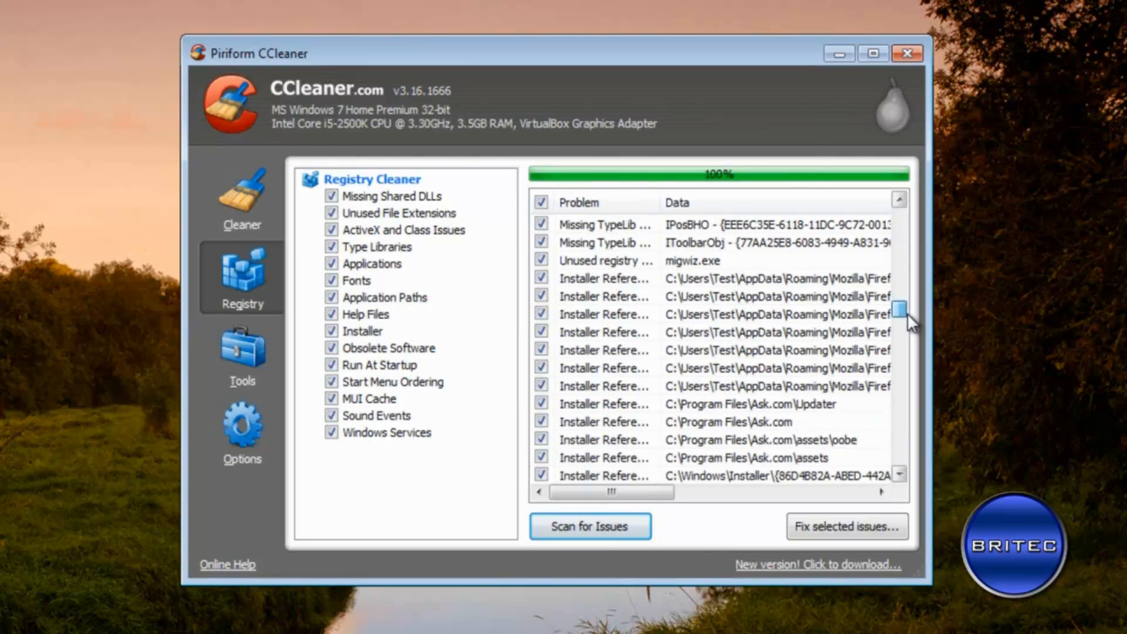
{"action": "scroll", "scroll_direction": "down", "scroll_amount": 3}
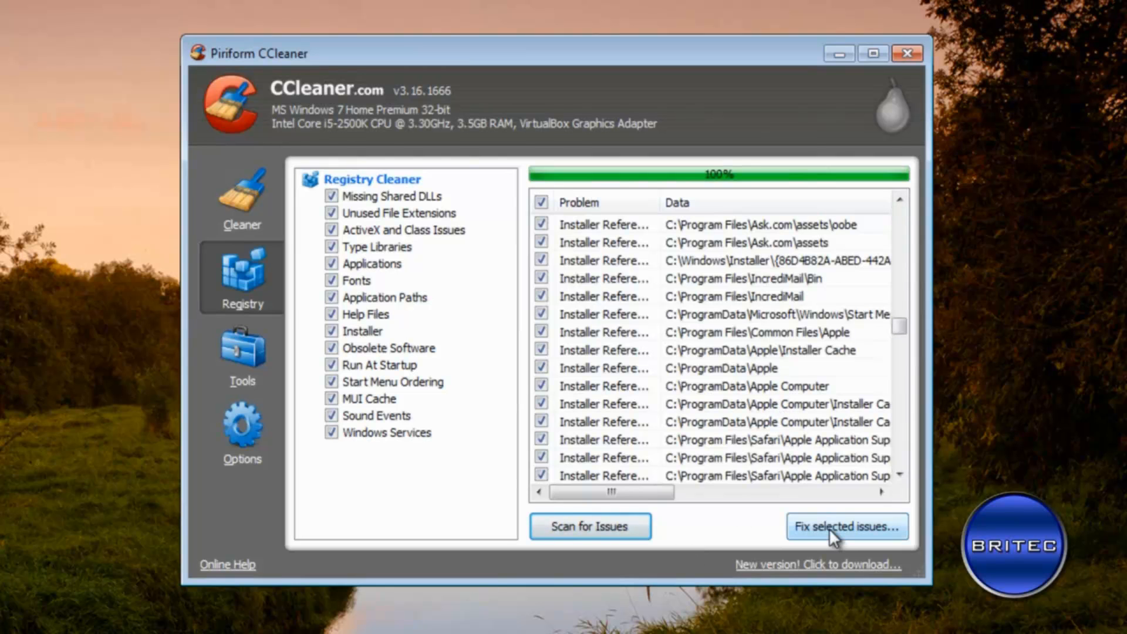
Step: Fix all 192 selected registry issues and close CCleaner
{"action": "left_click", "coordinate": [847, 526]}
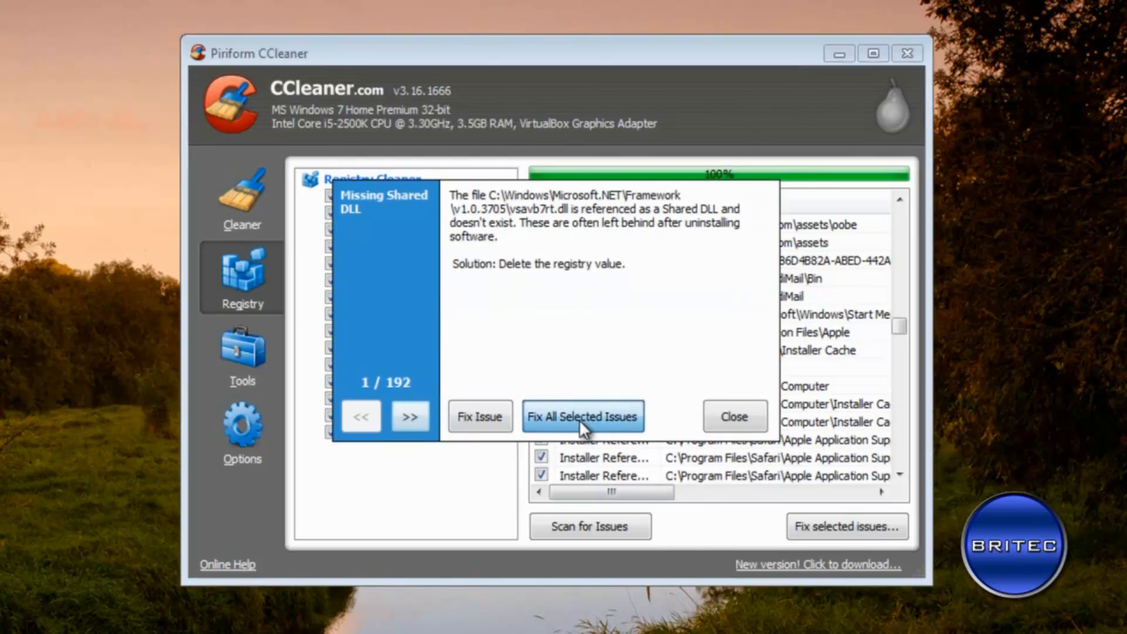
{"action": "left_click", "coordinate": [582, 416]}
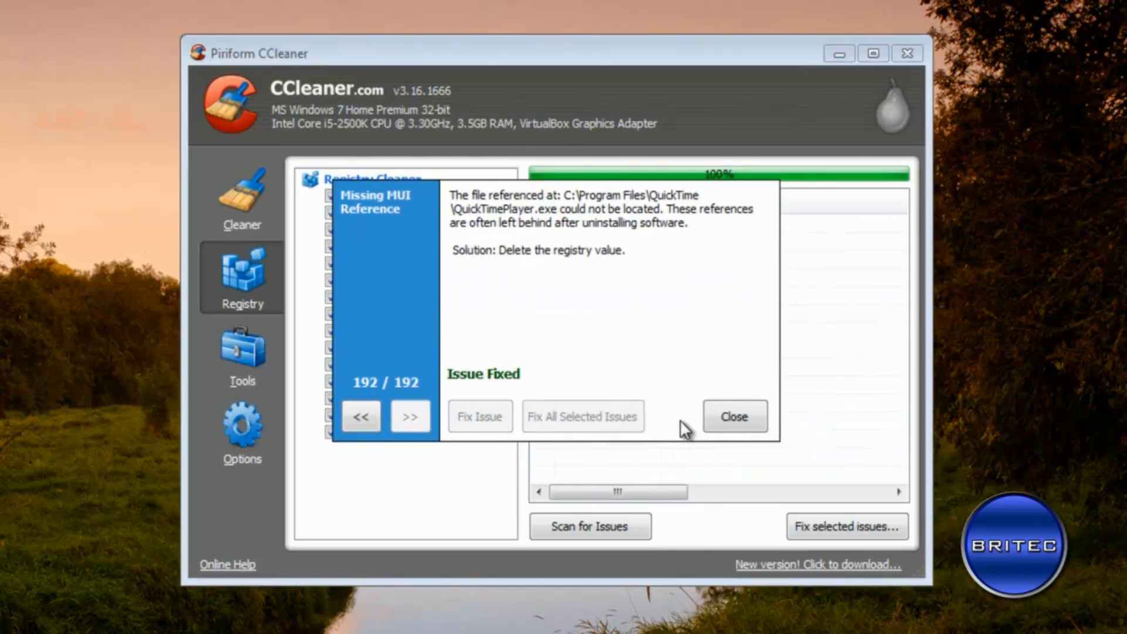
{"action": "left_click", "coordinate": [733, 416]}
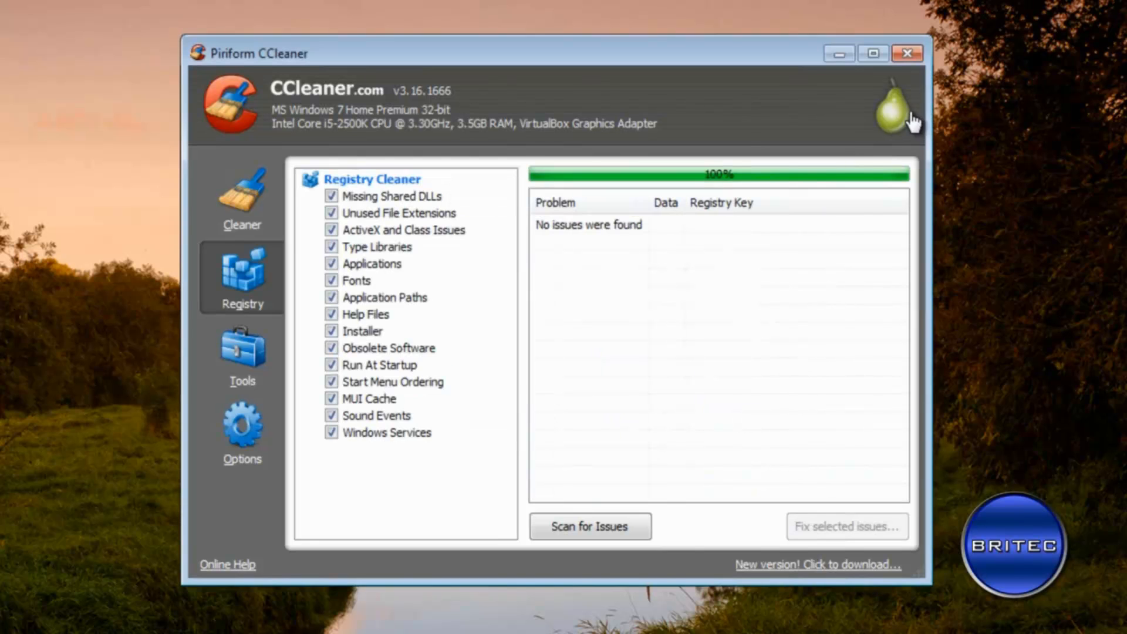
{"action": "left_click", "coordinate": [908, 54]}
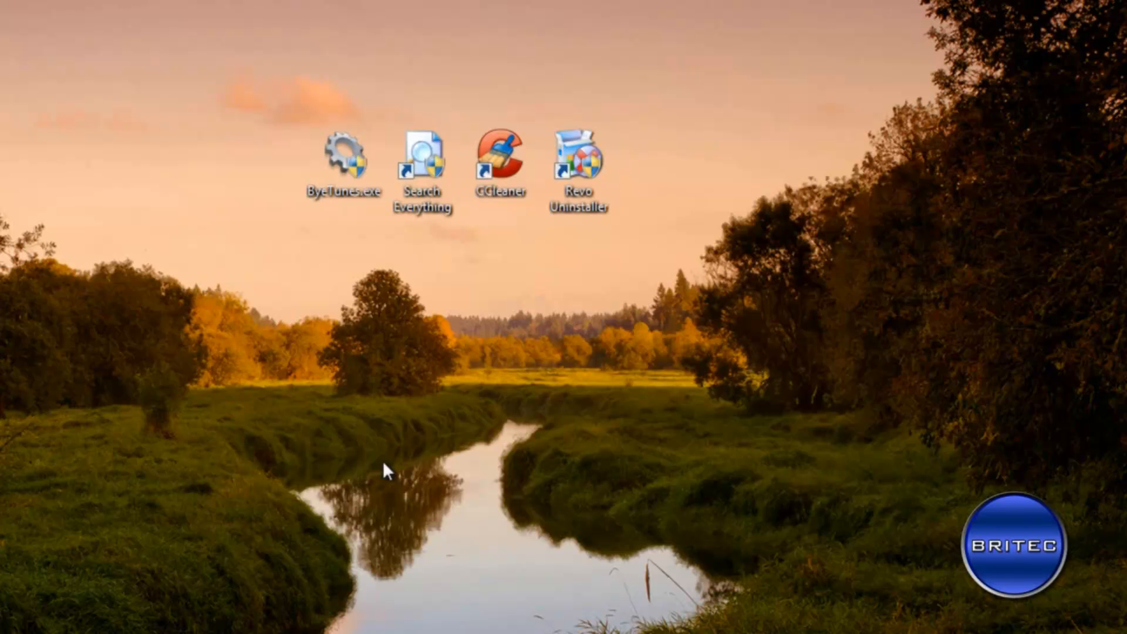
{"action": "mouse_move", "coordinate": [713, 441]}
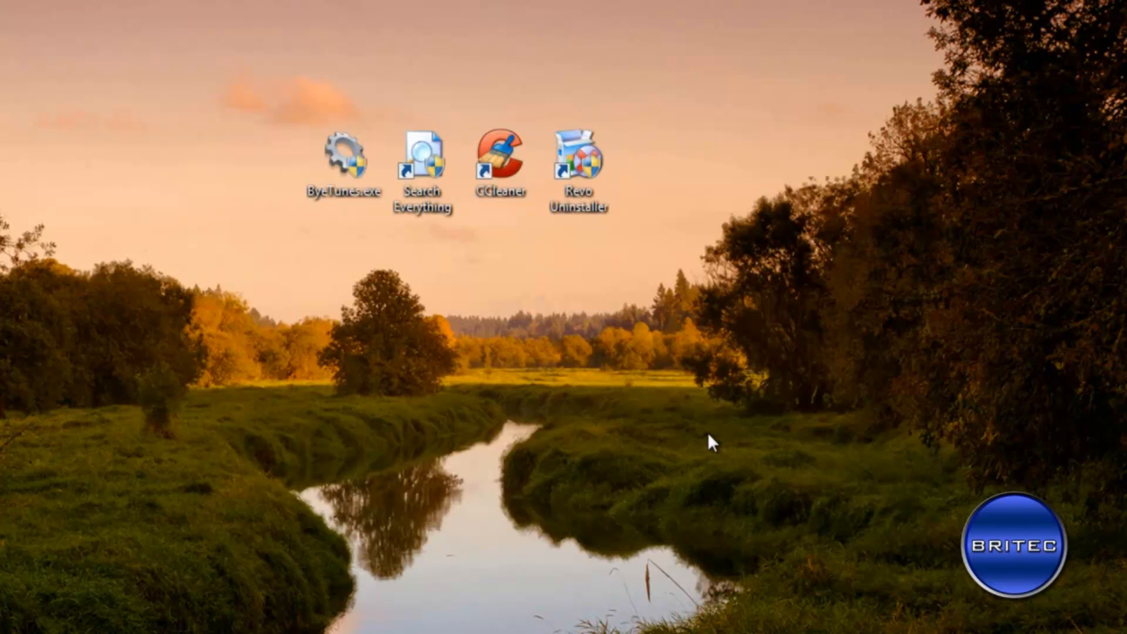